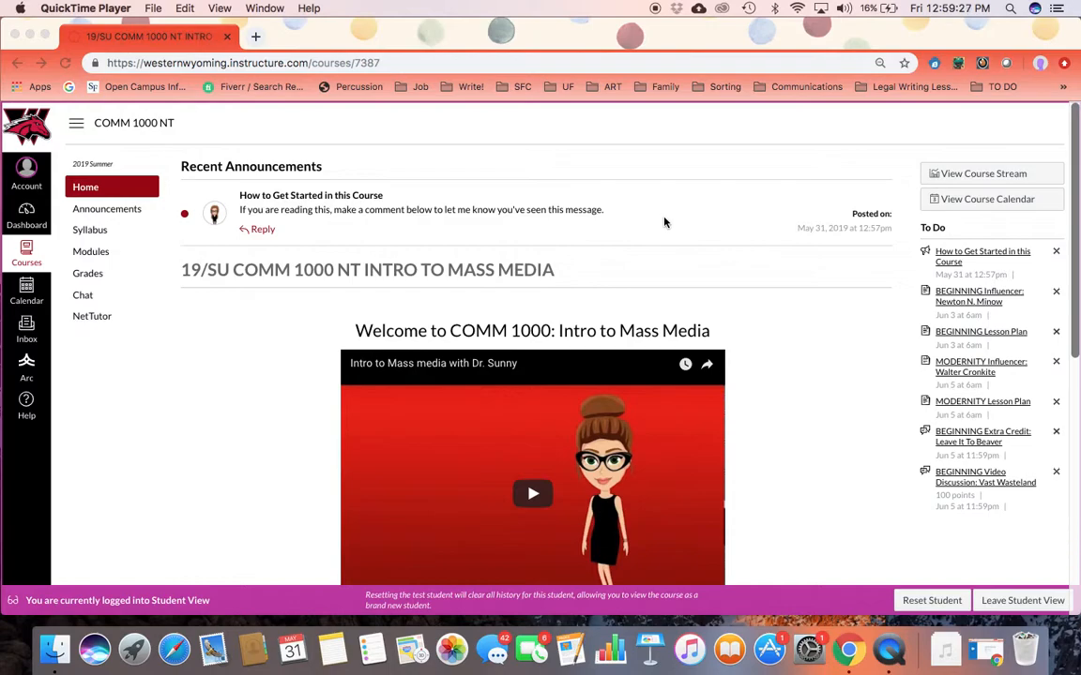
mouse_move(657, 230)
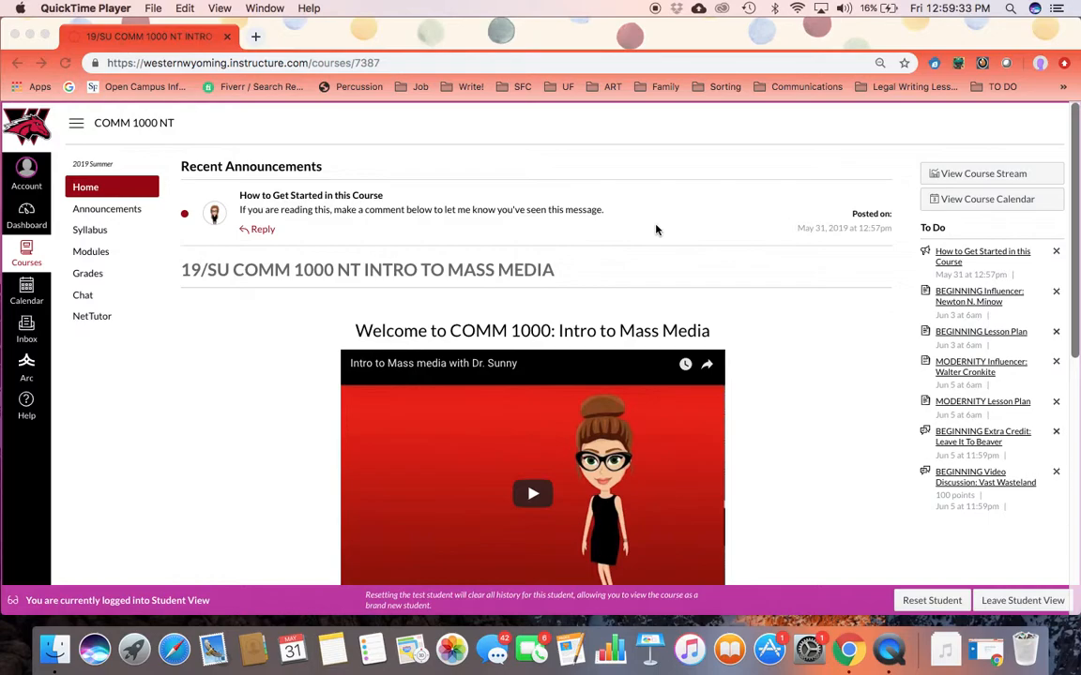
mouse_move(272, 172)
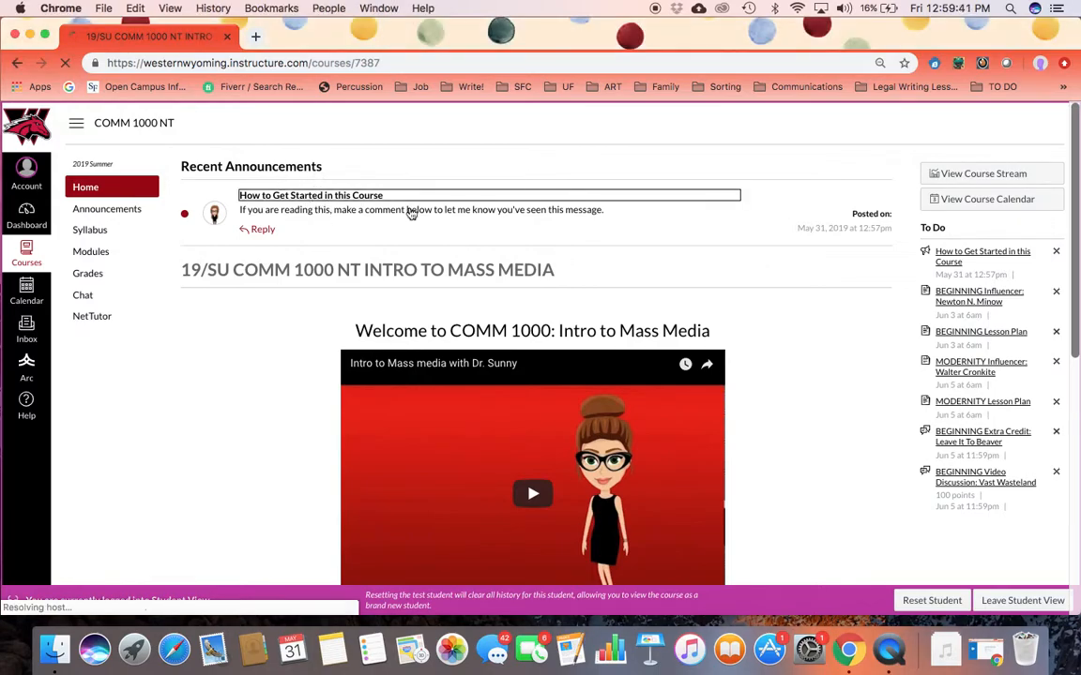
Open the How to Get Started announcement and post the reply 'Hi, I'm reading this!'
click(310, 195)
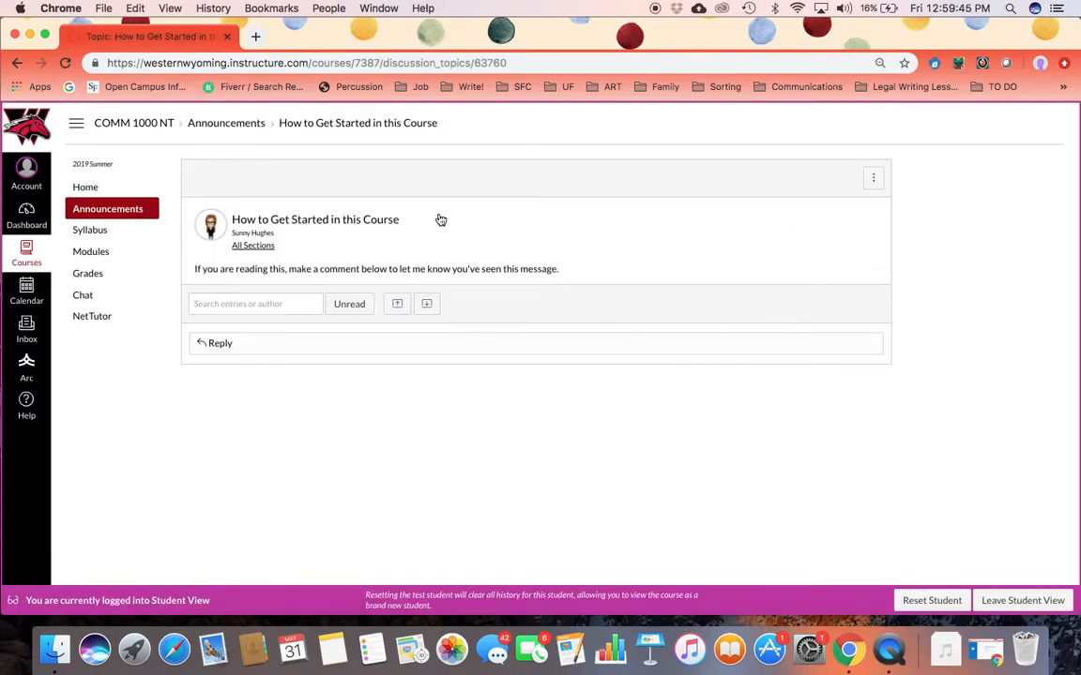
click(220, 342)
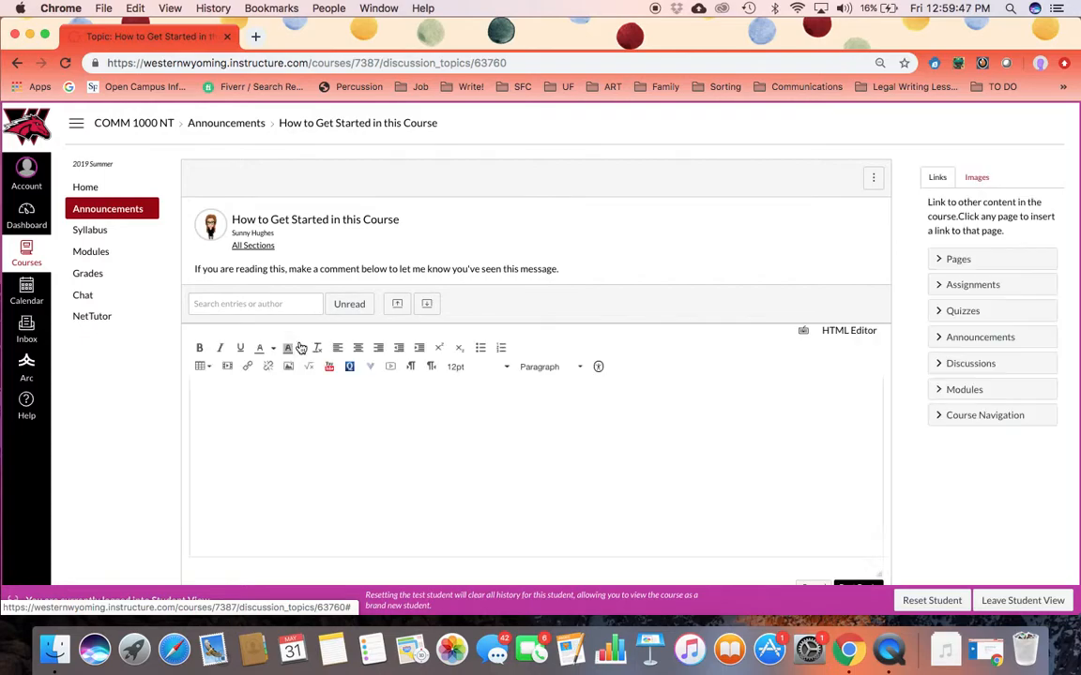
text(Hi)
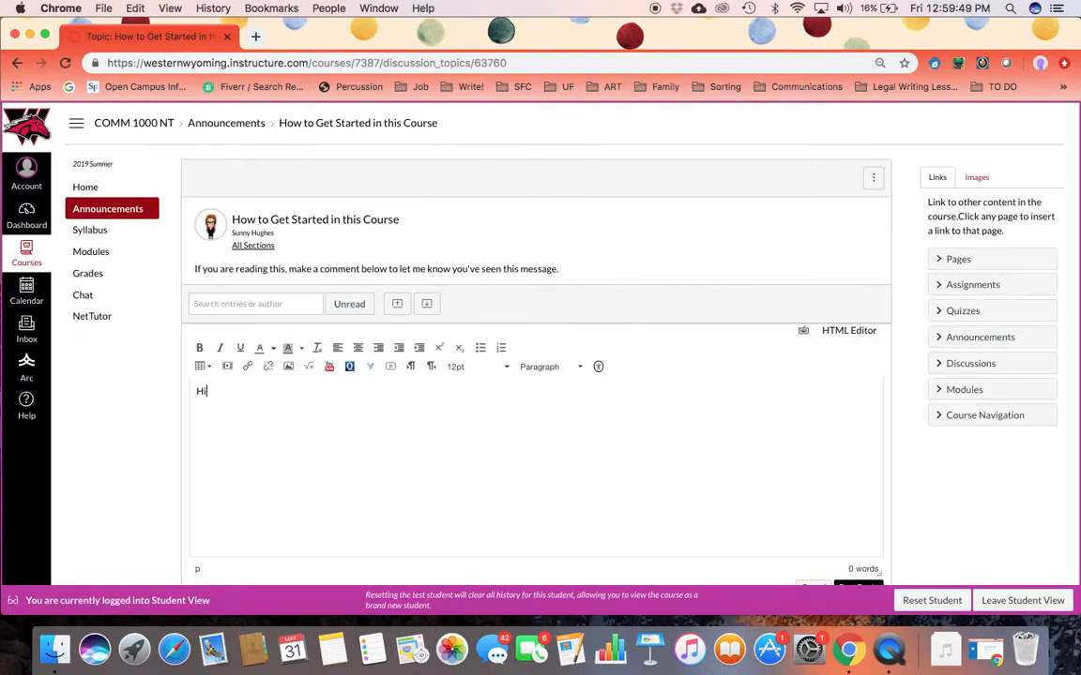
text(, I'm readin gthis!)
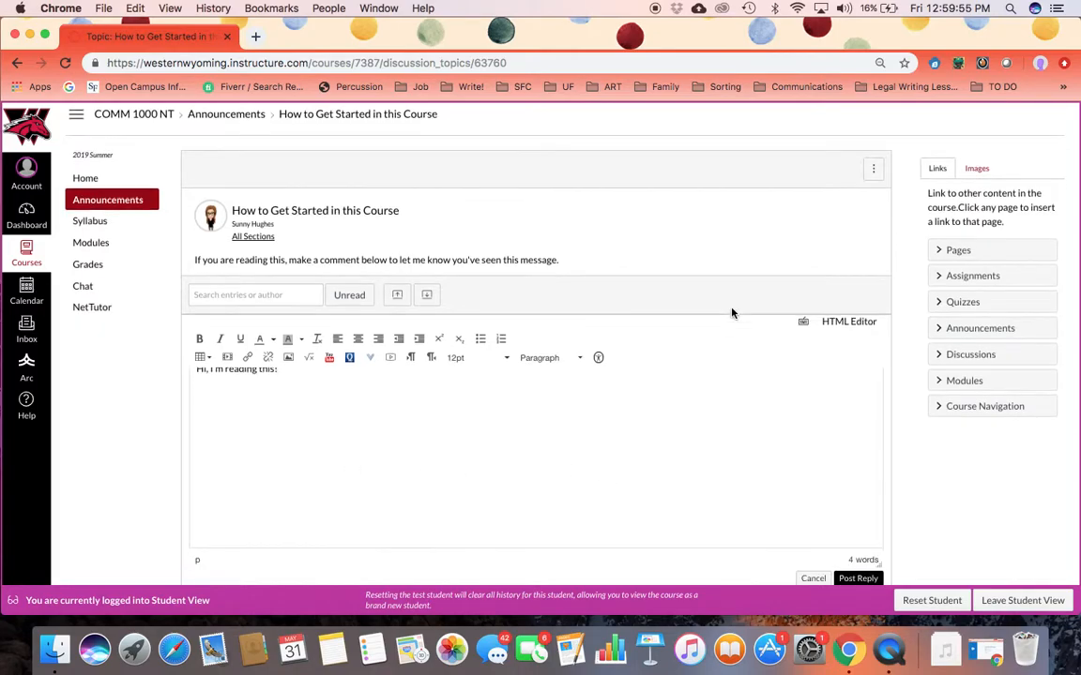
click(858, 578)
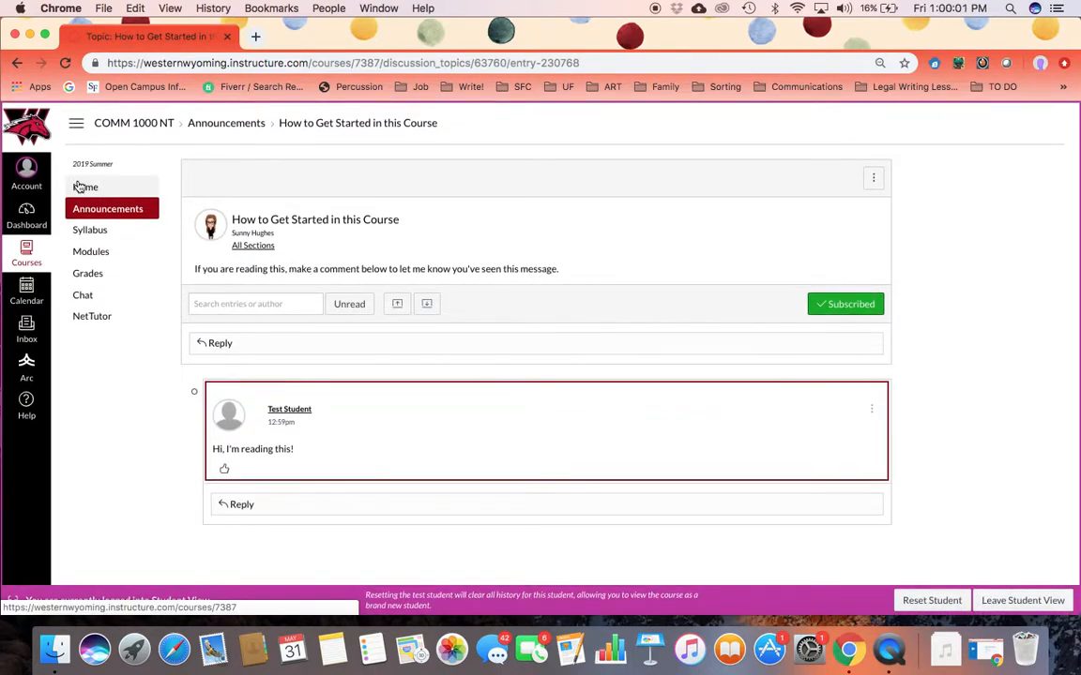
Go to the course Home page and scroll to see the announcement's reply count
click(85, 186)
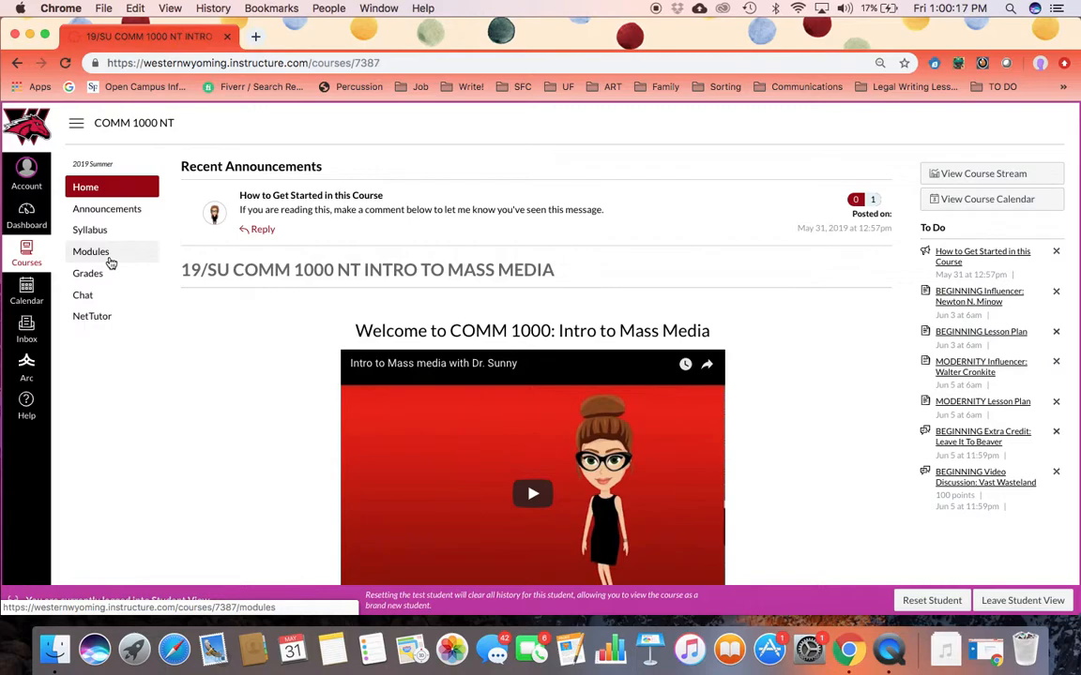
mouse_move(91, 251)
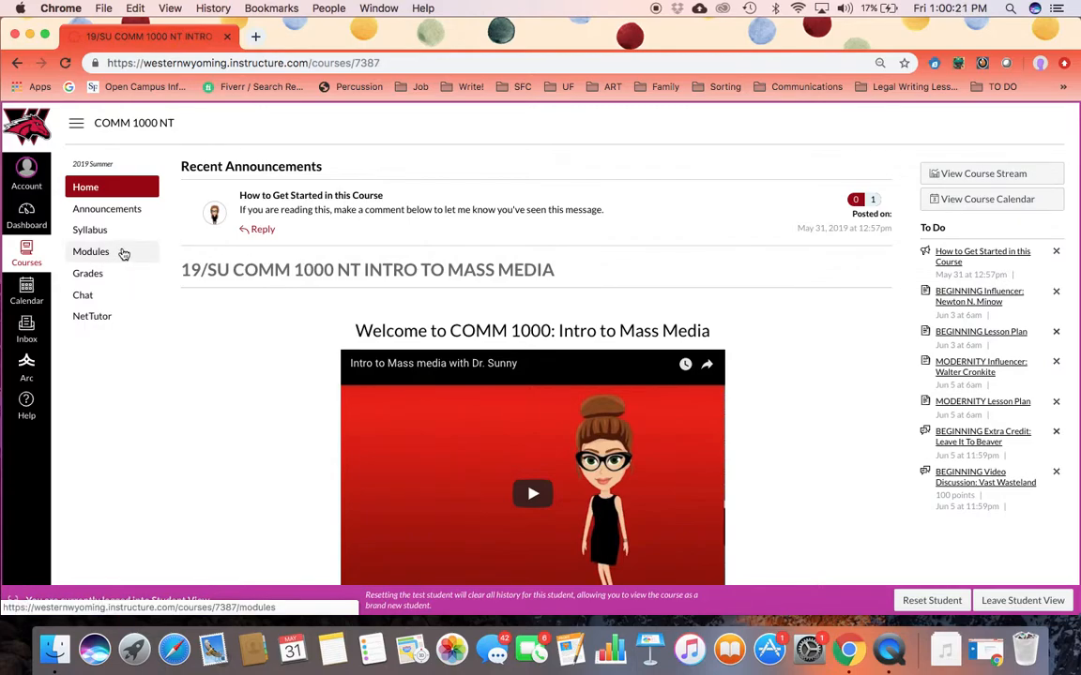
scroll(down, 3)
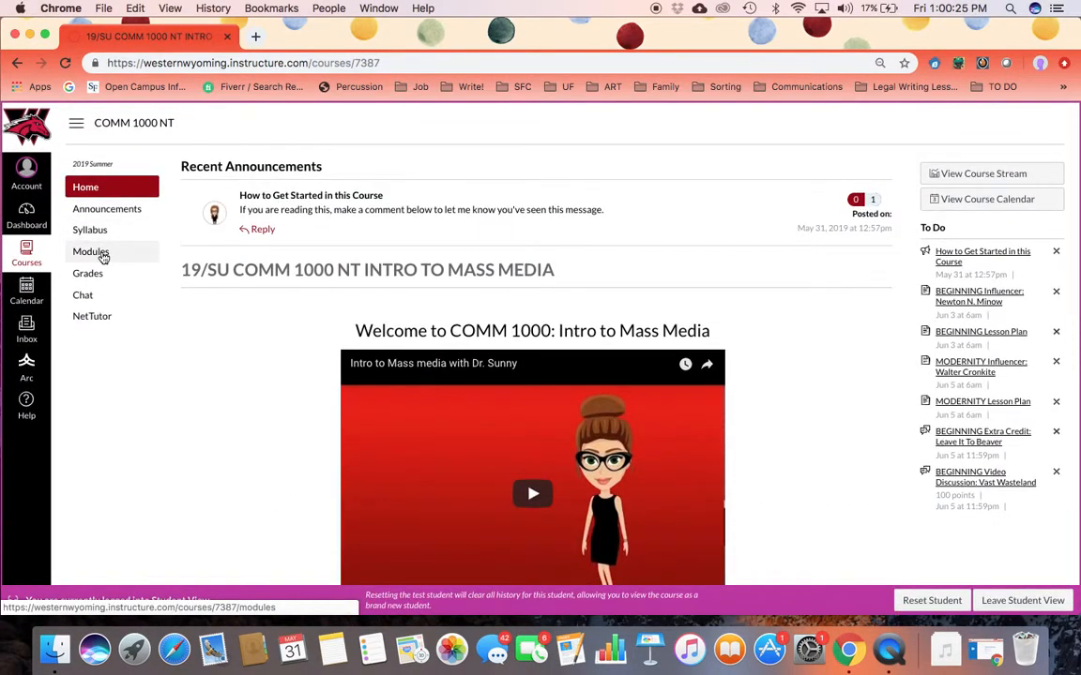
mouse_move(91, 252)
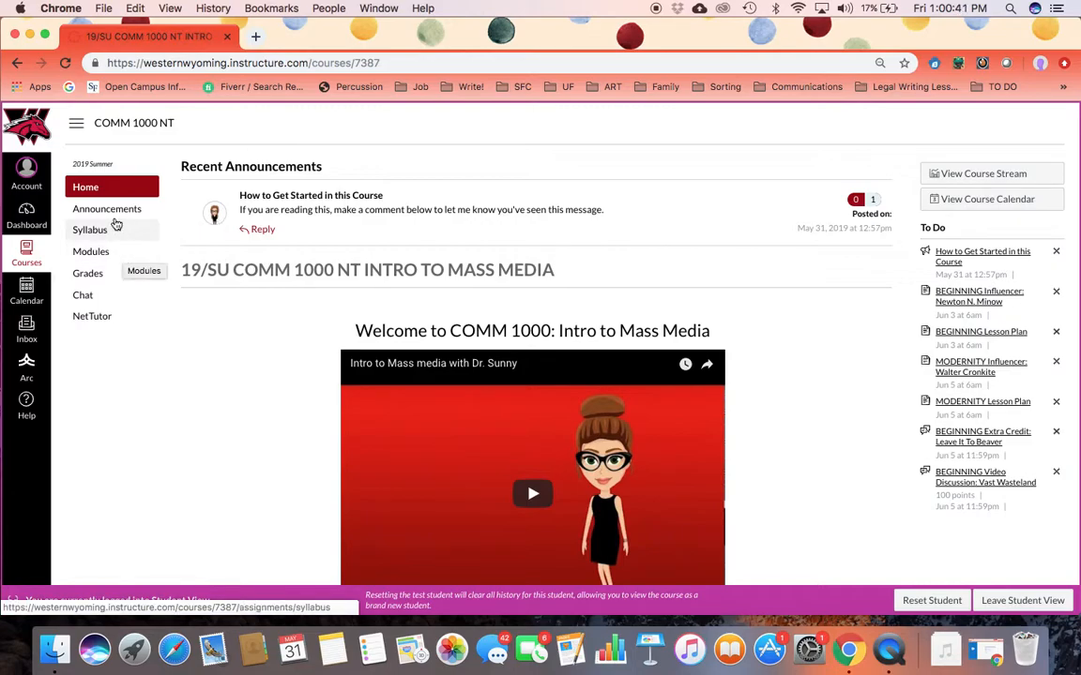
mouse_move(107, 208)
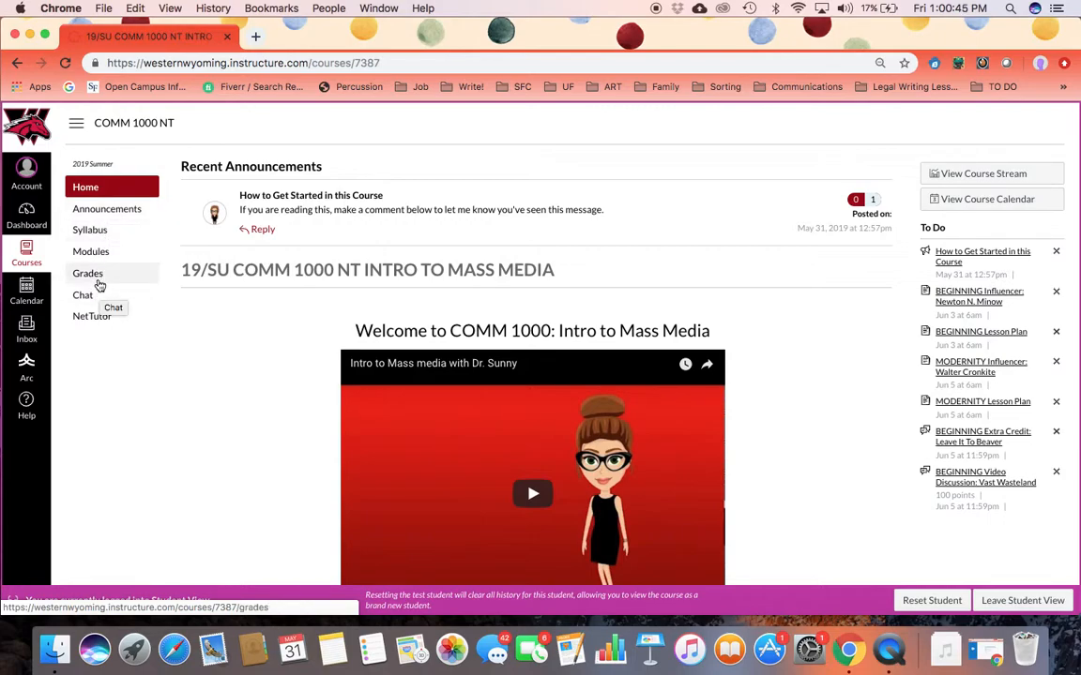
mouse_move(496, 287)
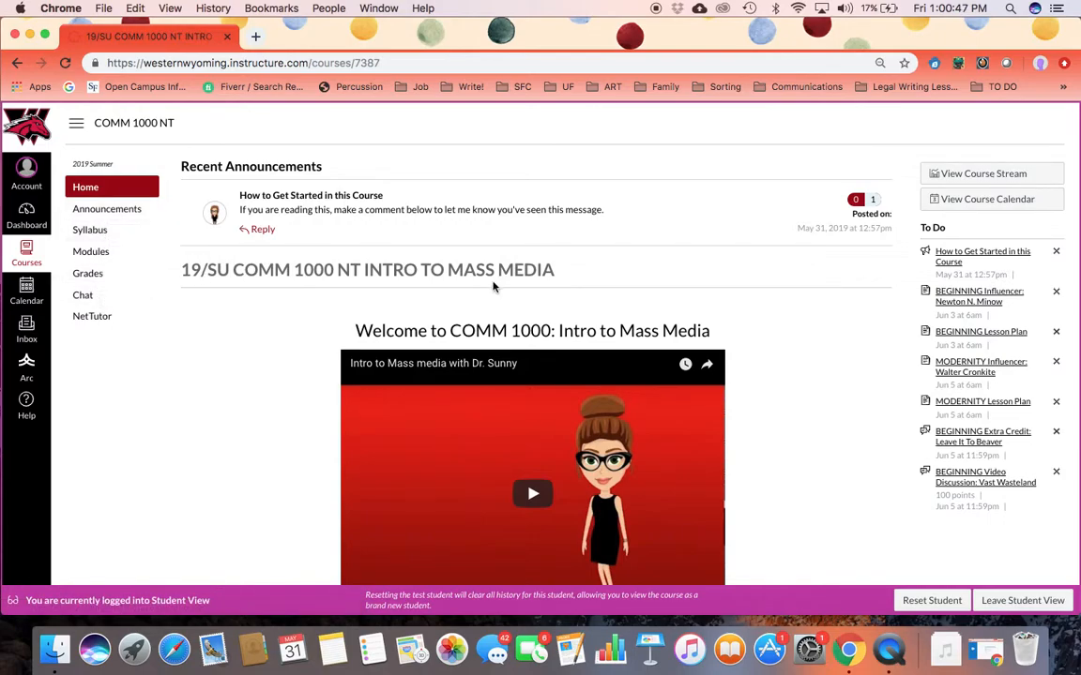
scroll(down, 3)
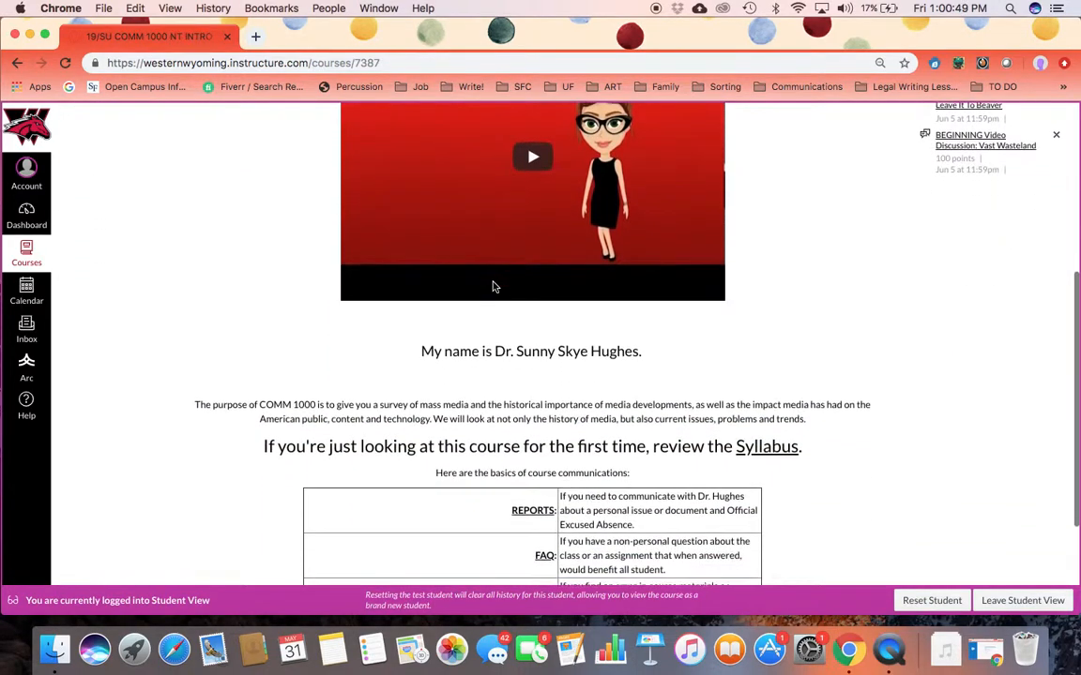
scroll(down, 3)
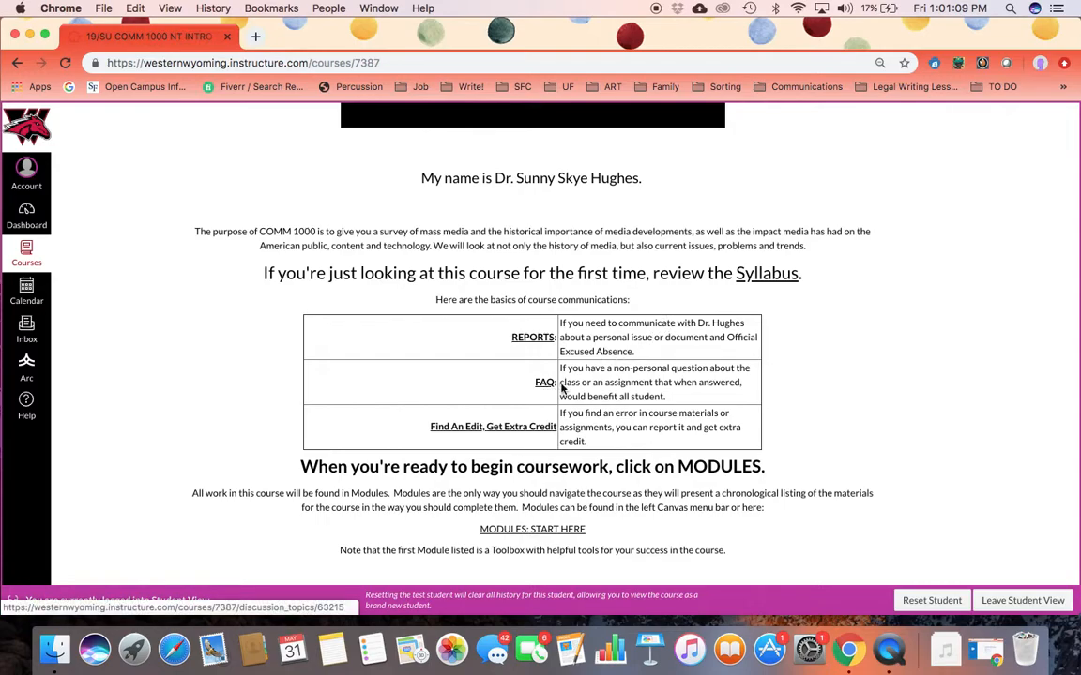
mouse_move(563, 388)
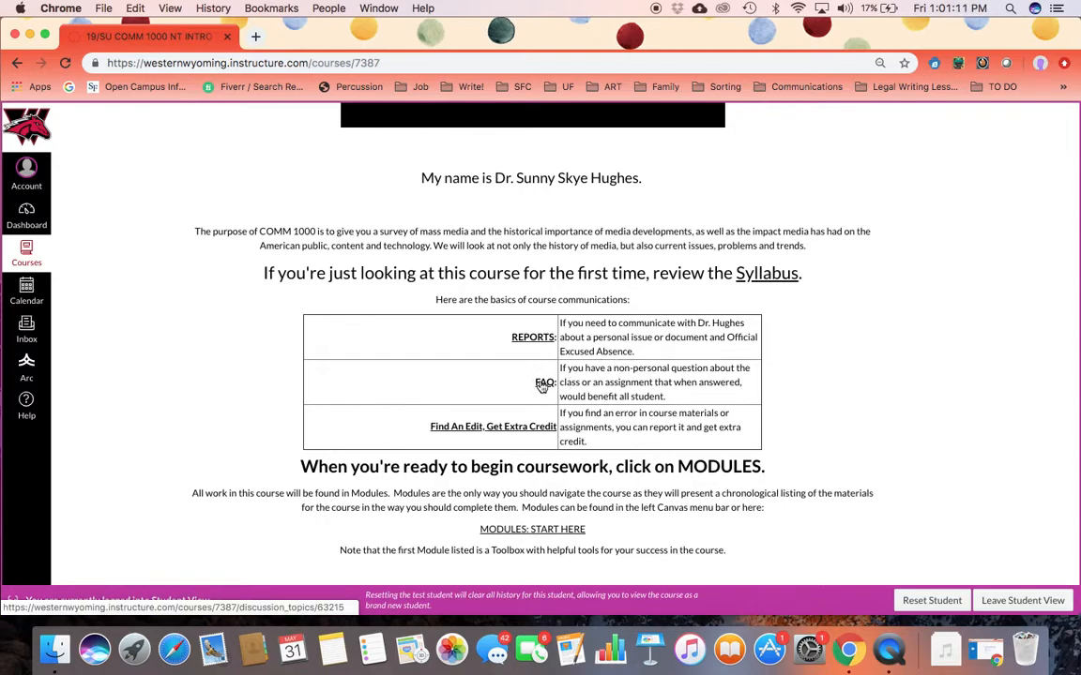
mouse_move(545, 381)
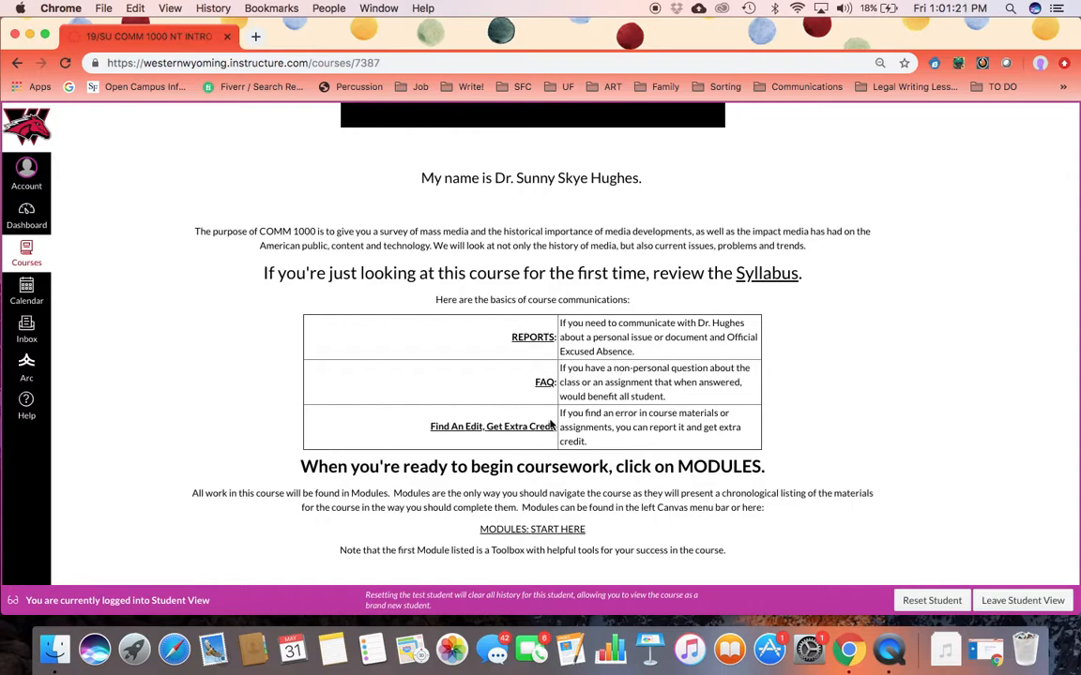
mouse_move(493, 426)
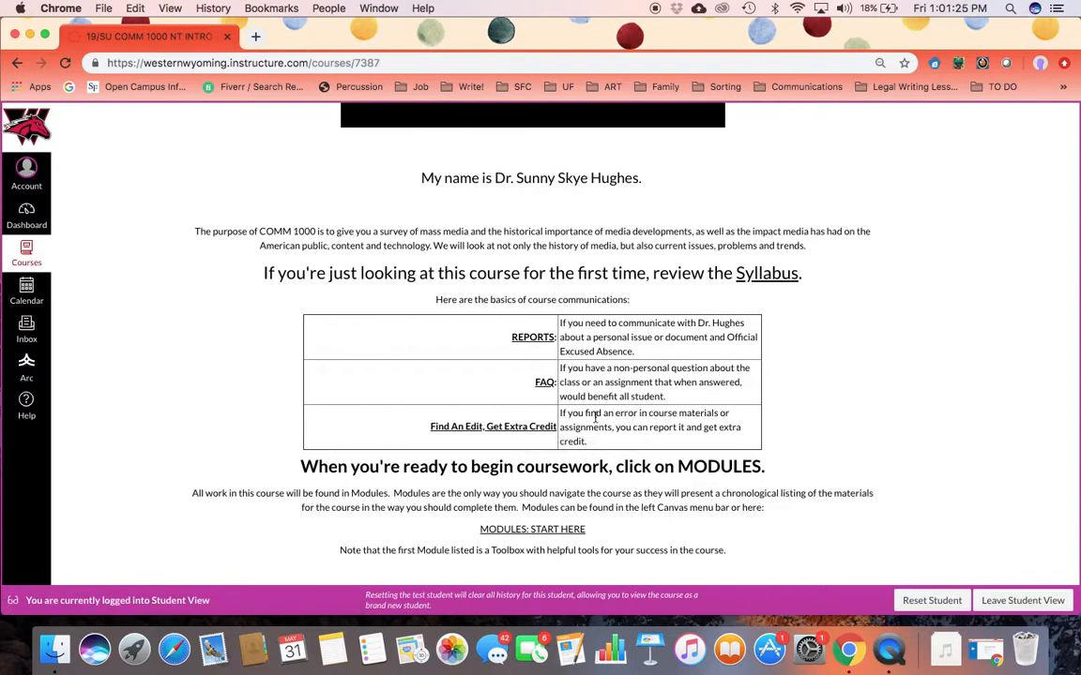
mouse_move(494, 425)
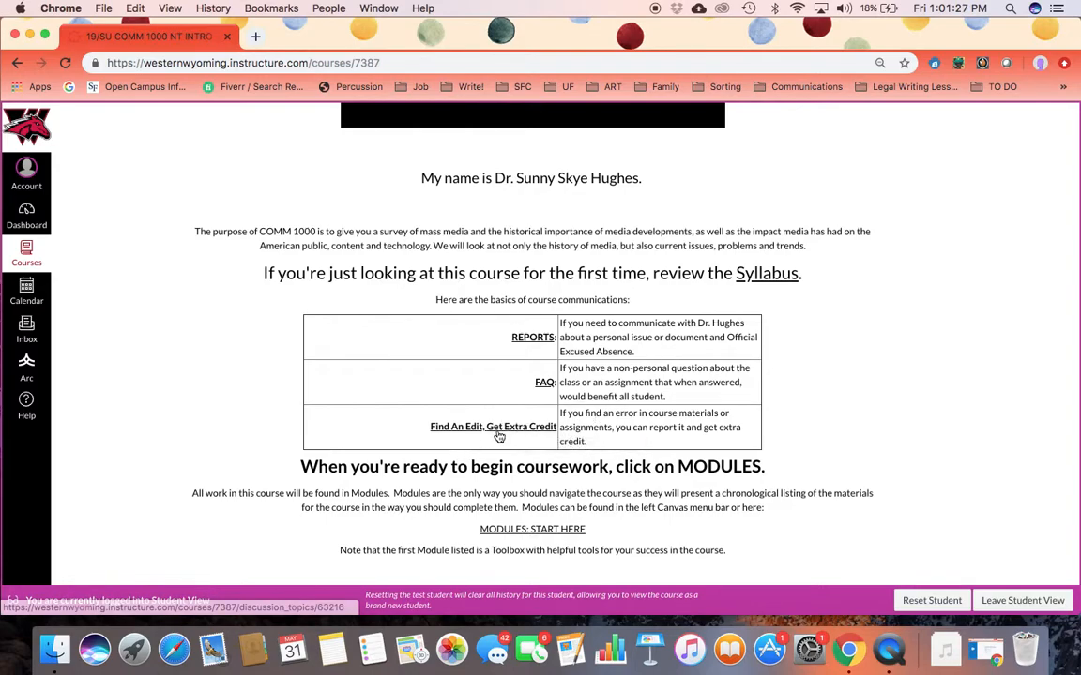
mouse_move(493, 425)
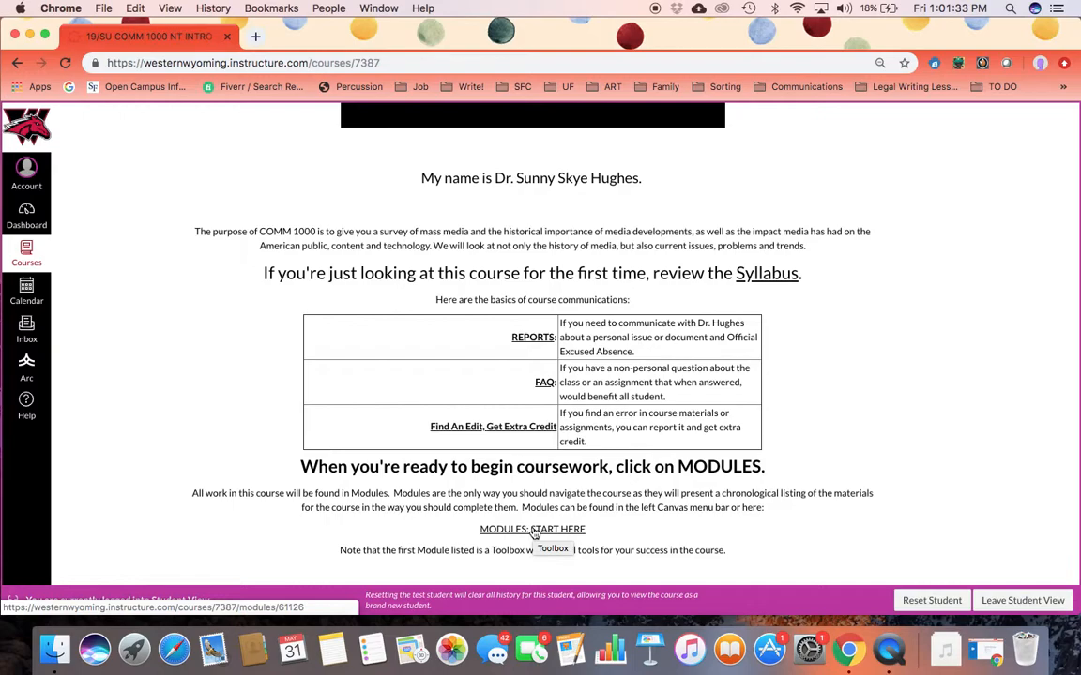
scroll(down, 3)
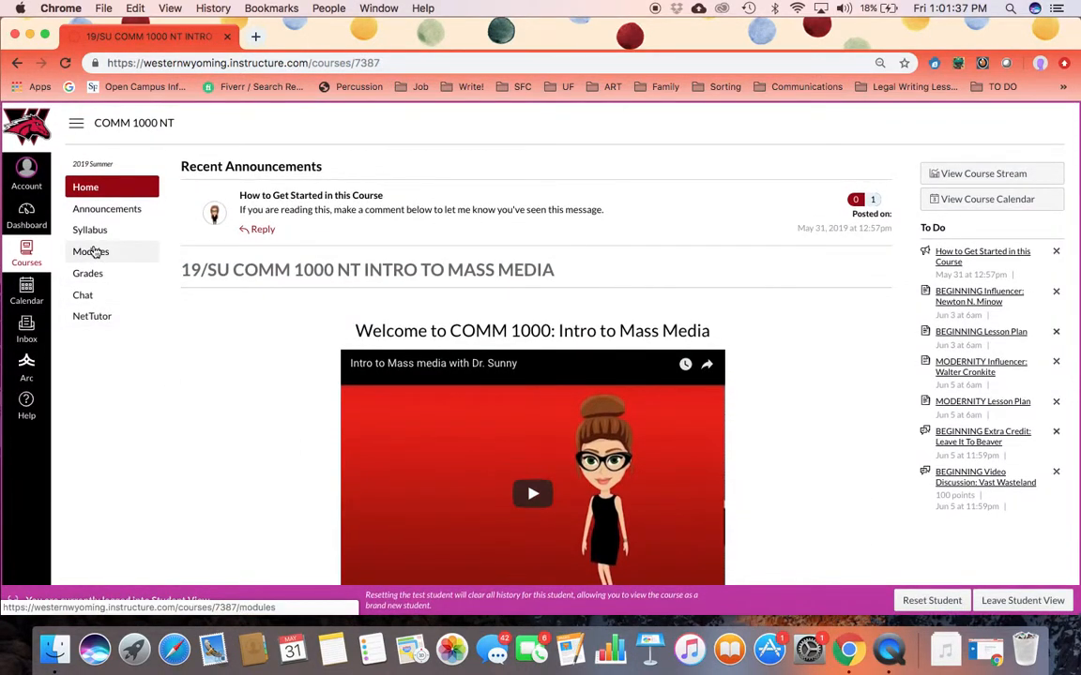
Open Modules and scroll through the Toolbox items down to the BEGINNING module
click(91, 251)
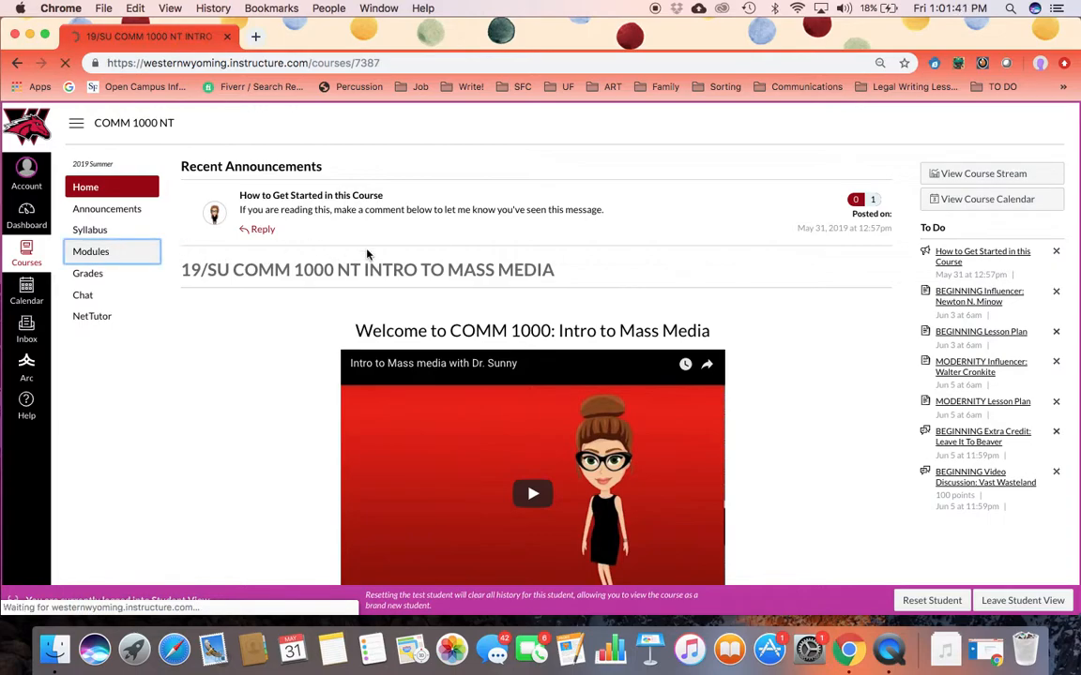
click(91, 250)
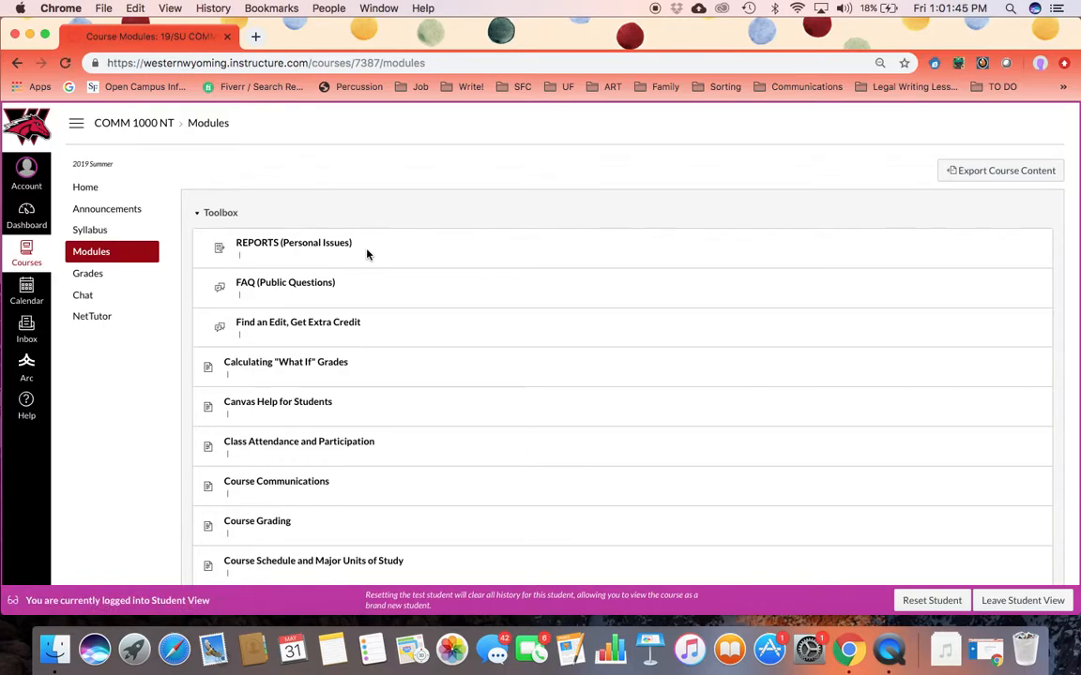
scroll(down, 3)
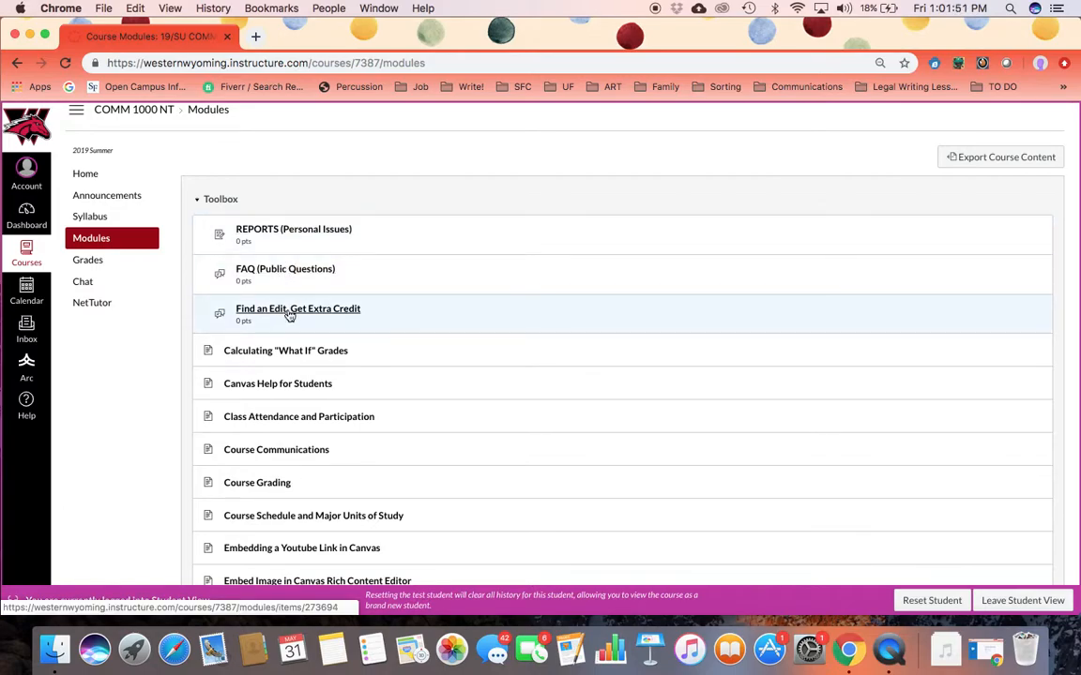
scroll(down, 3)
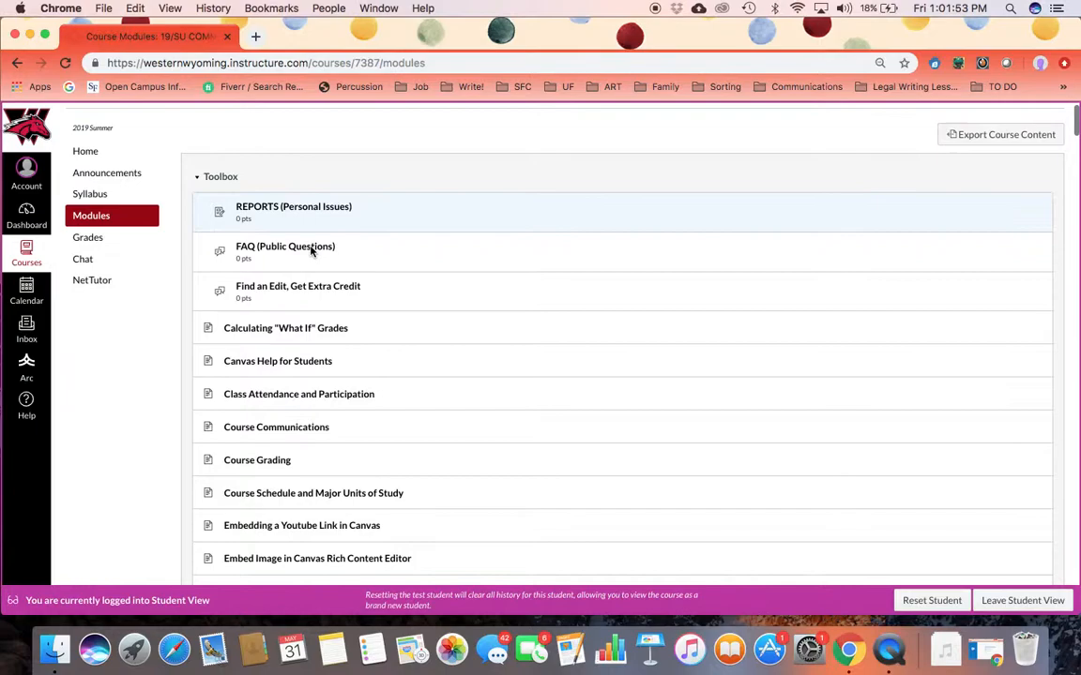
scroll(down, 3)
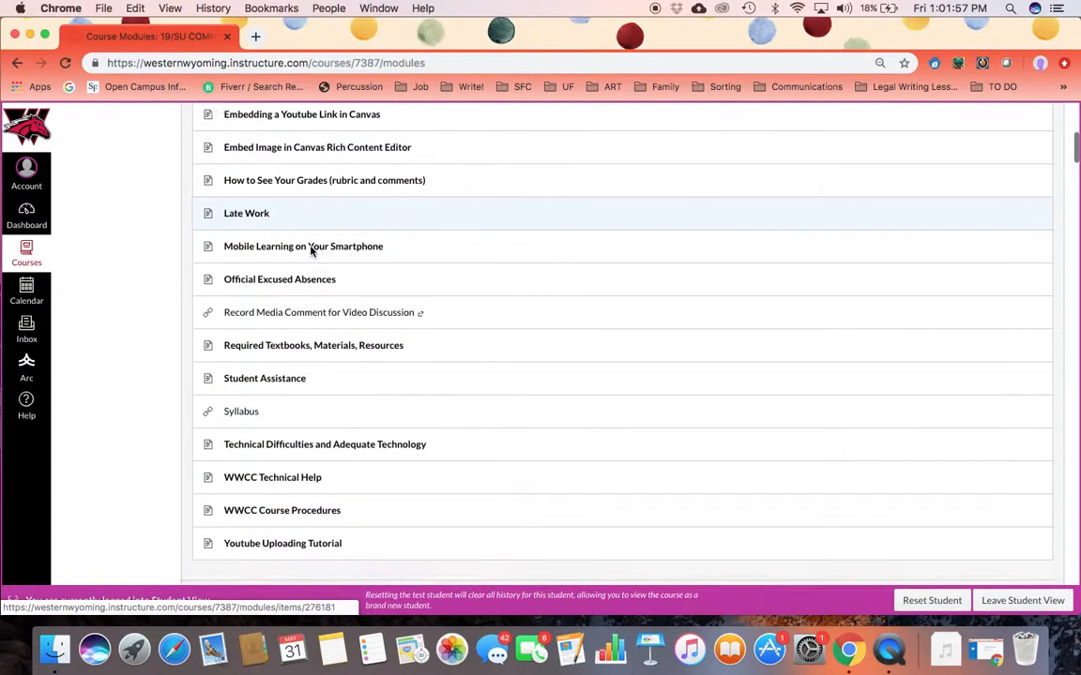
scroll(down, 3)
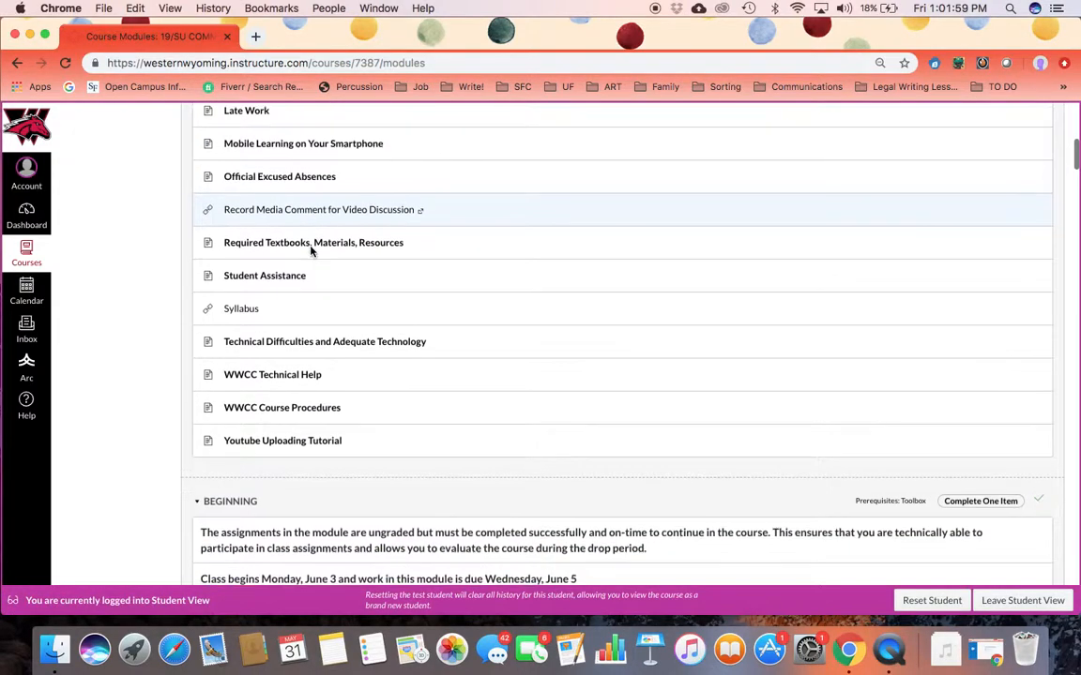
scroll(down, 3)
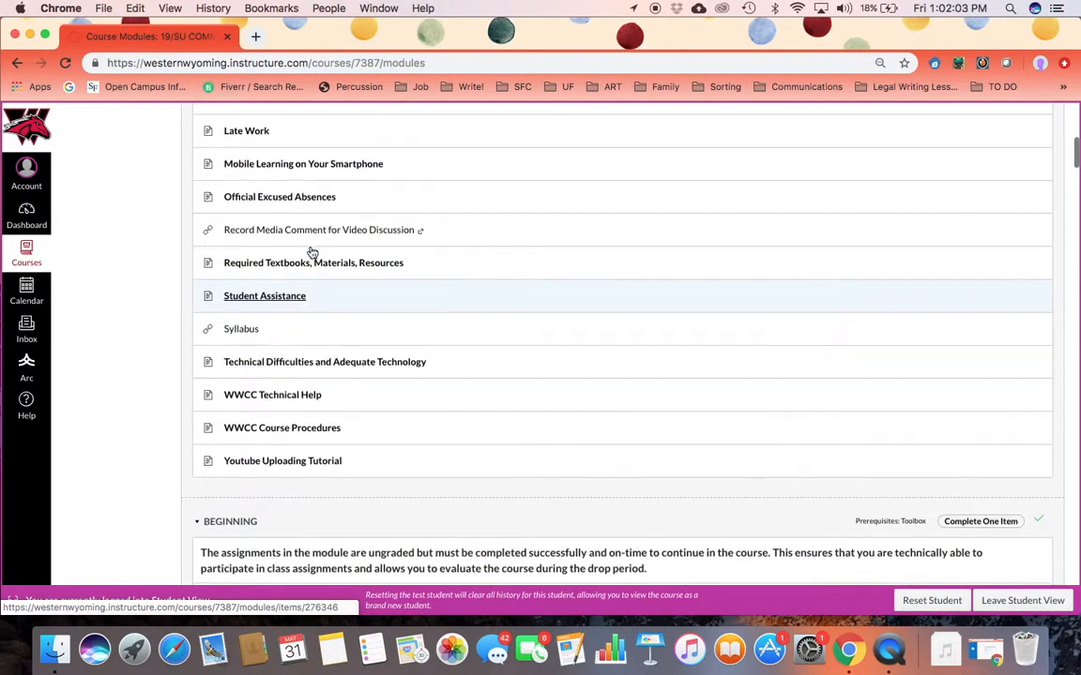
scroll(down, 3)
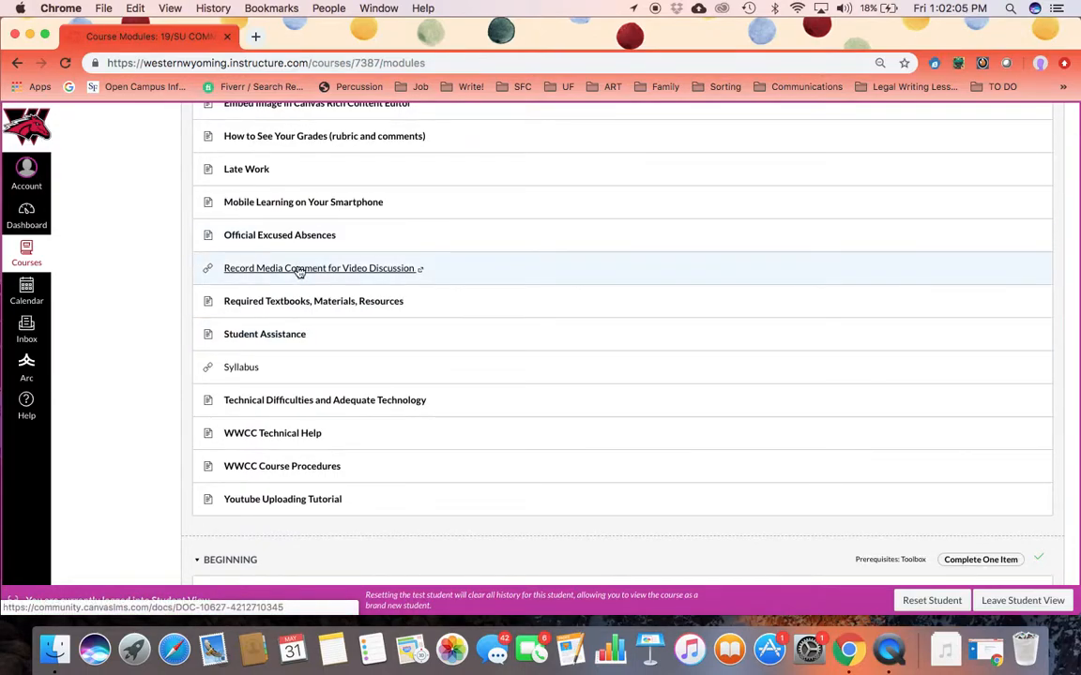
mouse_move(319, 268)
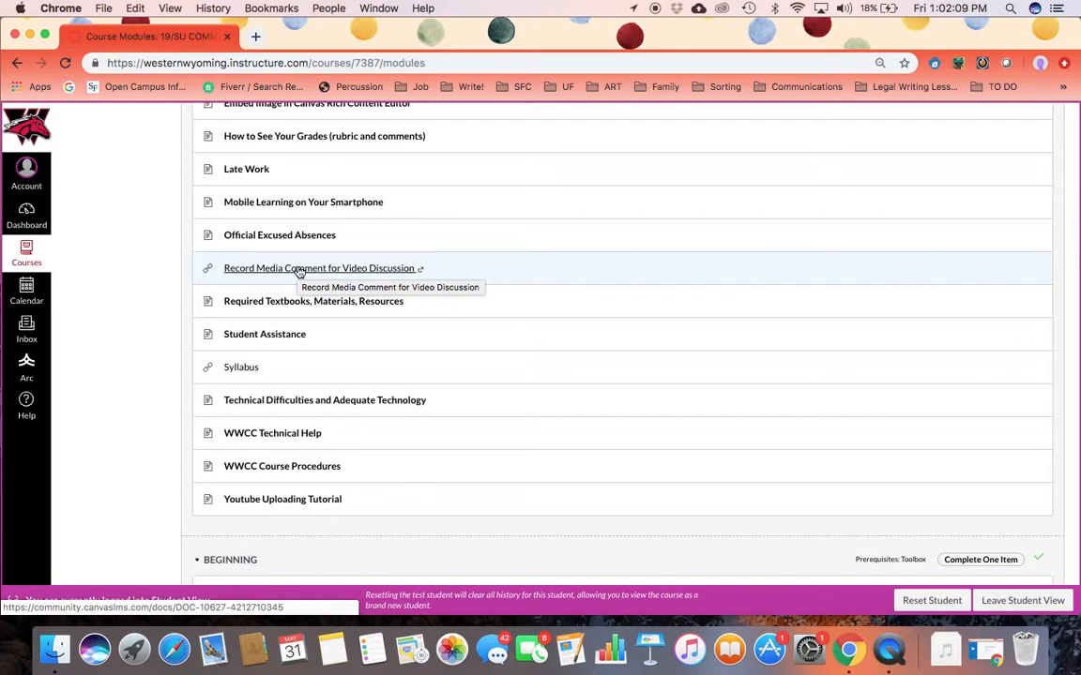
Open Record Media Comment for Video Discussion, view its Community recording guide, then close the guide
click(312, 268)
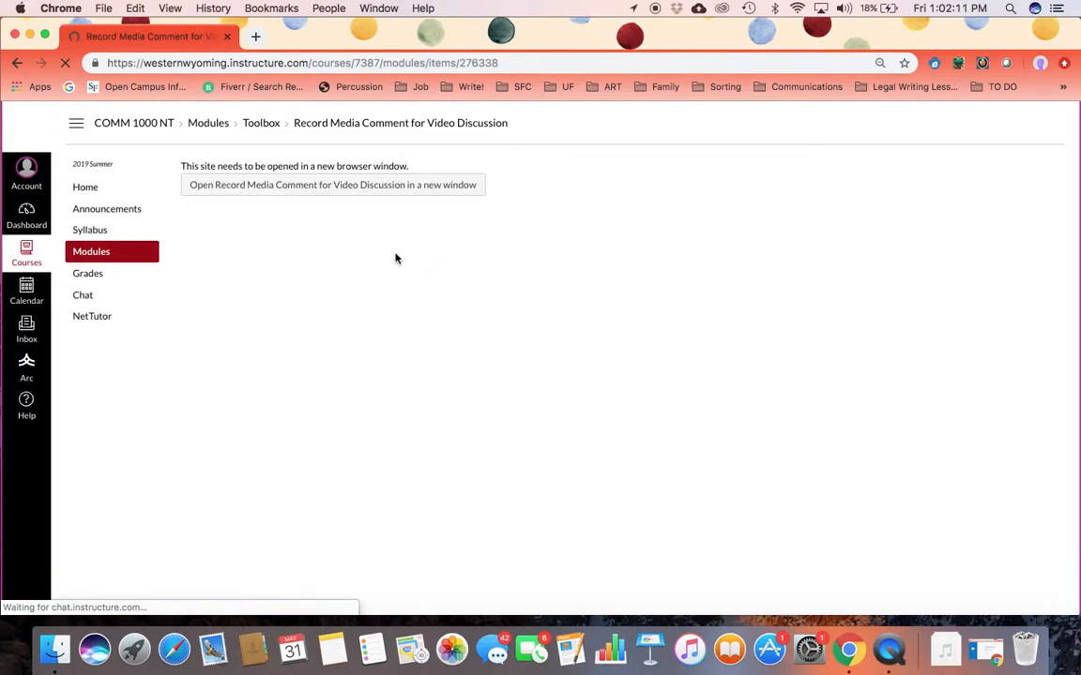
click(332, 184)
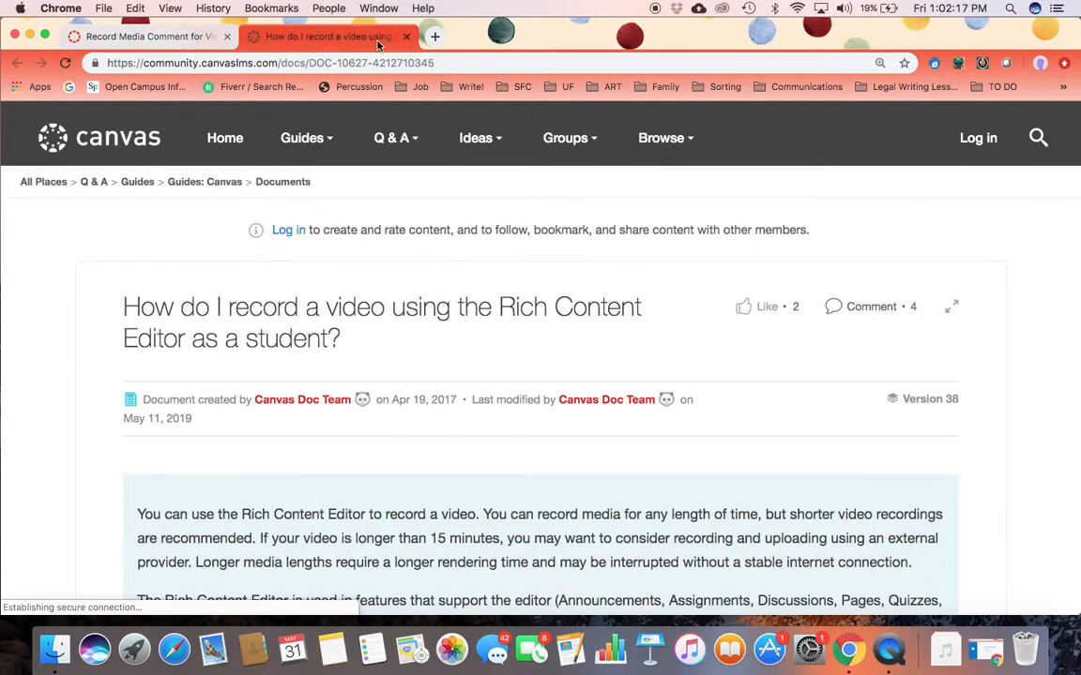
click(146, 36)
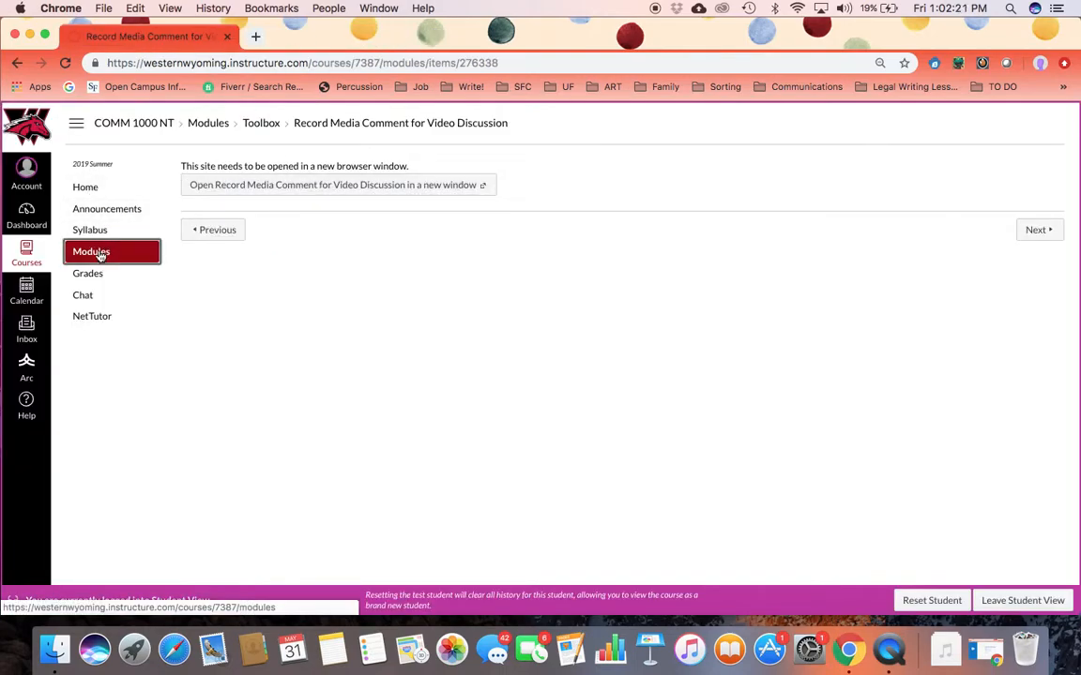
On Modules, collapse Toolbox and scroll to BEGINNING's Toolbox prerequisite
click(91, 251)
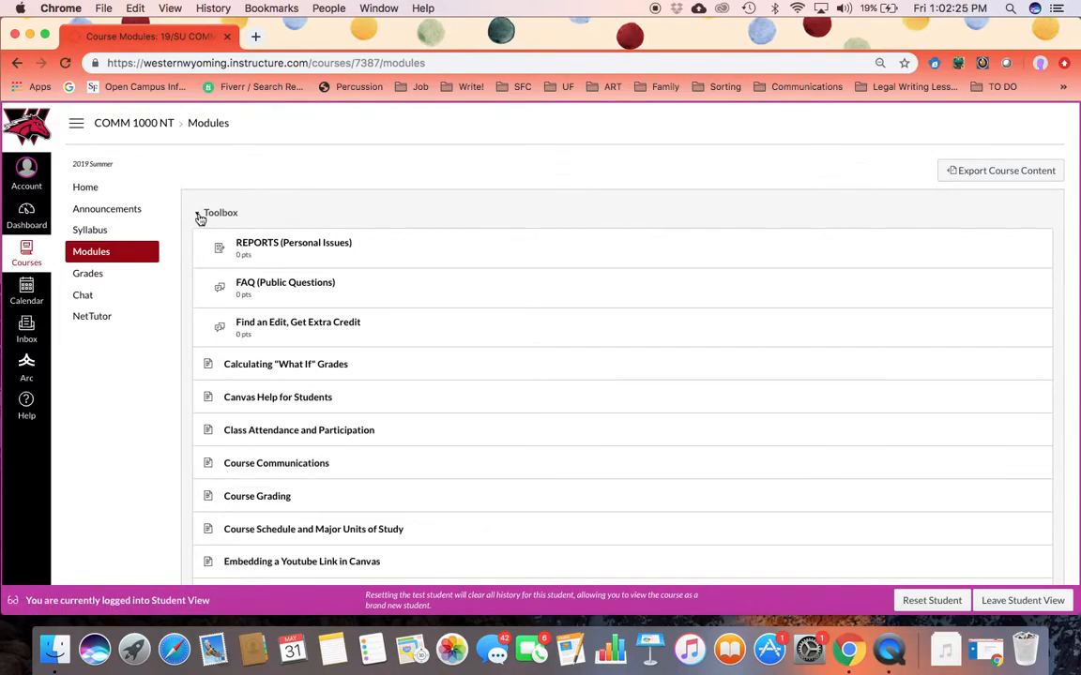
click(221, 212)
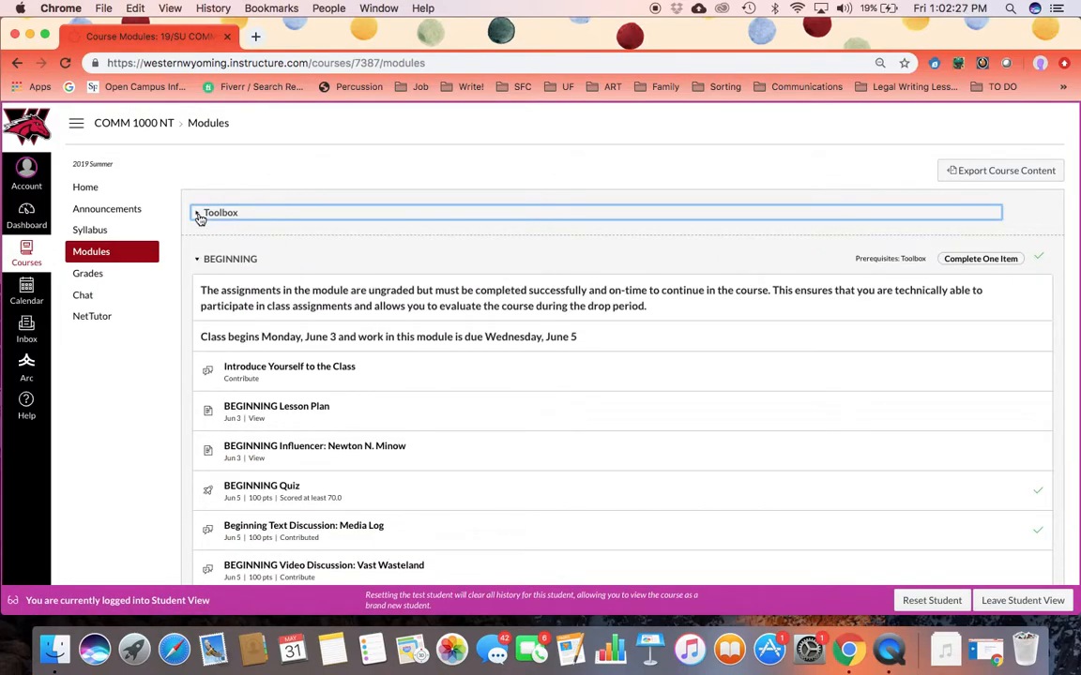
mouse_move(198, 220)
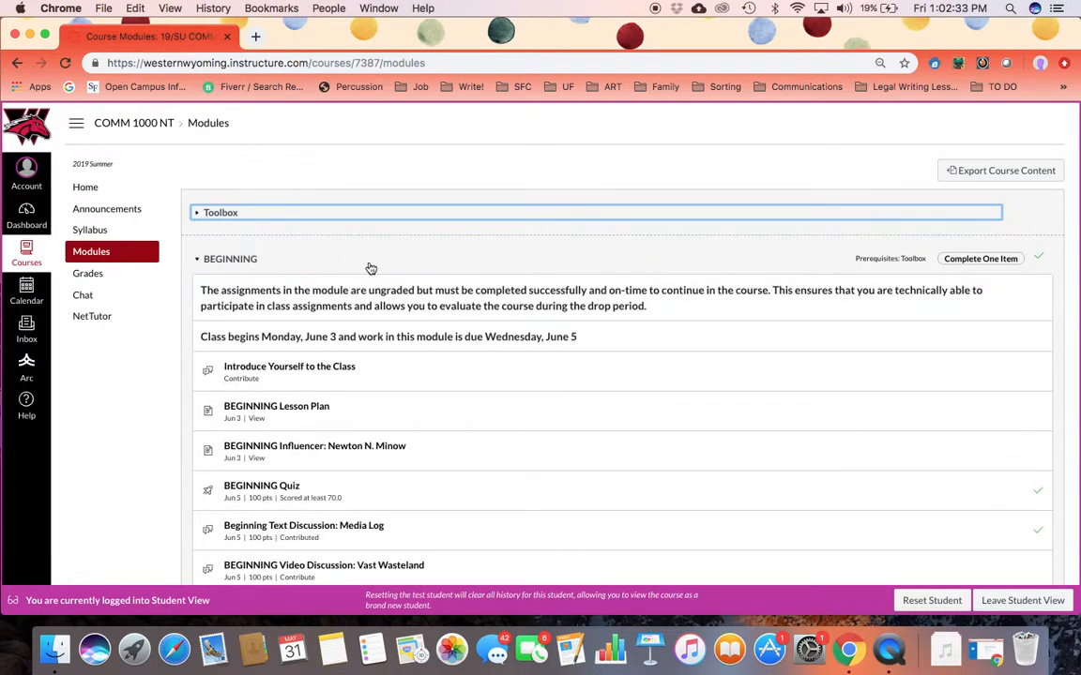
scroll(down, 3)
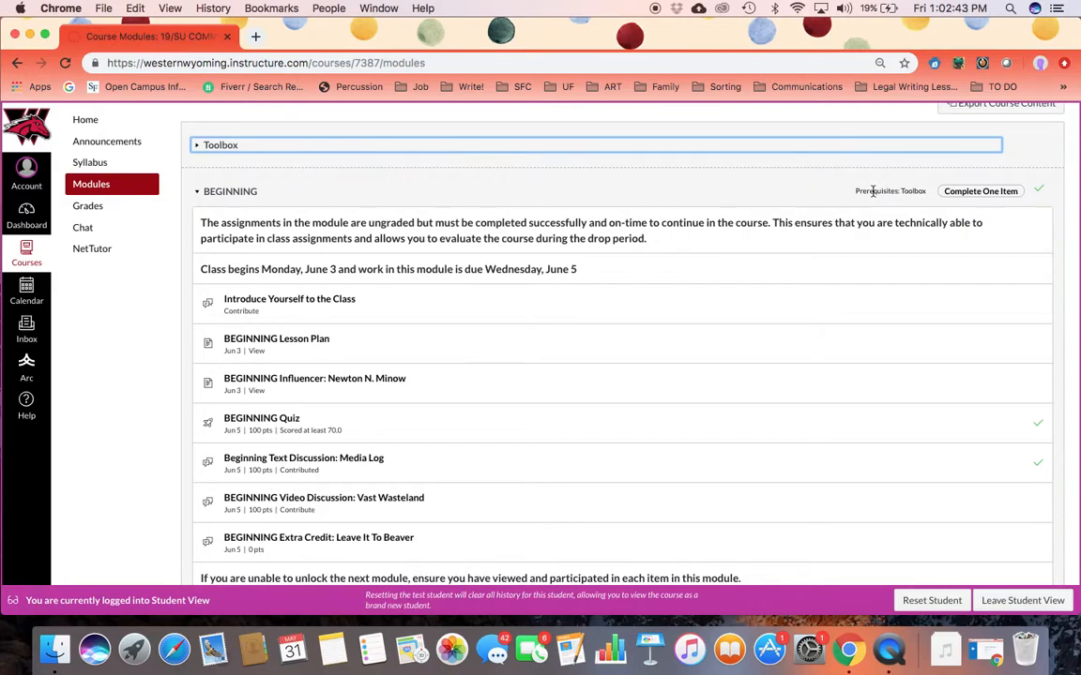
mouse_move(890, 191)
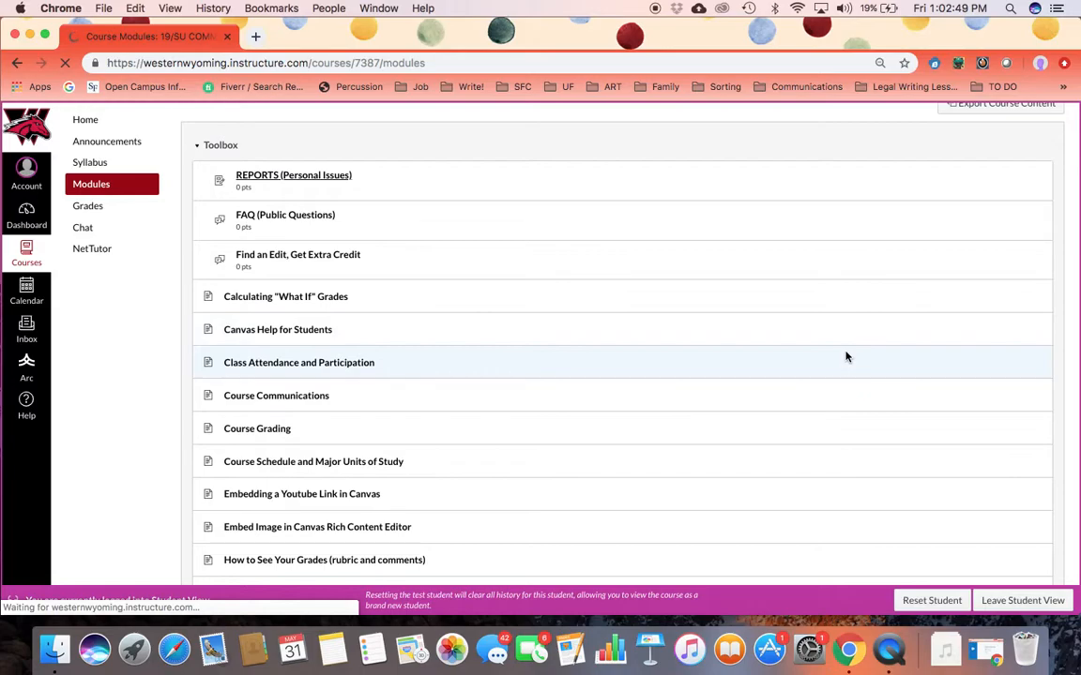
Open and scroll through the REPORTS (Personal Issues) assignment
click(293, 175)
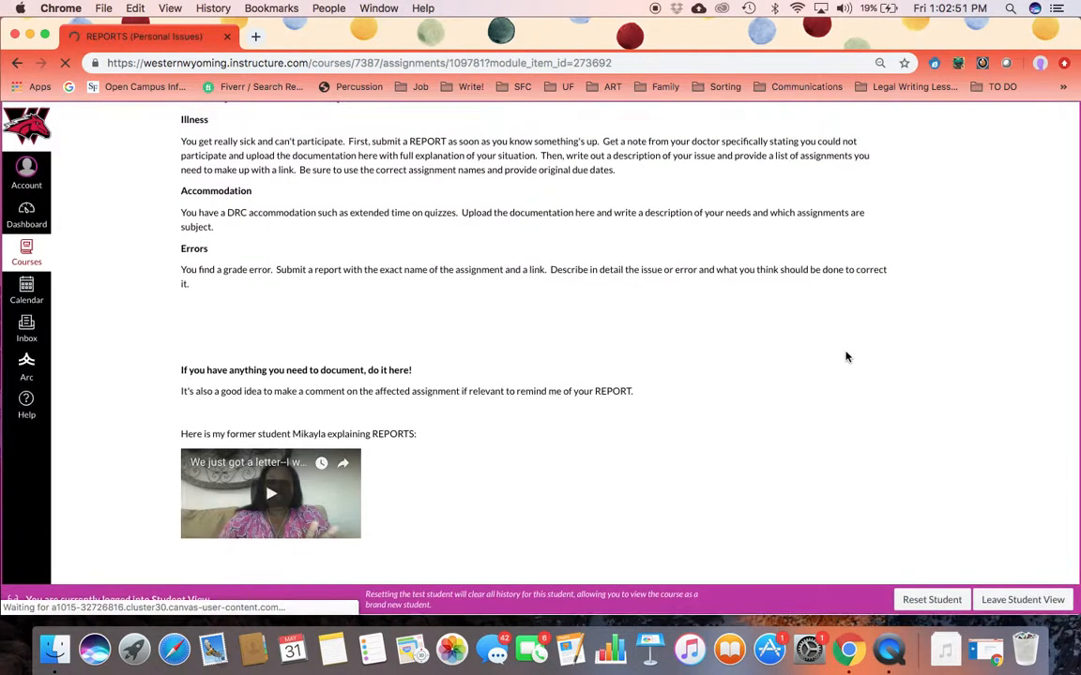
scroll(down, 3)
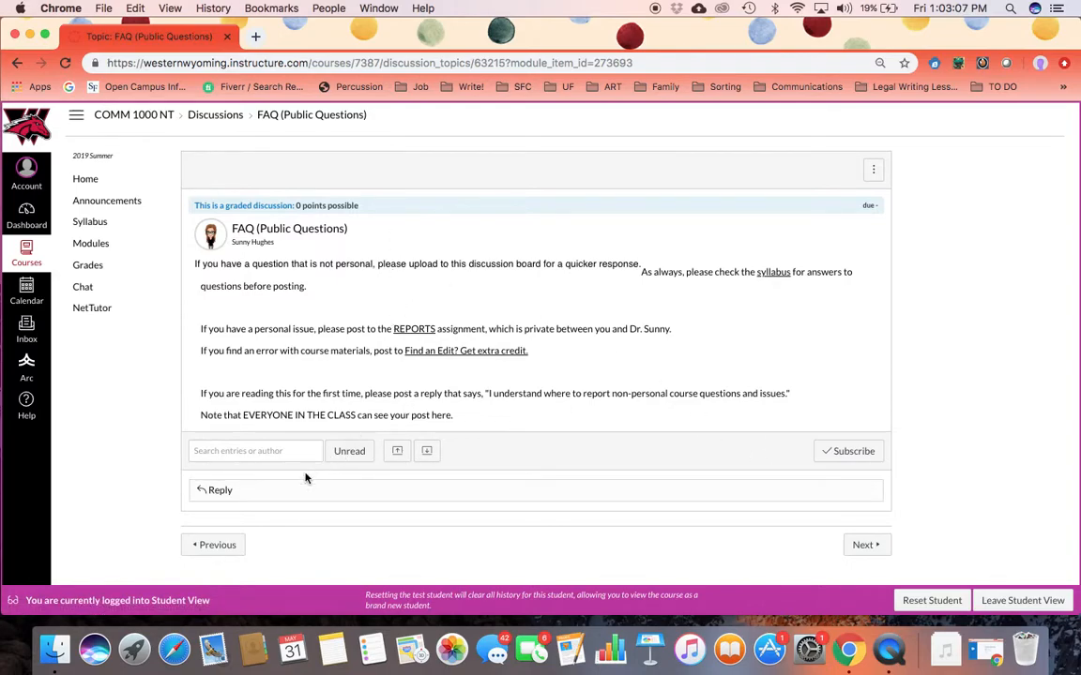
Post the FAQ reply 'I understand where to report non-personal course questions and issues.'
click(219, 490)
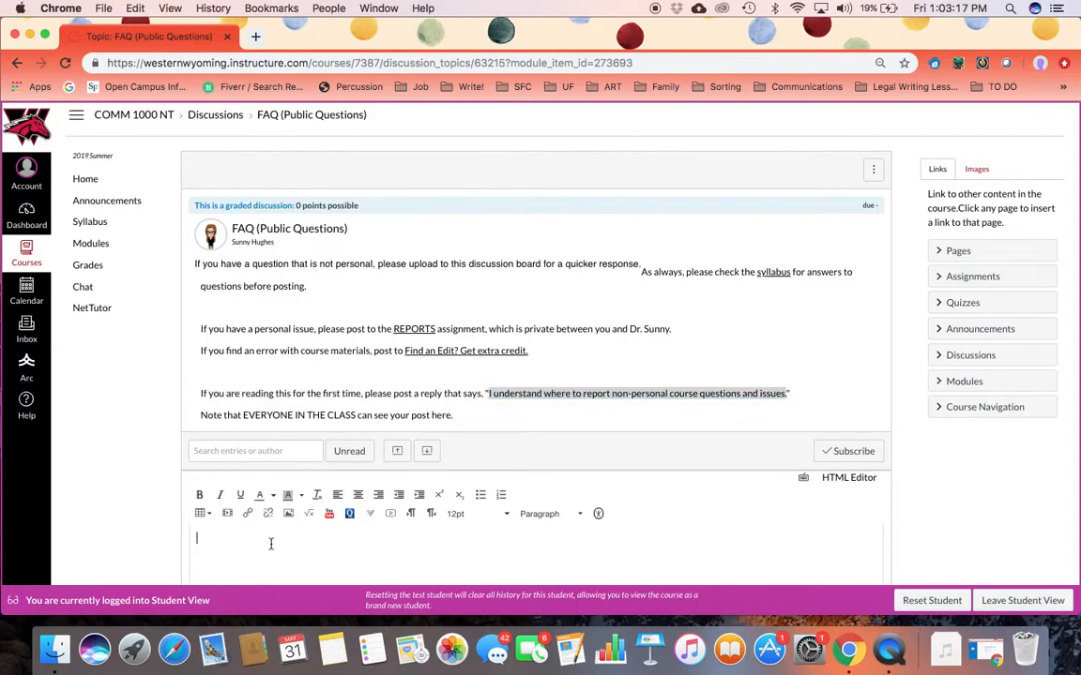
text(I understand where to report non-personal course questions and issues.)
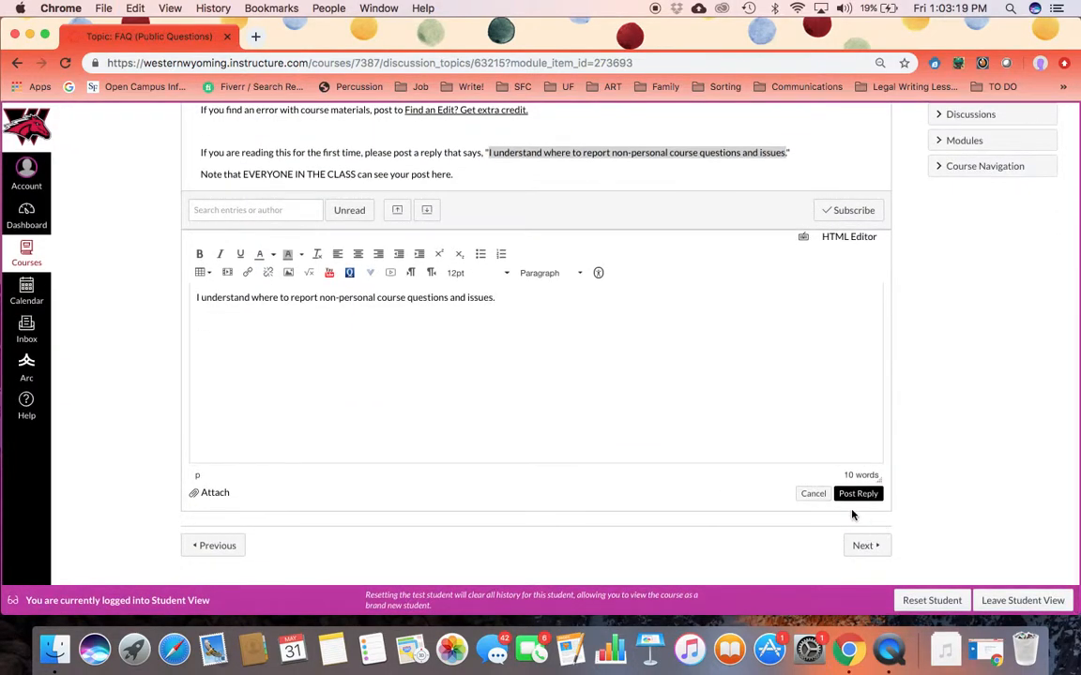
click(857, 494)
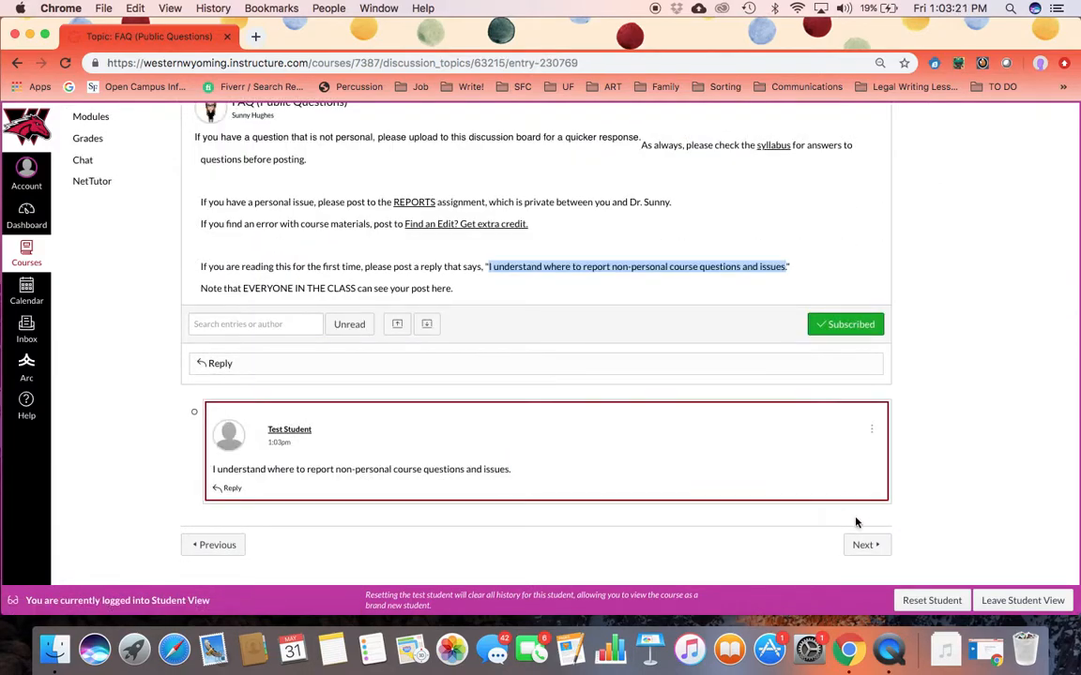
Advance through the next items to Calculating 'What If' Grades, then return to Modules
click(465, 223)
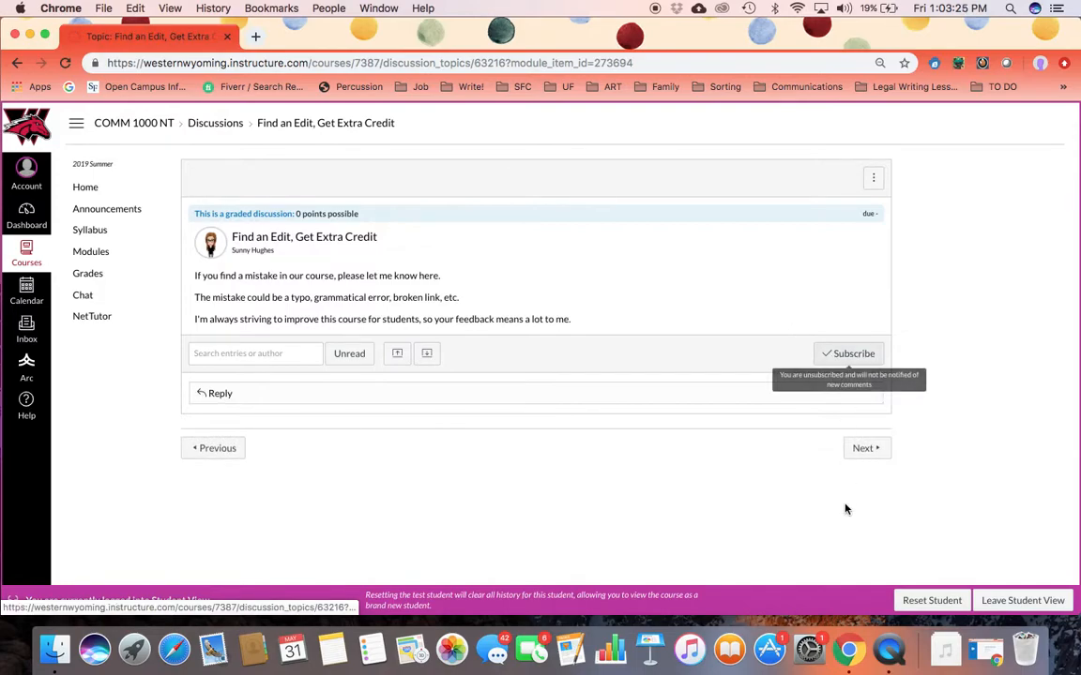
click(862, 447)
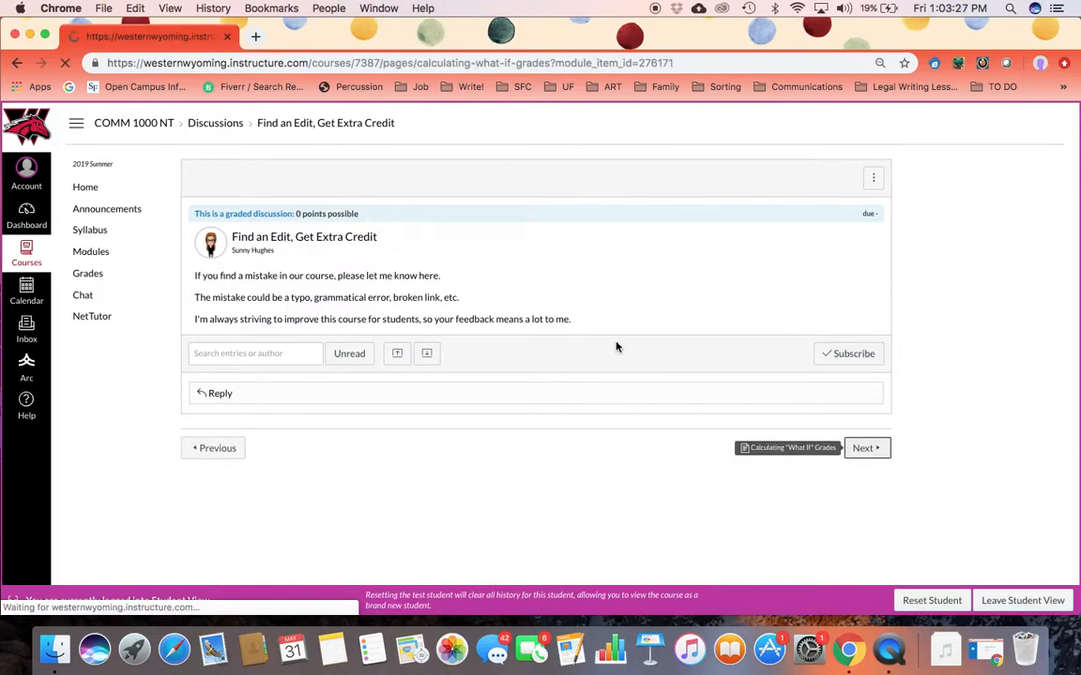
click(787, 448)
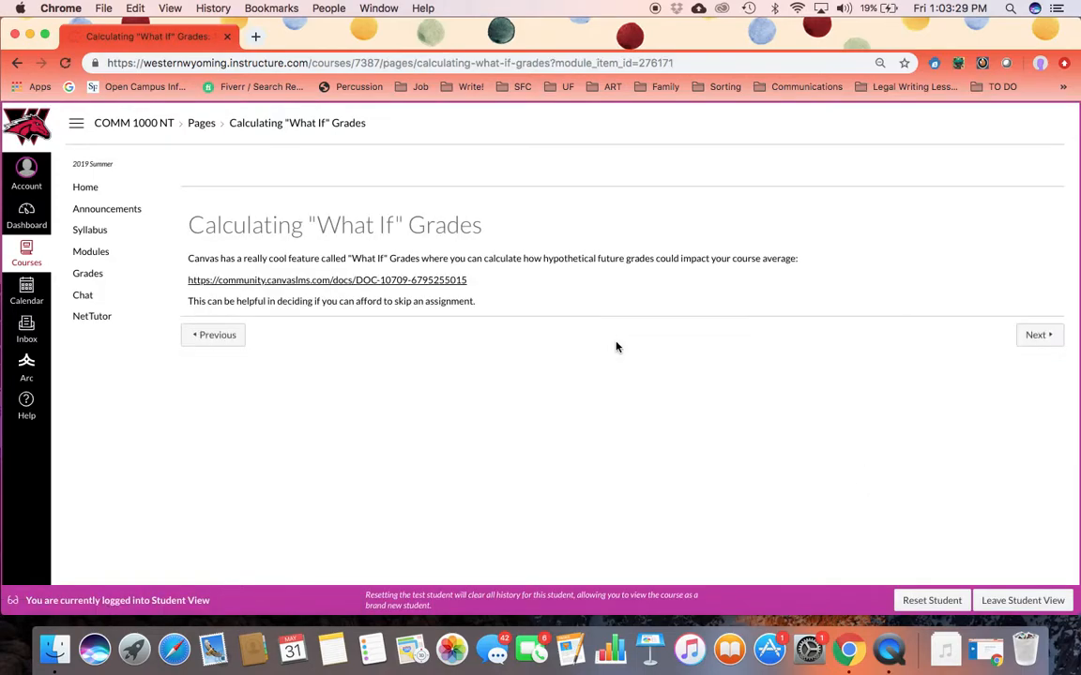
mouse_move(91, 251)
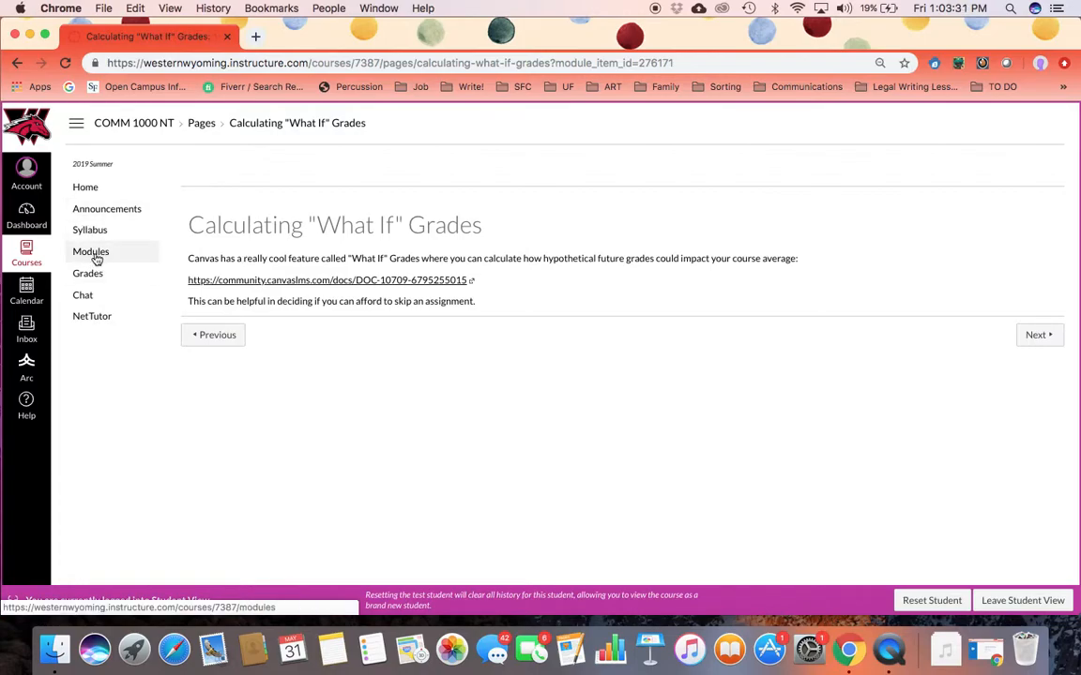
click(91, 252)
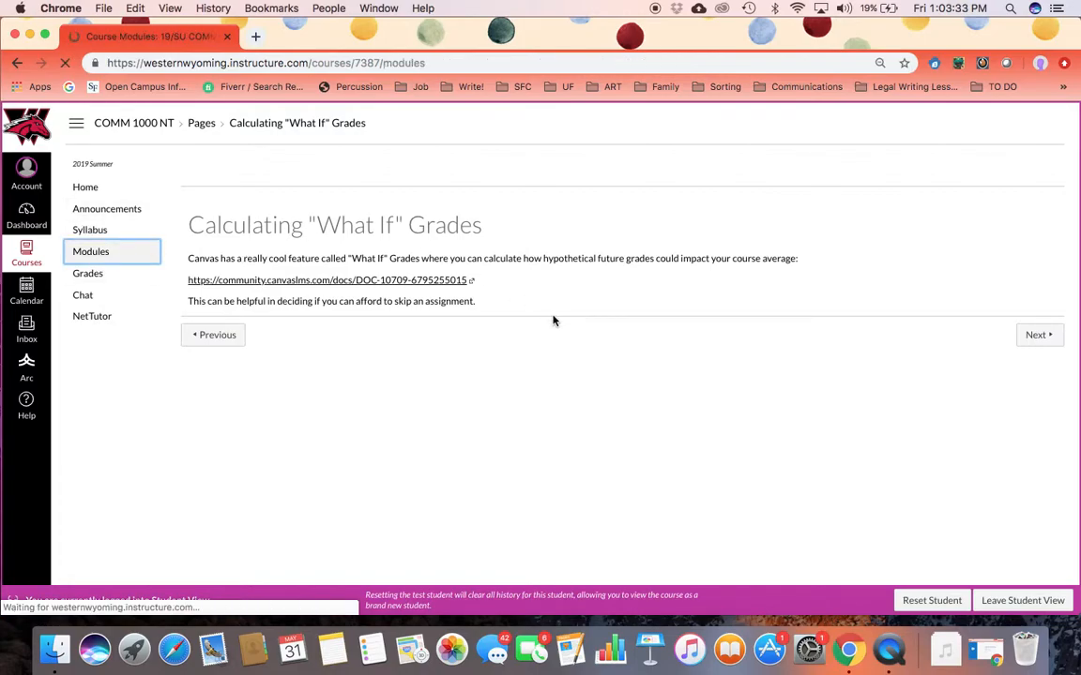
Scroll through BEGINNING's items and due dates, then open Introduce Yourself to the Class
click(91, 250)
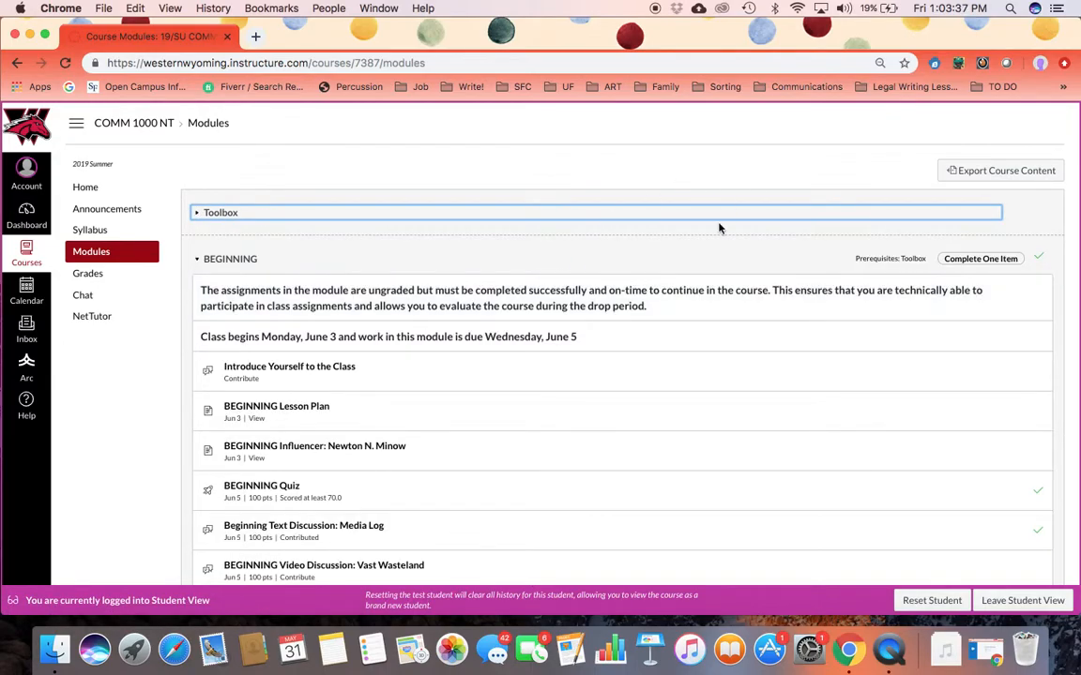
scroll(down, 3)
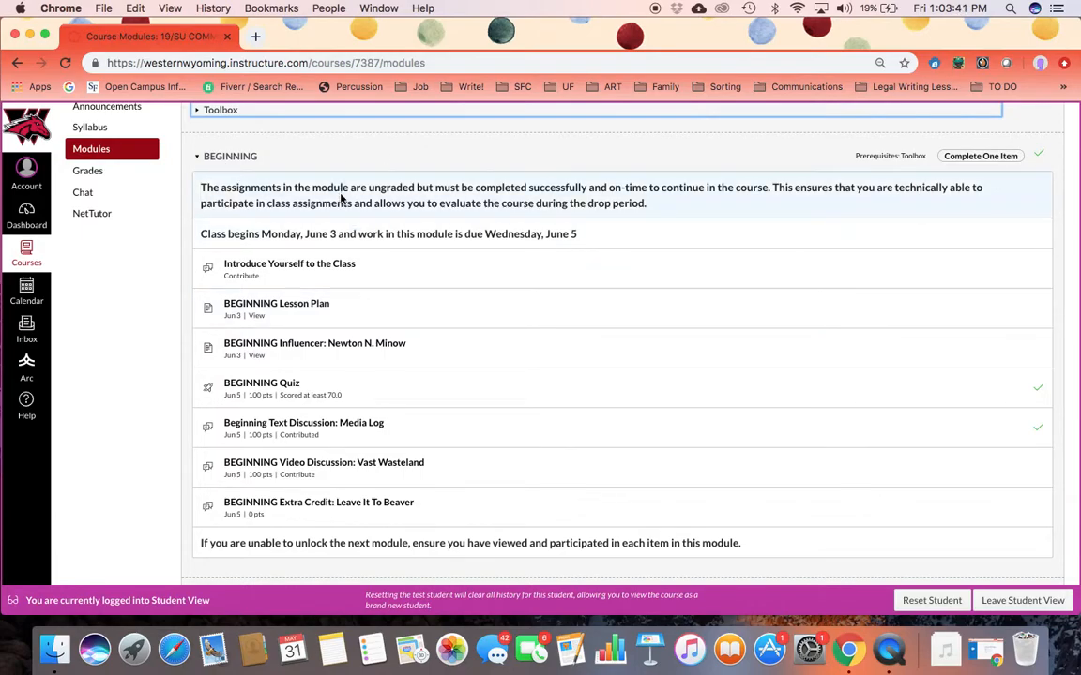
scroll(down, 3)
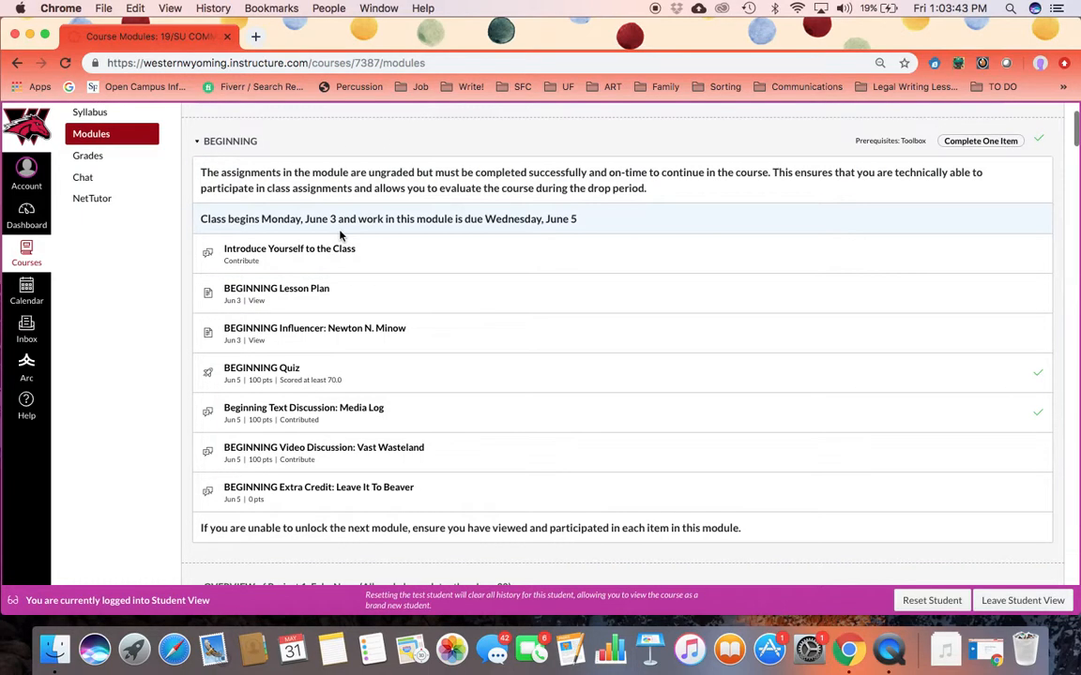
scroll(down, 3)
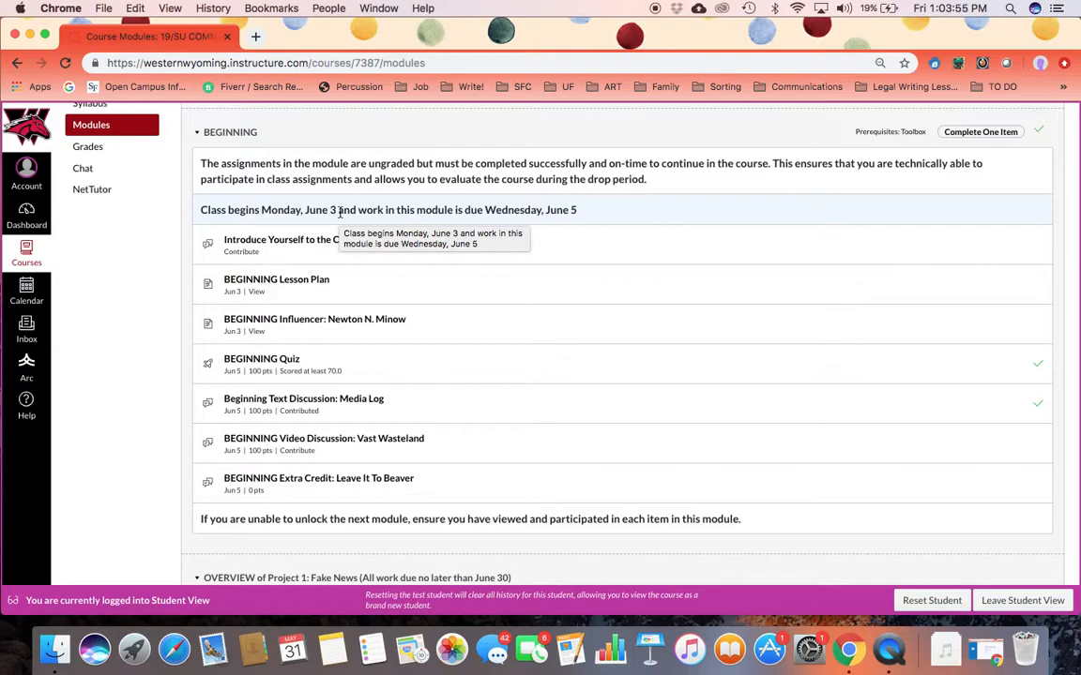
mouse_move(276, 279)
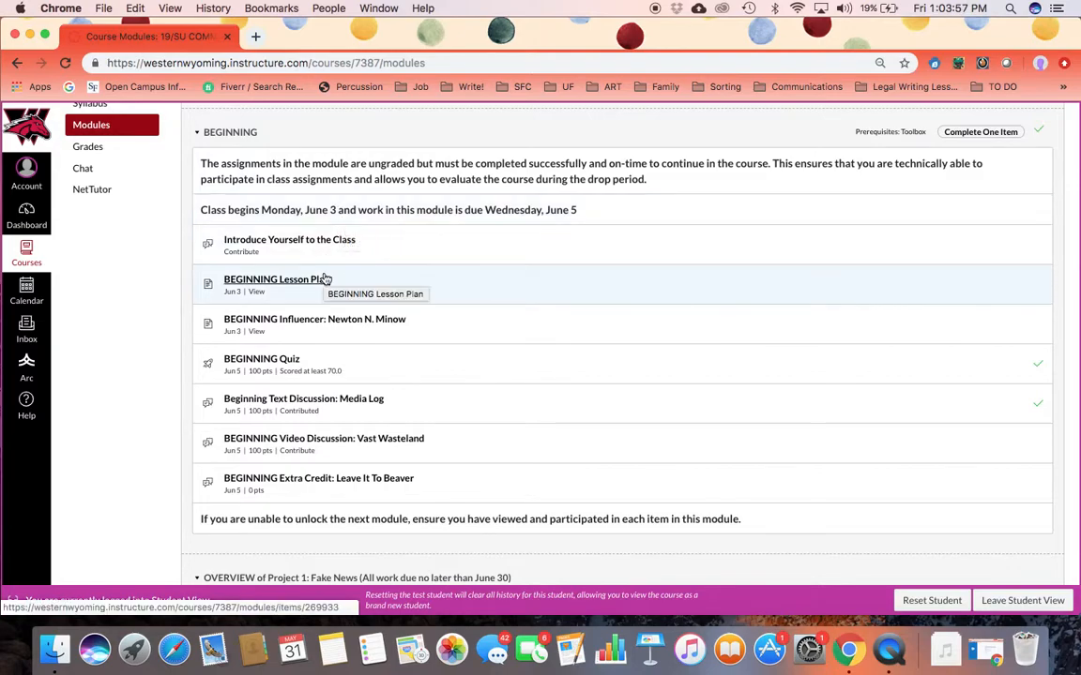
mouse_move(454, 295)
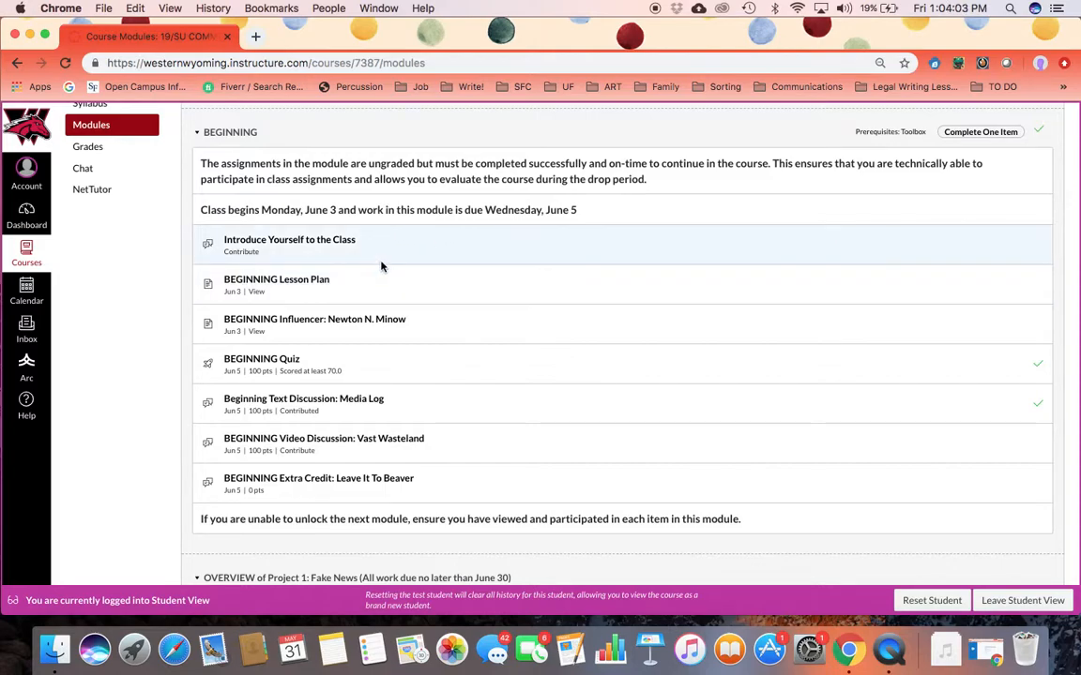
mouse_move(289, 240)
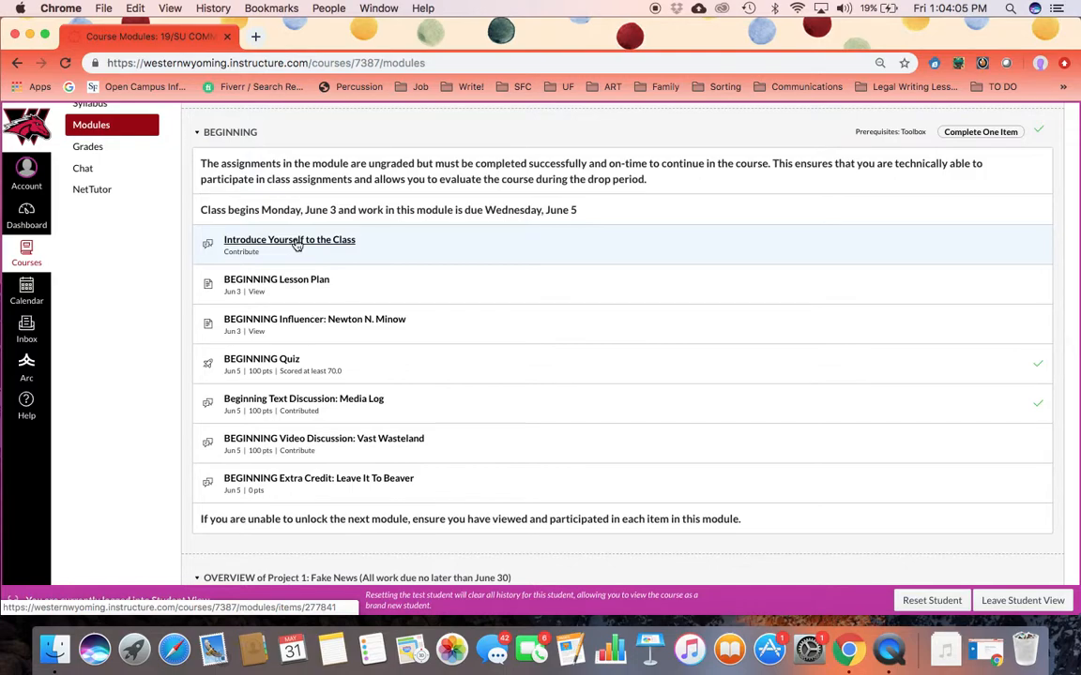
click(289, 240)
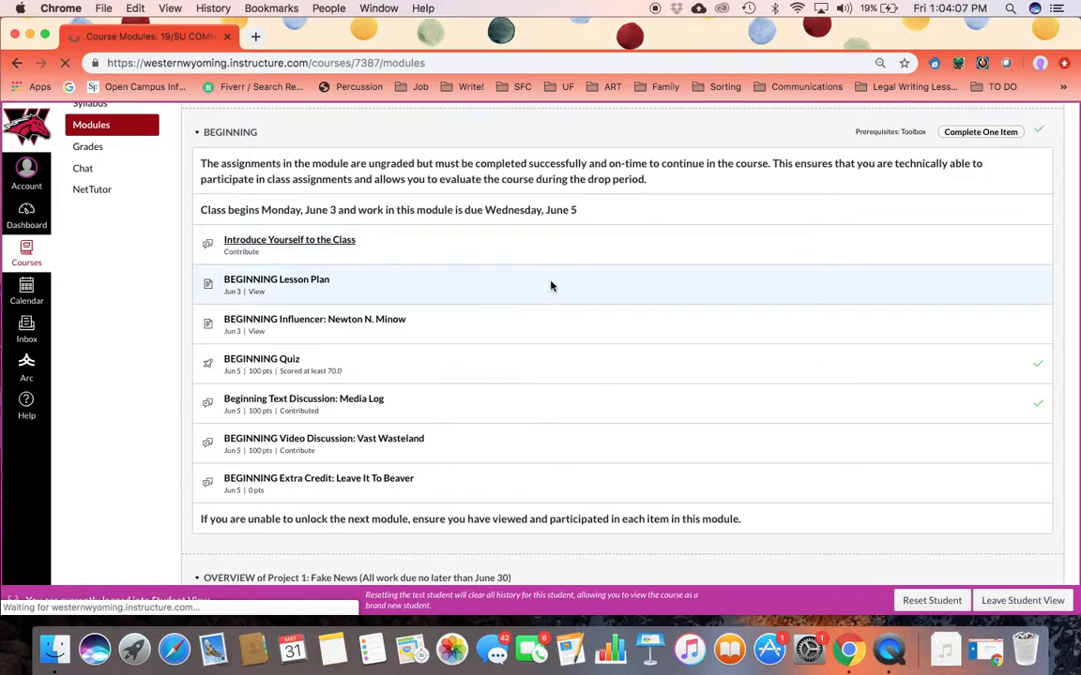
Open Introduce Yourself to the Class and bring up Record/Upload Media for a reply
click(289, 239)
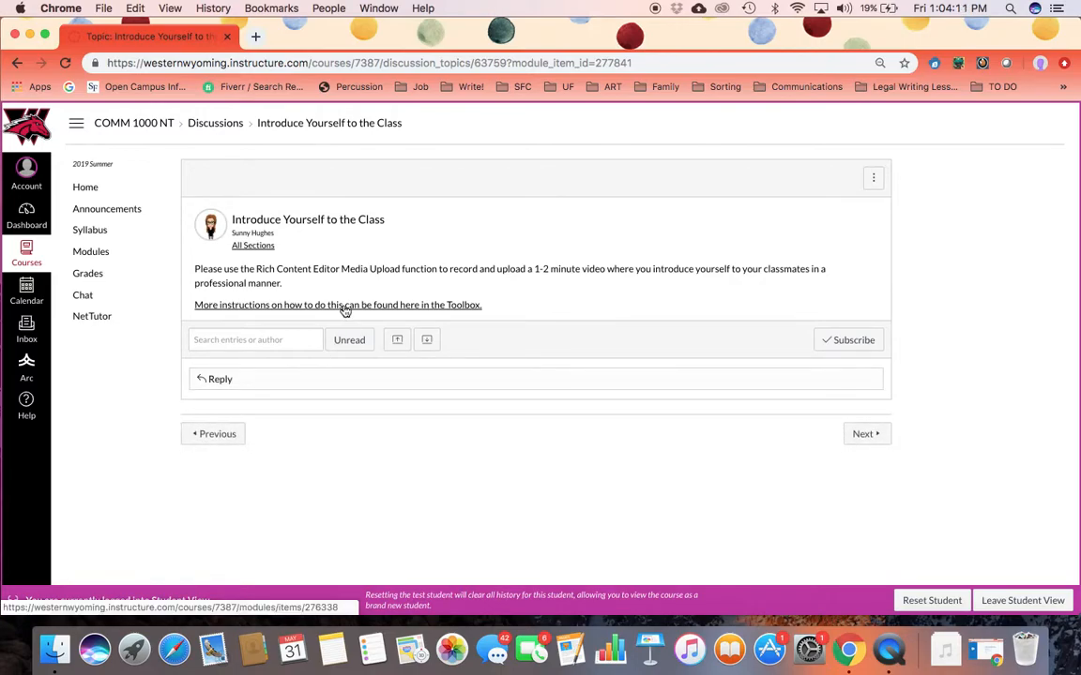
mouse_move(363, 320)
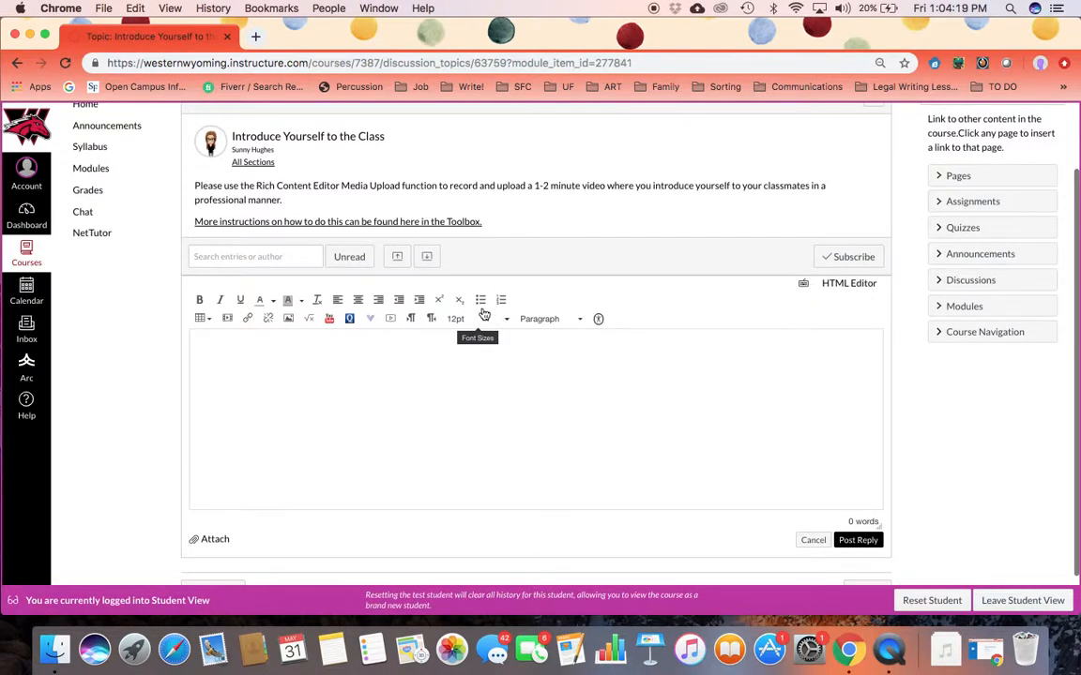
mouse_move(469, 318)
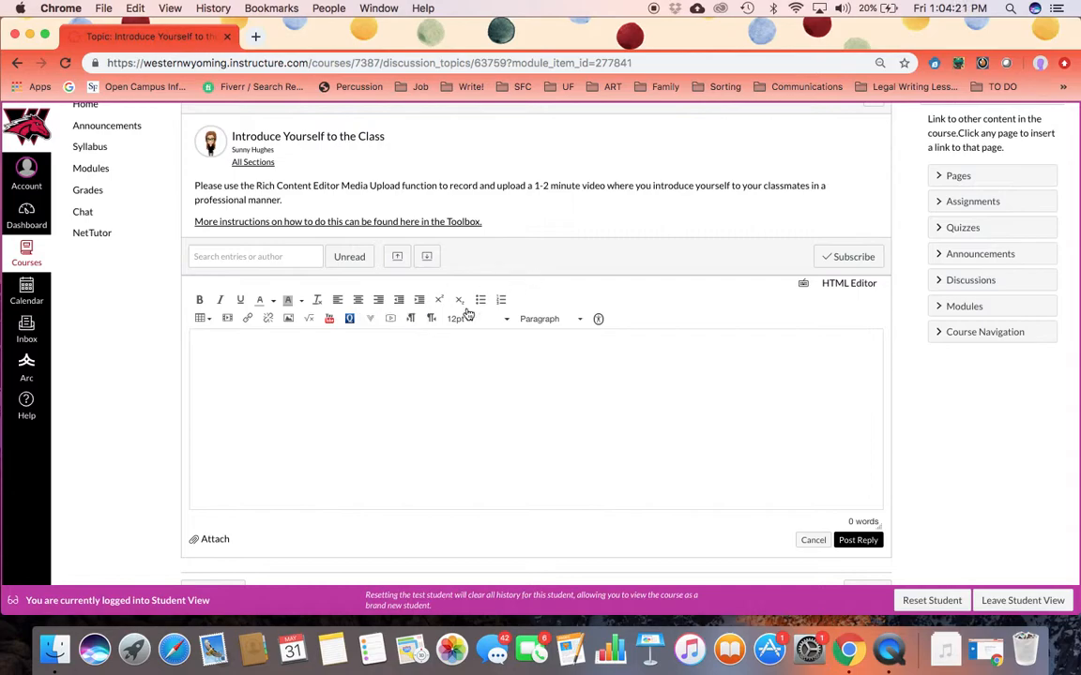
mouse_move(390, 319)
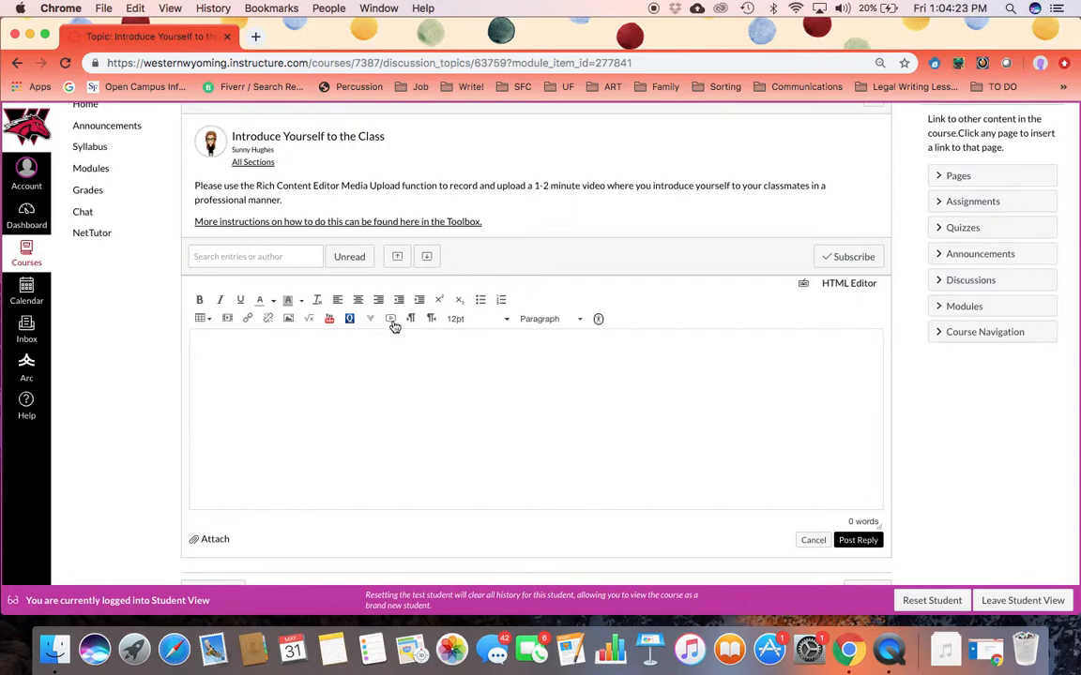
click(329, 319)
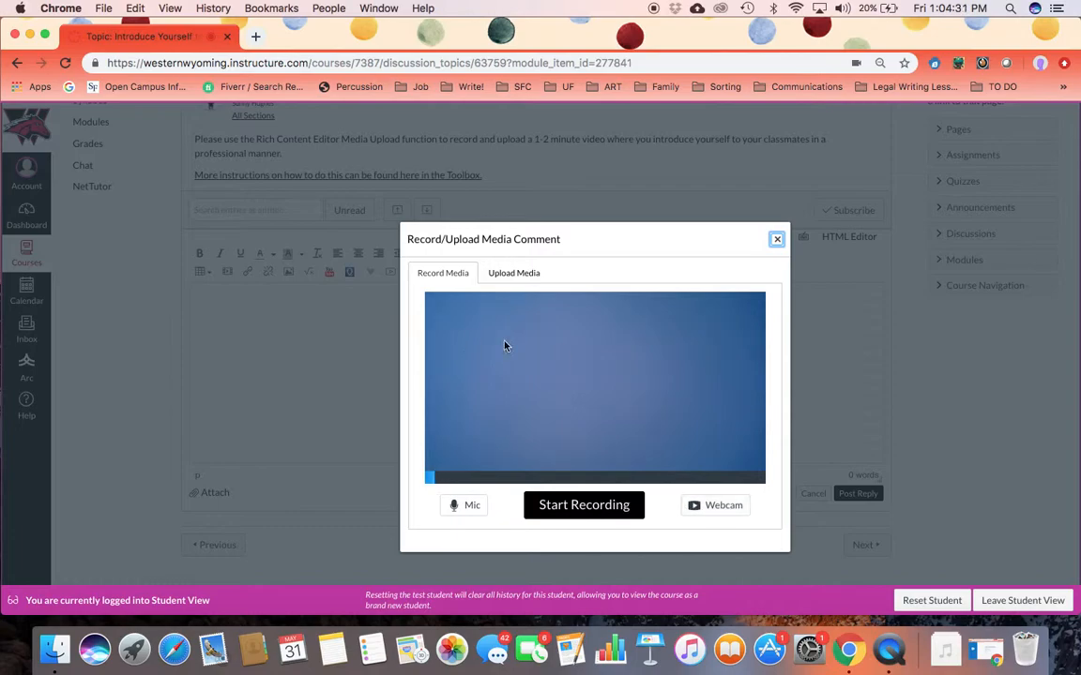
mouse_move(635, 375)
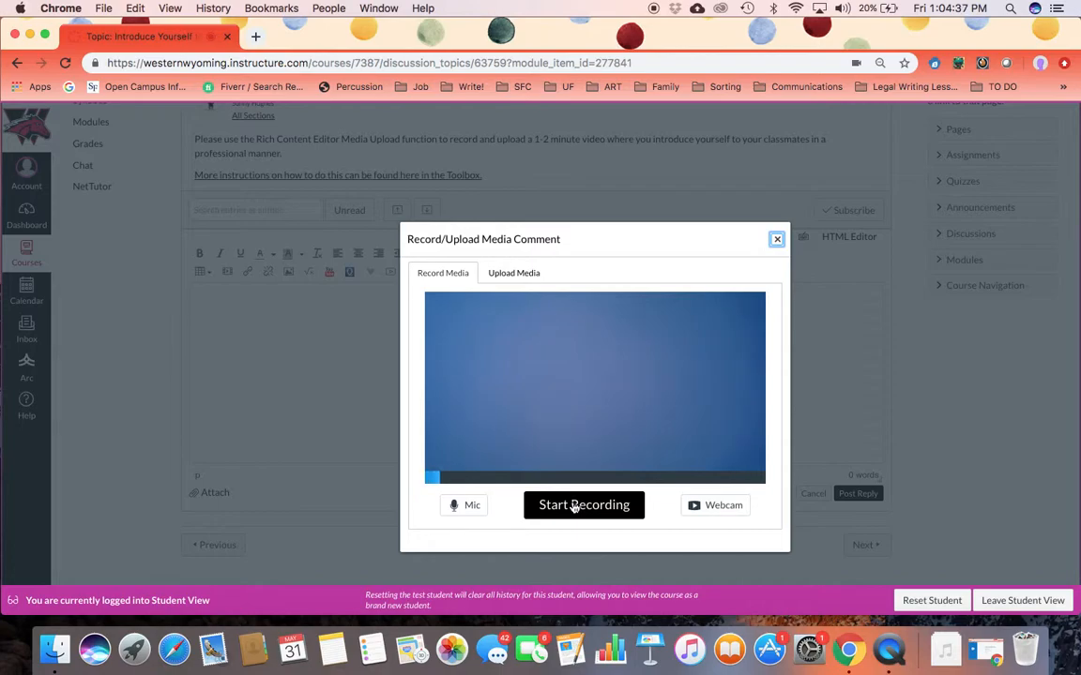
Record and stop a short test video, then cancel the empty reply
click(584, 504)
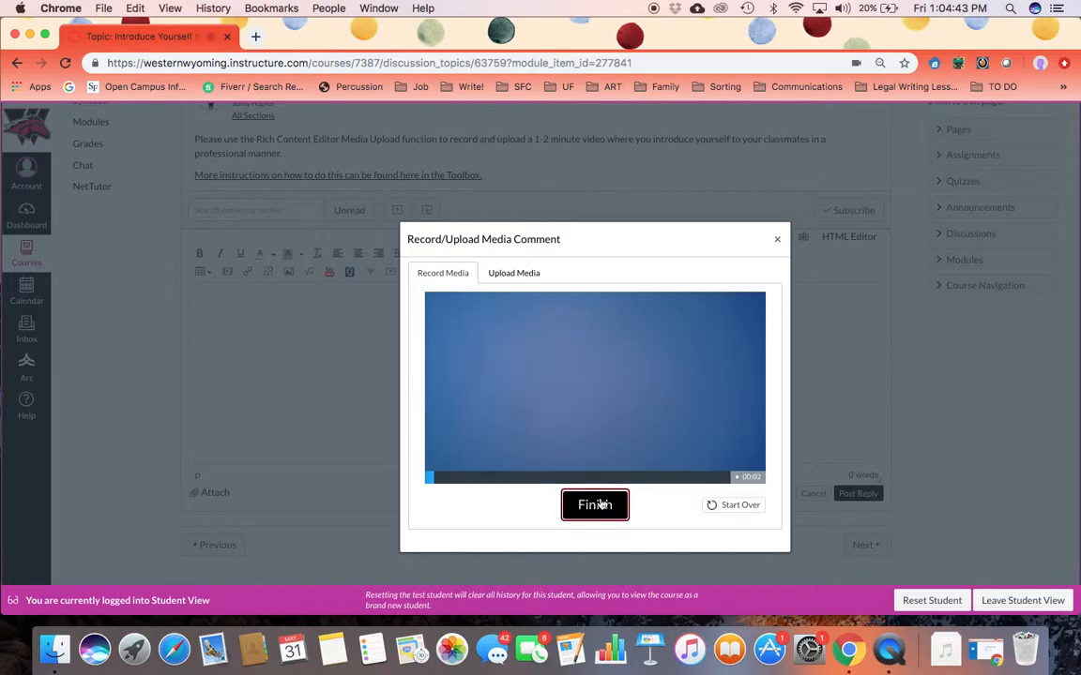
click(595, 505)
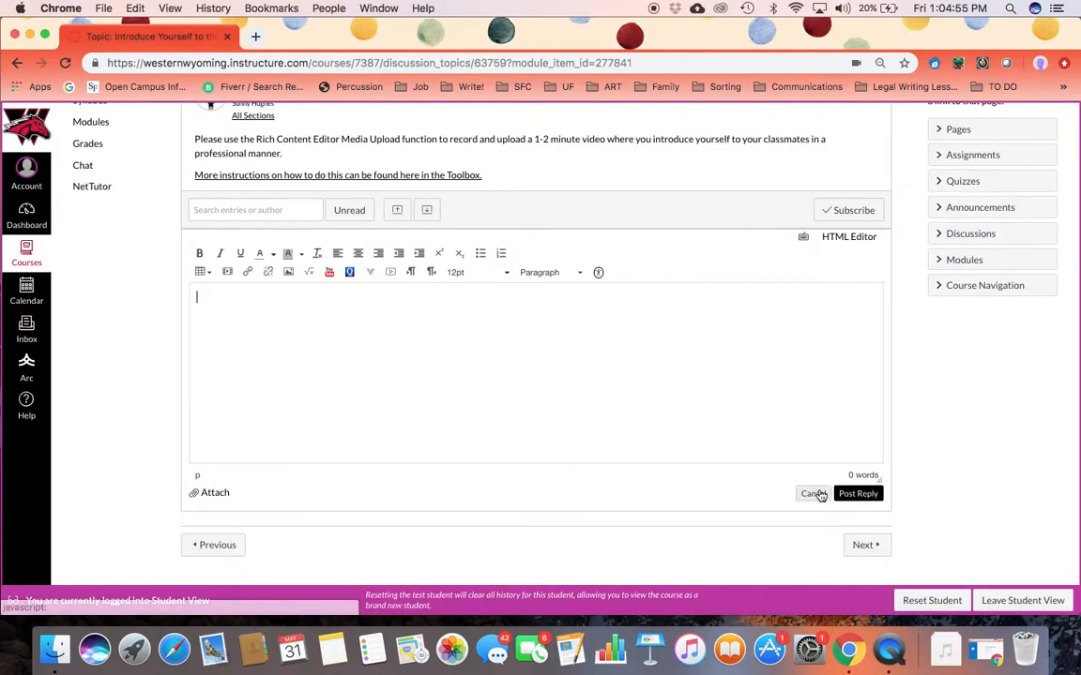
click(811, 493)
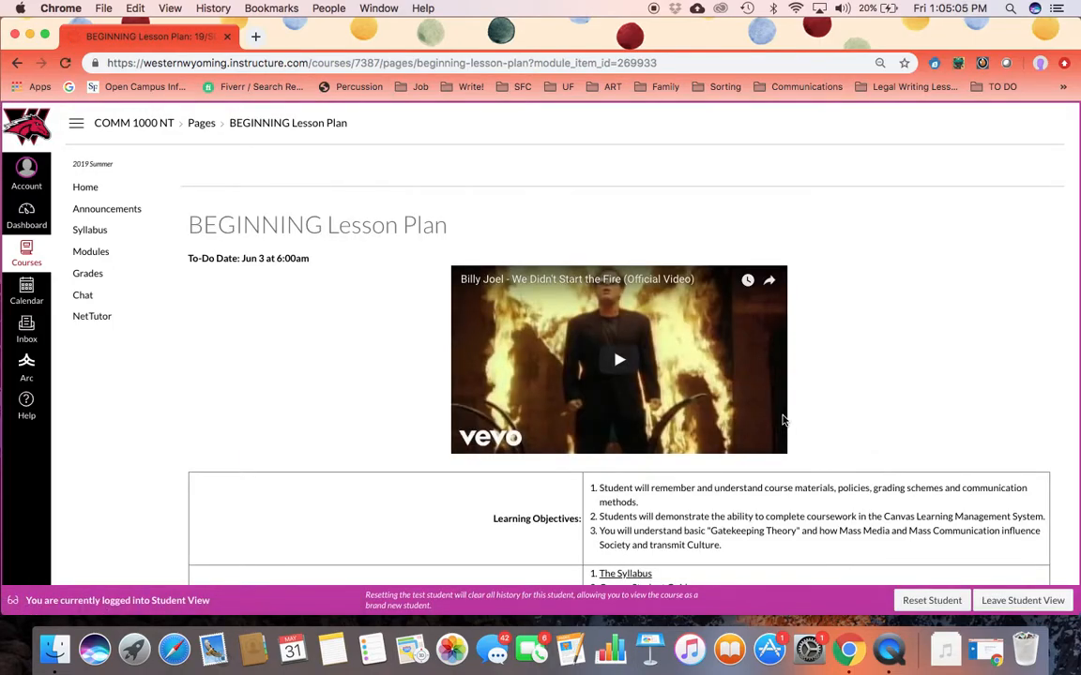
Read the lesson plan's objectives, readings, influencer and assignments table, then go to the next item
scroll(down, 3)
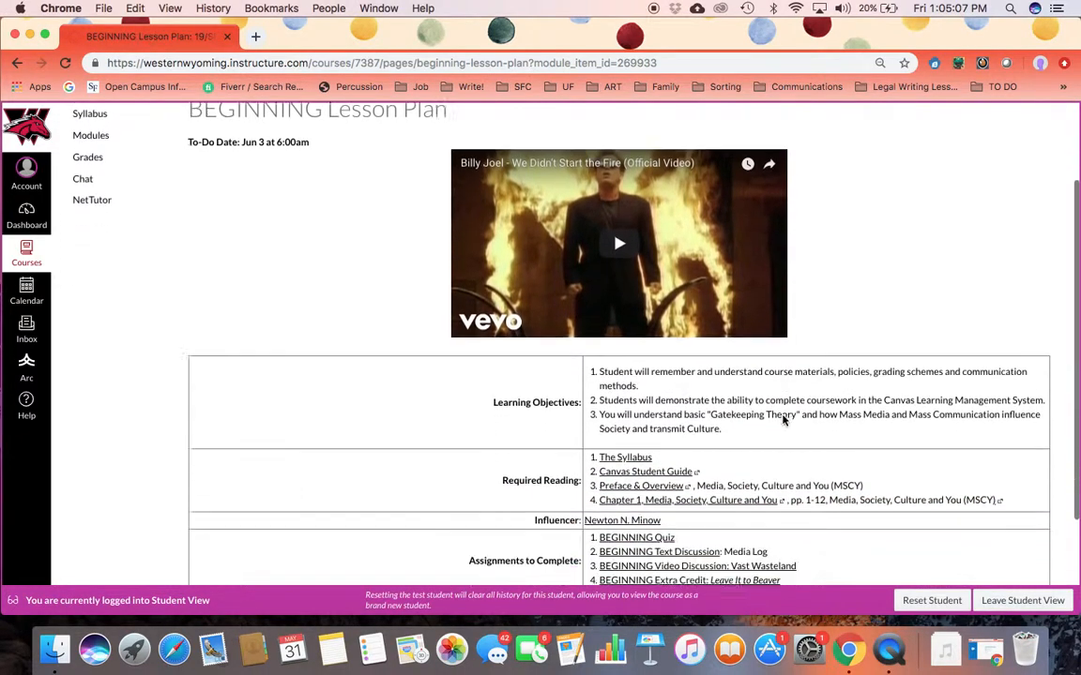
scroll(down, 3)
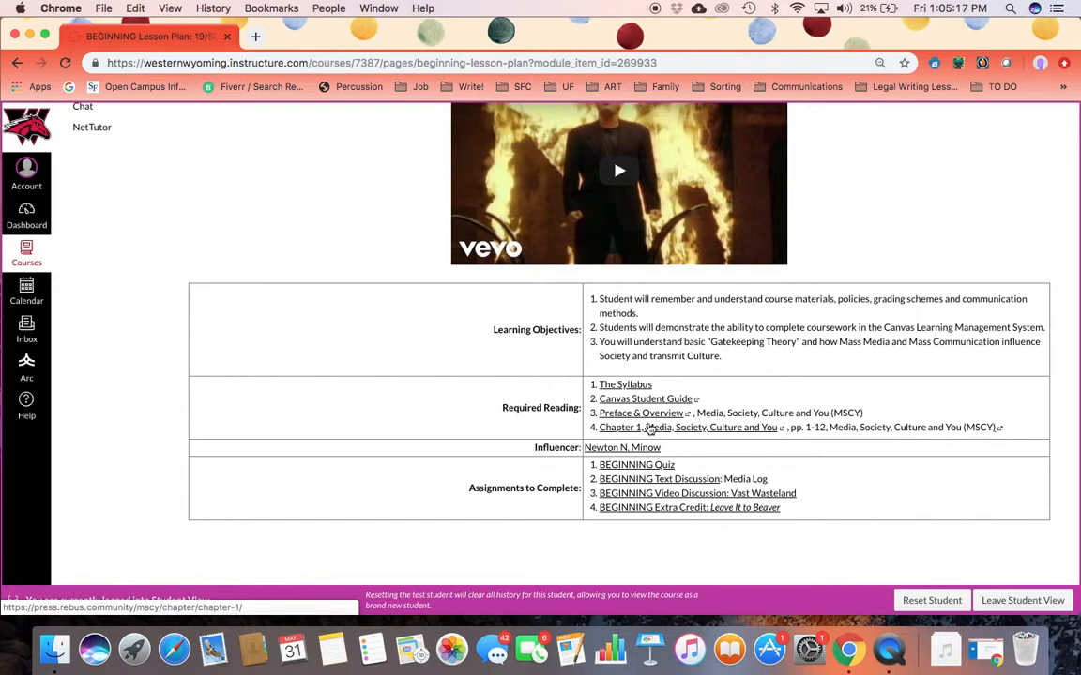
mouse_move(732, 430)
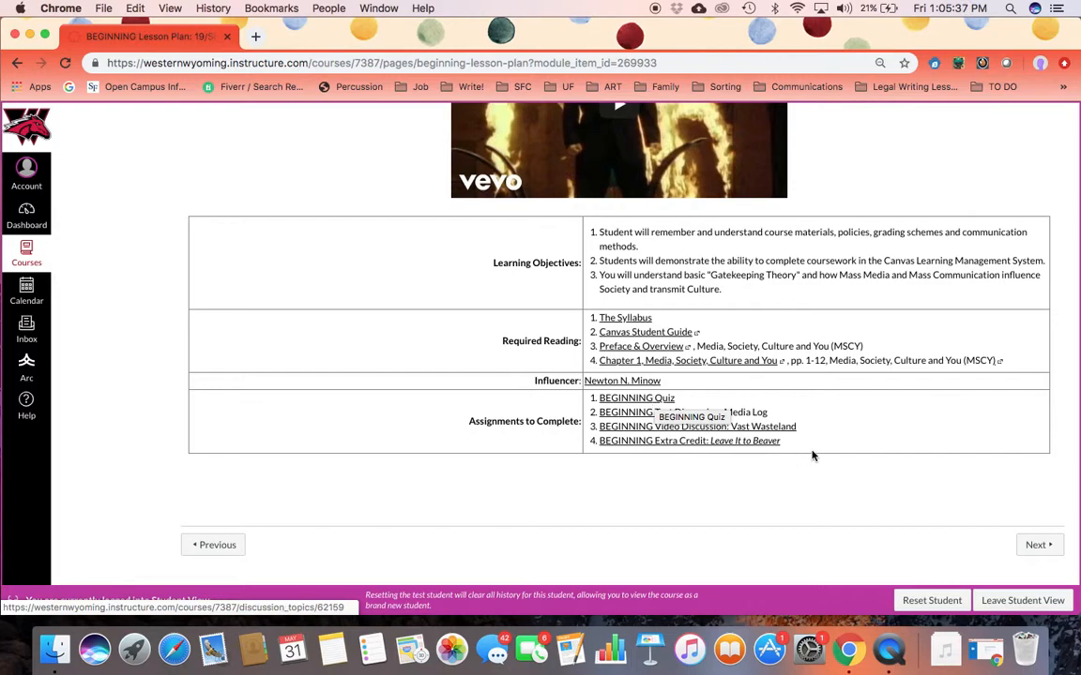
mouse_move(696, 441)
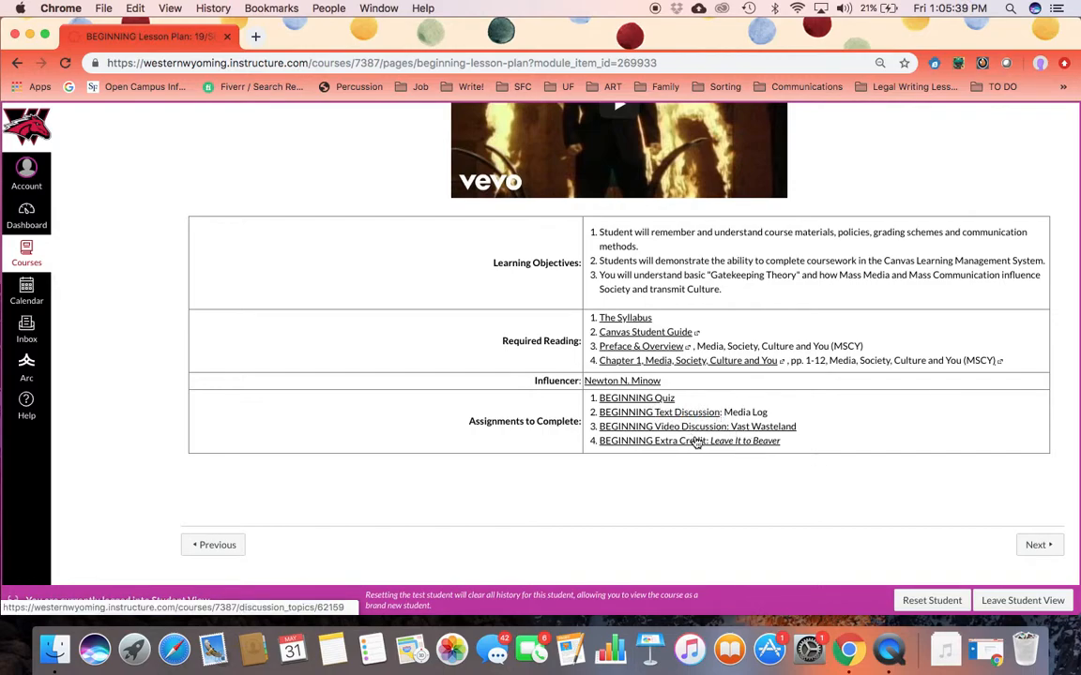
mouse_move(689, 441)
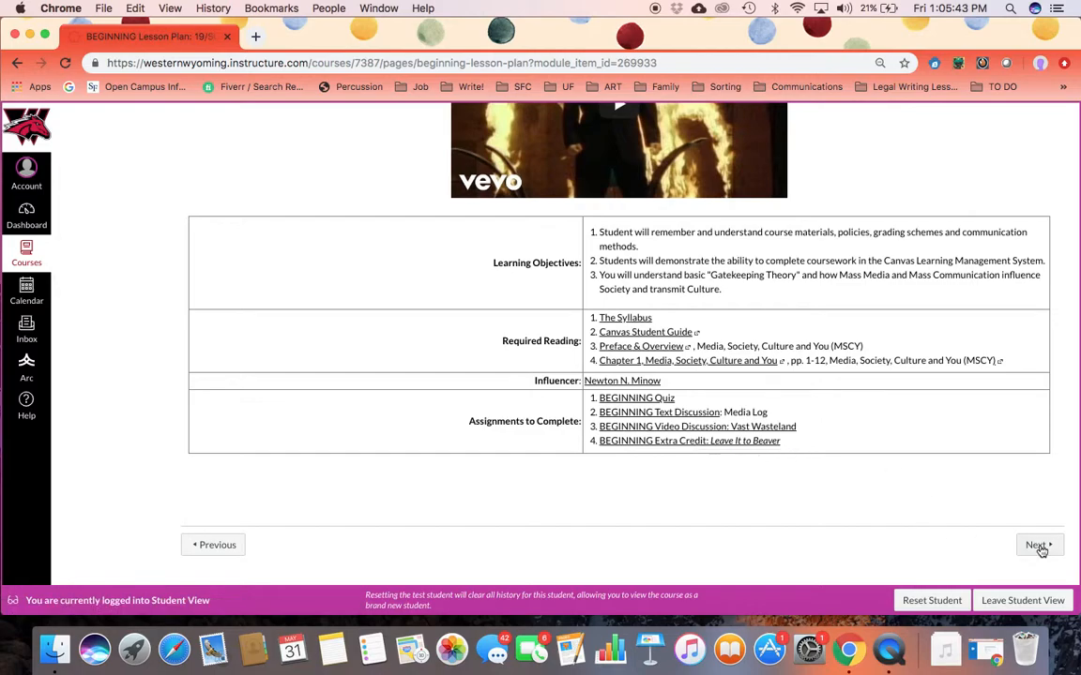
click(1036, 545)
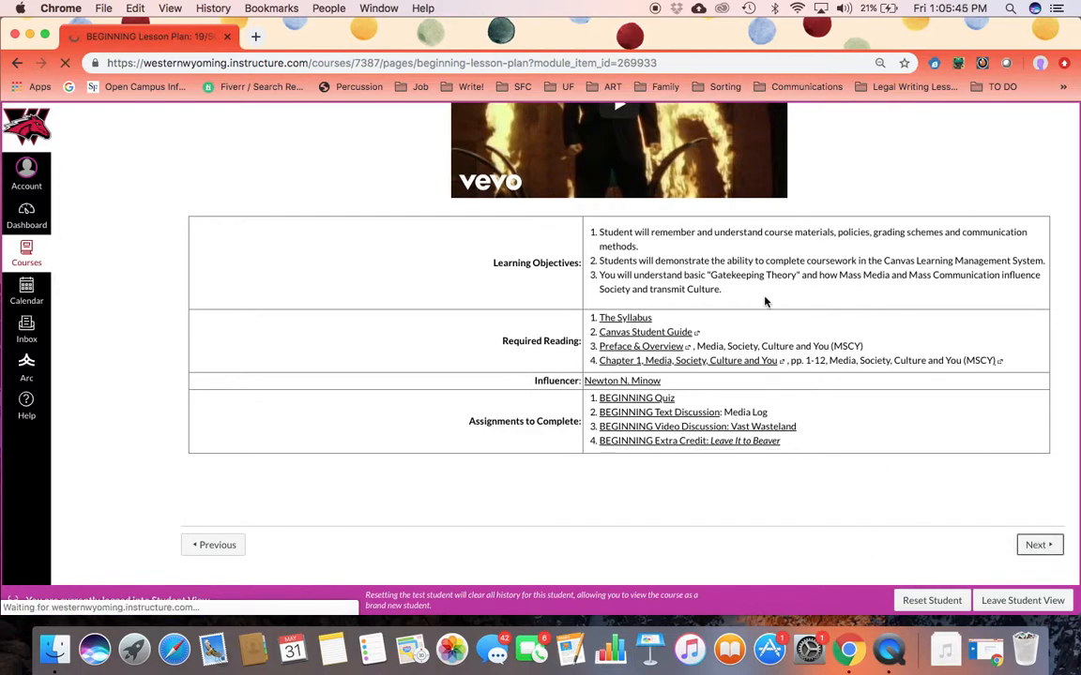
click(622, 380)
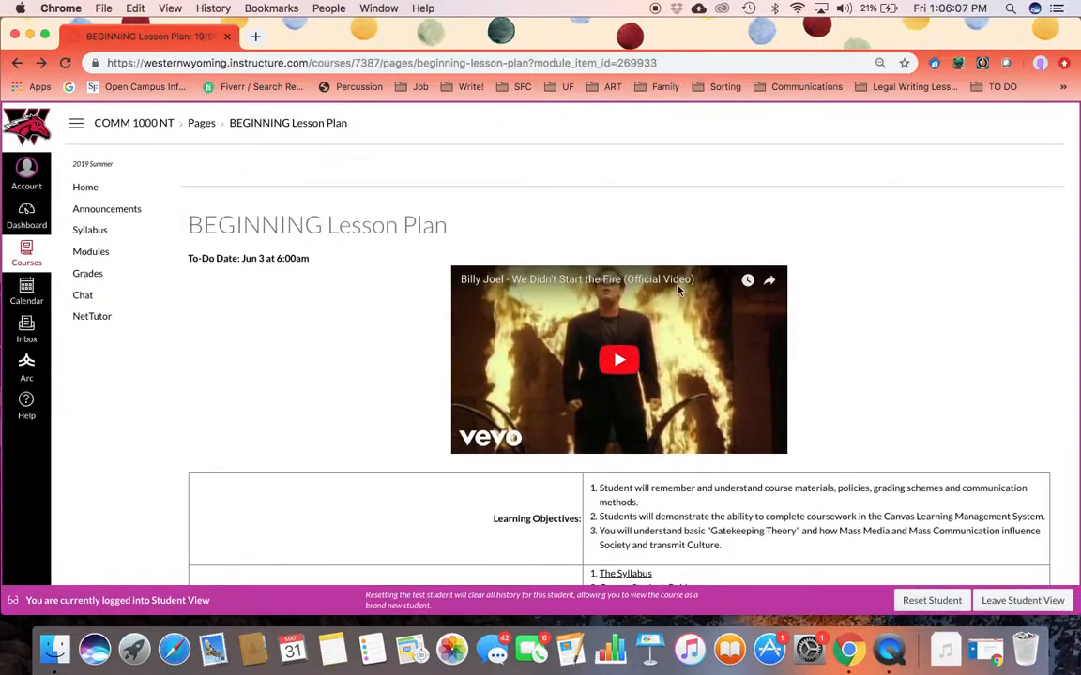
mouse_move(690, 394)
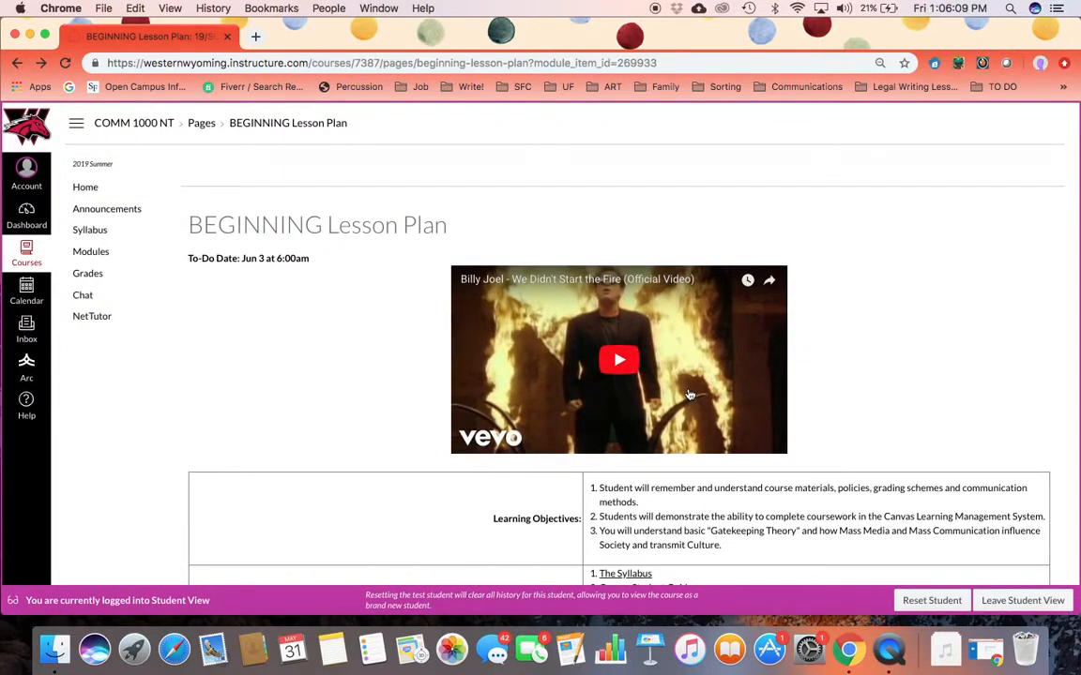
Advance past the lesson plan to the Newton N. Minow 'The Vast Wasteland' page
scroll(down, 3)
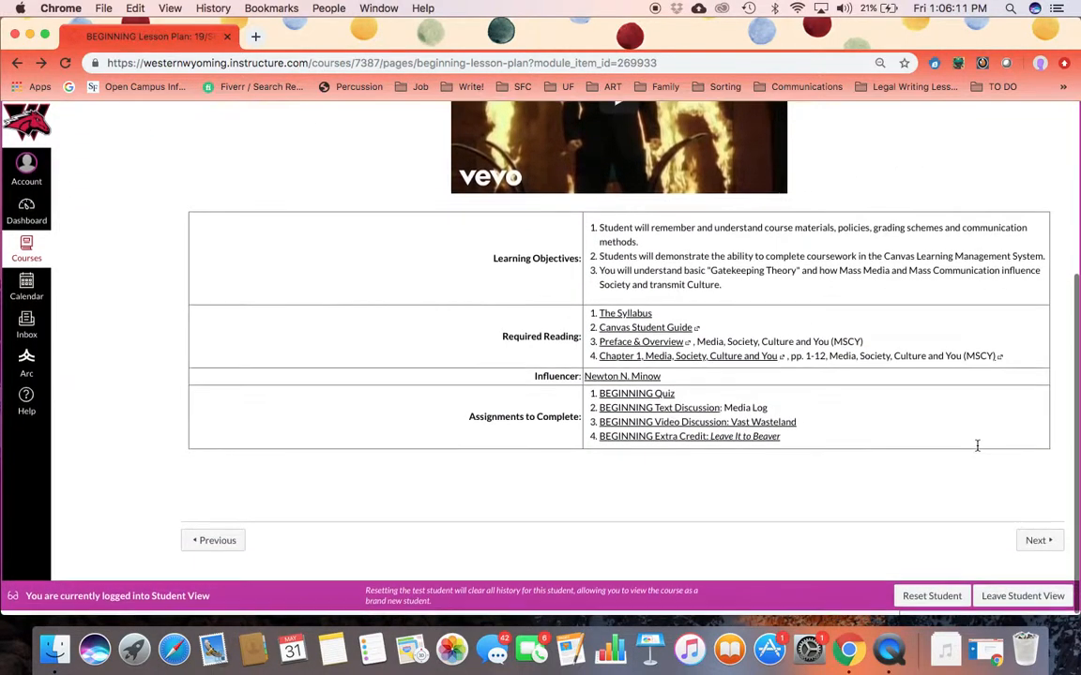
click(1036, 540)
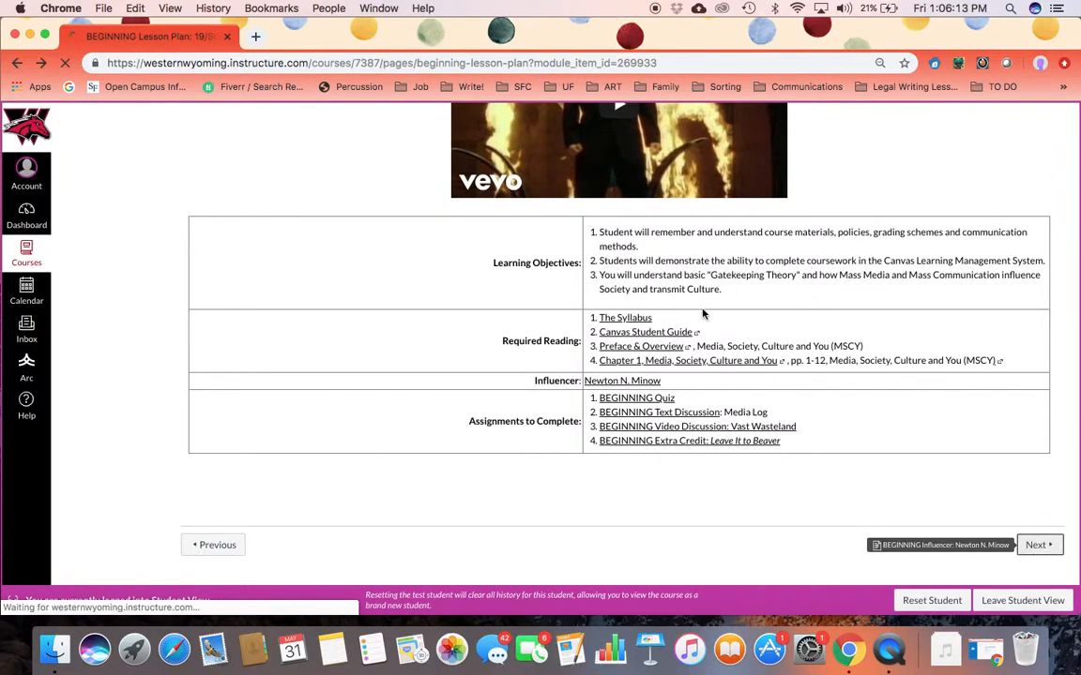
click(1036, 545)
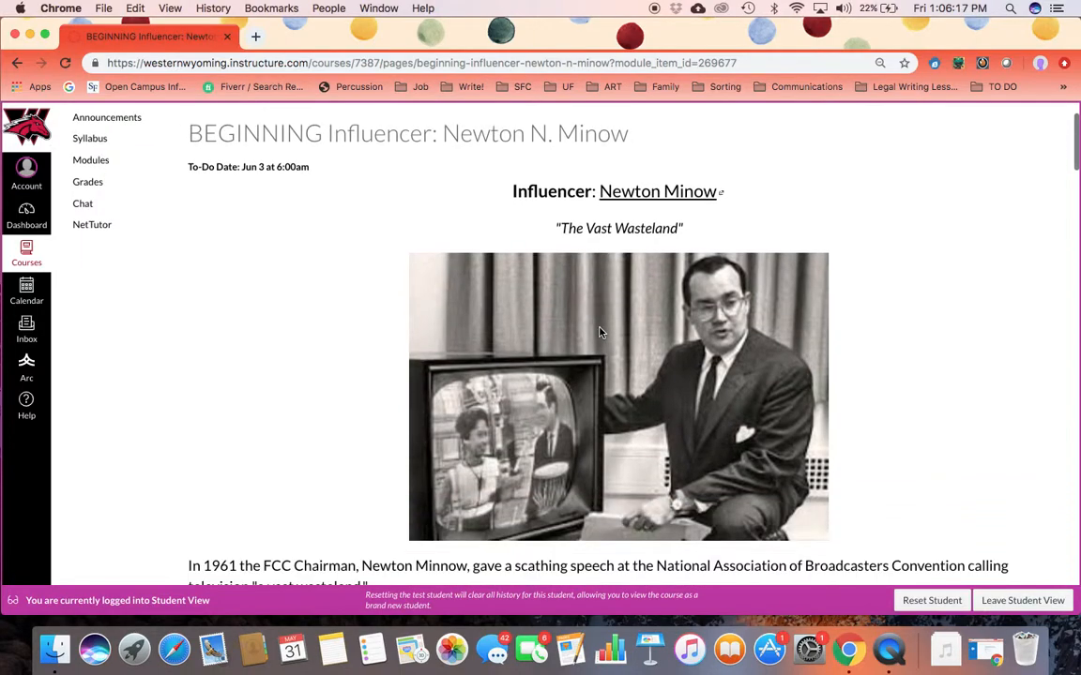
Read down the Minow influencer page and briefly play, then pause, the vast wasteland clip
scroll(down, 3)
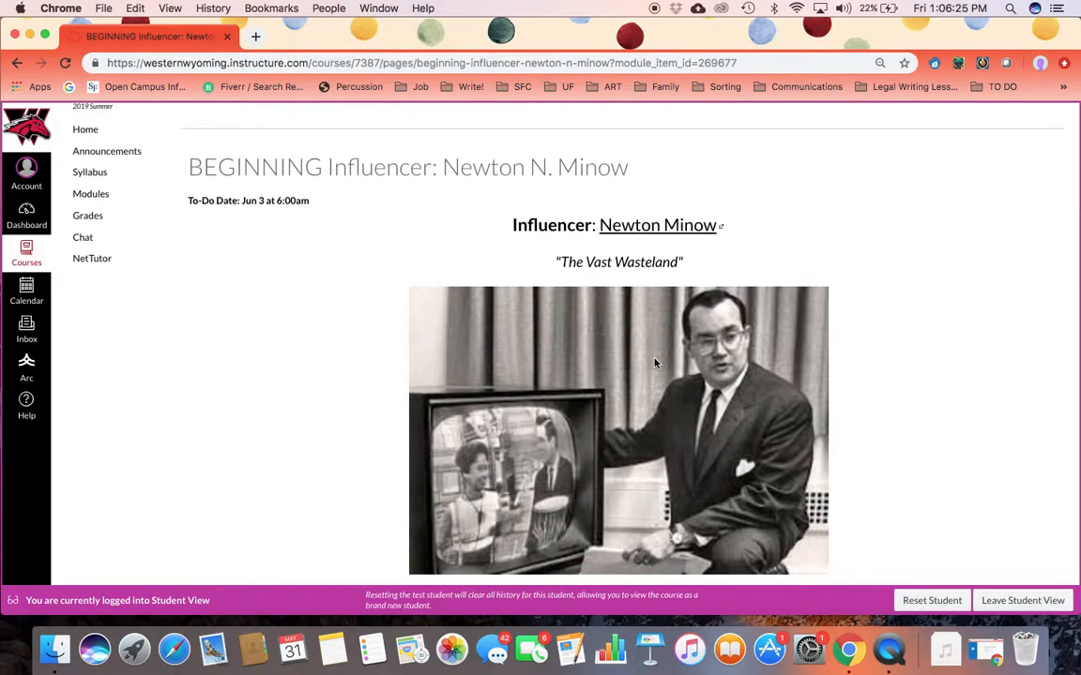
scroll(down, 3)
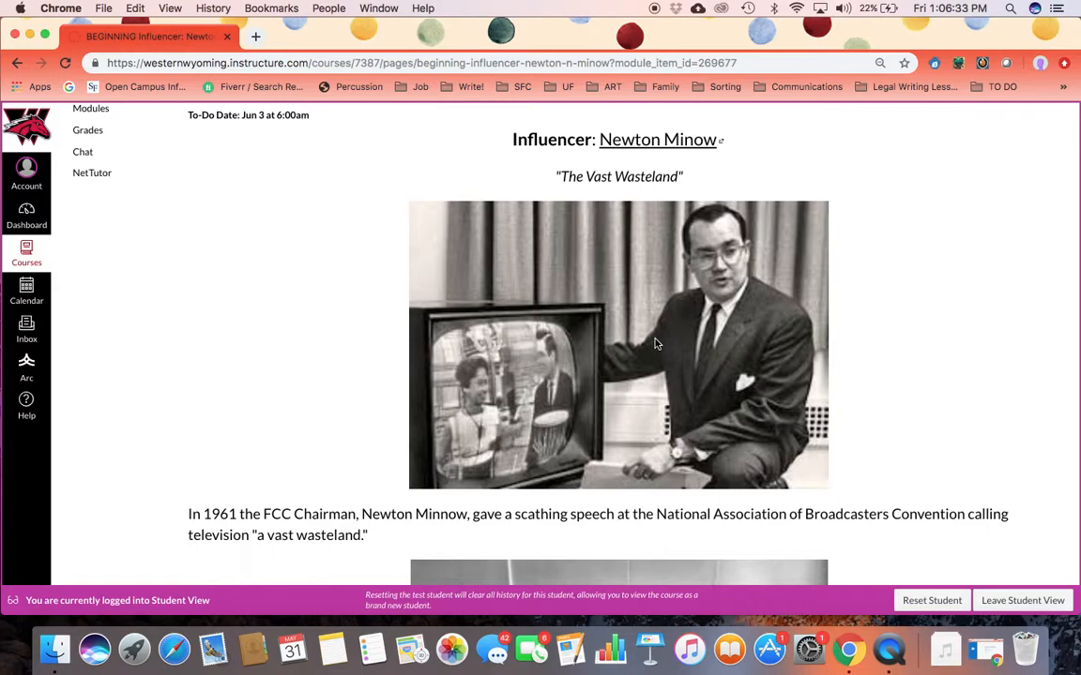
scroll(down, 3)
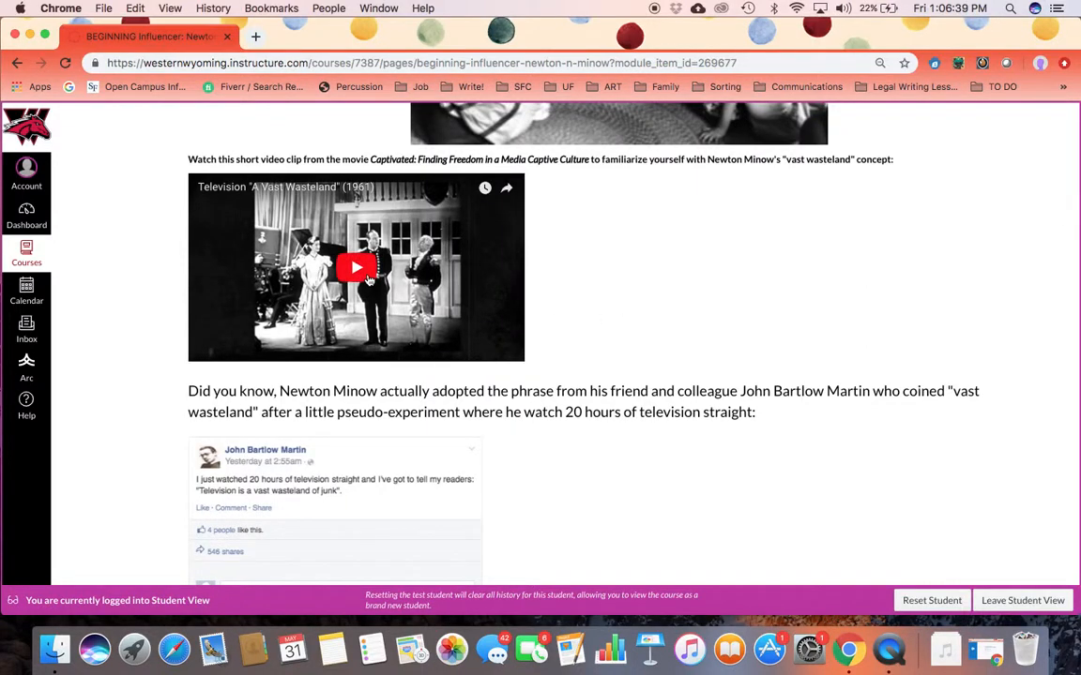
click(356, 268)
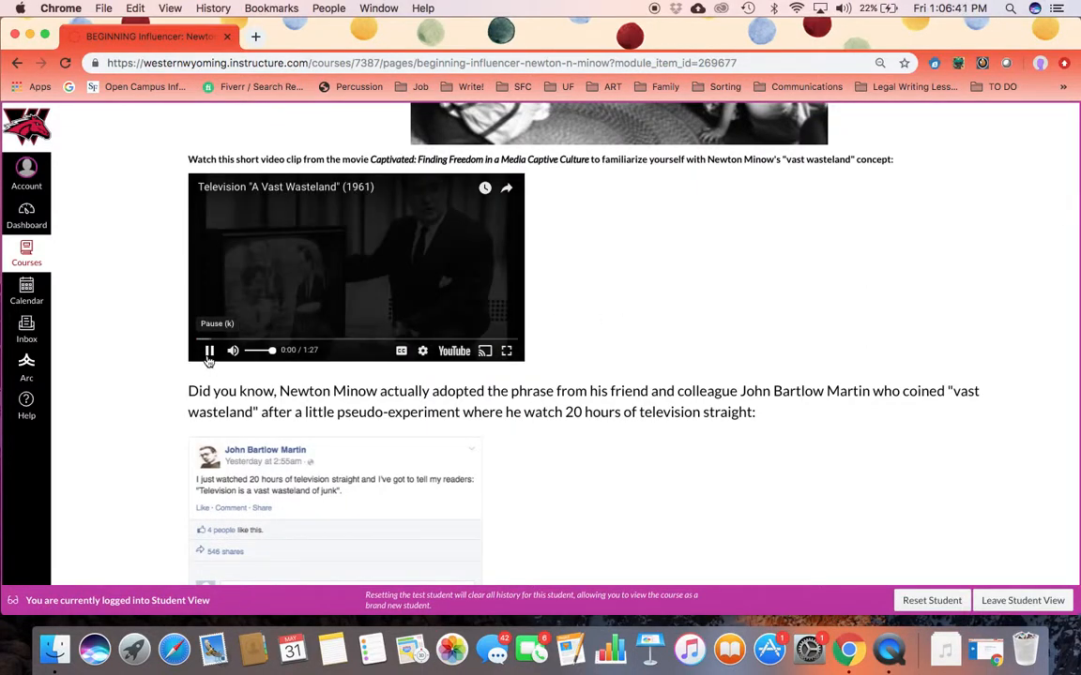
click(210, 350)
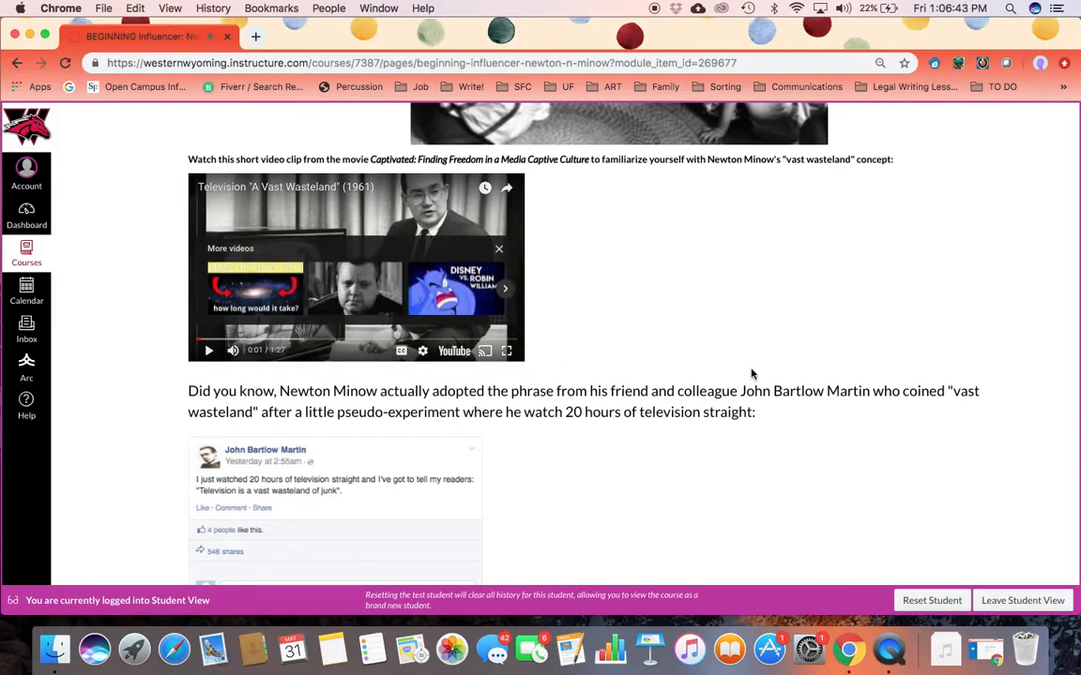
Scroll to the bottom of the influencer page and continue to the BEGINNING Quiz
scroll(down, 3)
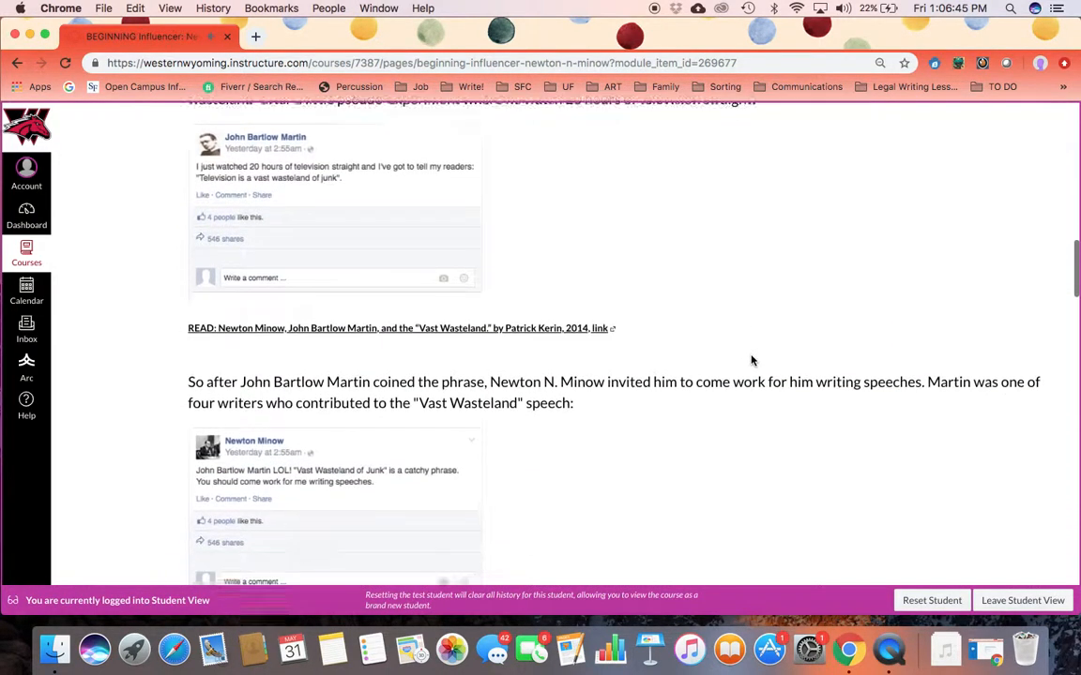
scroll(down, 3)
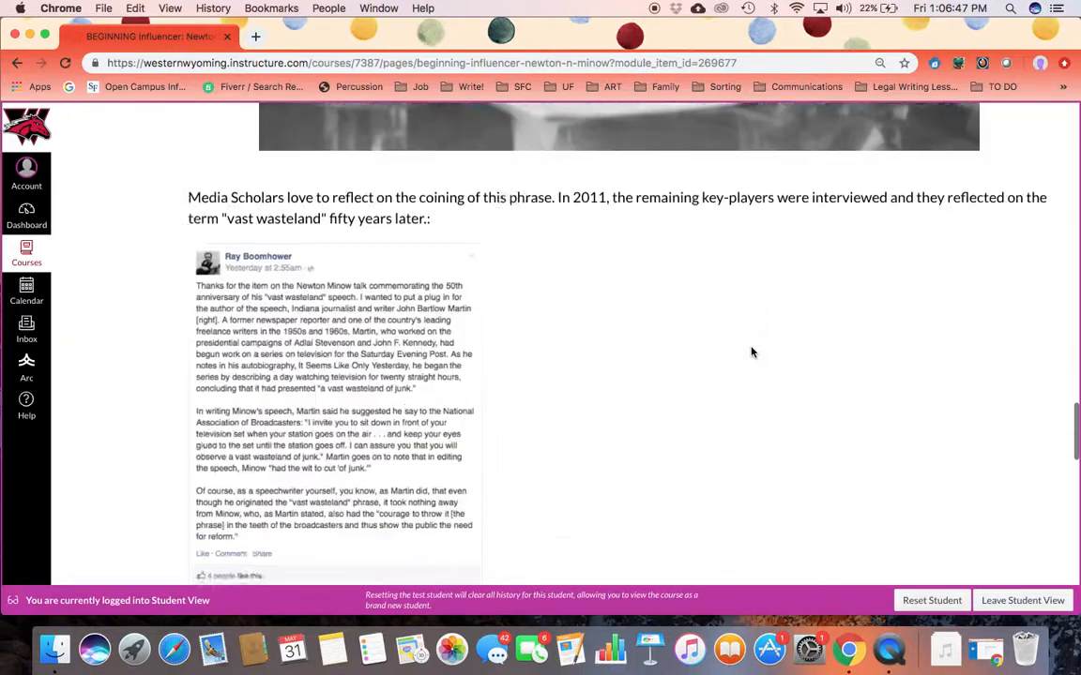
scroll(down, 3)
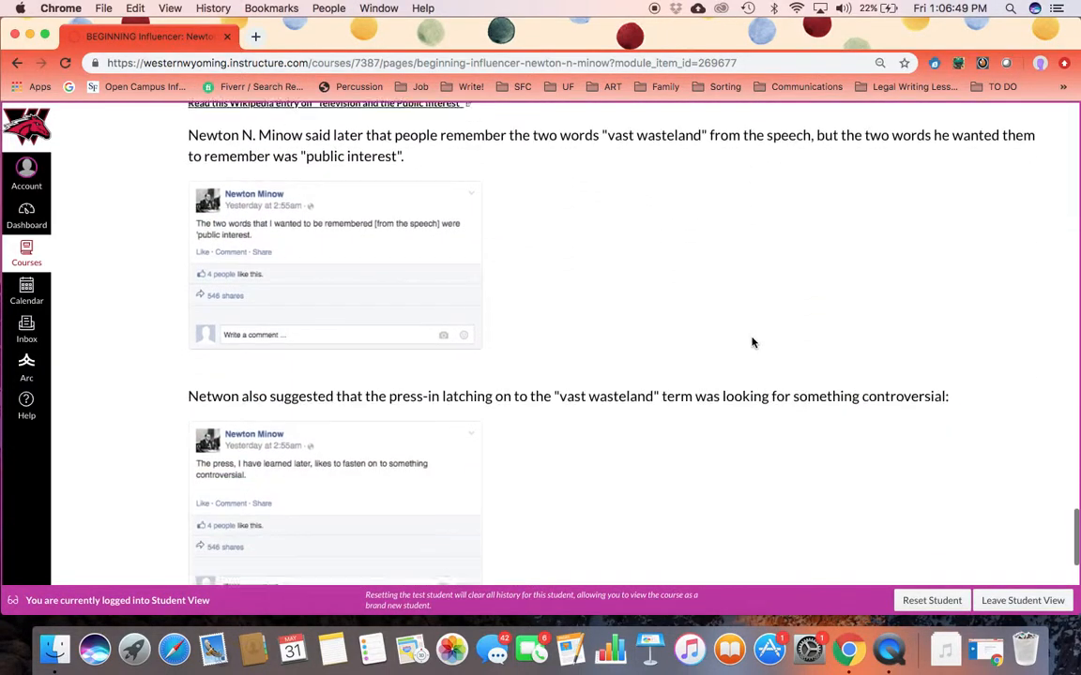
scroll(down, 3)
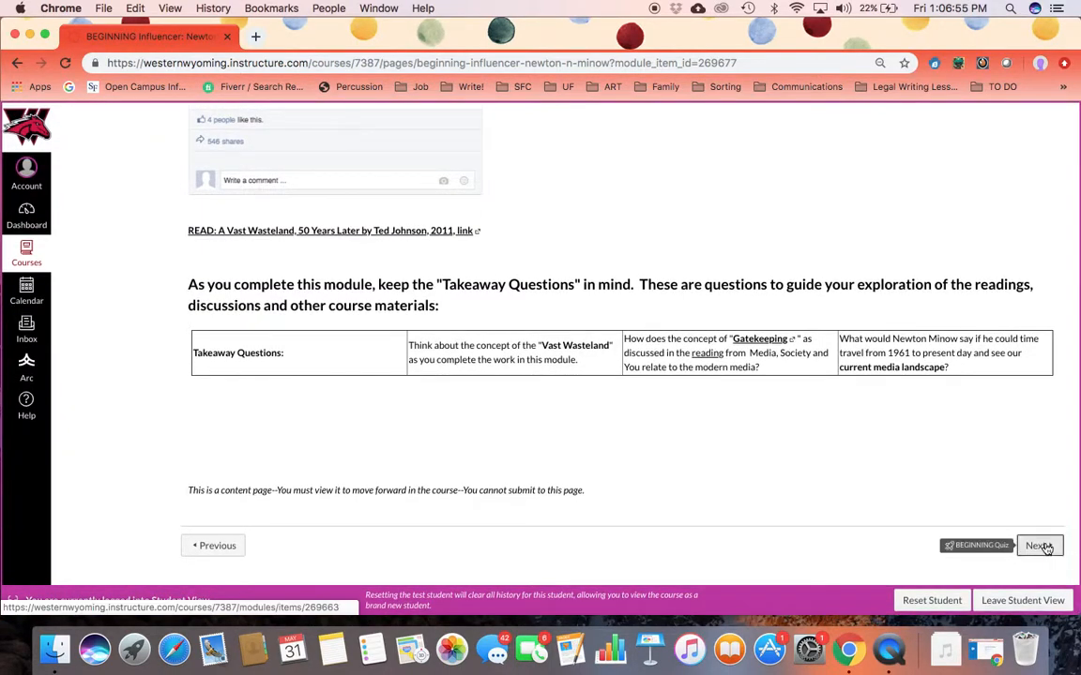
click(1036, 545)
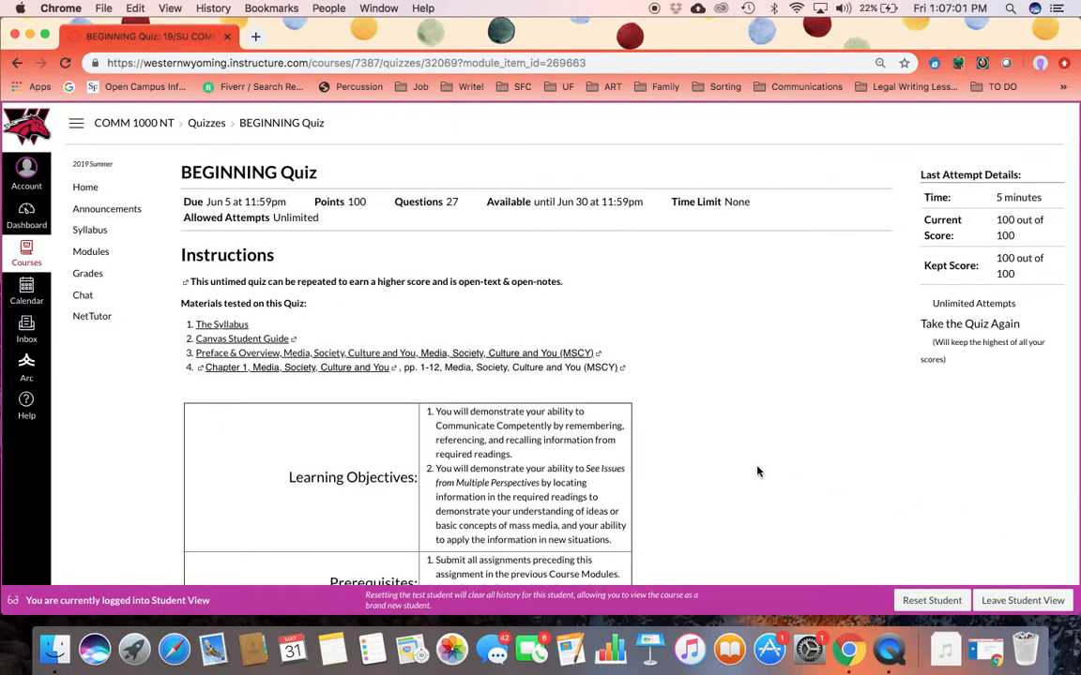
mouse_move(709, 340)
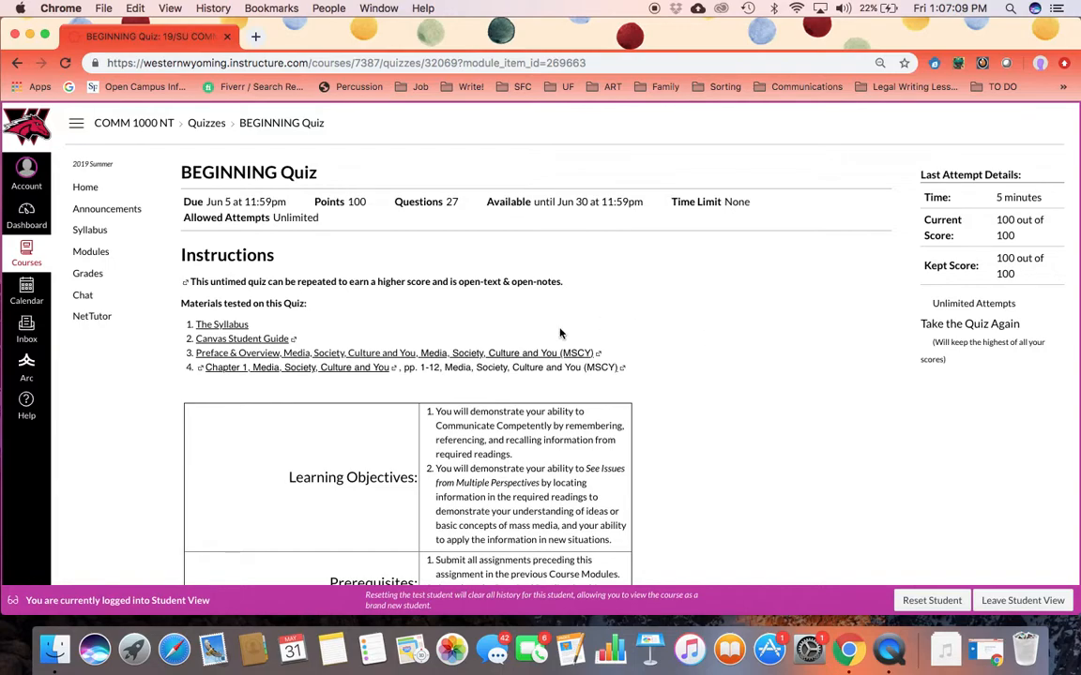
Scroll past the quiz policy table to Attempt History showing Attempt 1 at 100/100
scroll(down, 3)
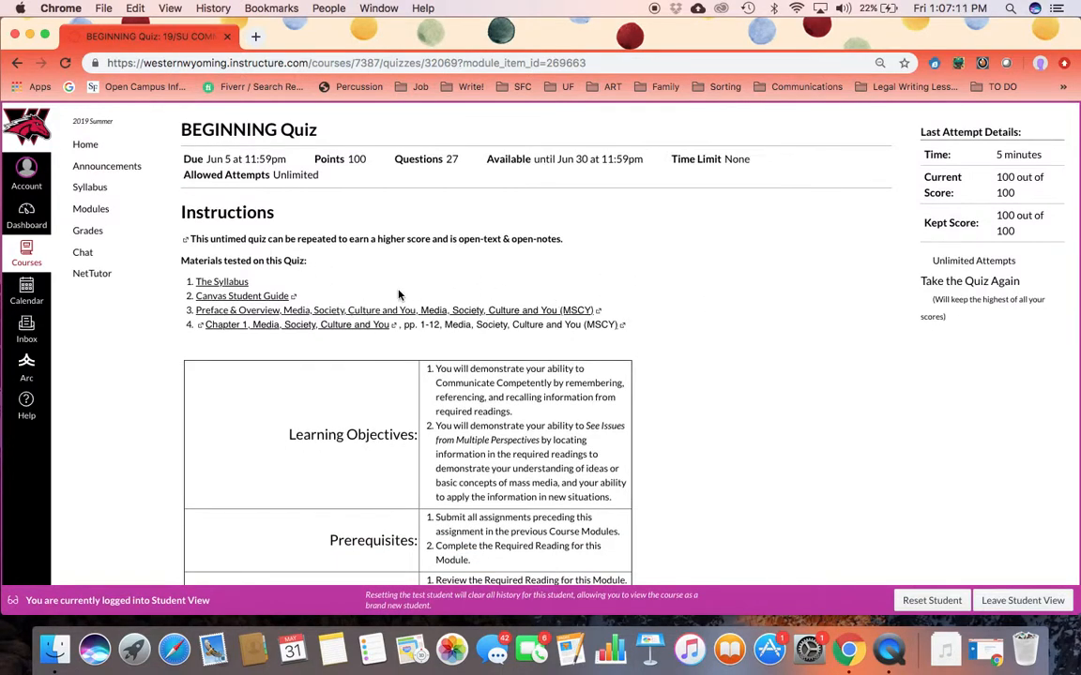
scroll(down, 3)
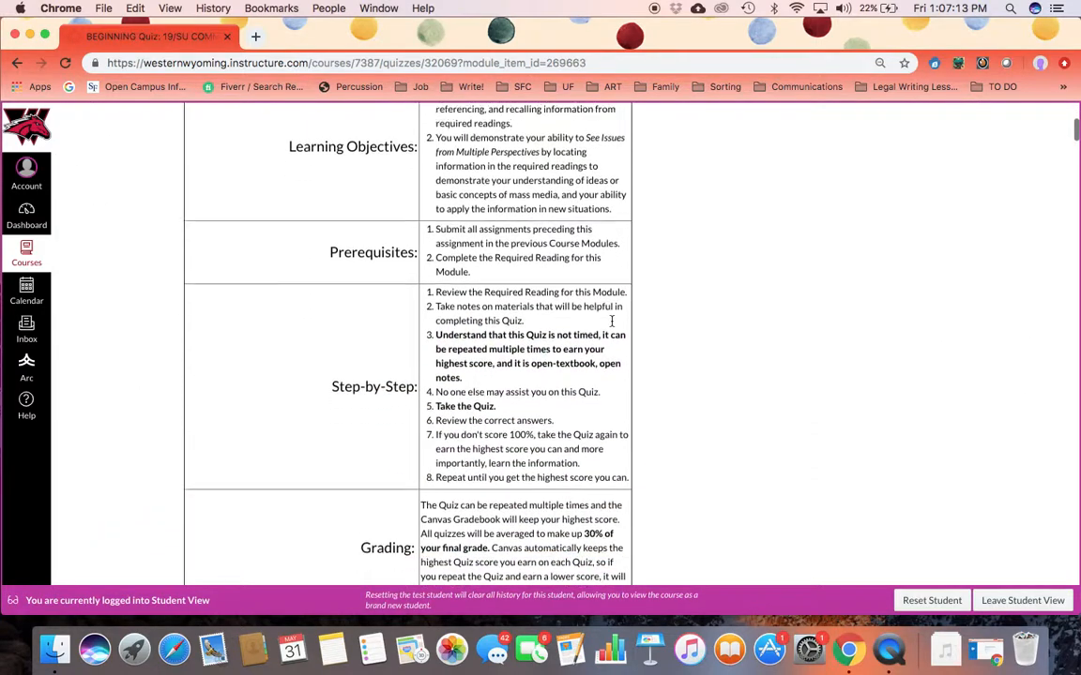
scroll(up, 3)
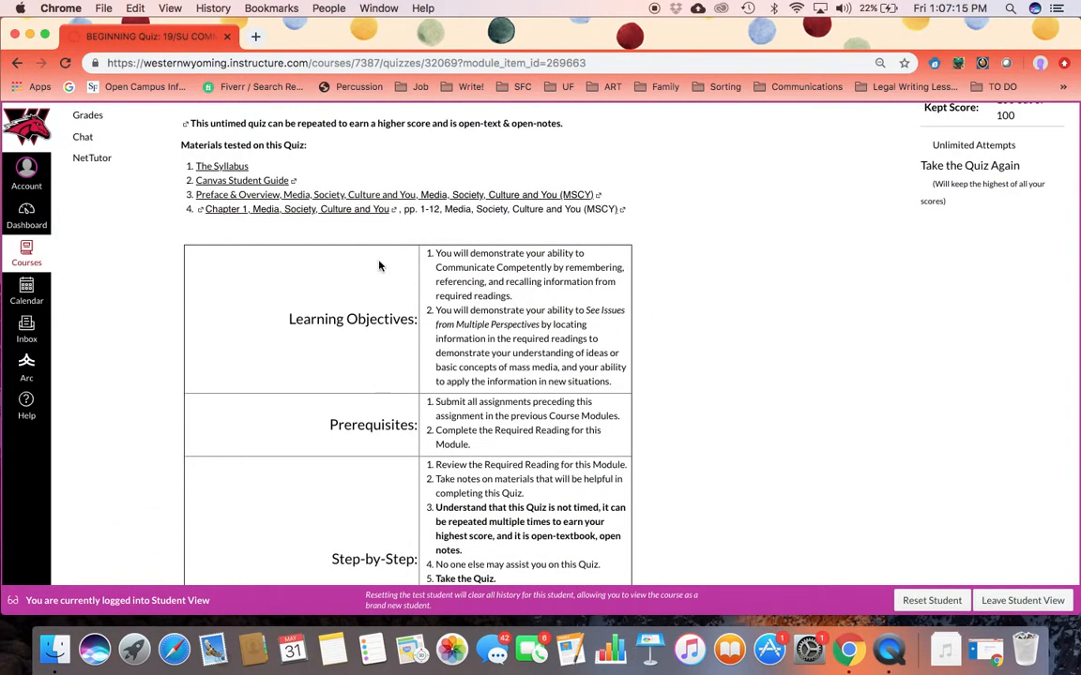
mouse_move(575, 398)
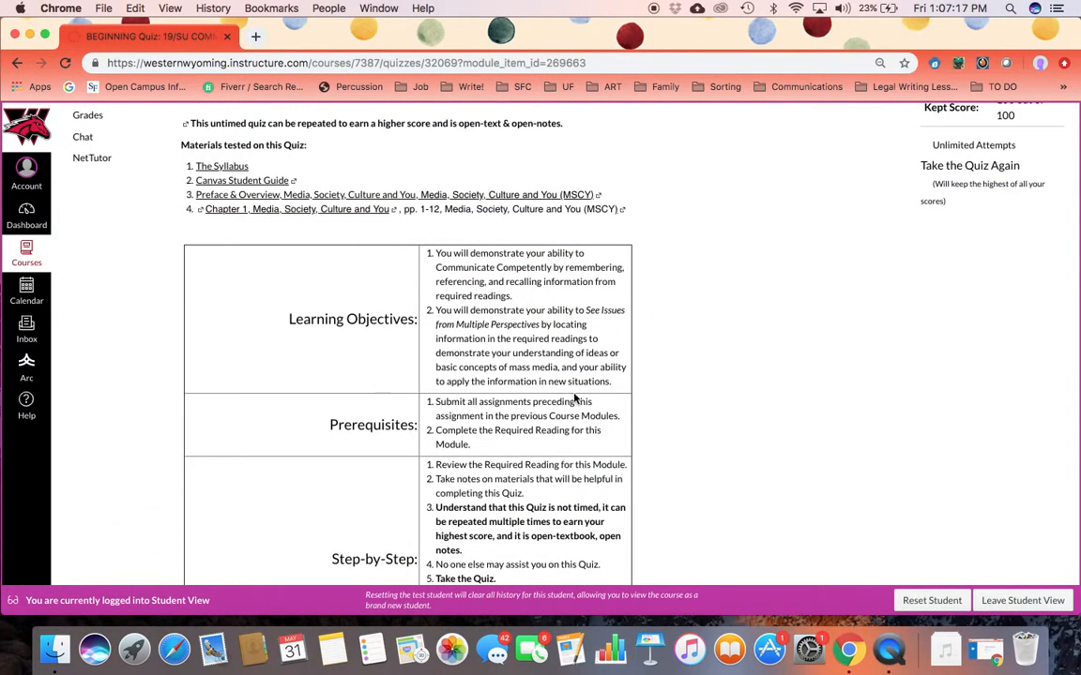
scroll(down, 3)
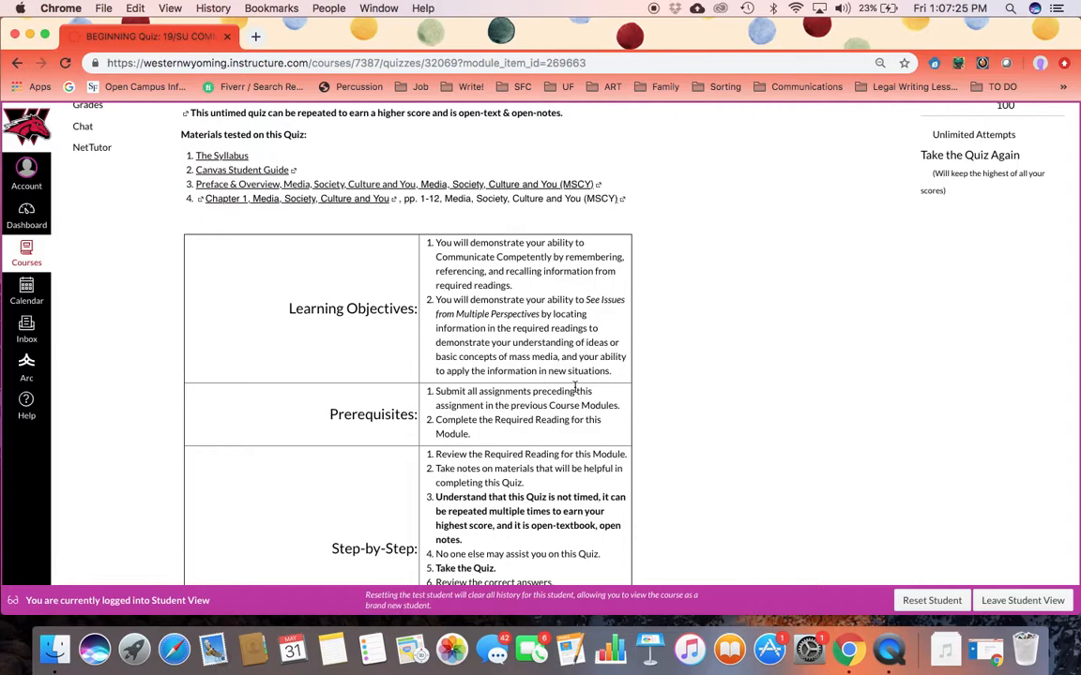
scroll(down, 3)
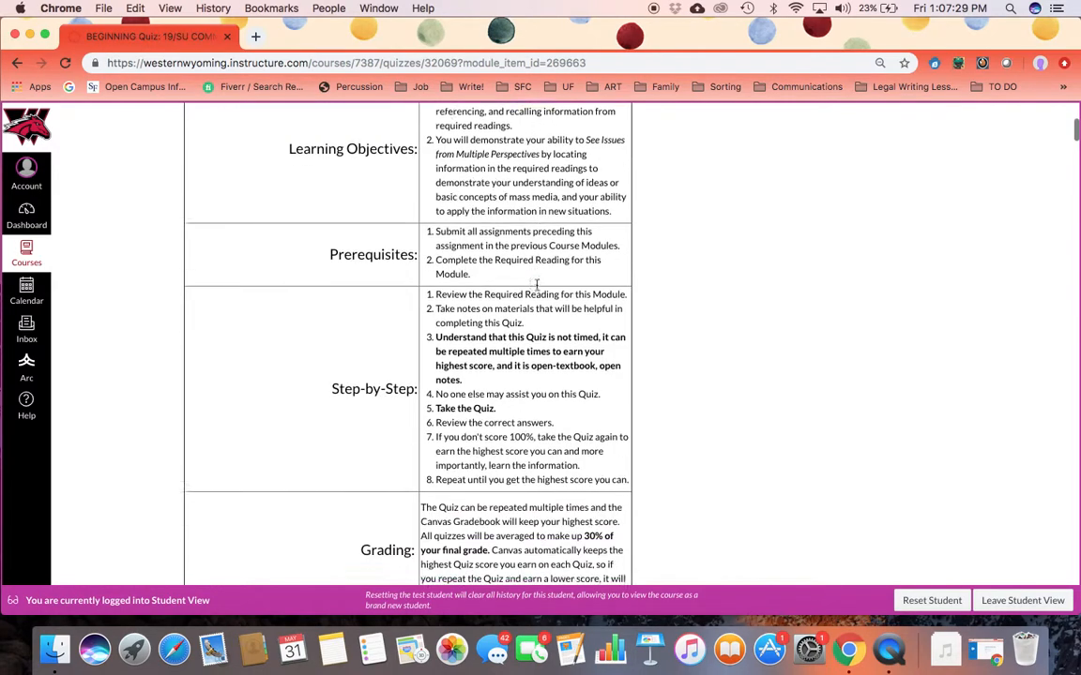
scroll(down, 3)
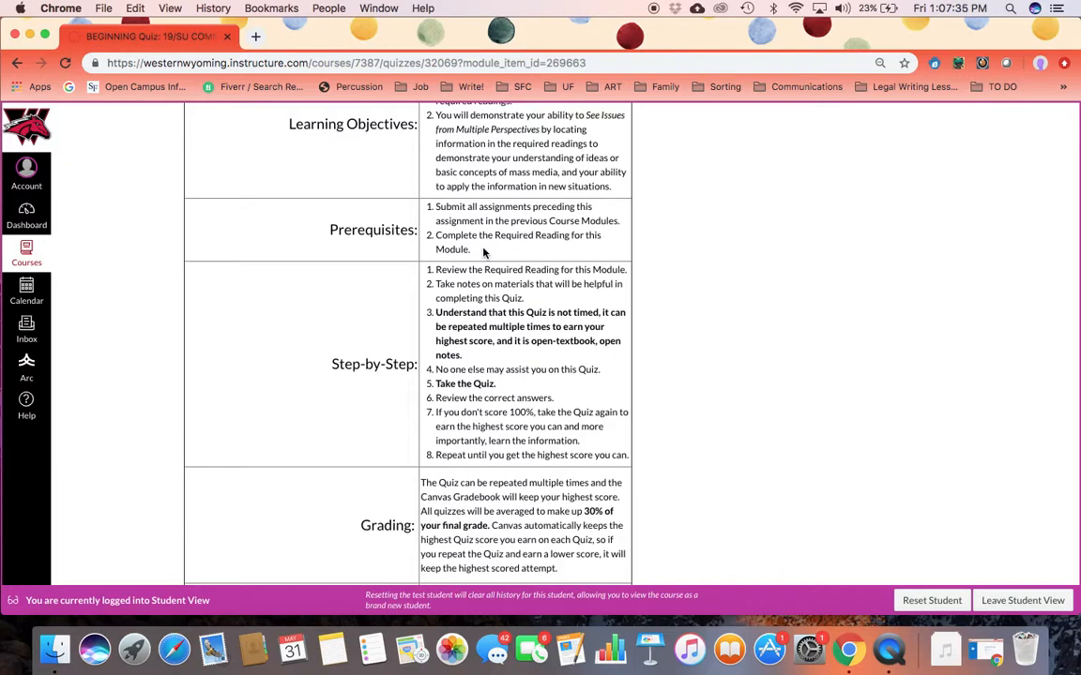
scroll(down, 3)
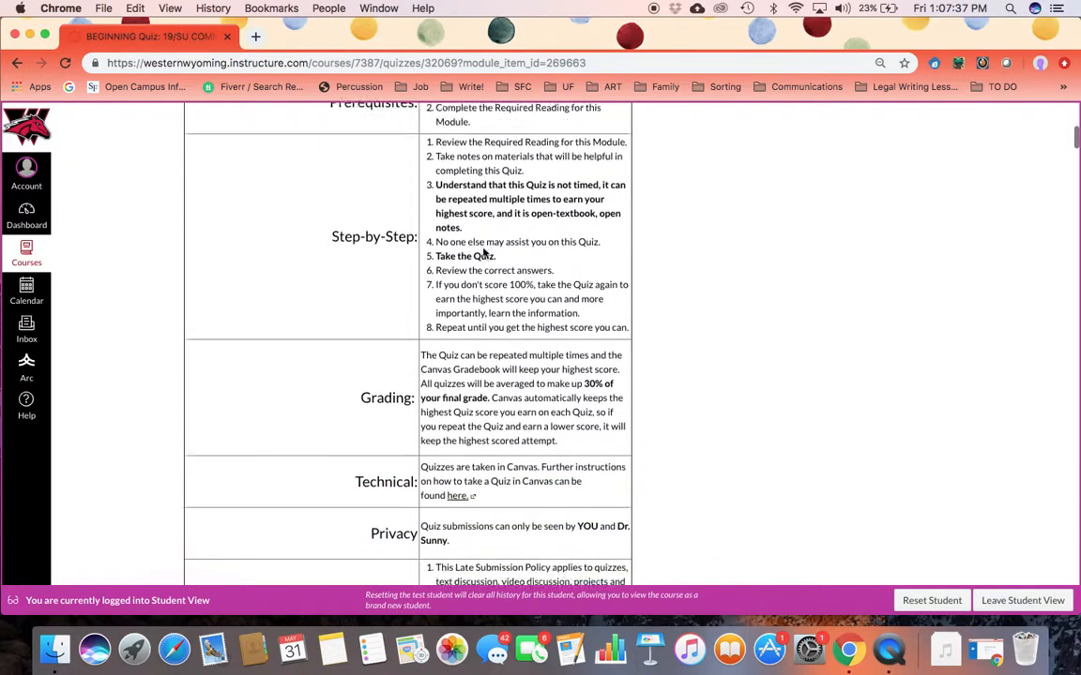
scroll(down, 3)
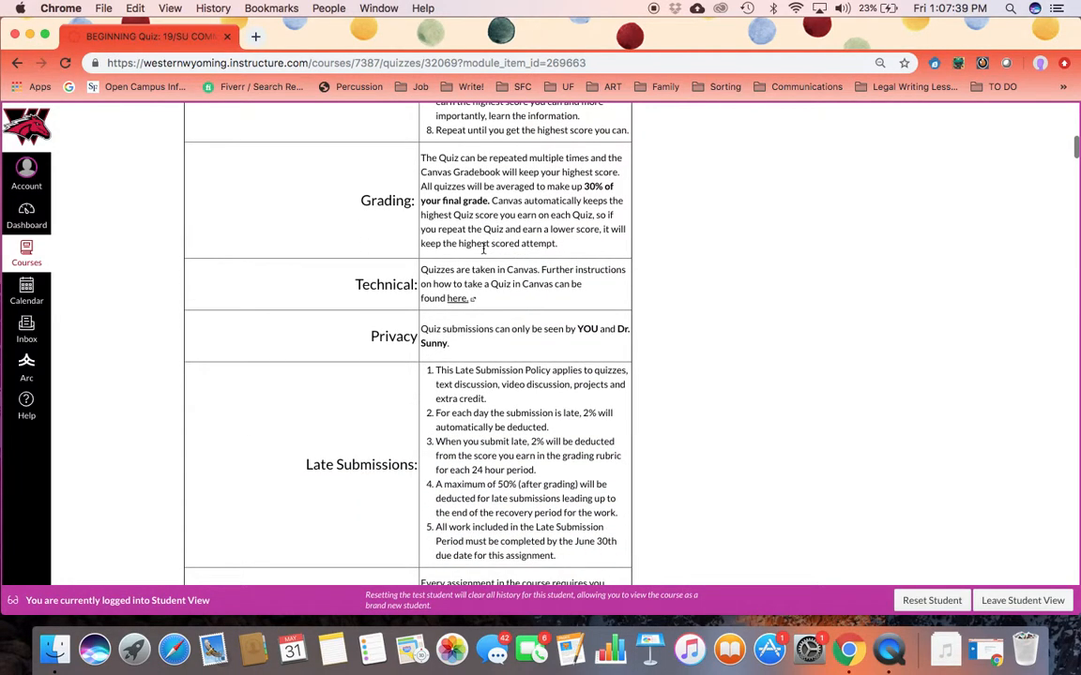
mouse_move(503, 273)
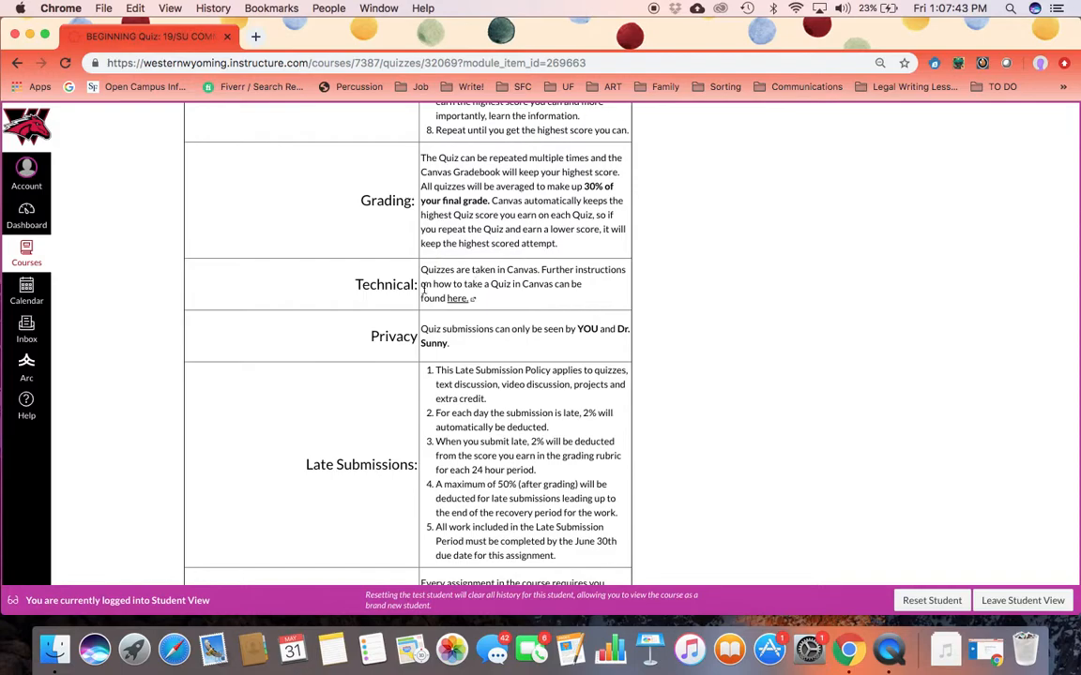
scroll(down, 3)
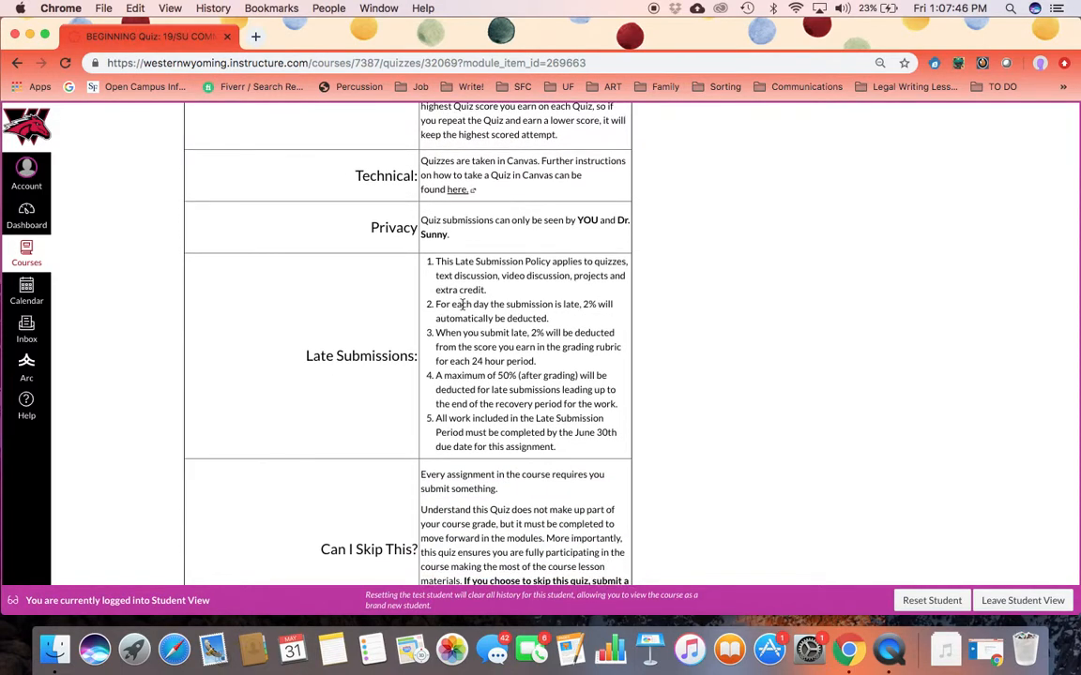
scroll(down, 3)
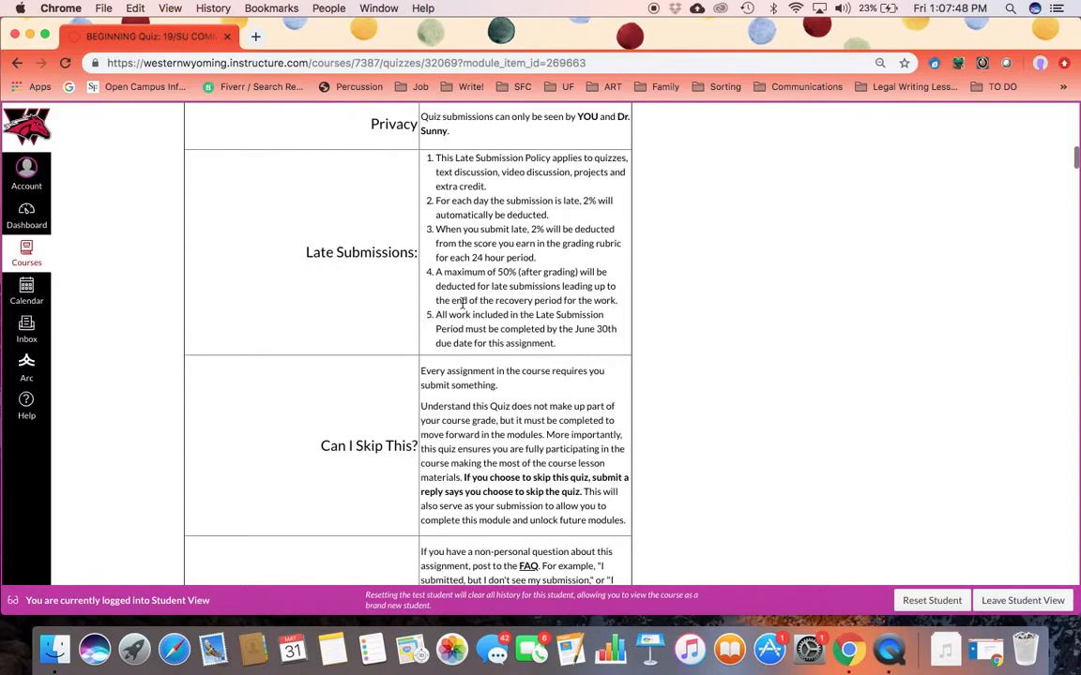
scroll(down, 3)
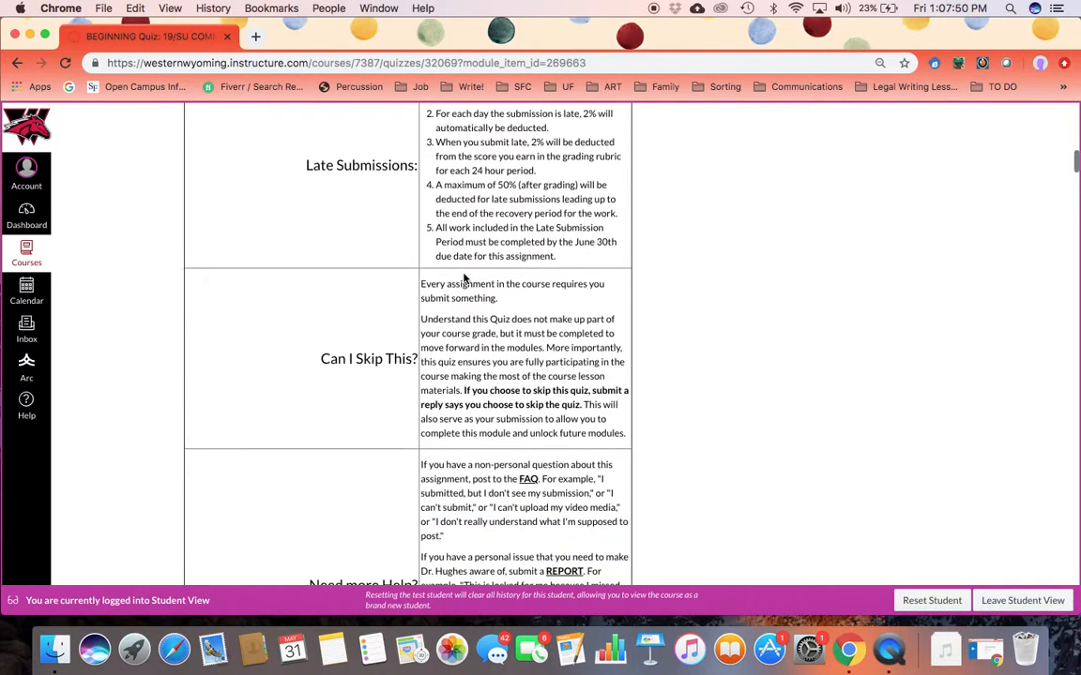
scroll(down, 3)
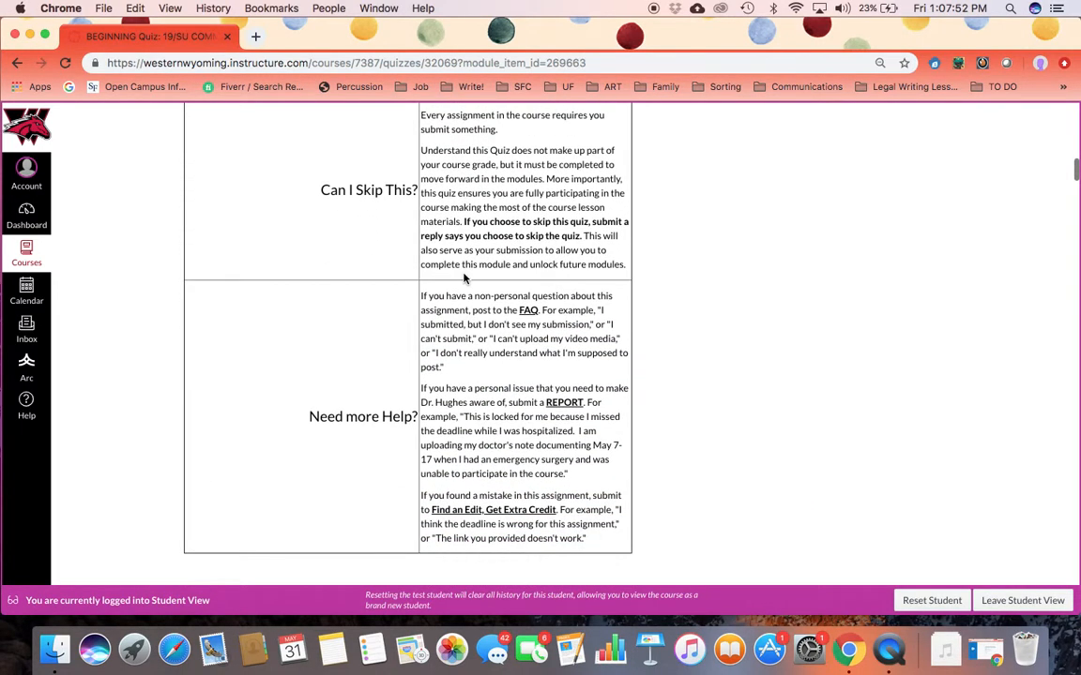
scroll(down, 3)
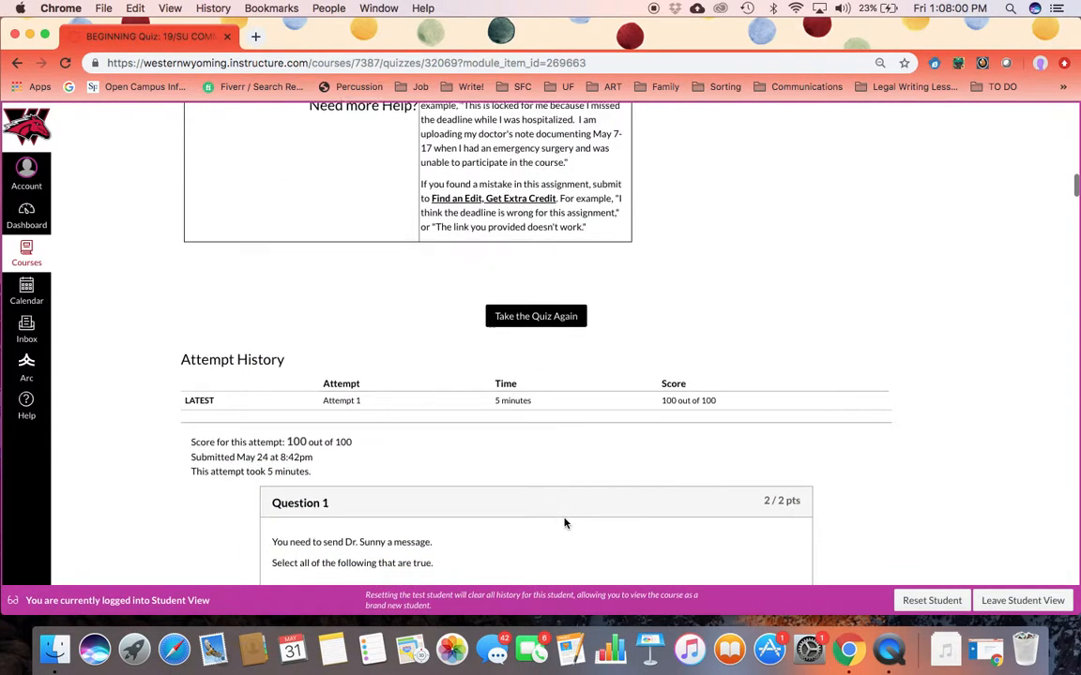
Scroll through graded answers to Question 27 and the Quiz Score, then back up
scroll(down, 3)
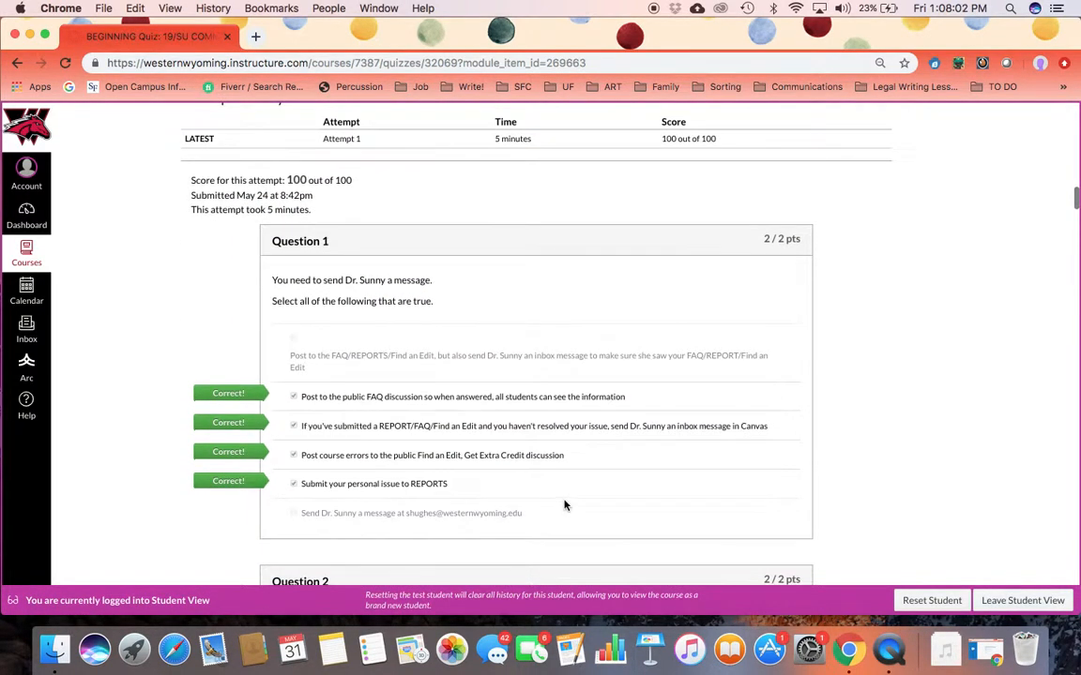
scroll(down, 3)
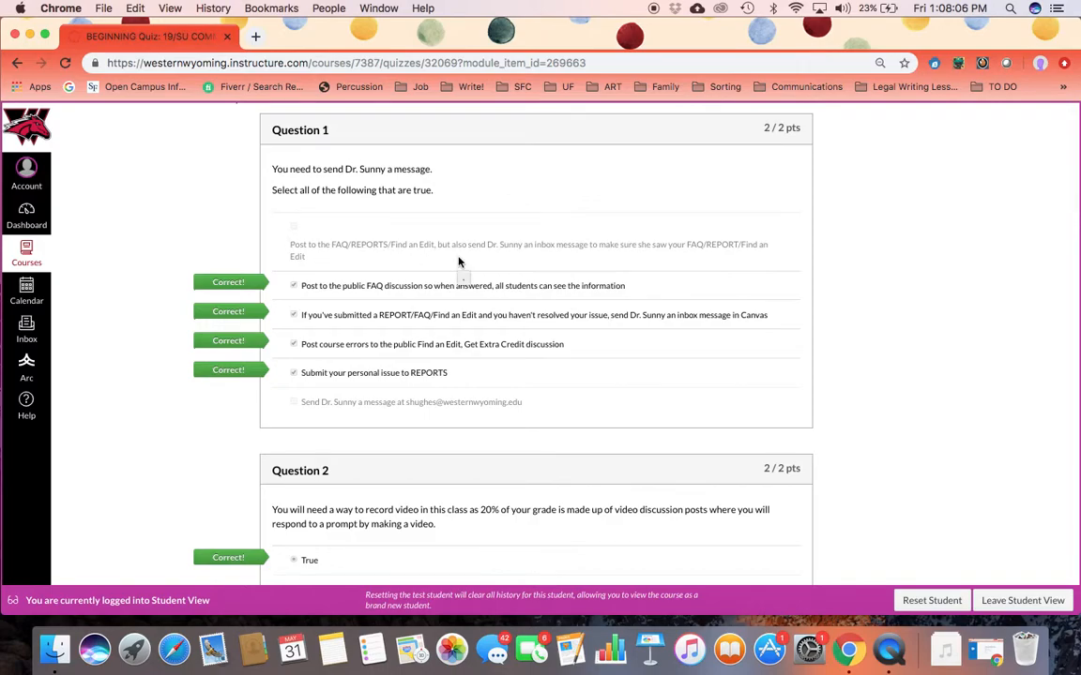
scroll(down, 3)
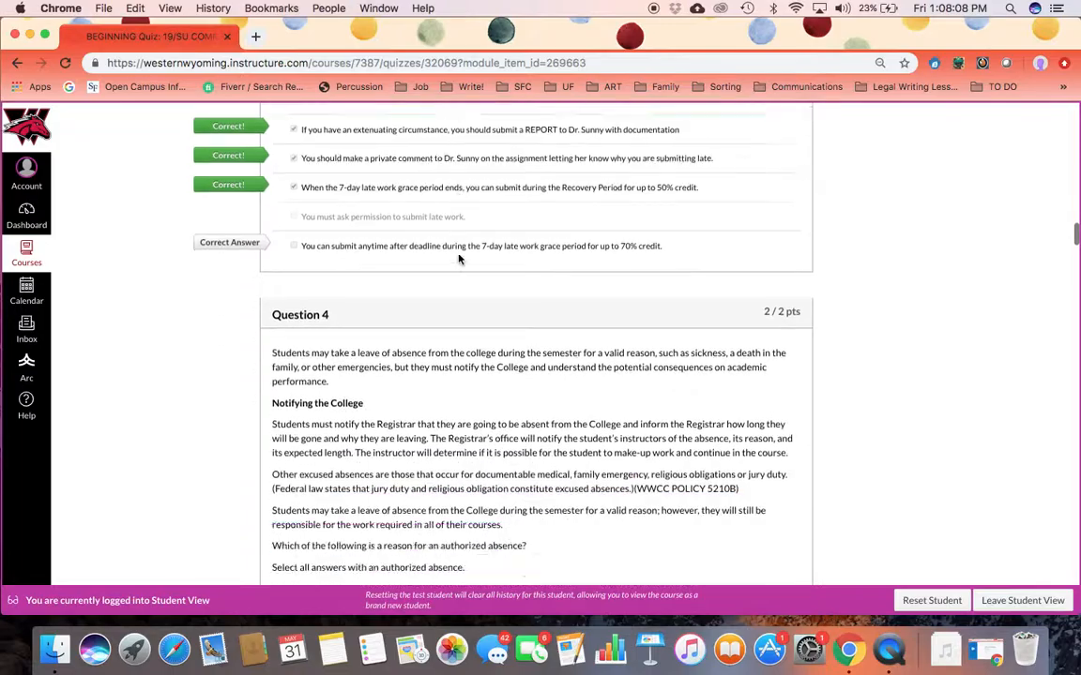
scroll(down, 3)
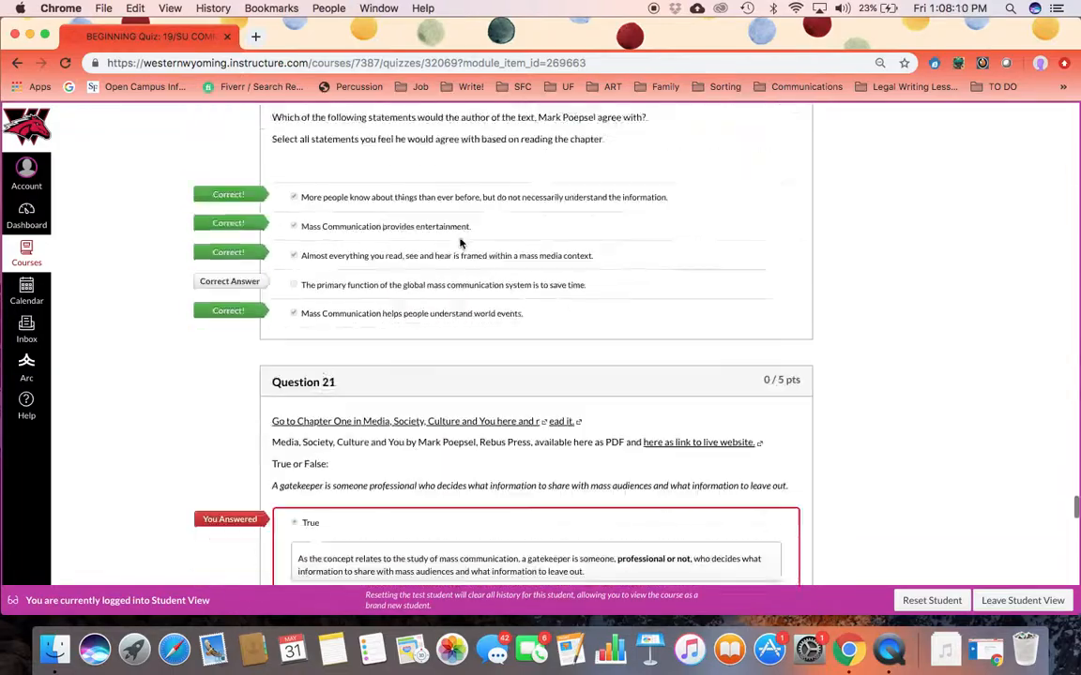
scroll(down, 3)
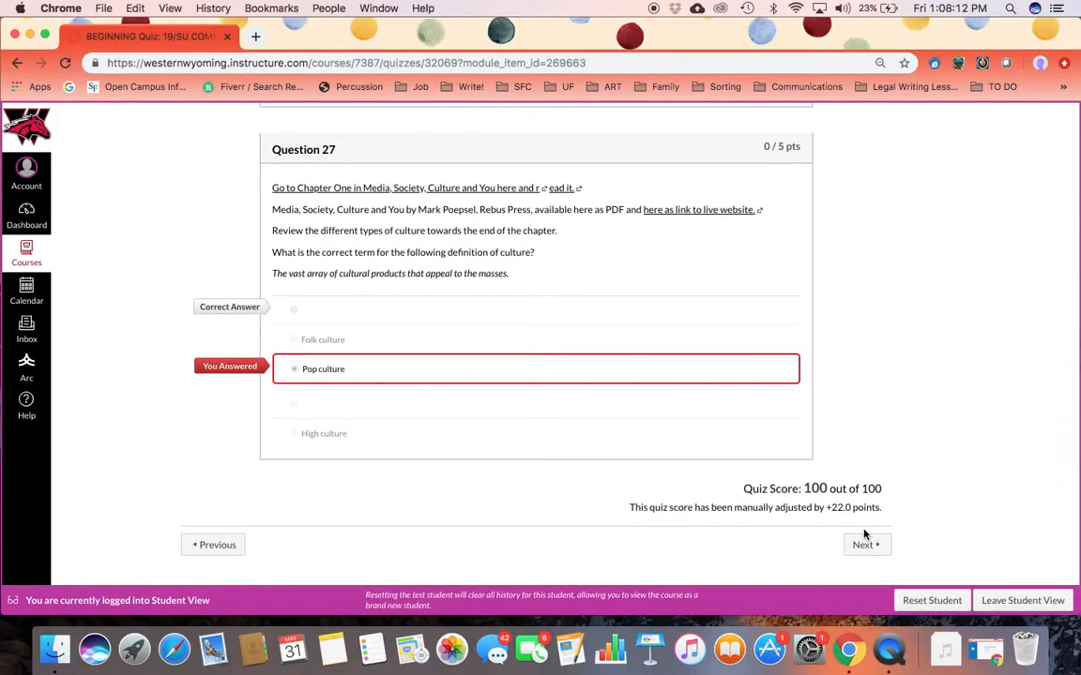
scroll(down, 3)
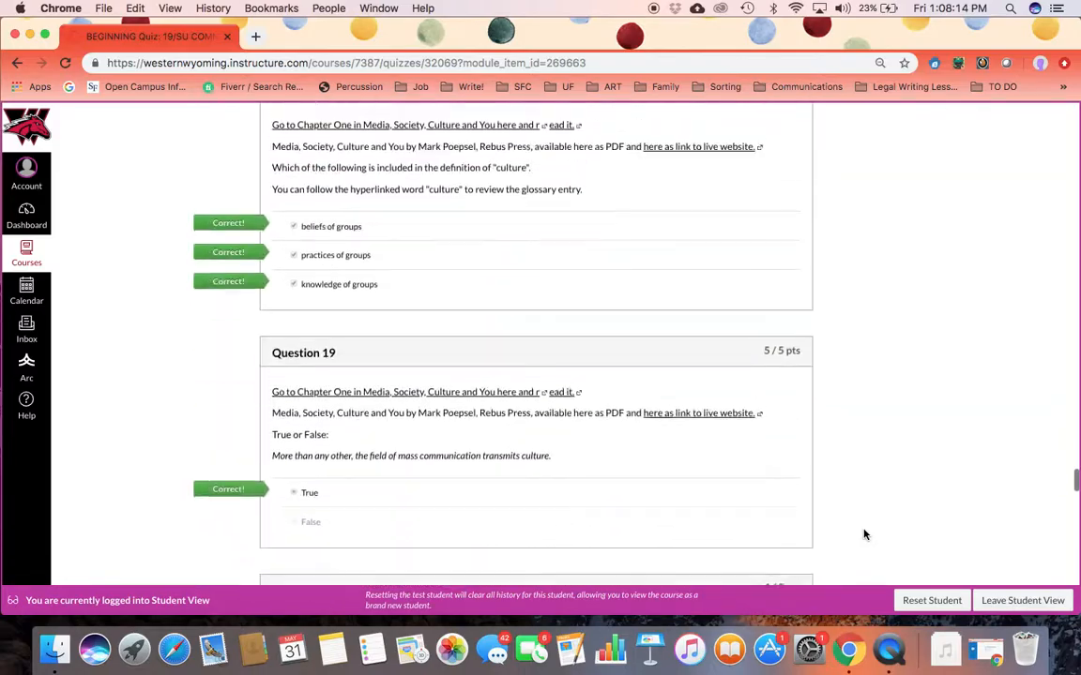
scroll(up, 3)
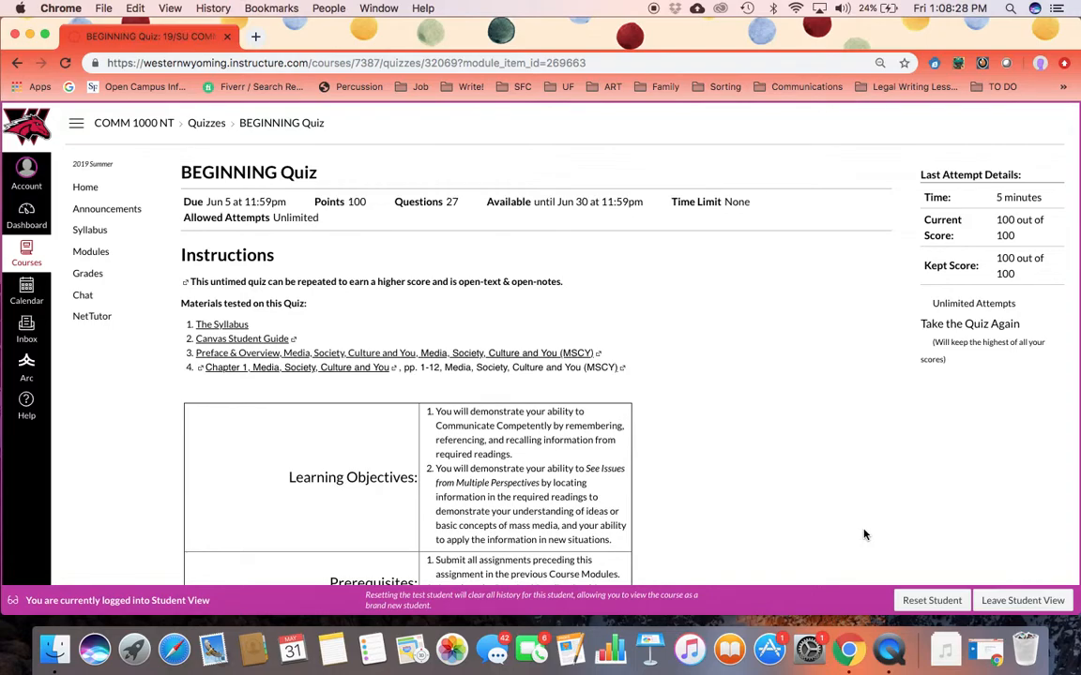
Advance from the BEGINNING Quiz to the Beginning Text Discussion: Media Log
scroll(down, 3)
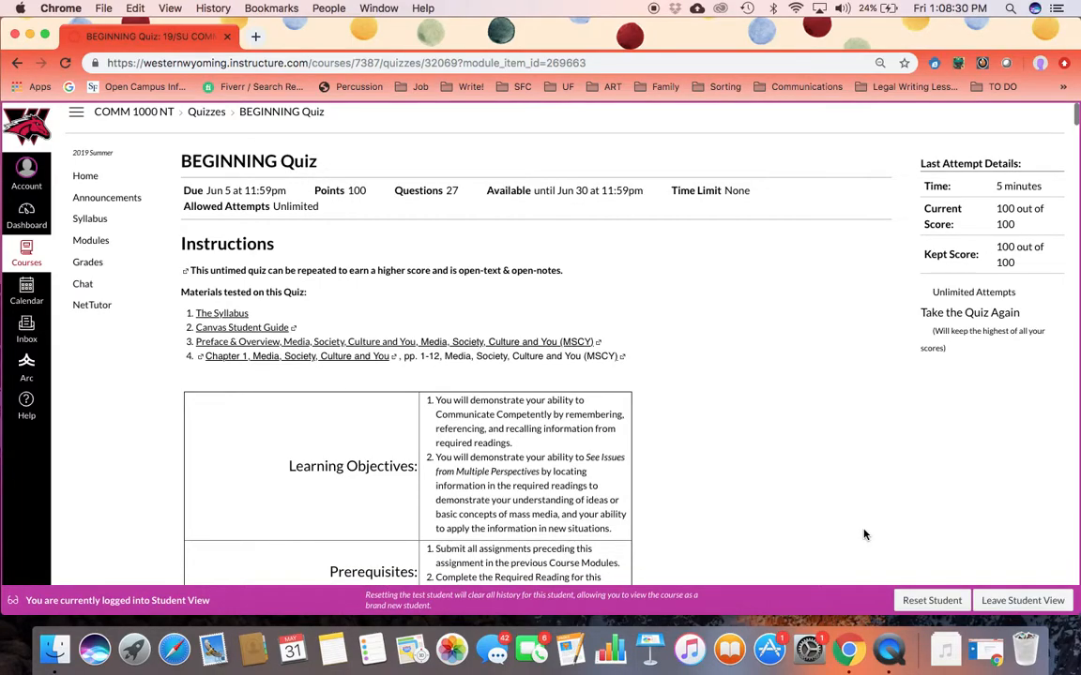
scroll(down, 3)
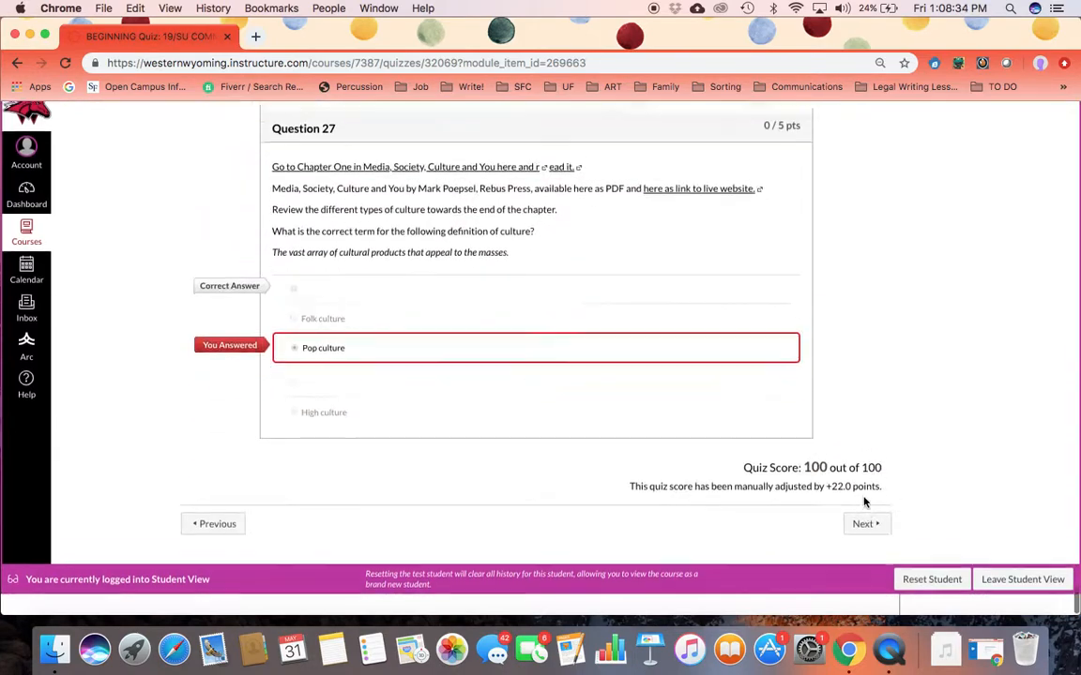
click(862, 524)
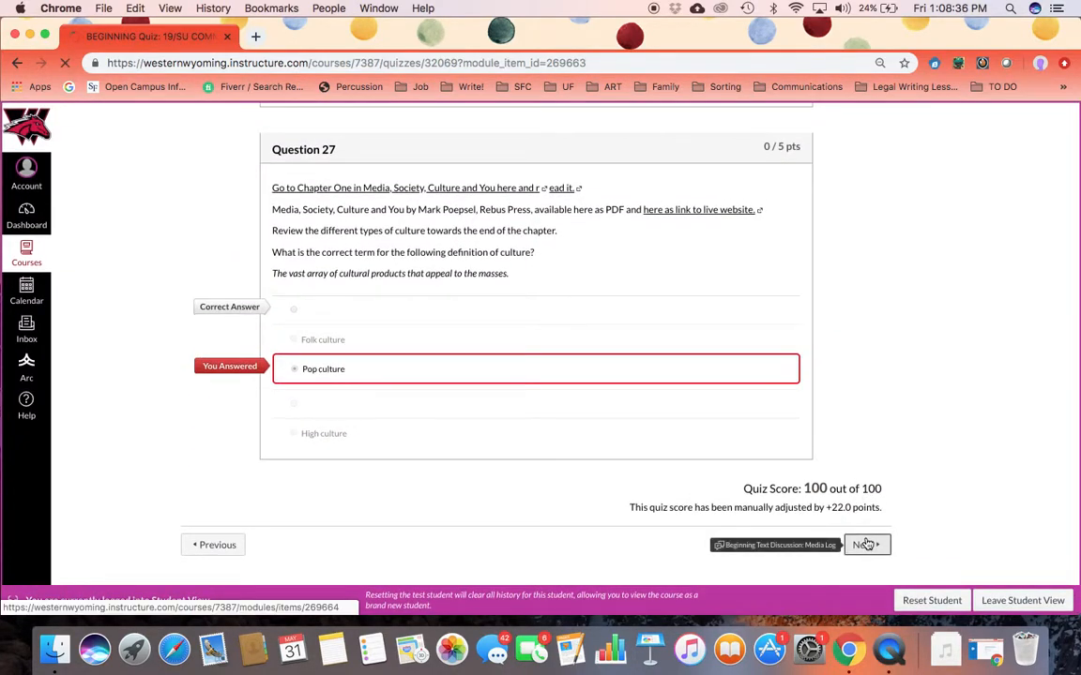
click(863, 545)
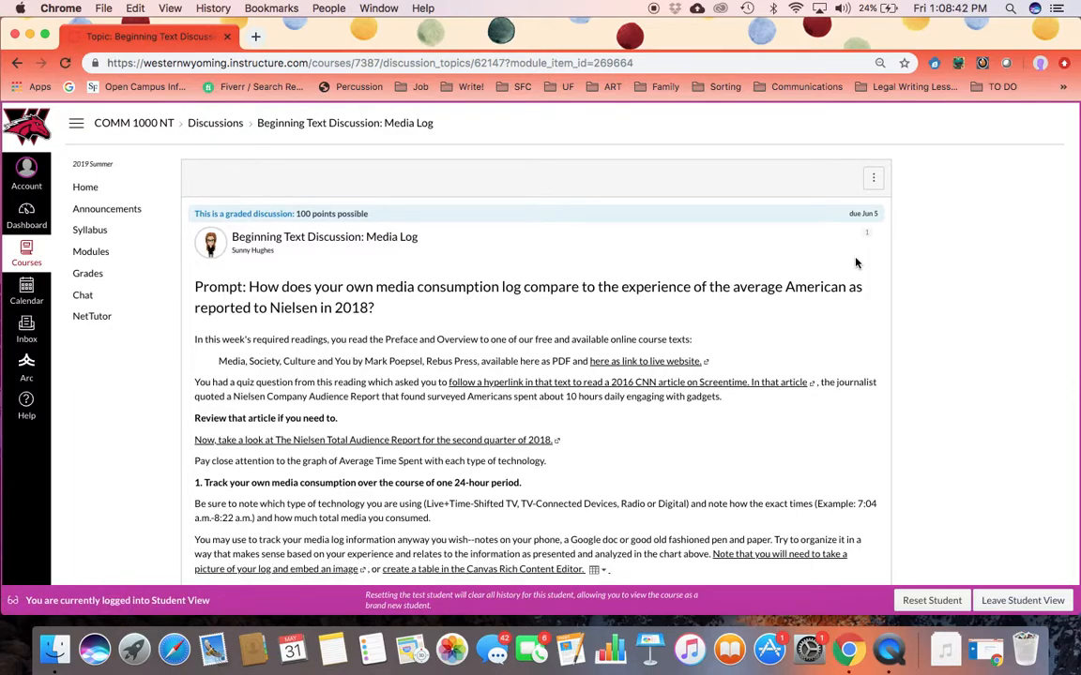
Read the Media Log prompt and Test Student's post, then open the Vast Wasteland video discussion
scroll(down, 3)
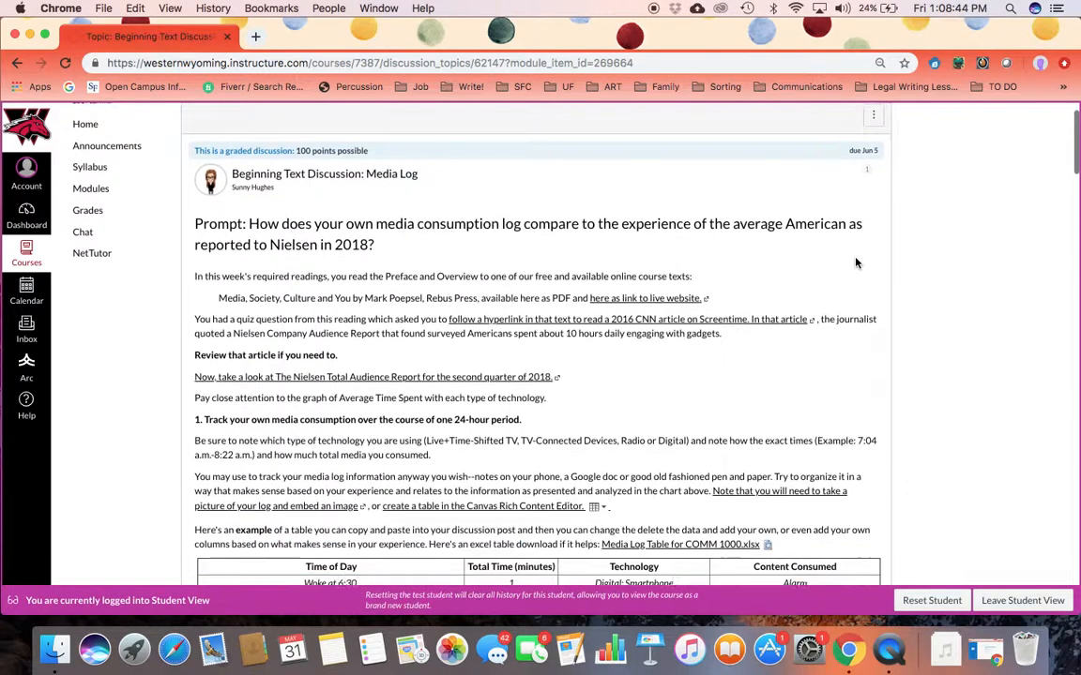
scroll(down, 3)
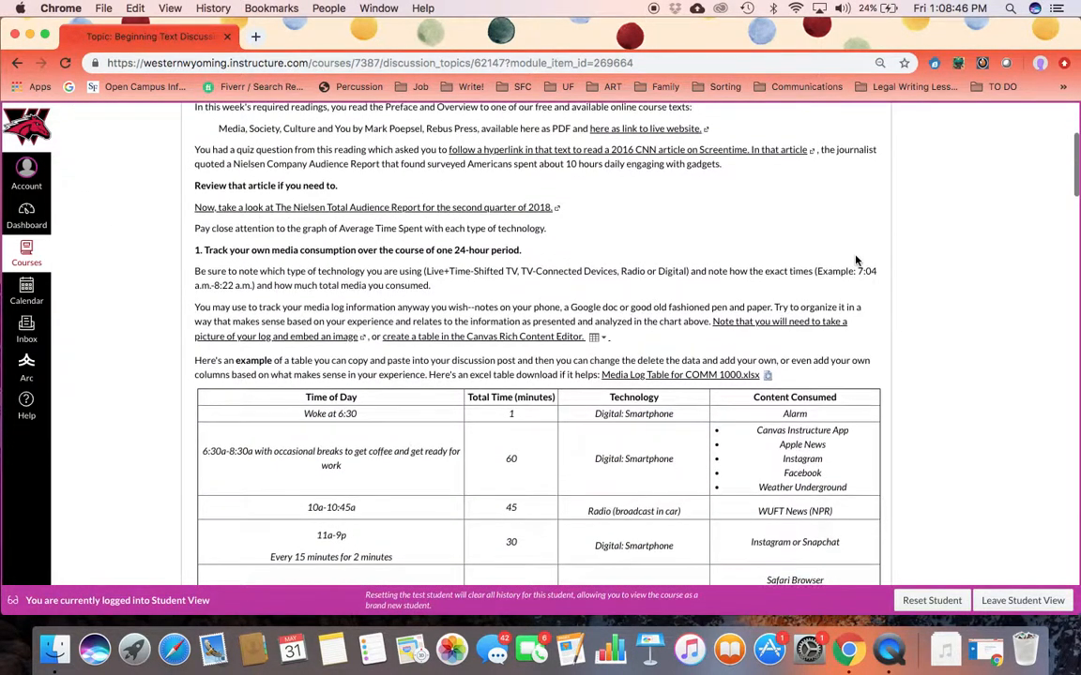
scroll(down, 3)
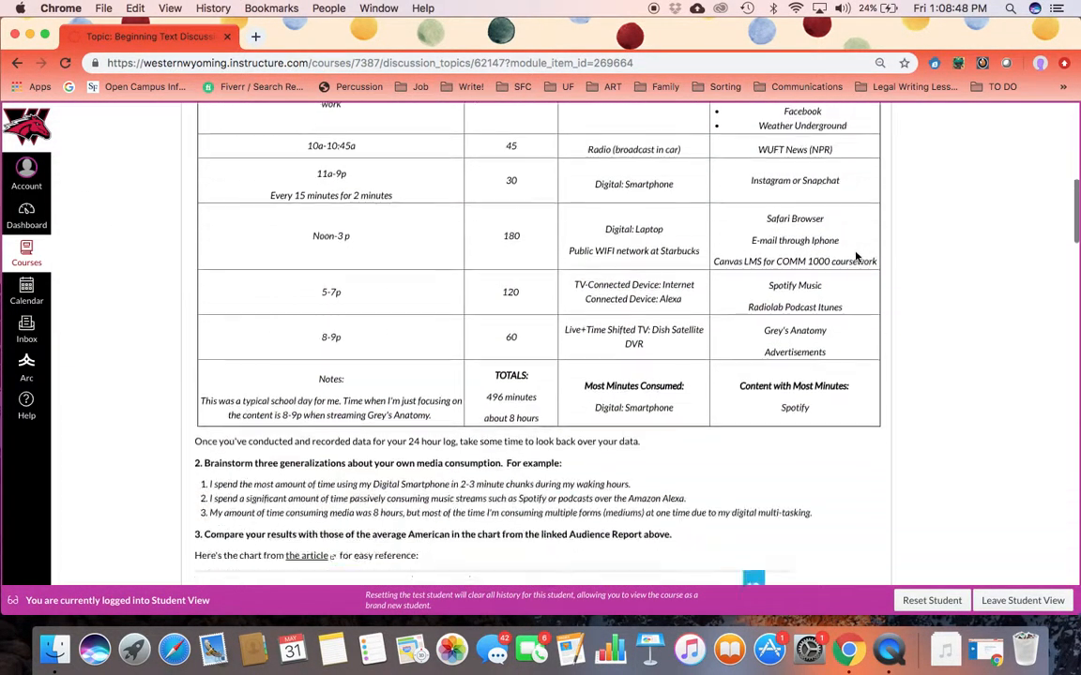
scroll(down, 3)
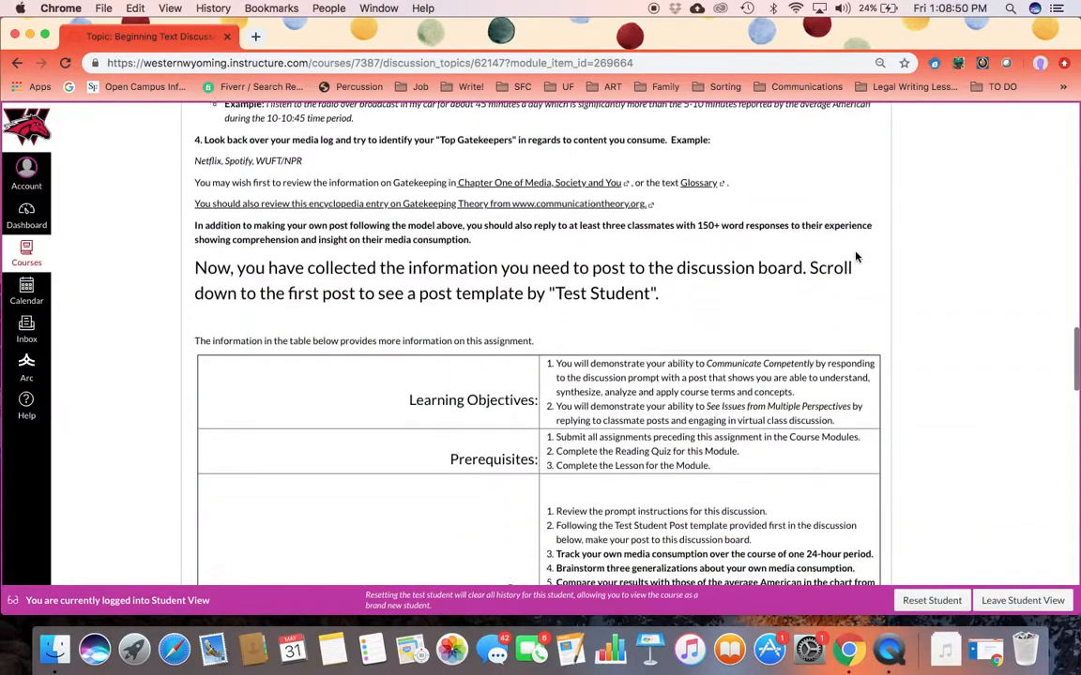
scroll(down, 3)
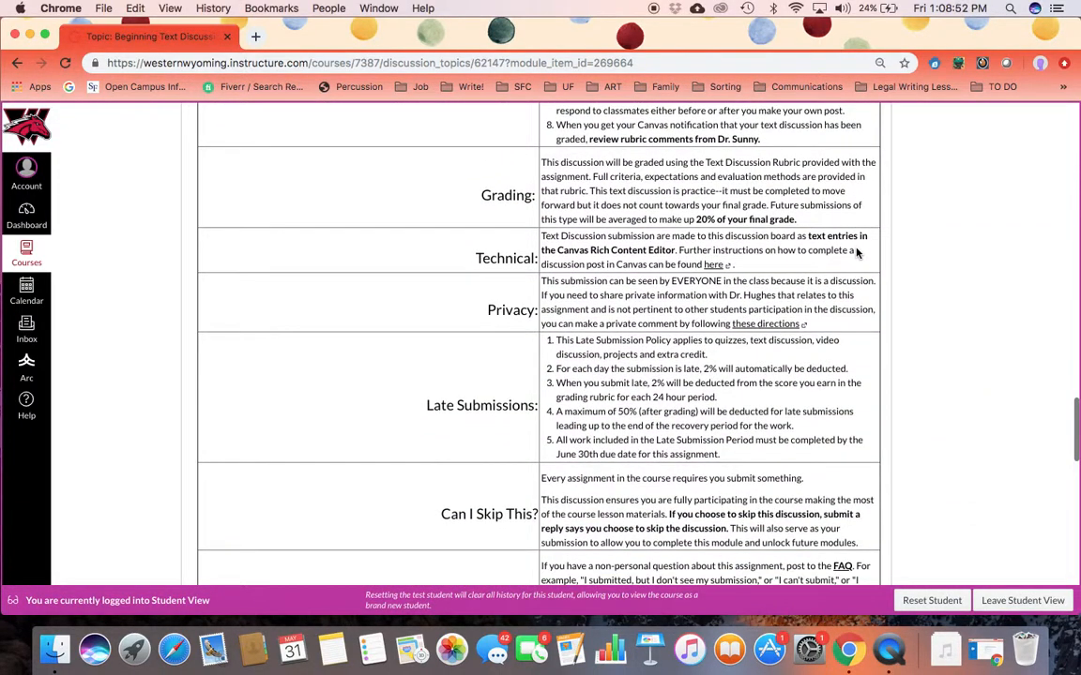
scroll(down, 3)
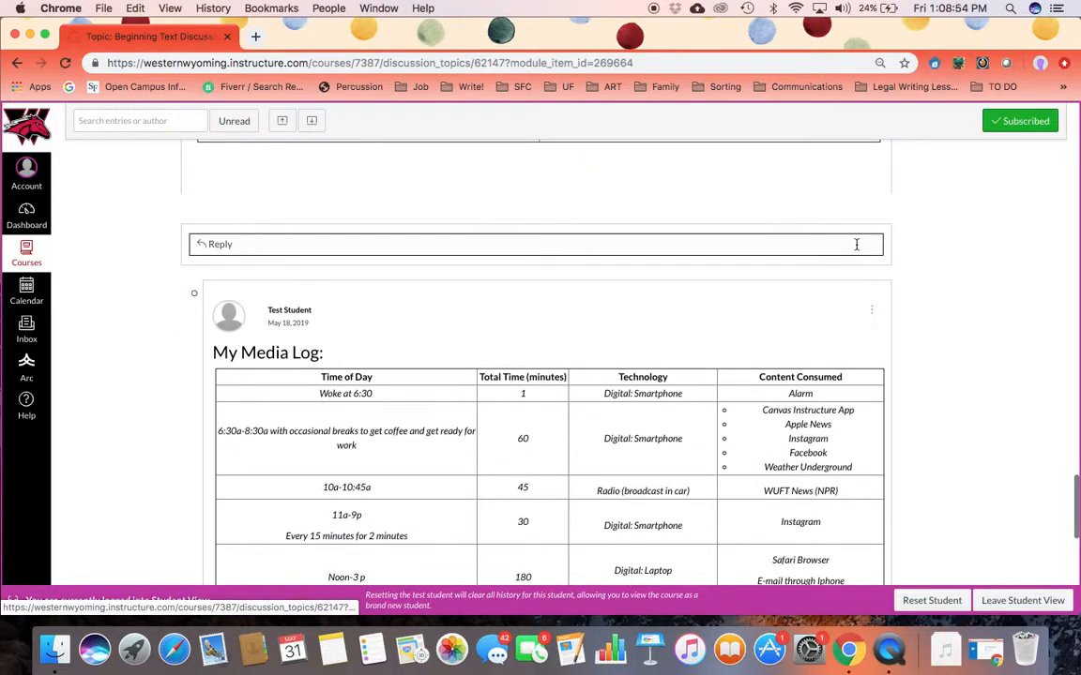
scroll(down, 3)
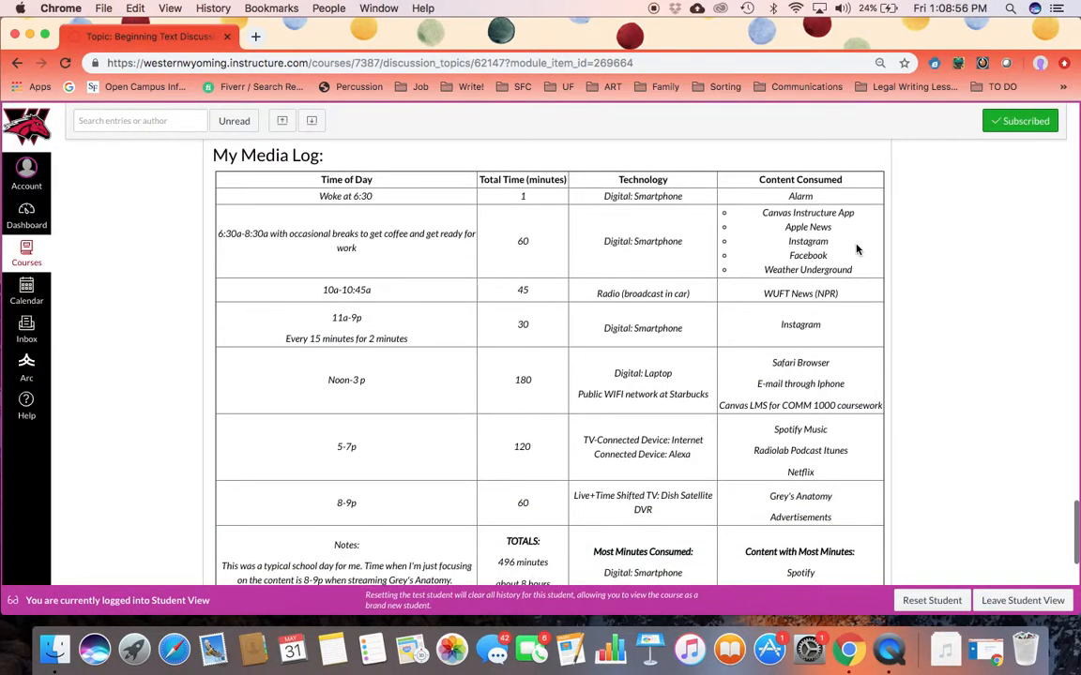
scroll(down, 3)
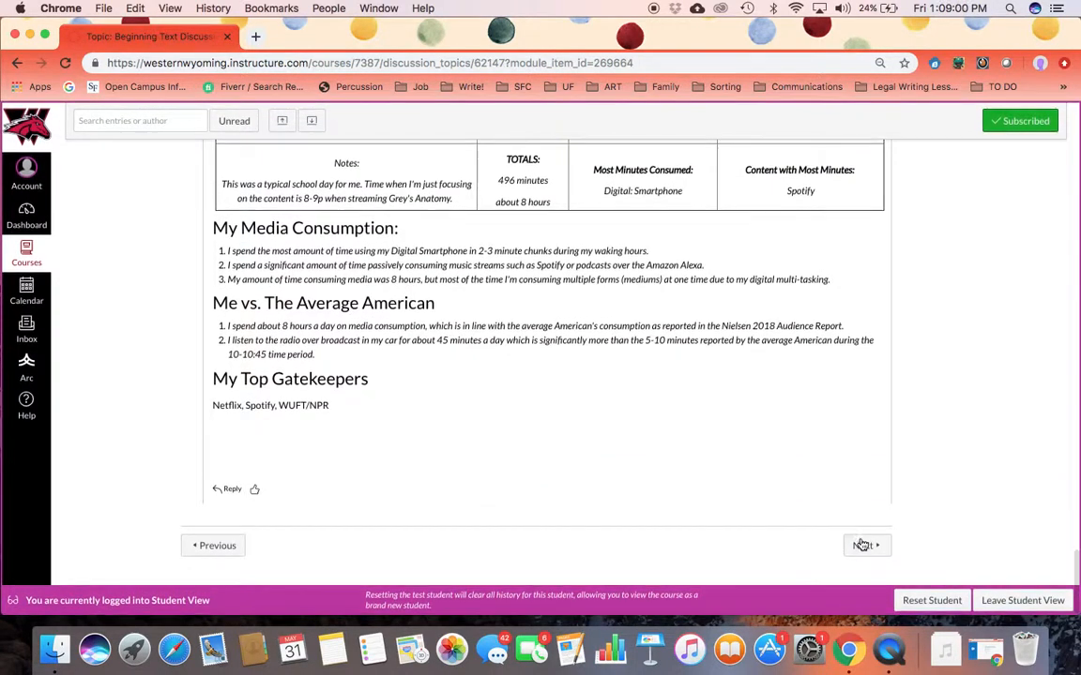
click(863, 545)
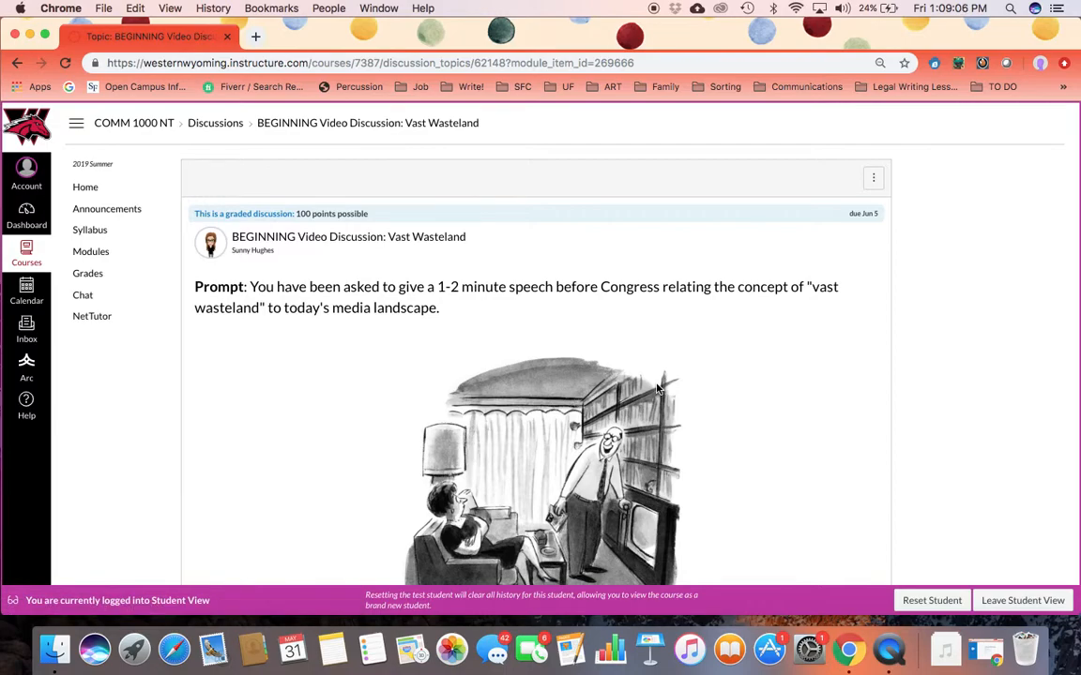
Scroll the Vast Wasteland discussion past the Need more Help? table to the Reply box
scroll(down, 3)
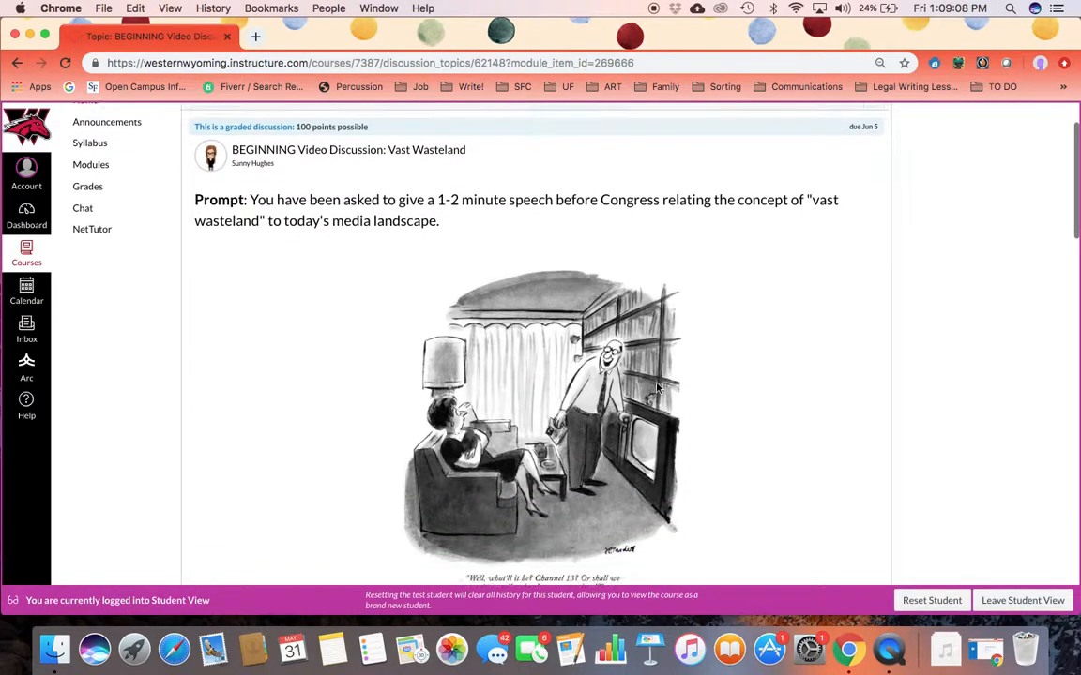
scroll(down, 3)
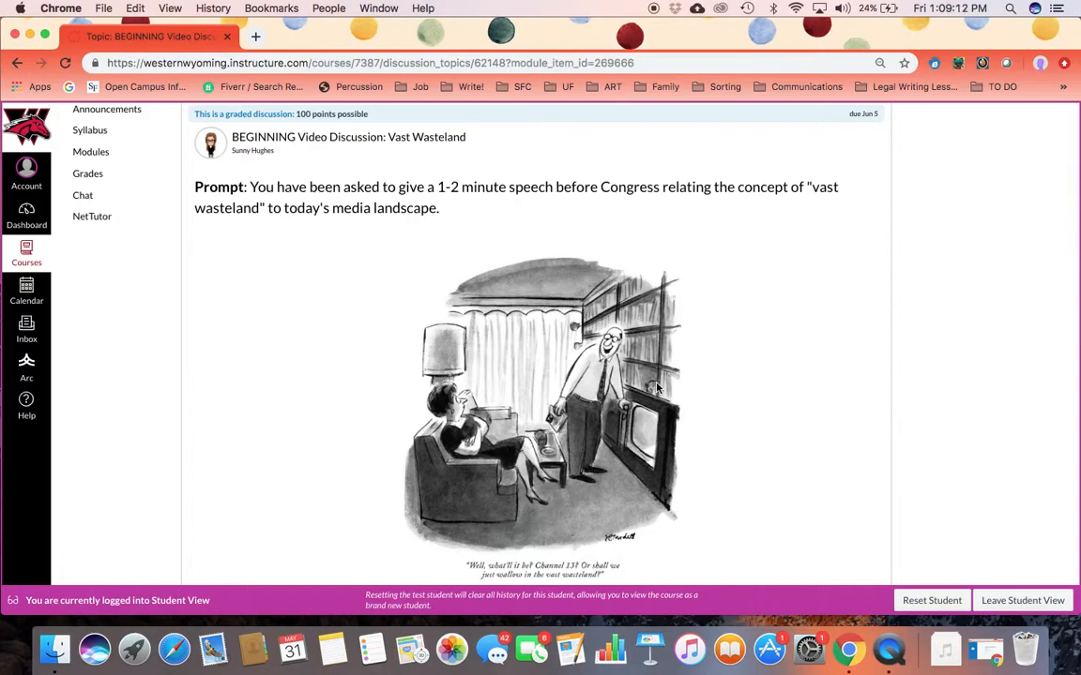
scroll(down, 3)
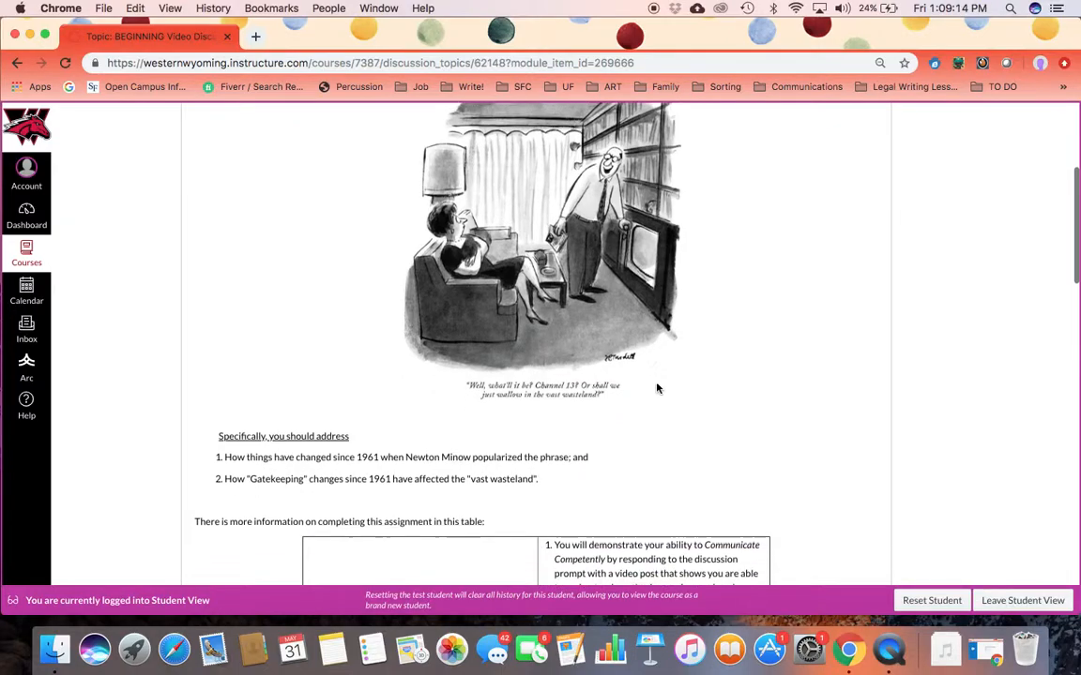
scroll(down, 3)
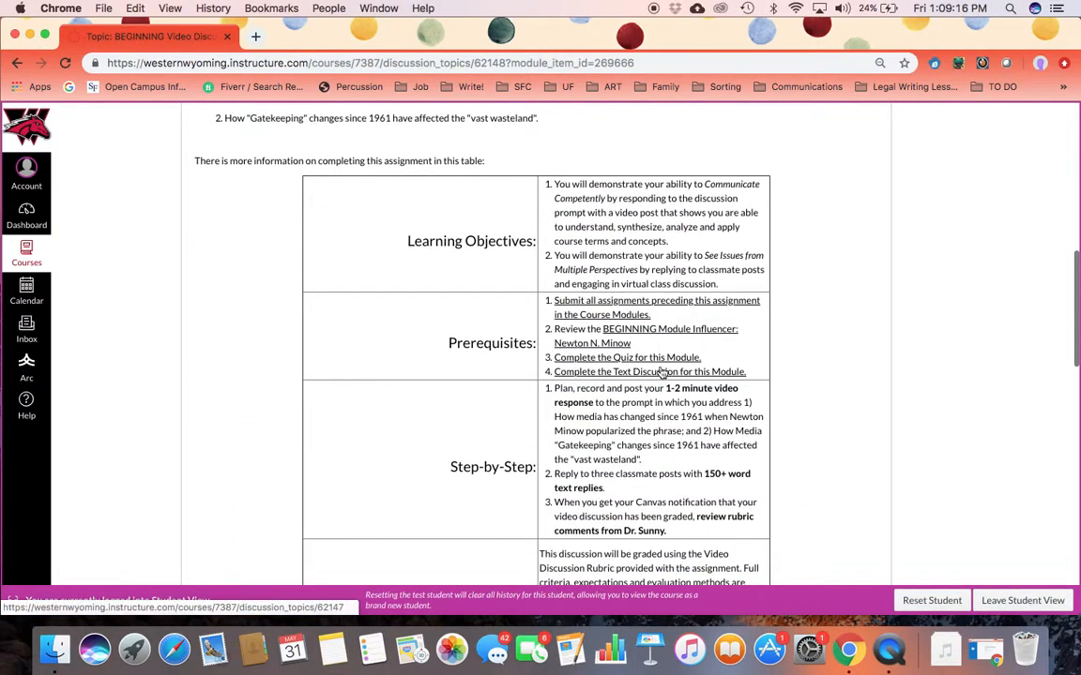
scroll(down, 3)
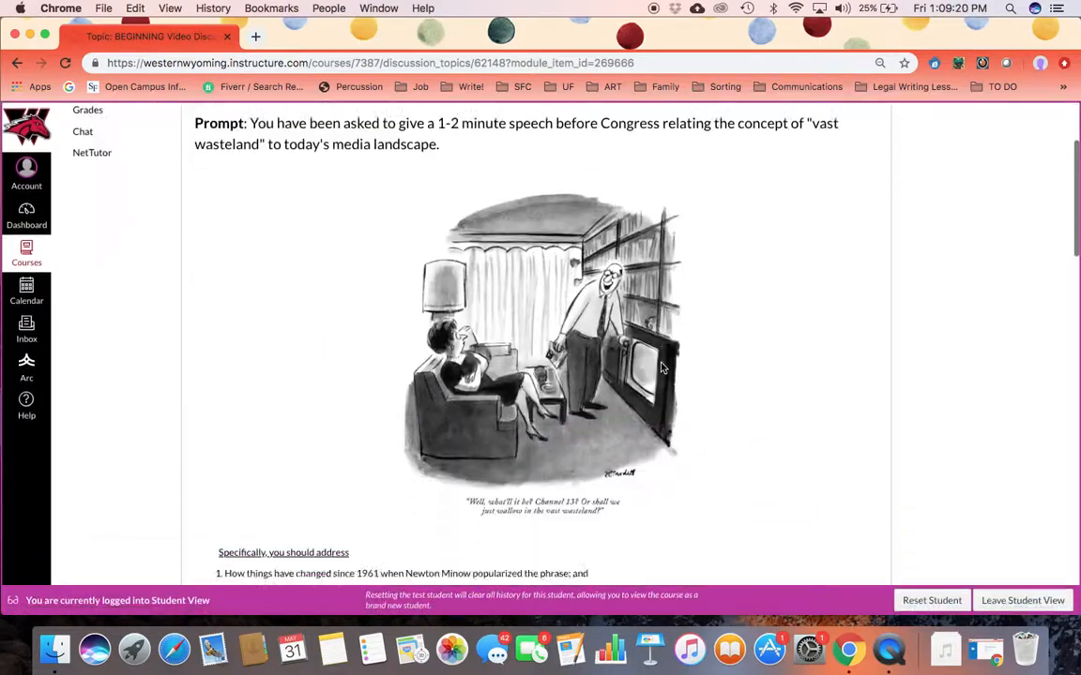
scroll(down, 3)
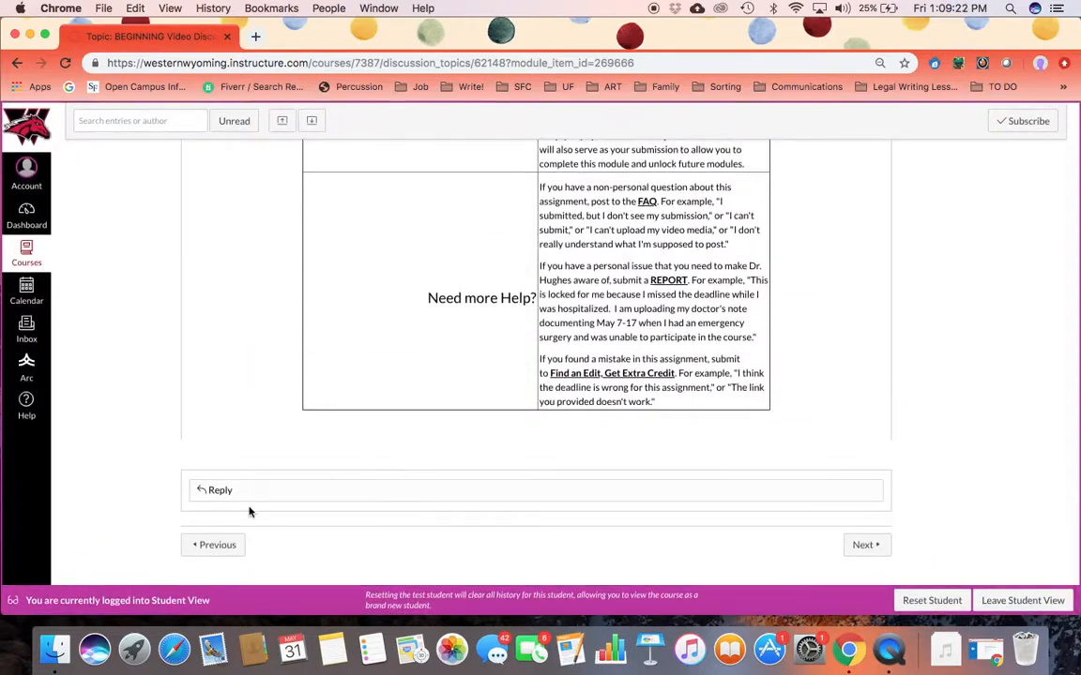
Open a reply, view and close Record/Upload Media, then advance to Leave It To Beaver
click(219, 489)
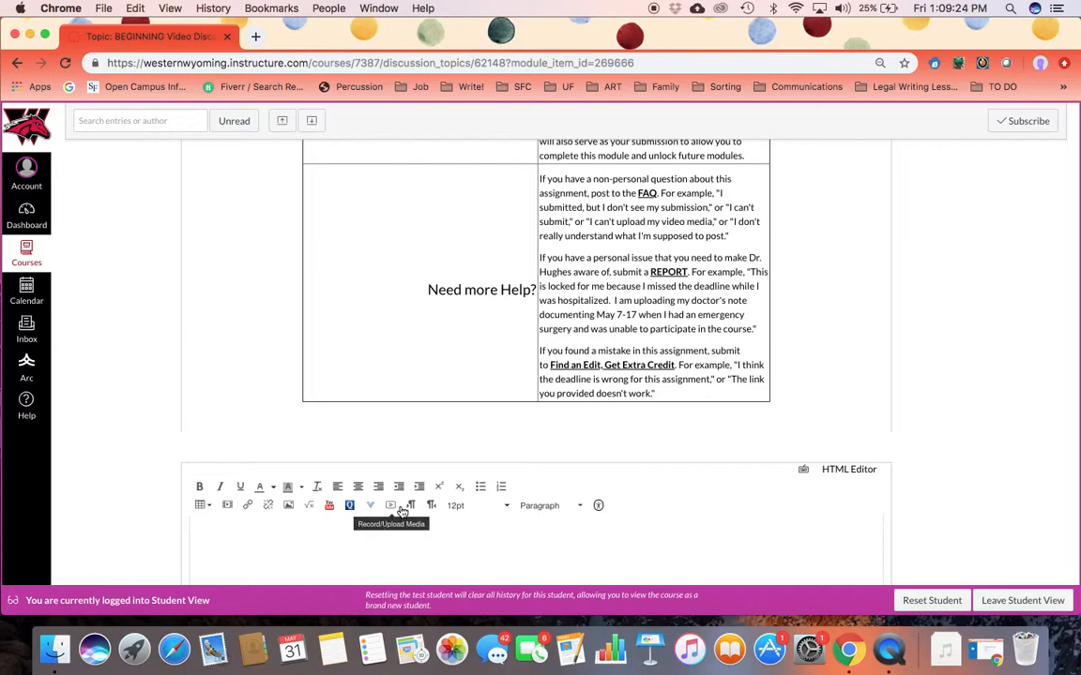
click(349, 504)
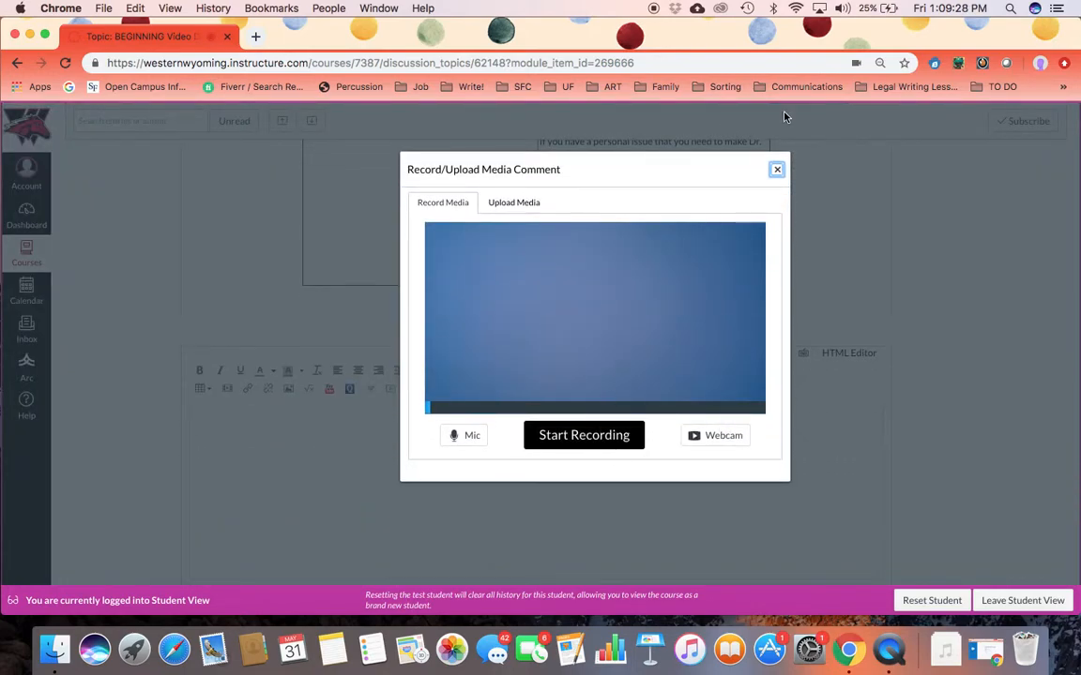
click(776, 168)
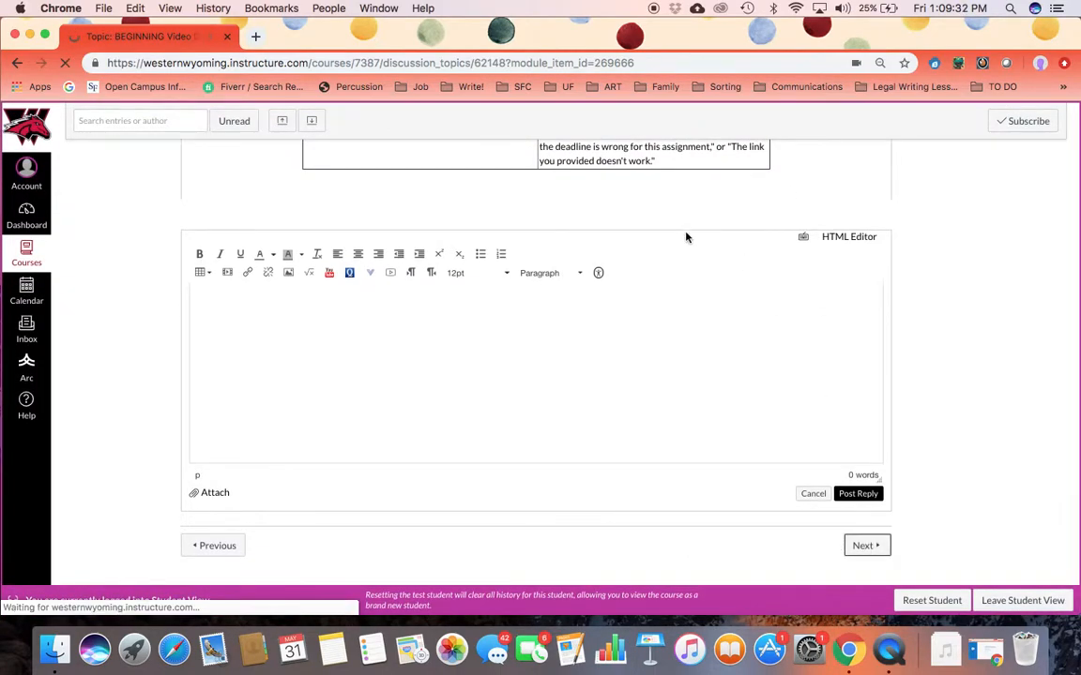
click(864, 545)
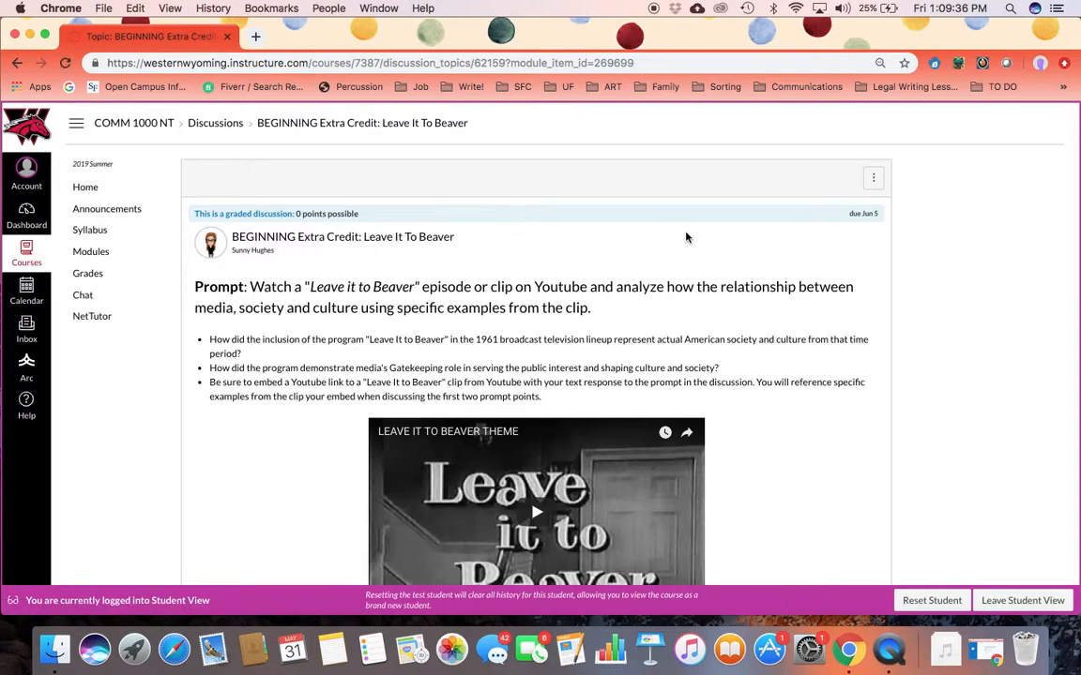
Read the Leave It To Beaver extra credit page and continue to Project 1: Fake News Brainstorming
scroll(down, 3)
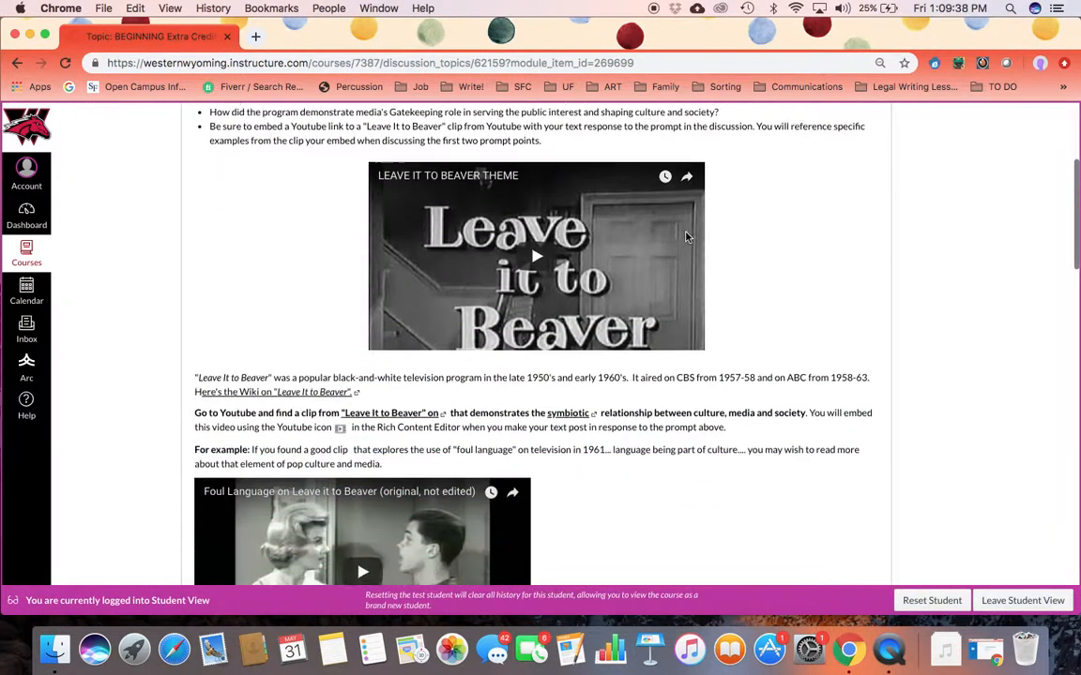
scroll(down, 3)
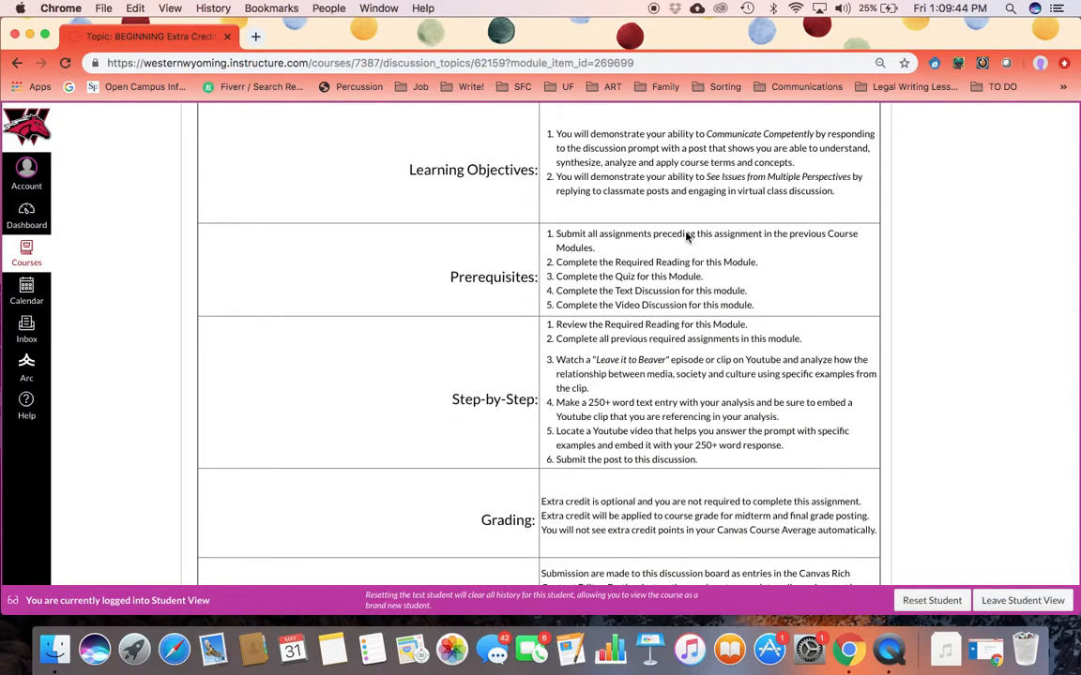
scroll(down, 3)
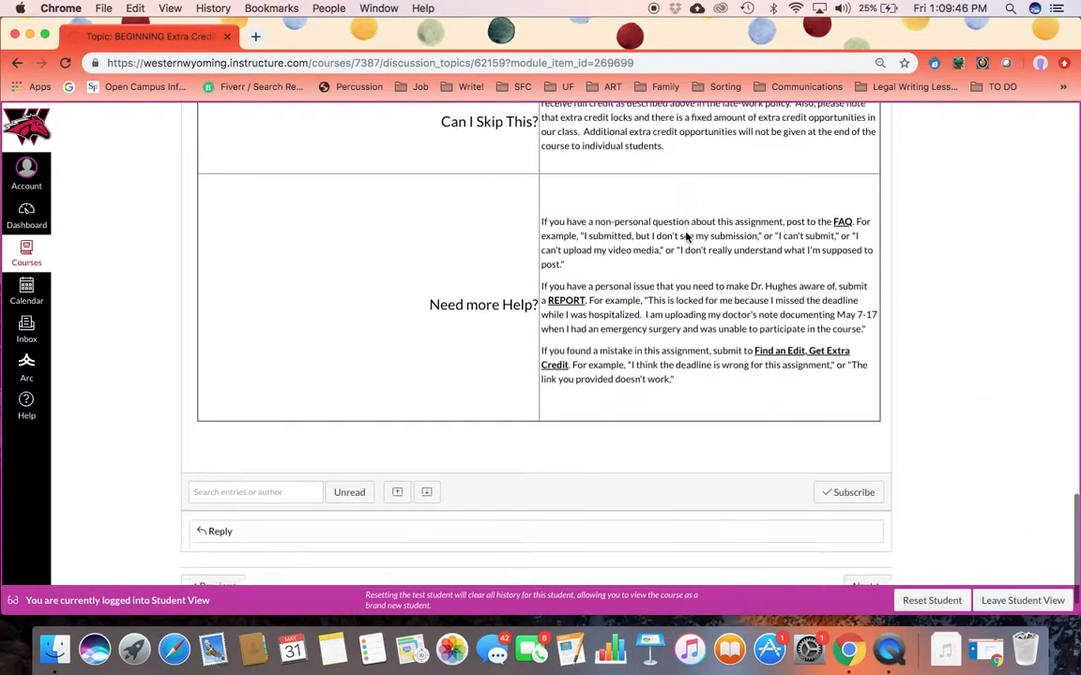
scroll(down, 3)
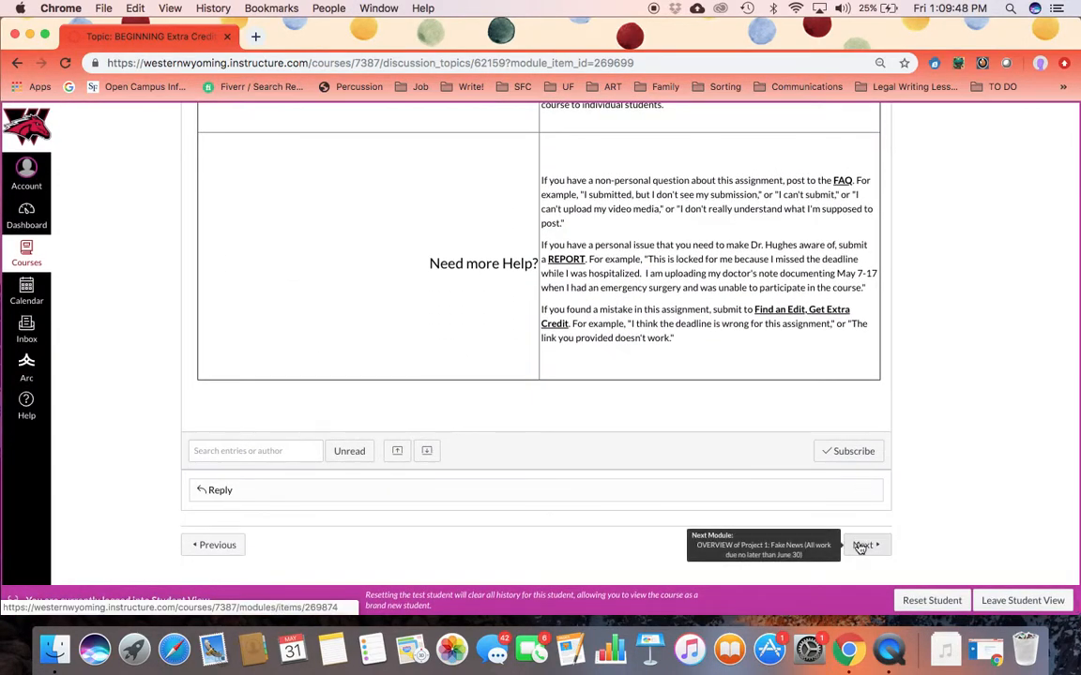
click(862, 545)
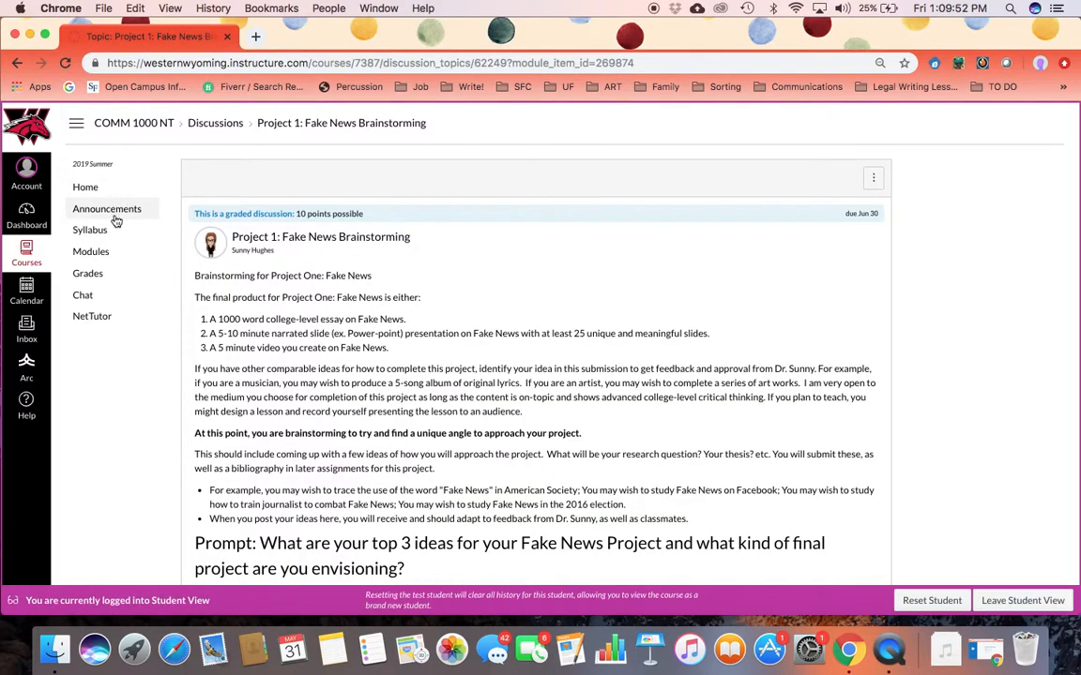
Go to Modules and view the Project 1: Fake News OVERVIEW assignments and due dates
click(91, 250)
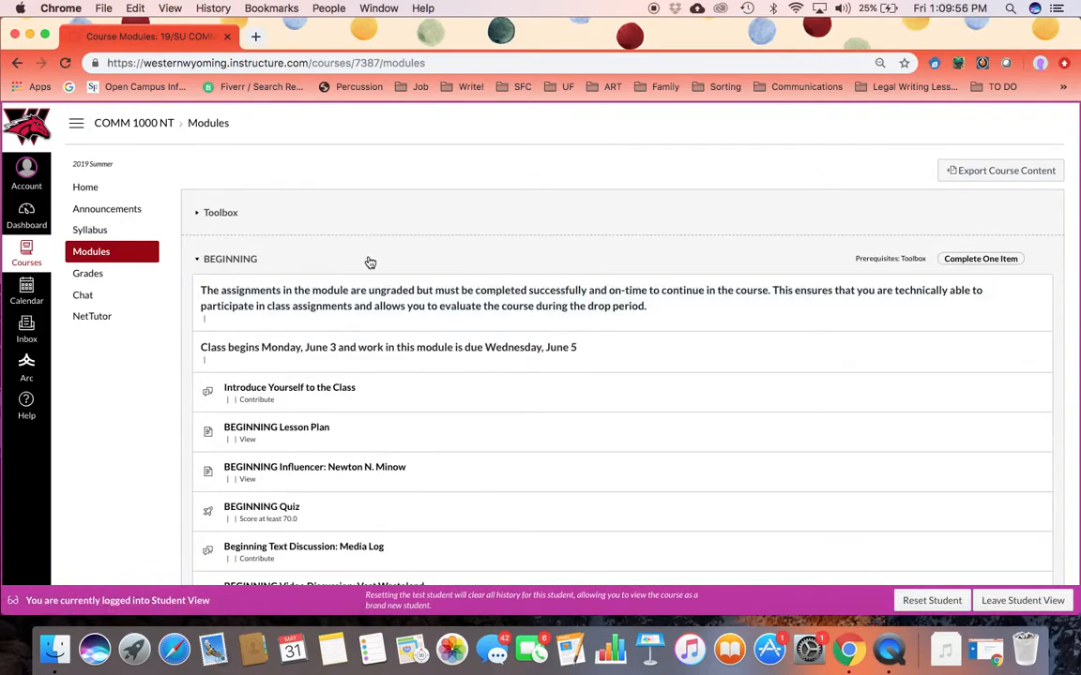
scroll(down, 3)
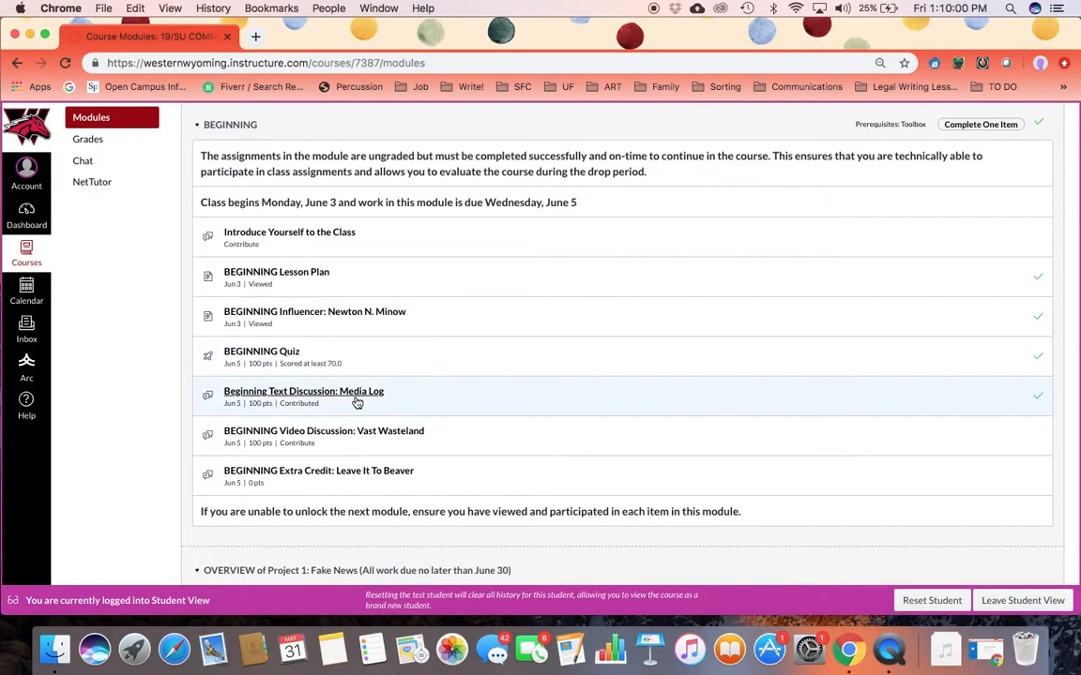
scroll(down, 3)
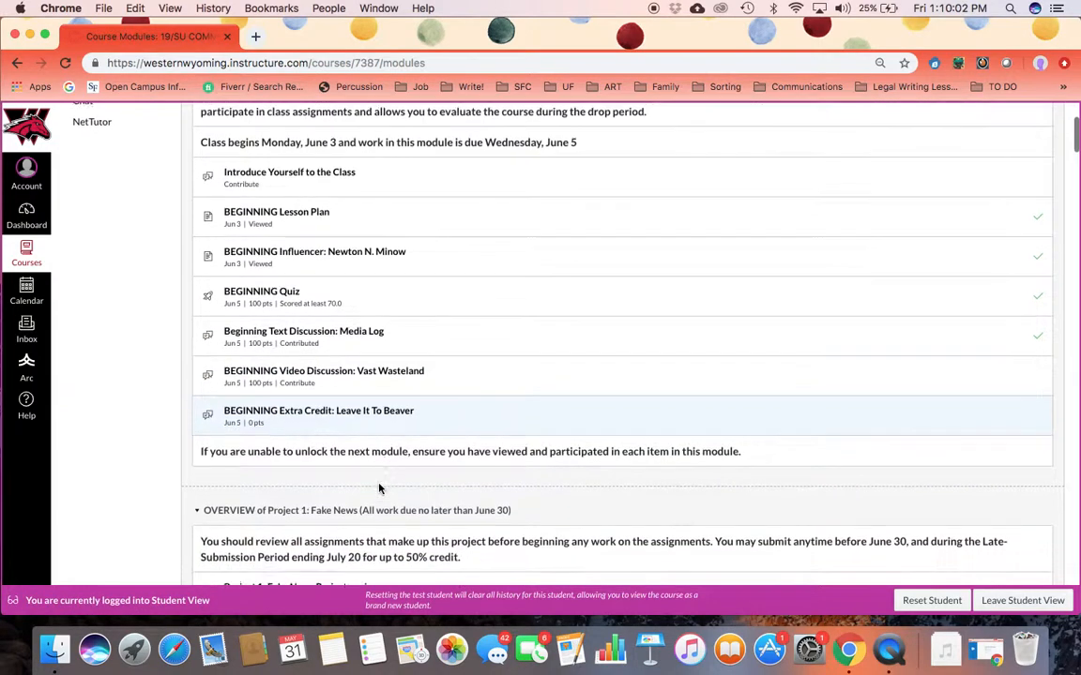
scroll(down, 3)
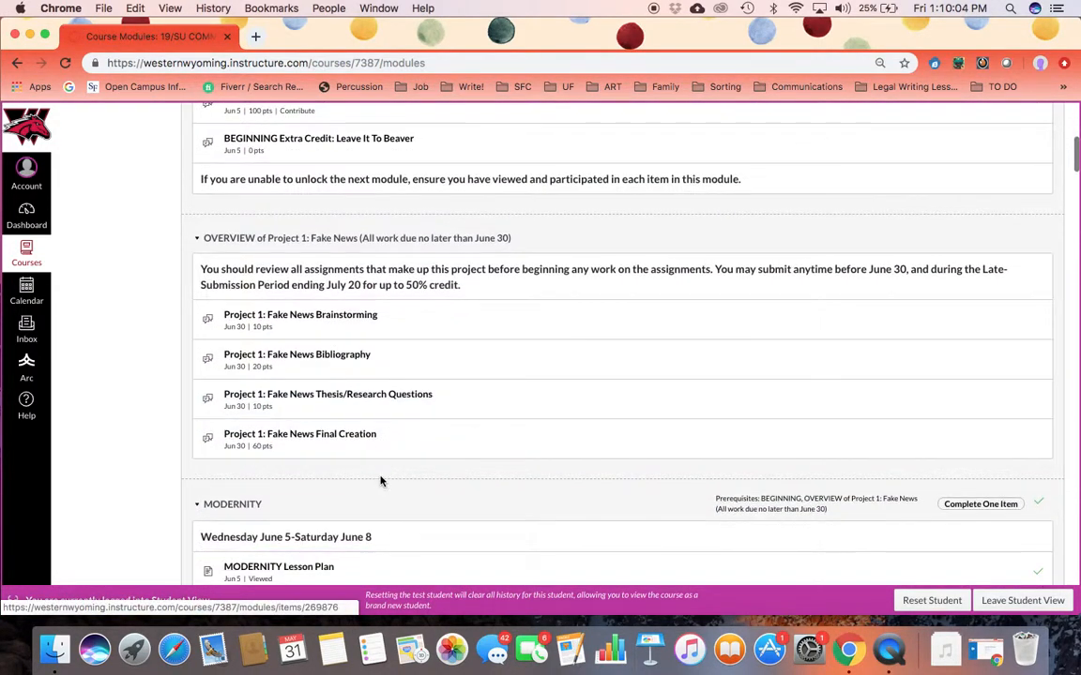
scroll(down, 3)
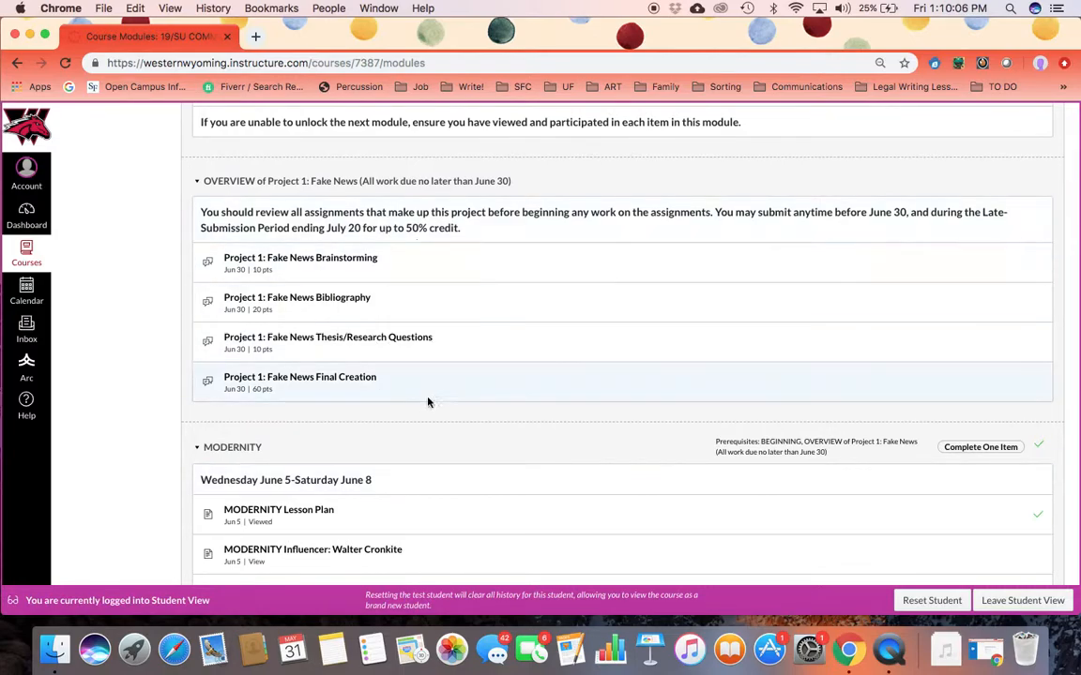
mouse_move(428, 307)
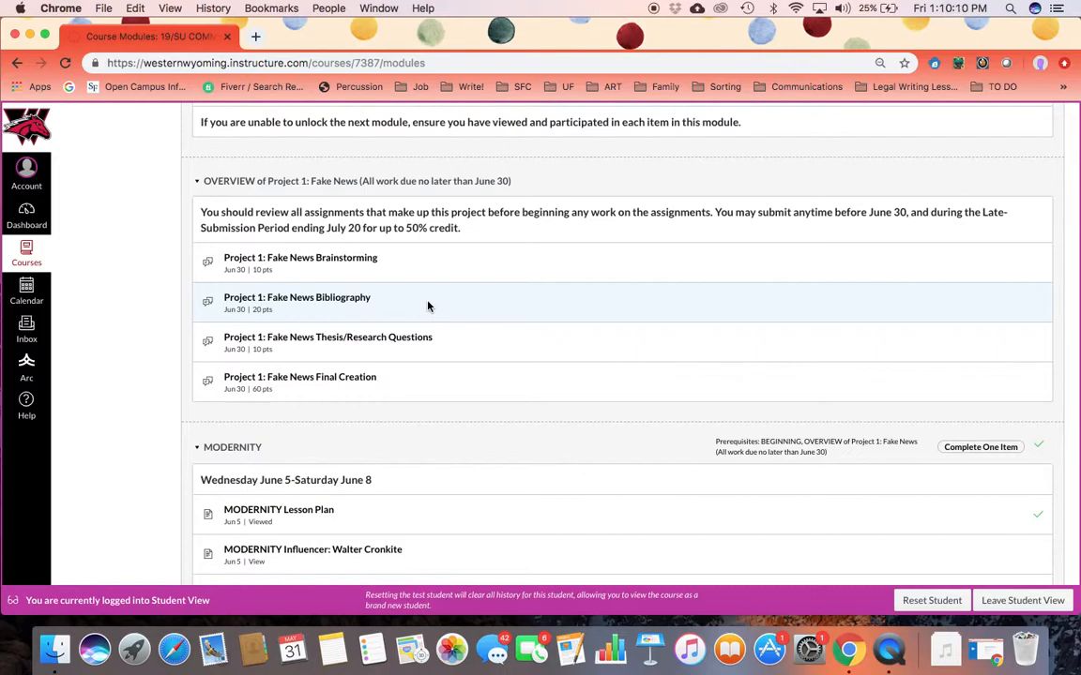
mouse_move(330, 272)
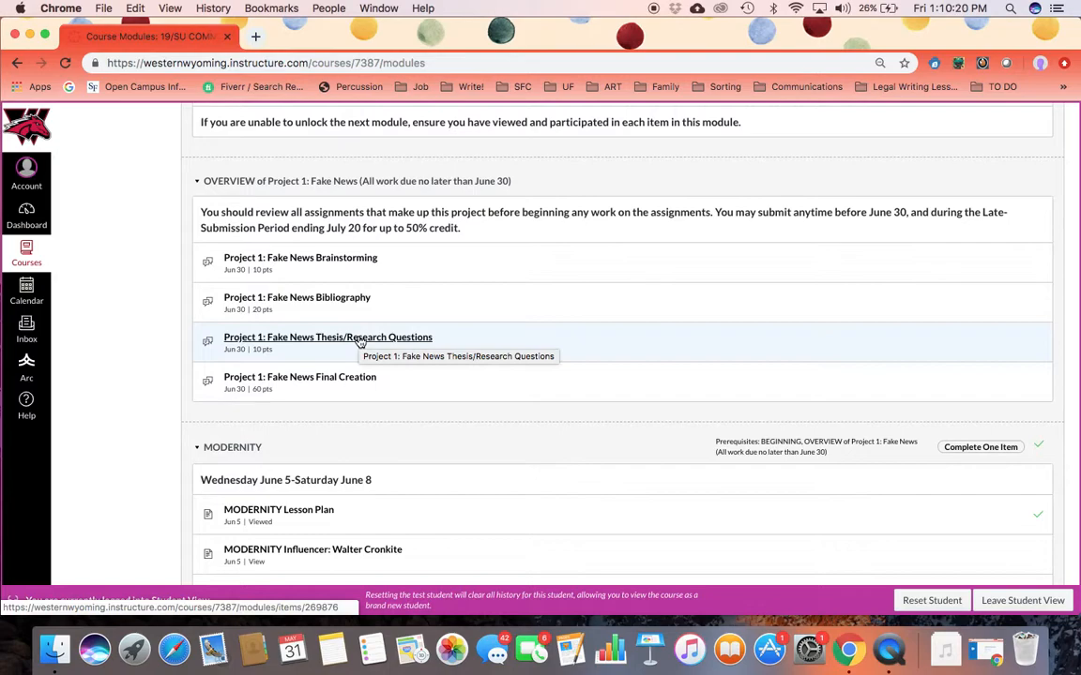
Scroll through MODERNITY and INDIVIDUALIZATION down to the locked CONVERGENCE and PRINT modules
scroll(down, 3)
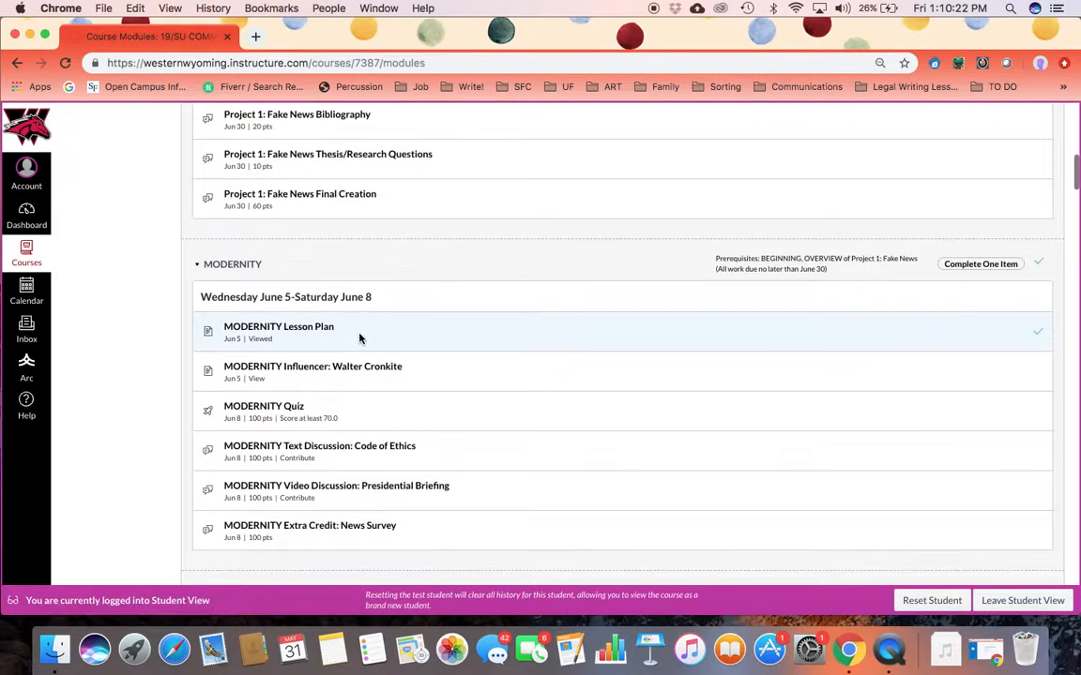
scroll(up, 3)
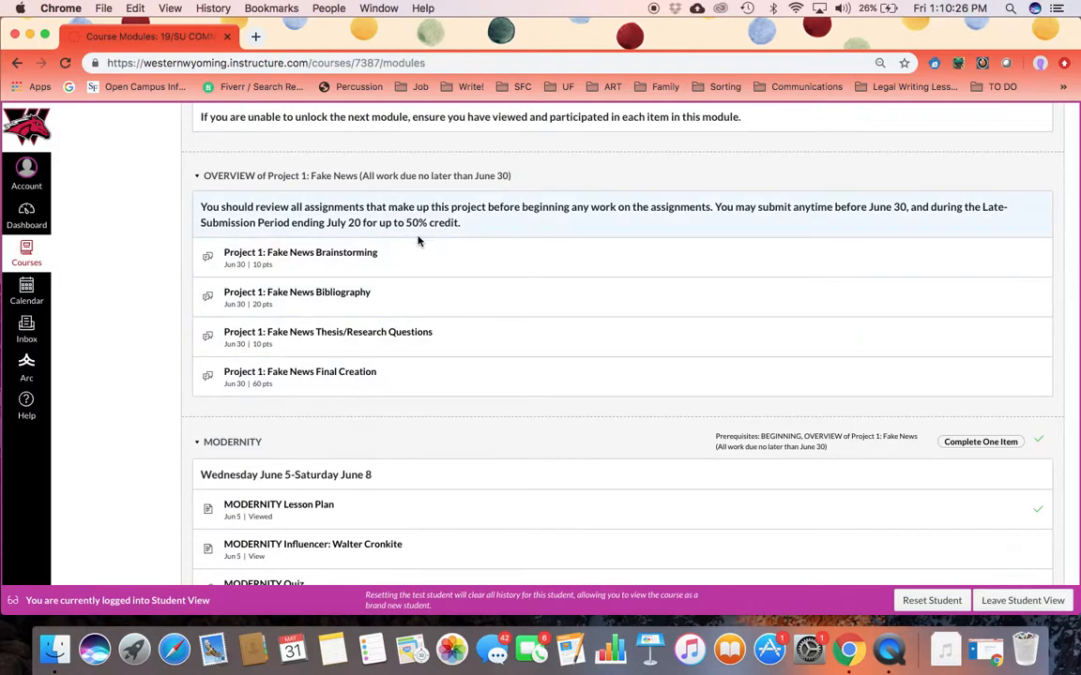
scroll(down, 3)
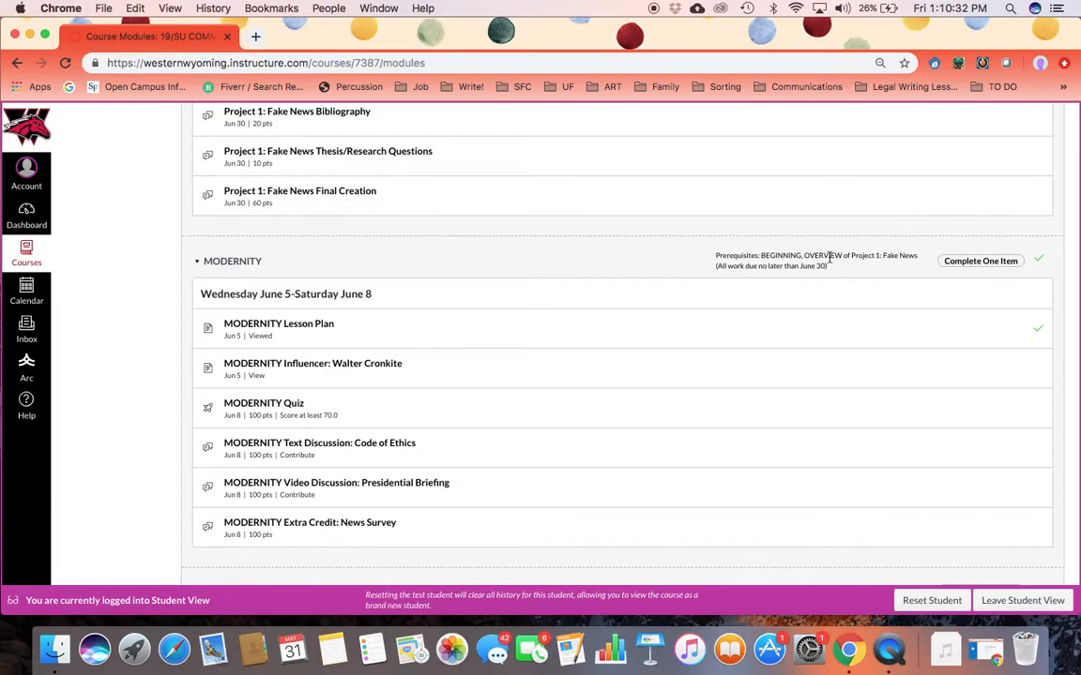
mouse_move(674, 343)
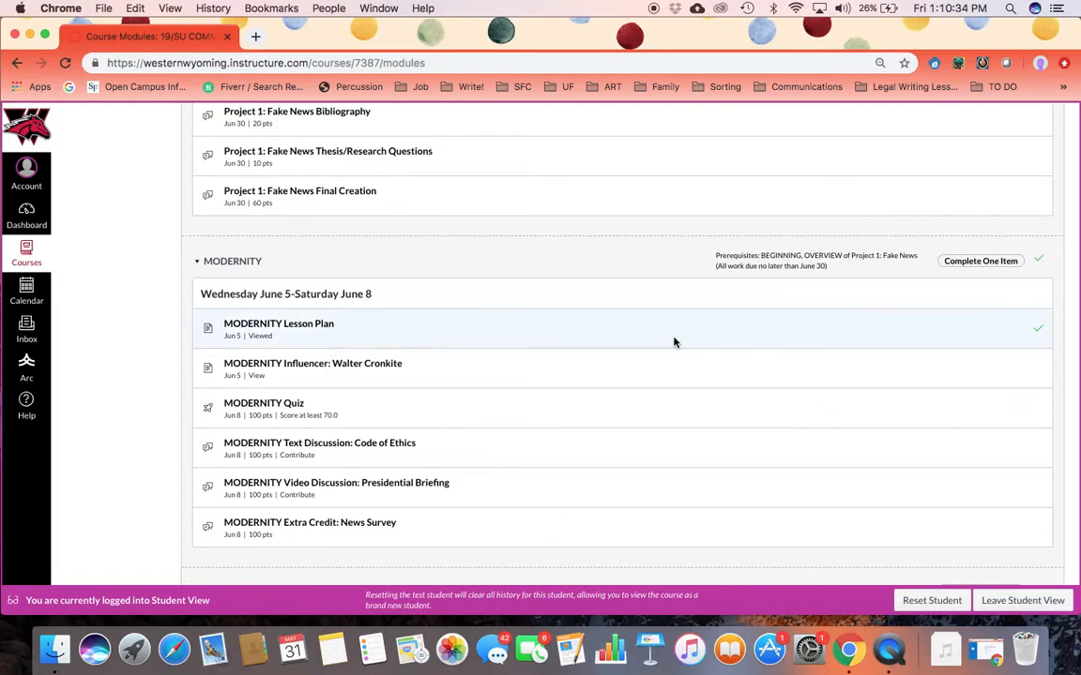
scroll(down, 3)
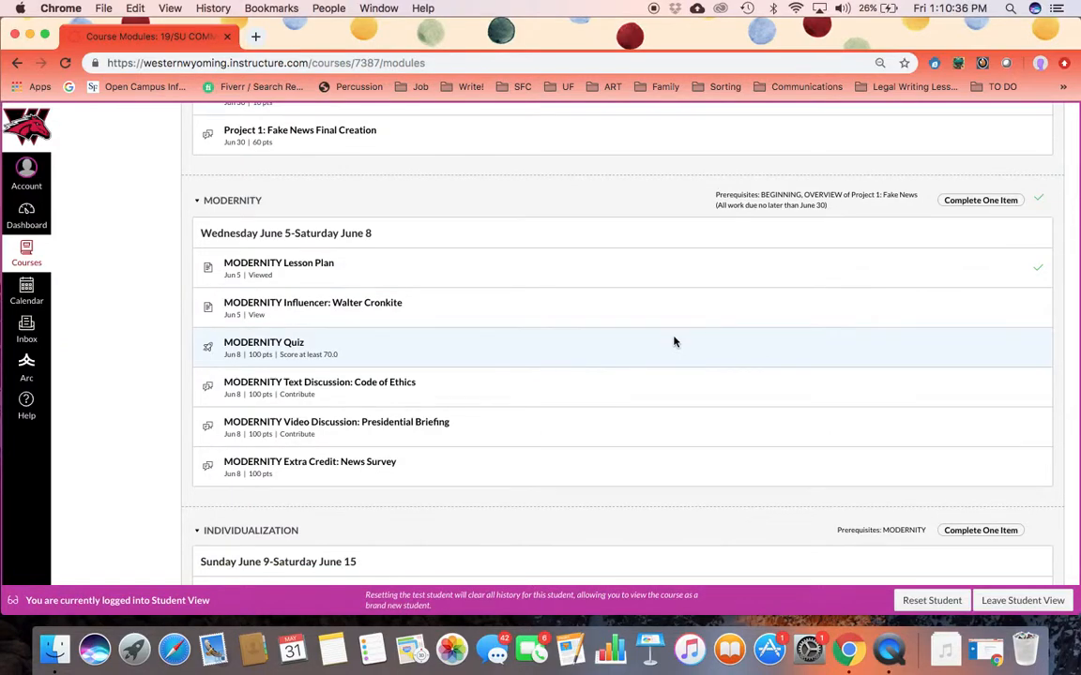
scroll(down, 3)
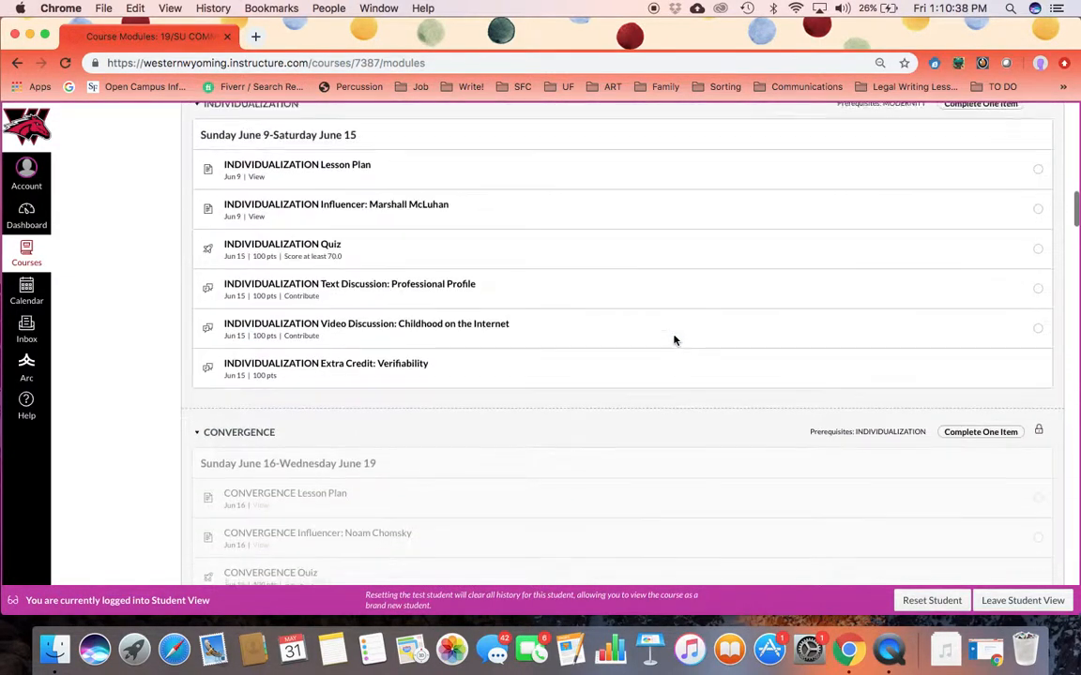
scroll(down, 3)
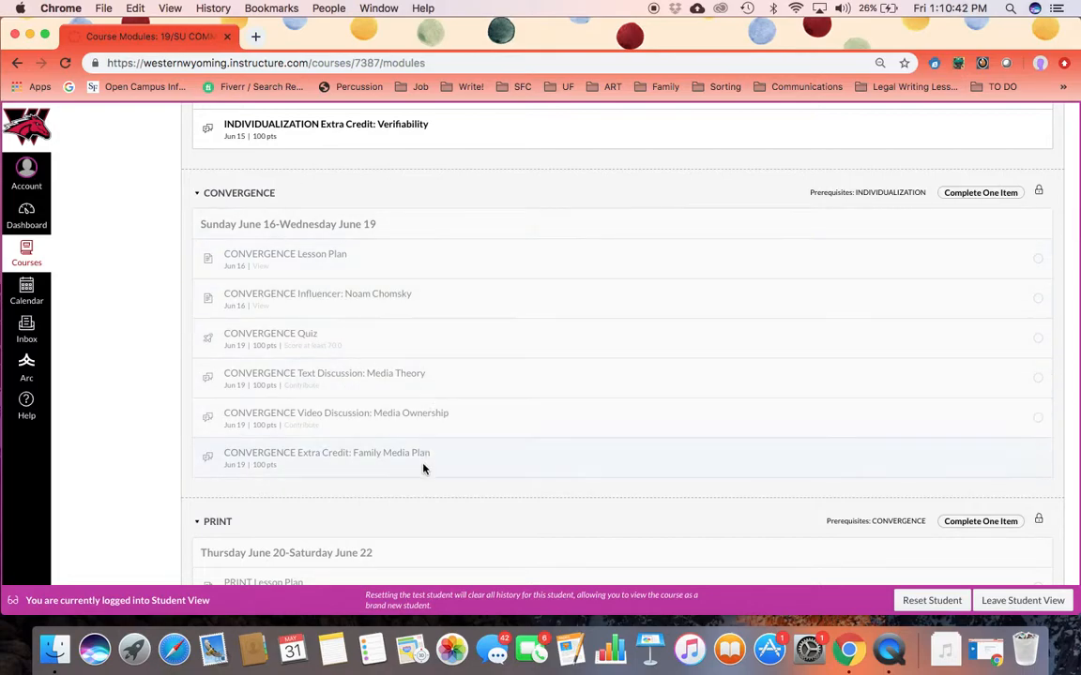
mouse_move(441, 238)
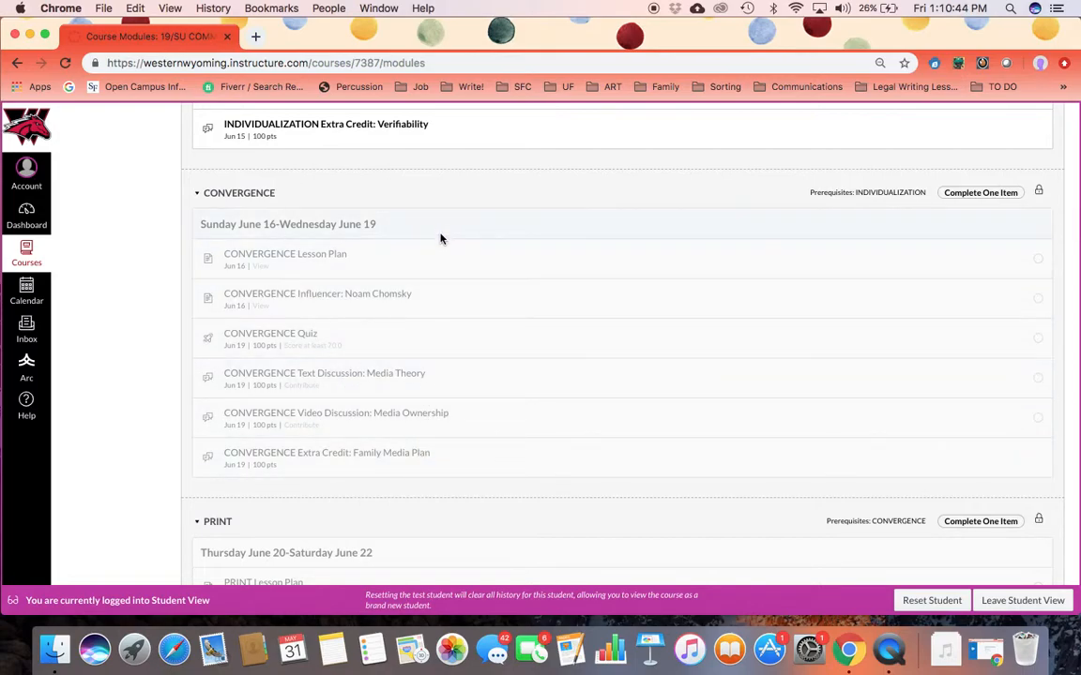
scroll(up, 3)
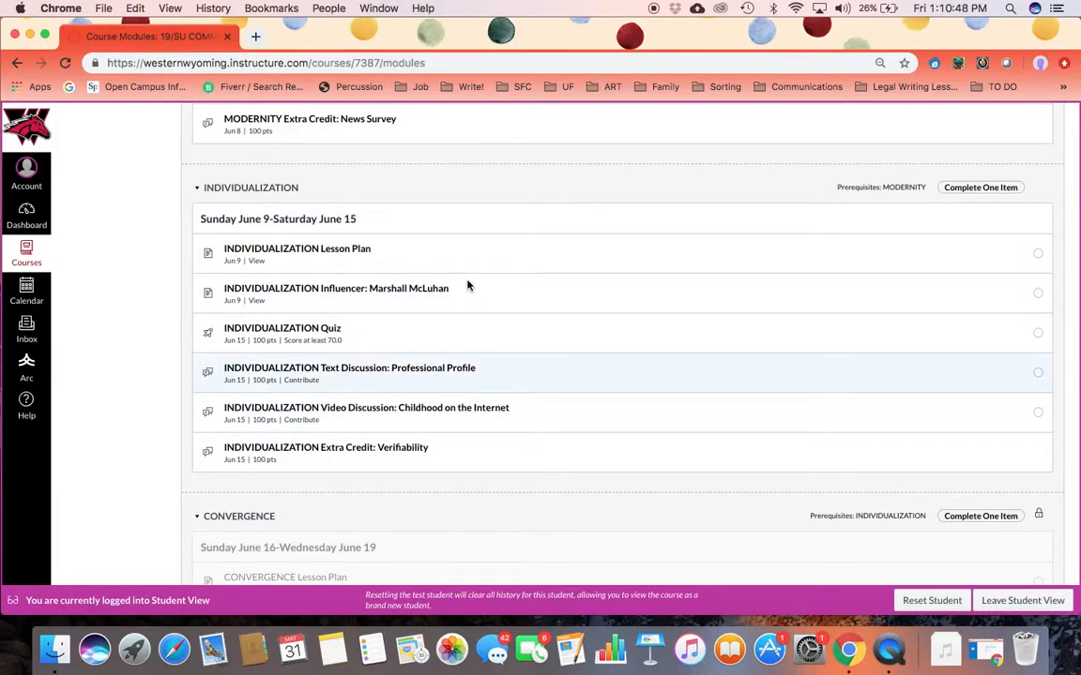
scroll(down, 3)
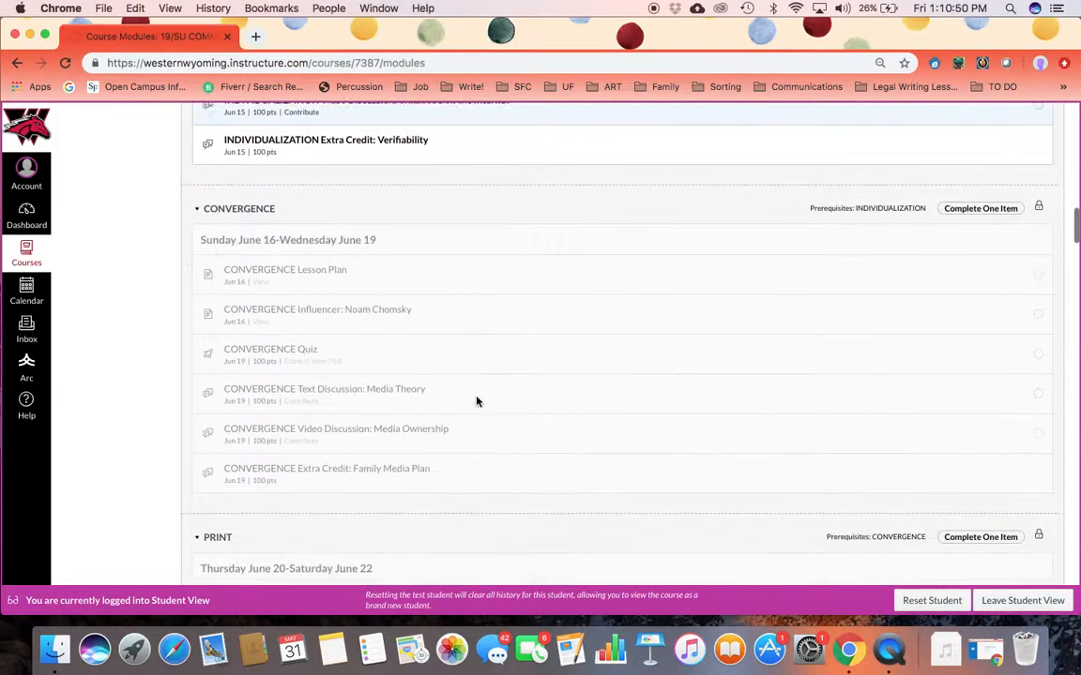
scroll(down, 3)
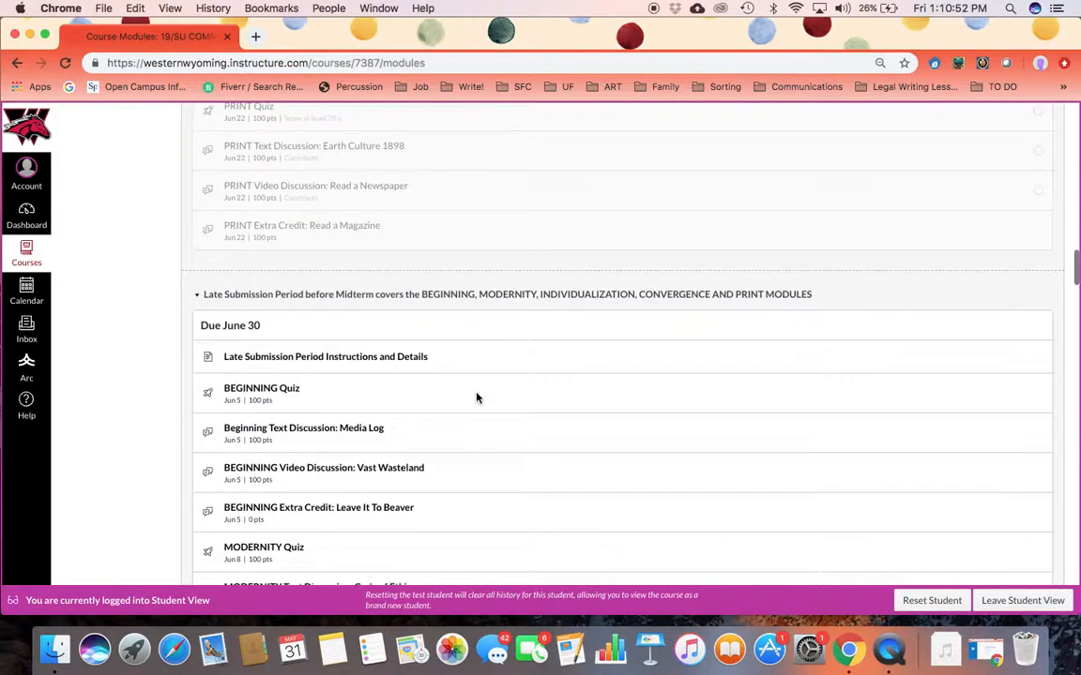
scroll(down, 3)
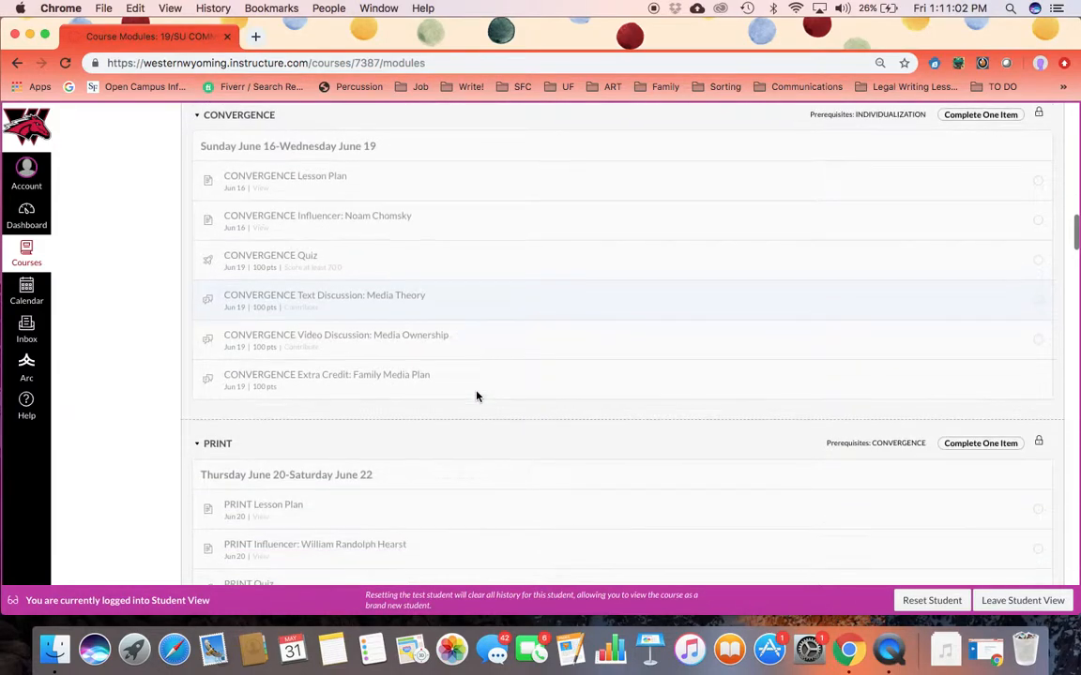
scroll(down, 3)
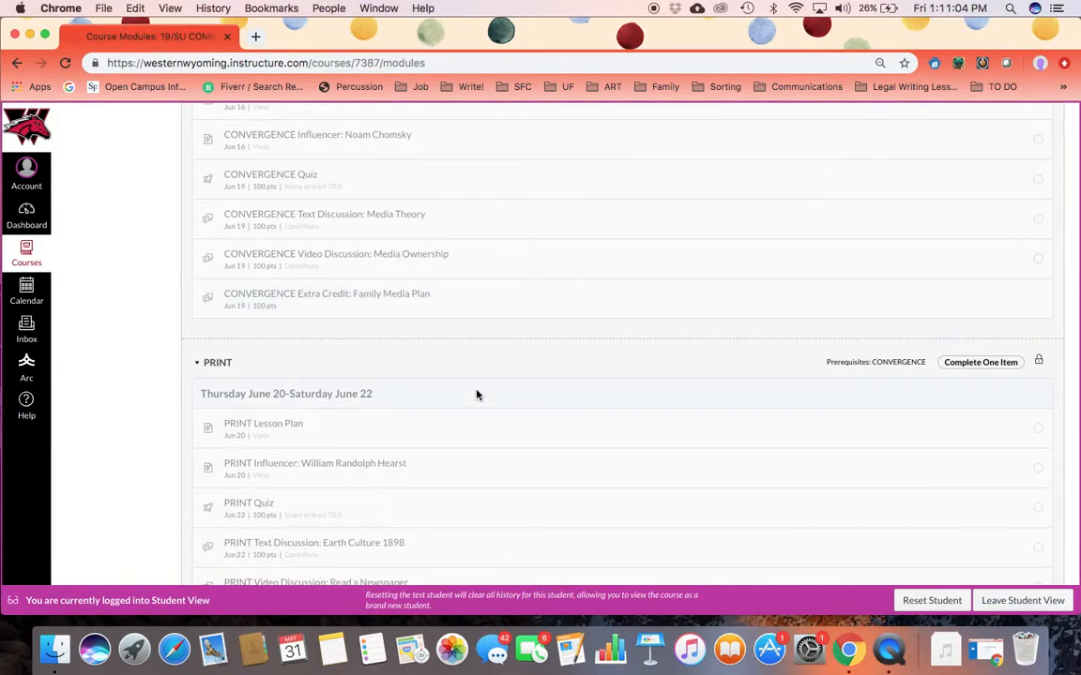
scroll(down, 3)
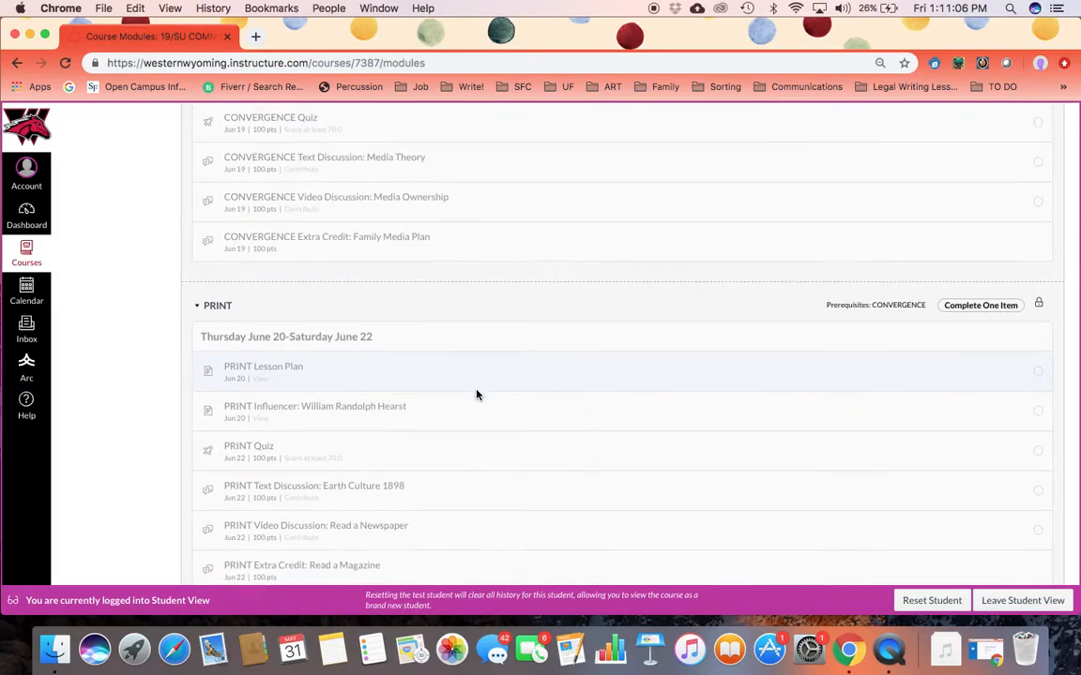
scroll(down, 3)
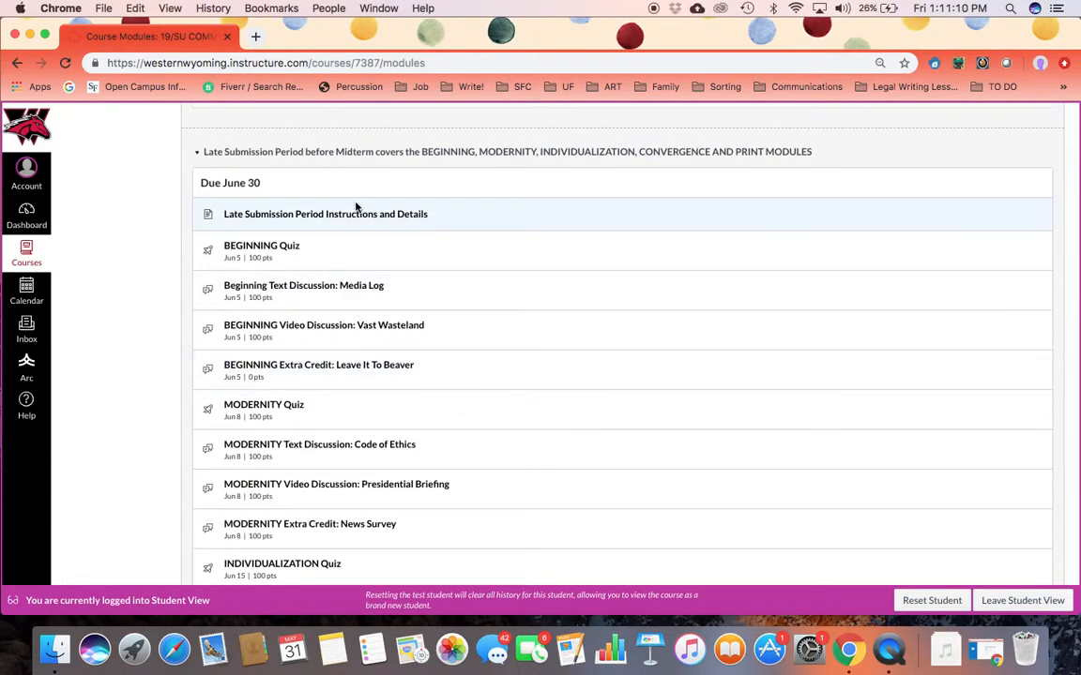
mouse_move(291, 189)
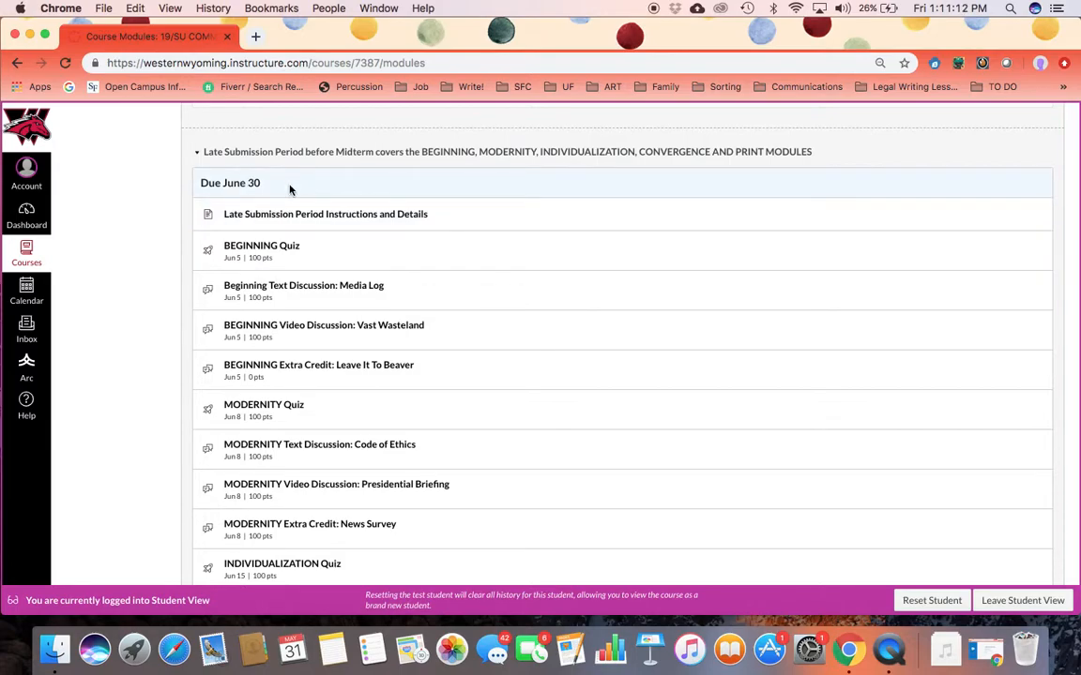
mouse_move(272, 189)
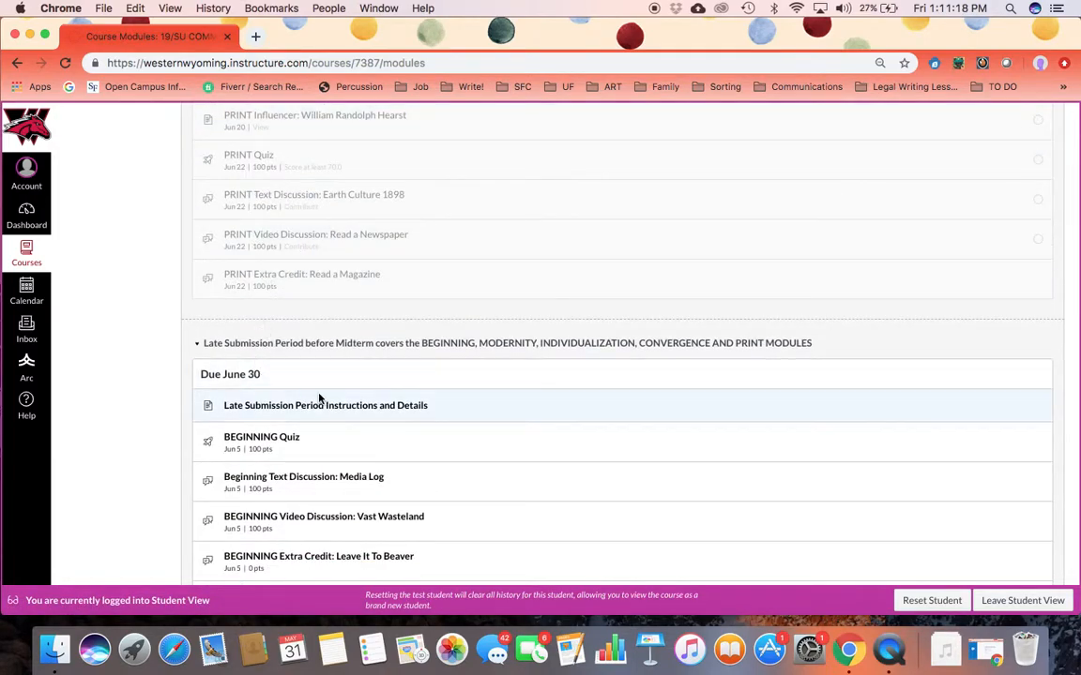
scroll(down, 3)
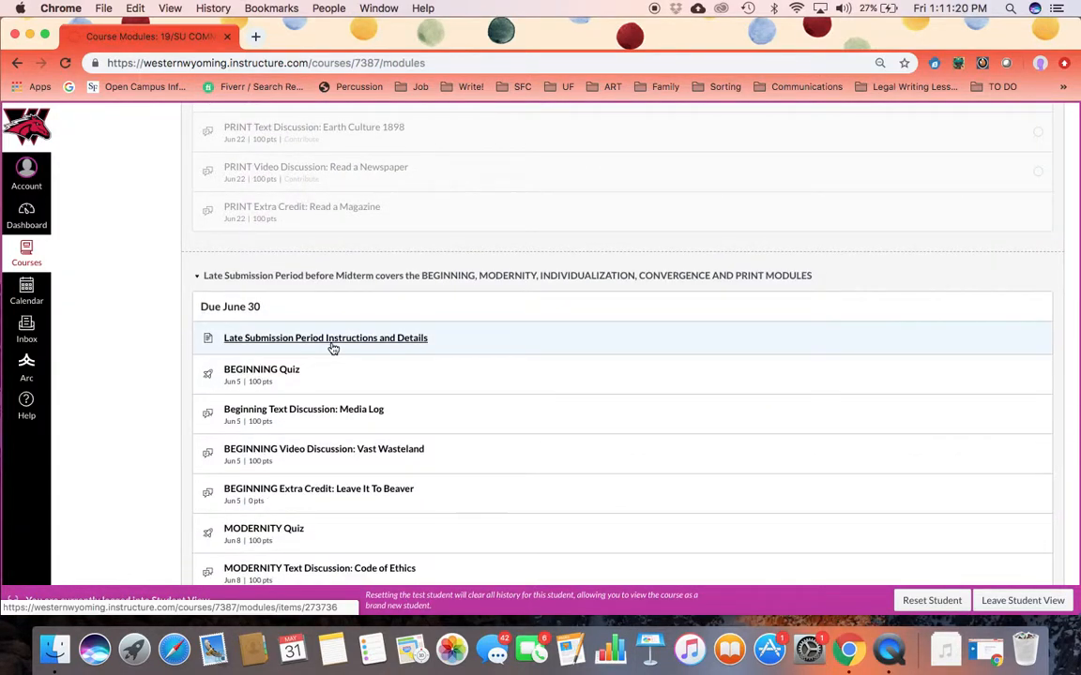
scroll(down, 3)
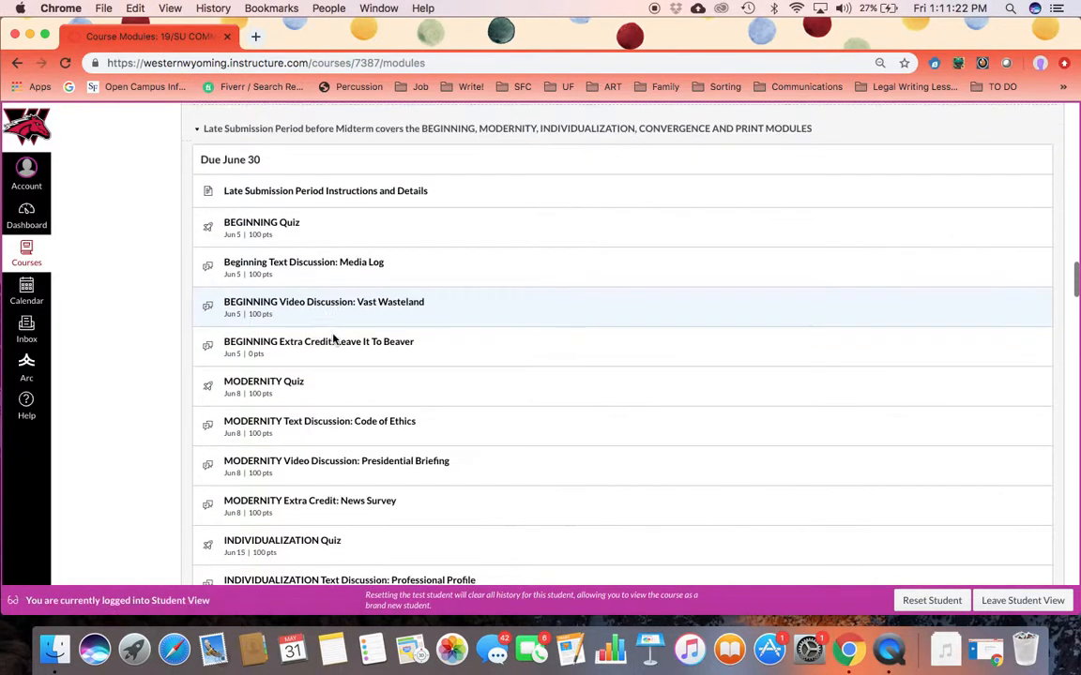
scroll(down, 3)
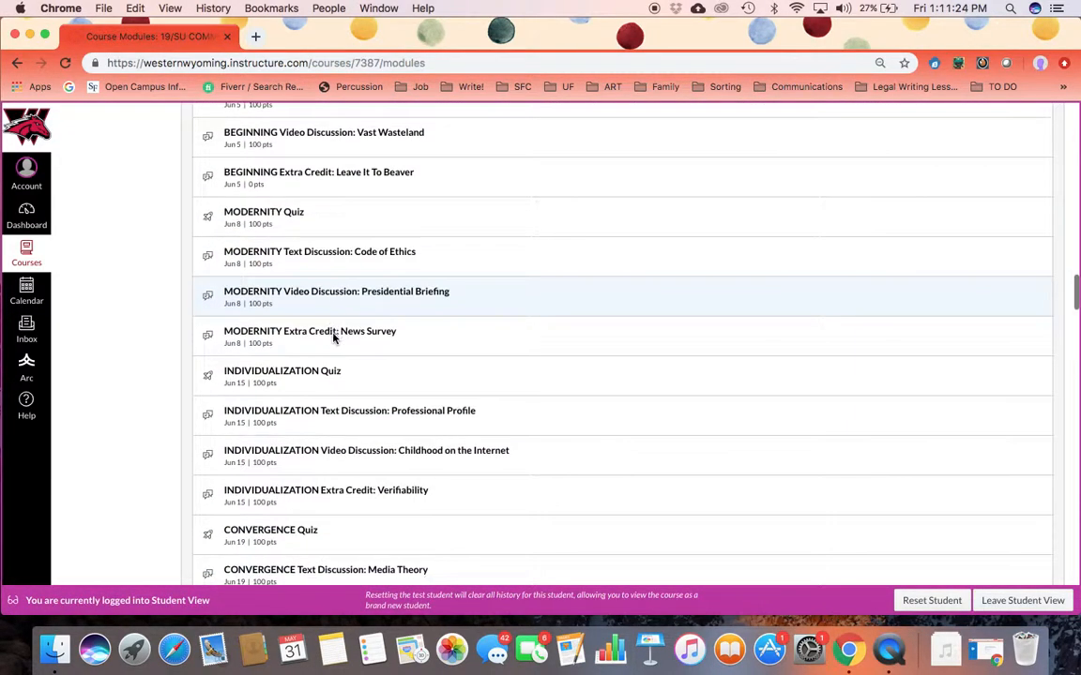
scroll(down, 3)
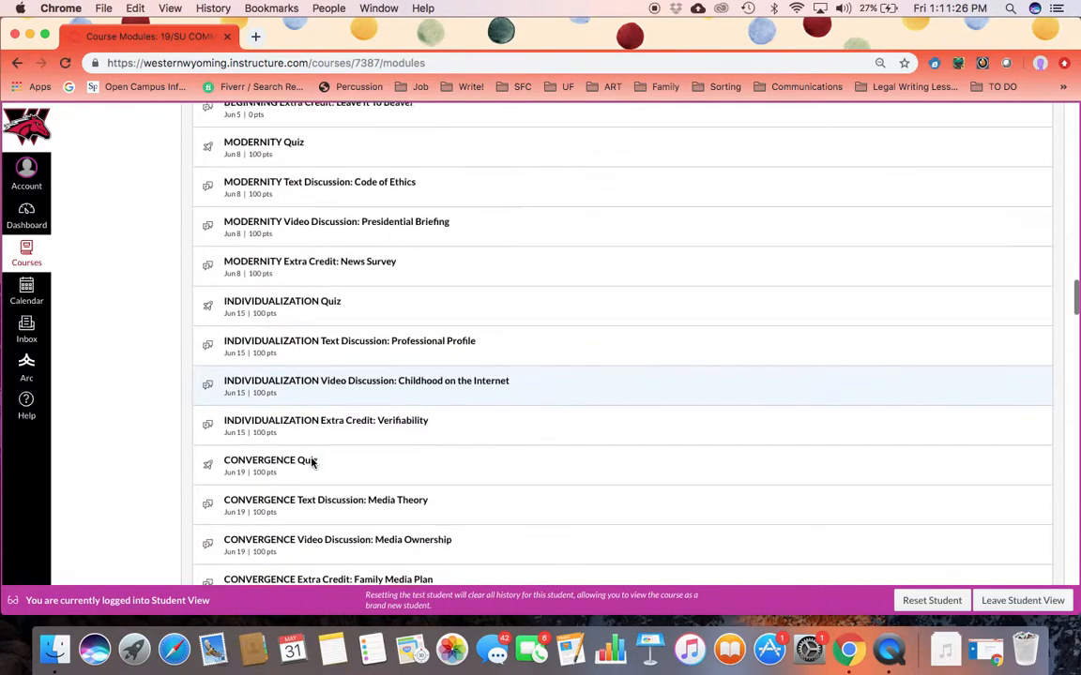
scroll(down, 3)
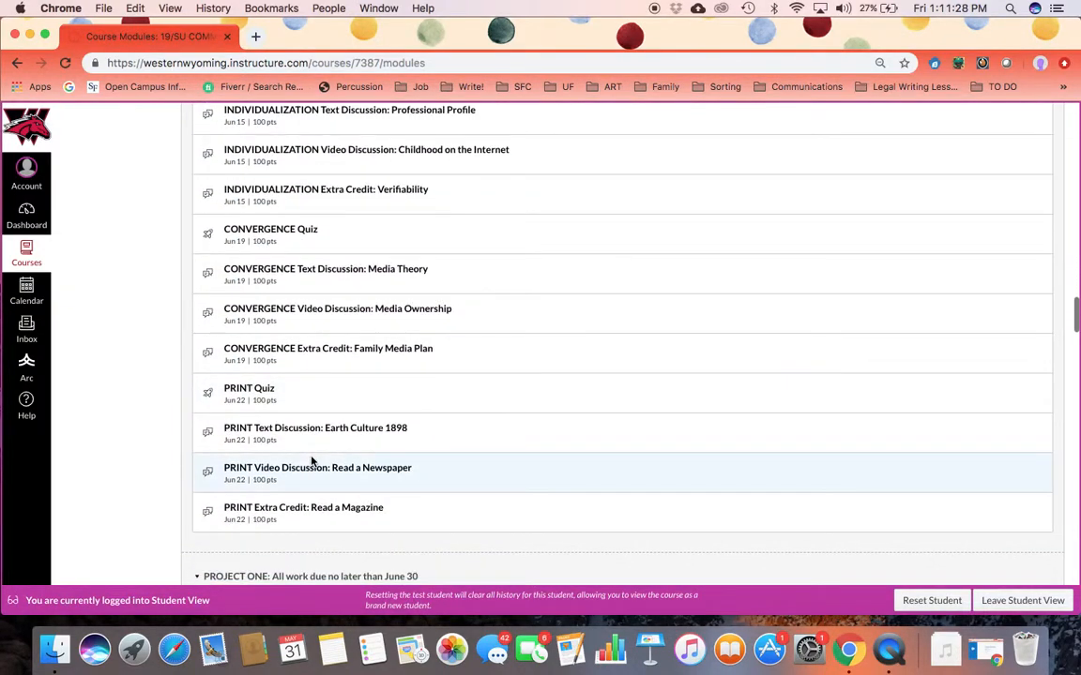
mouse_move(349, 444)
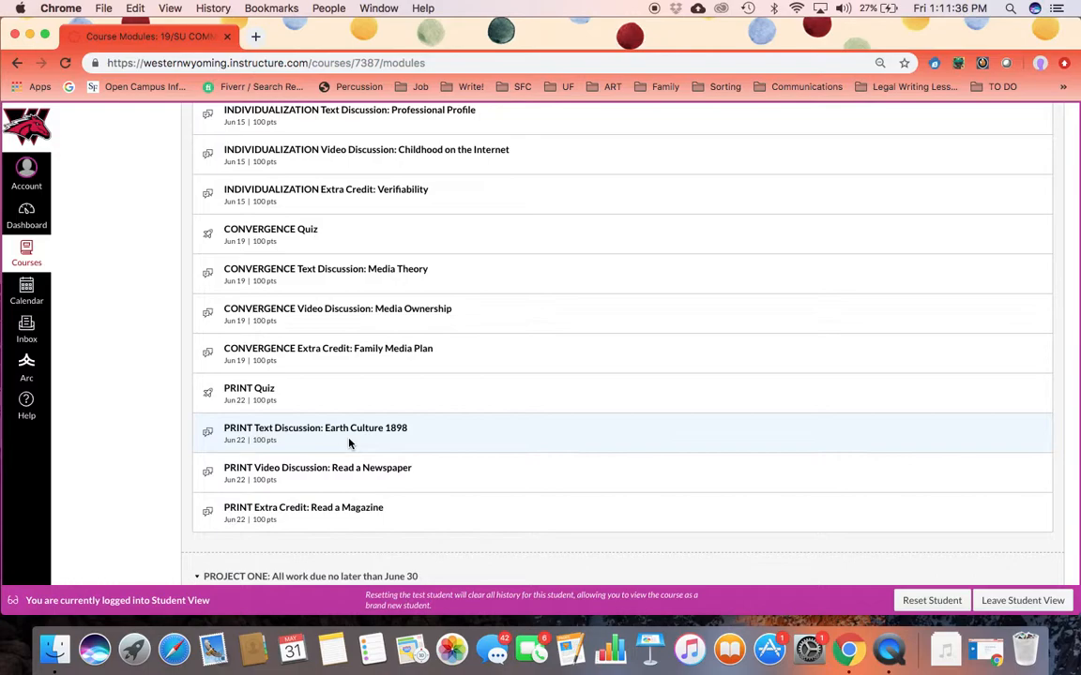
scroll(down, 3)
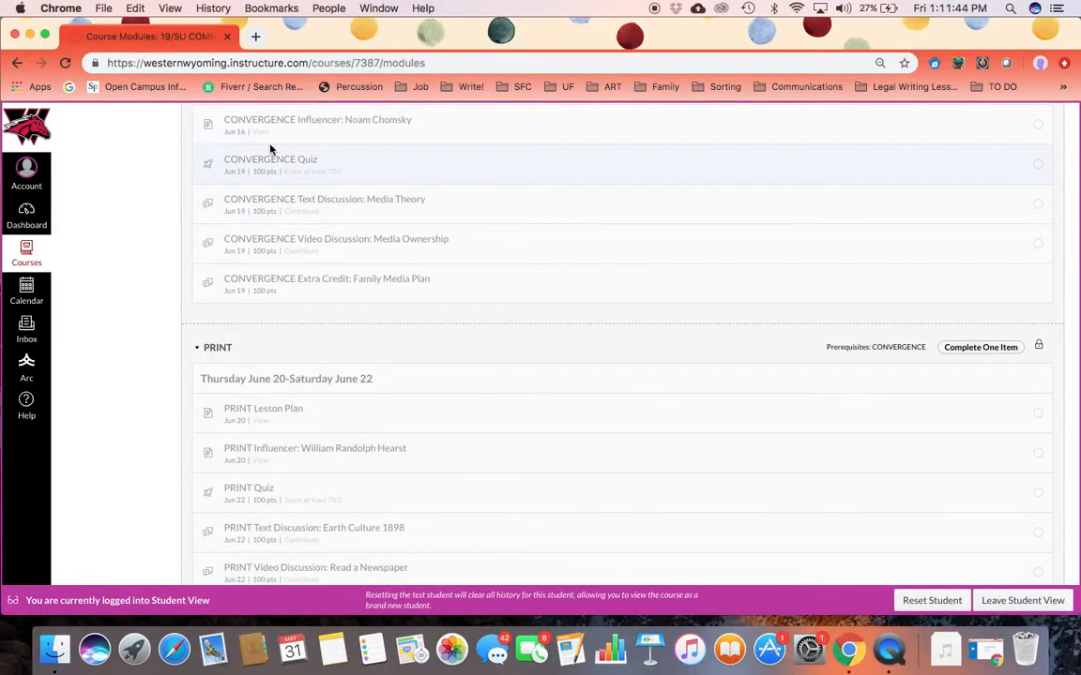
scroll(up, 3)
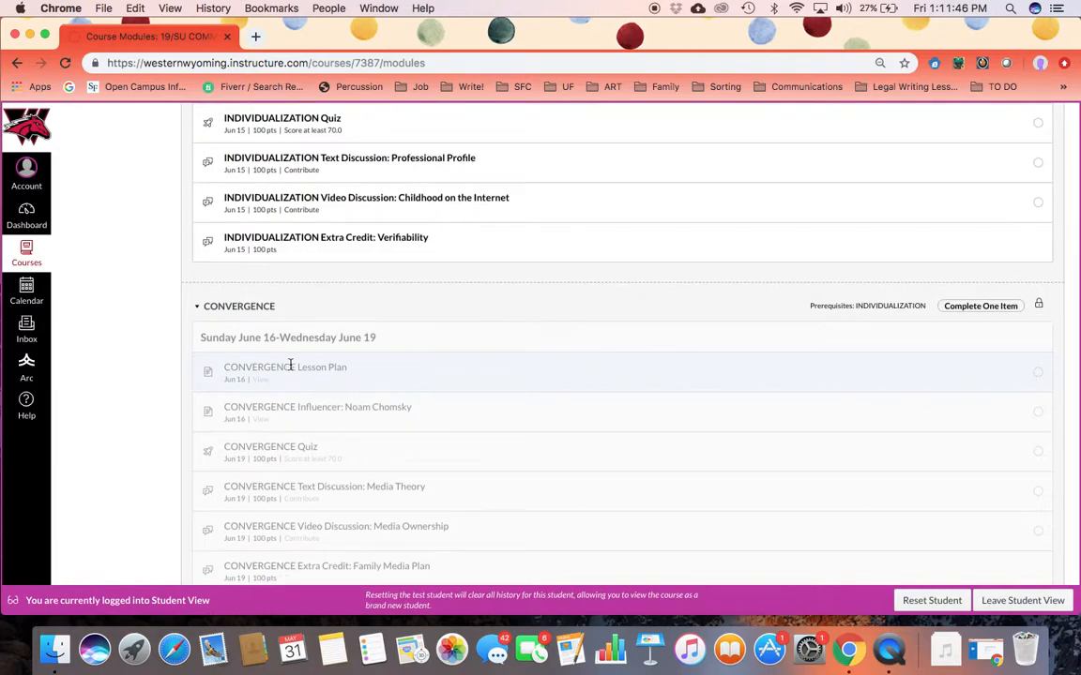
scroll(up, 3)
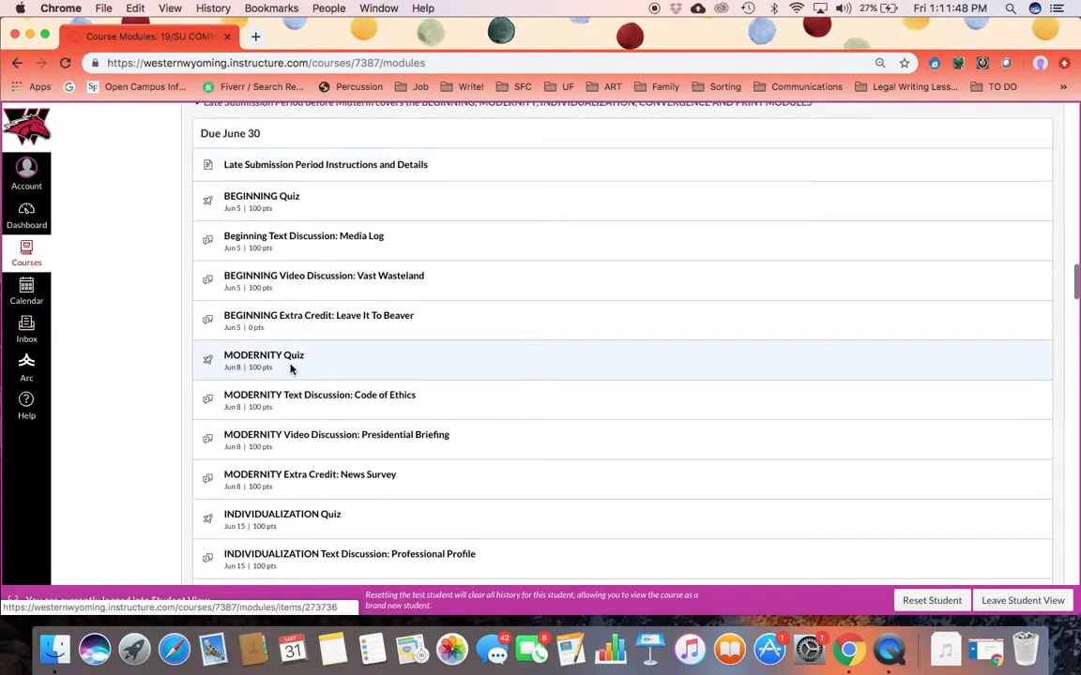
scroll(down, 3)
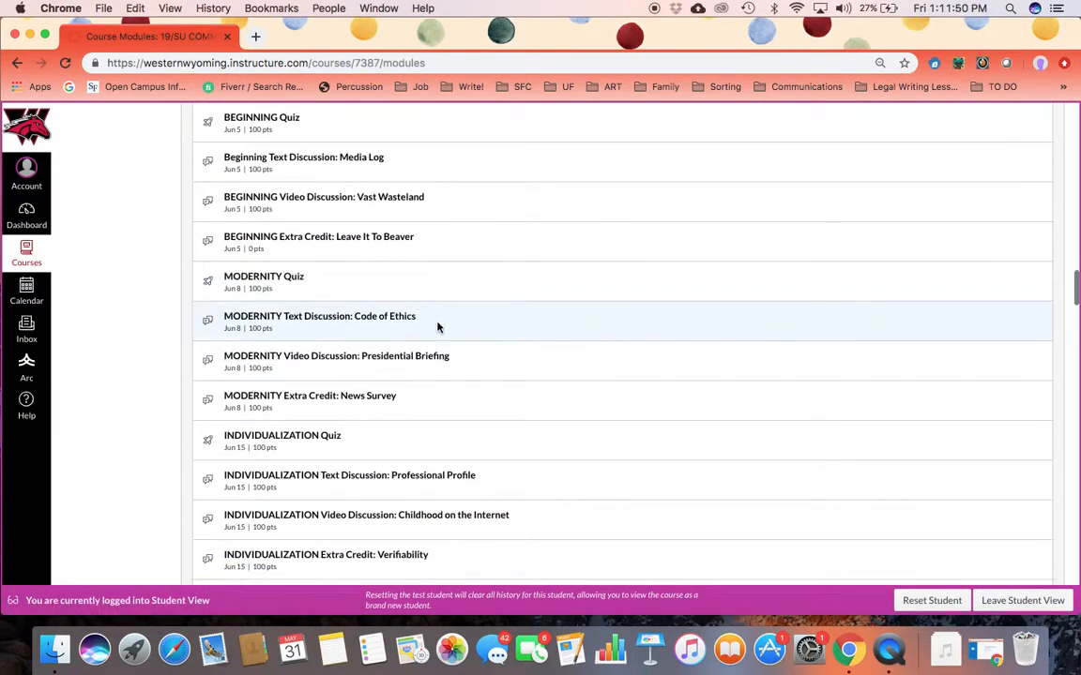
scroll(down, 3)
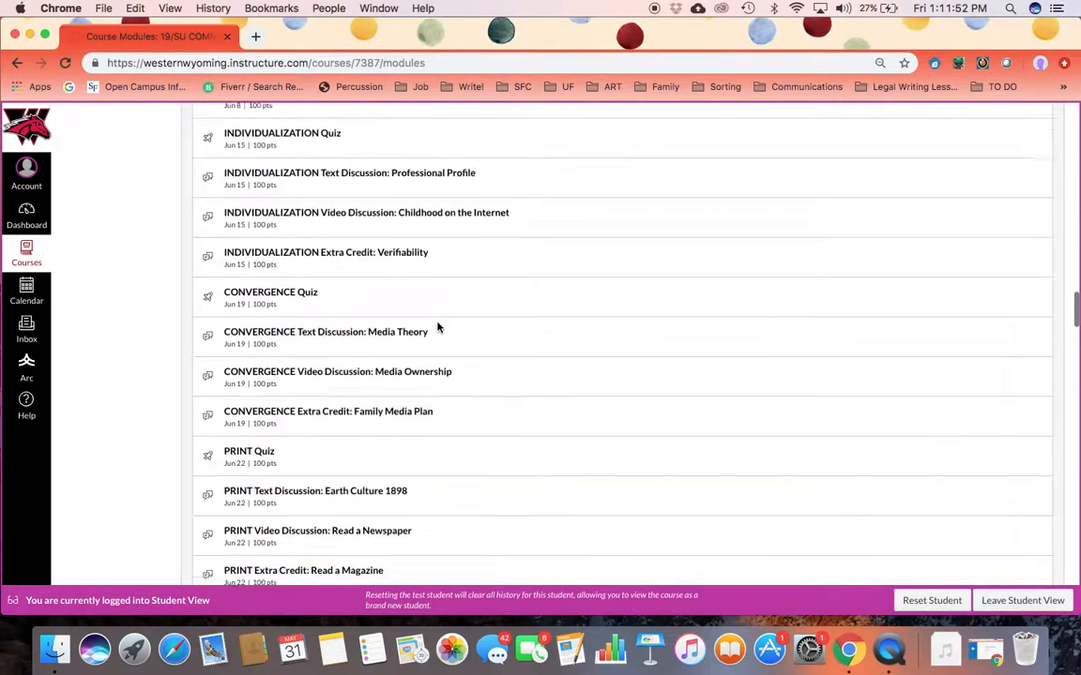
scroll(down, 3)
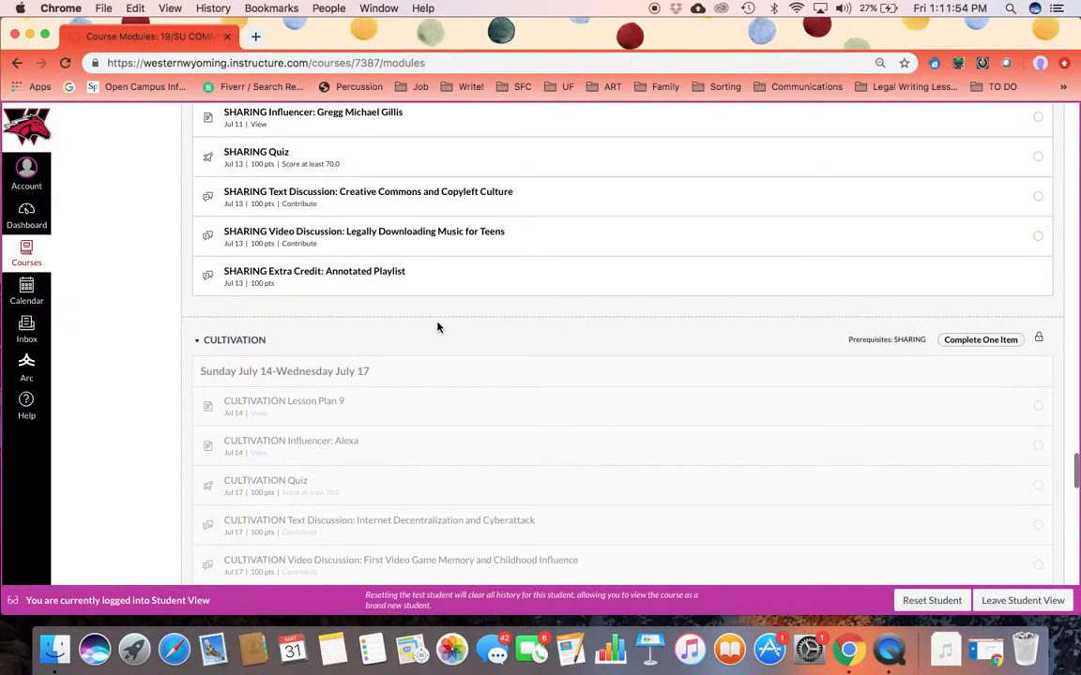
scroll(up, 3)
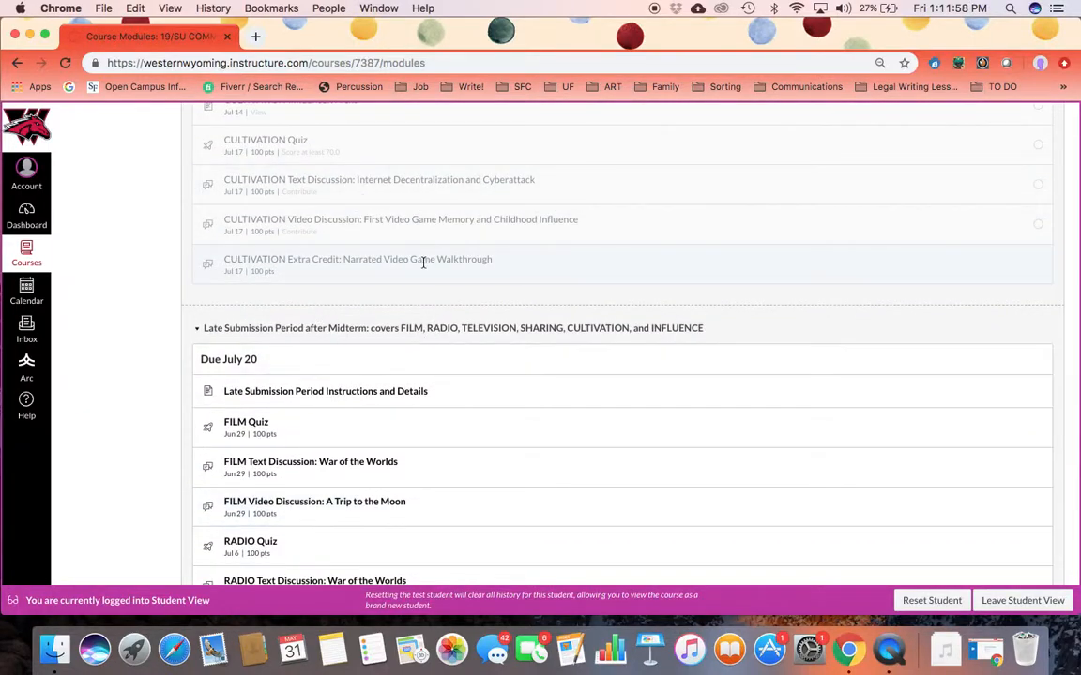
scroll(down, 3)
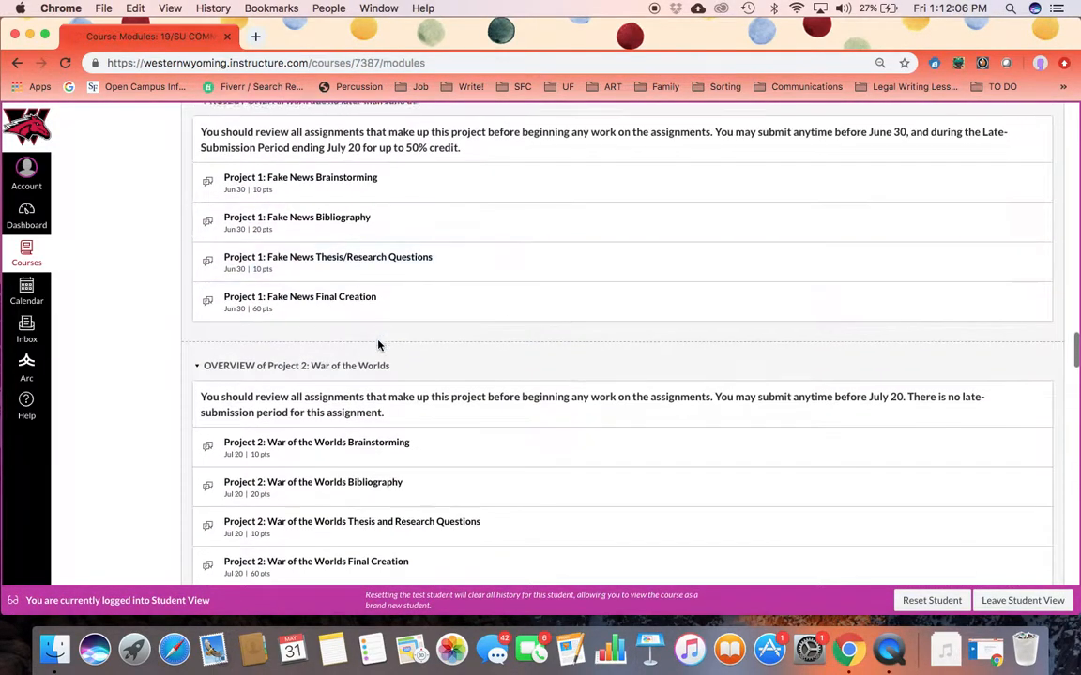
scroll(down, 3)
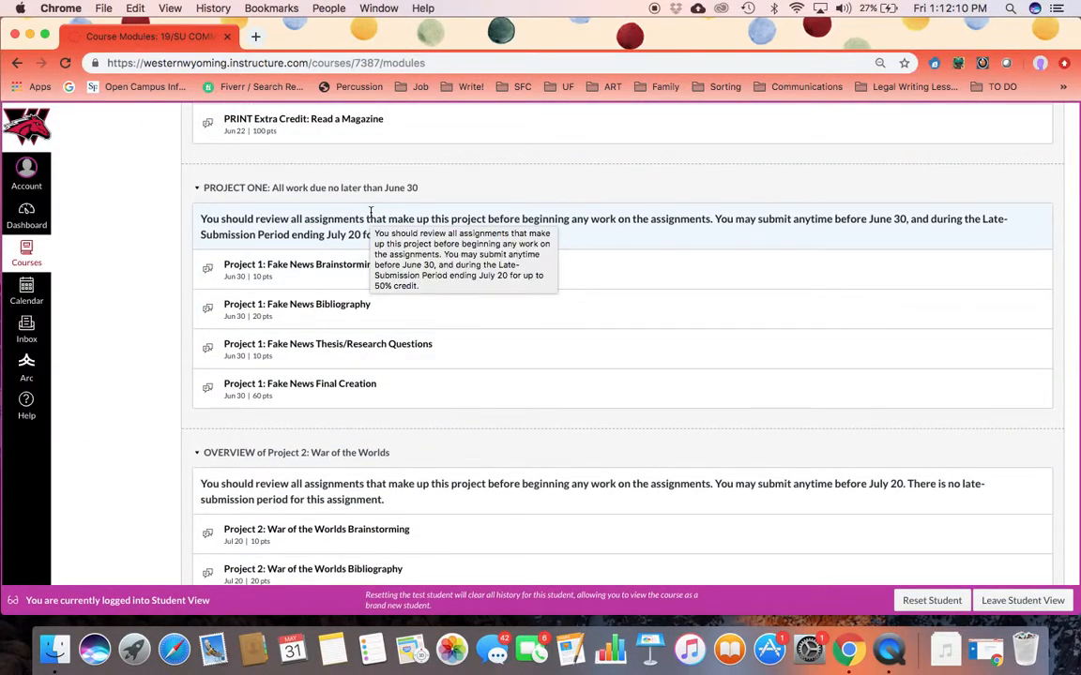
scroll(down, 3)
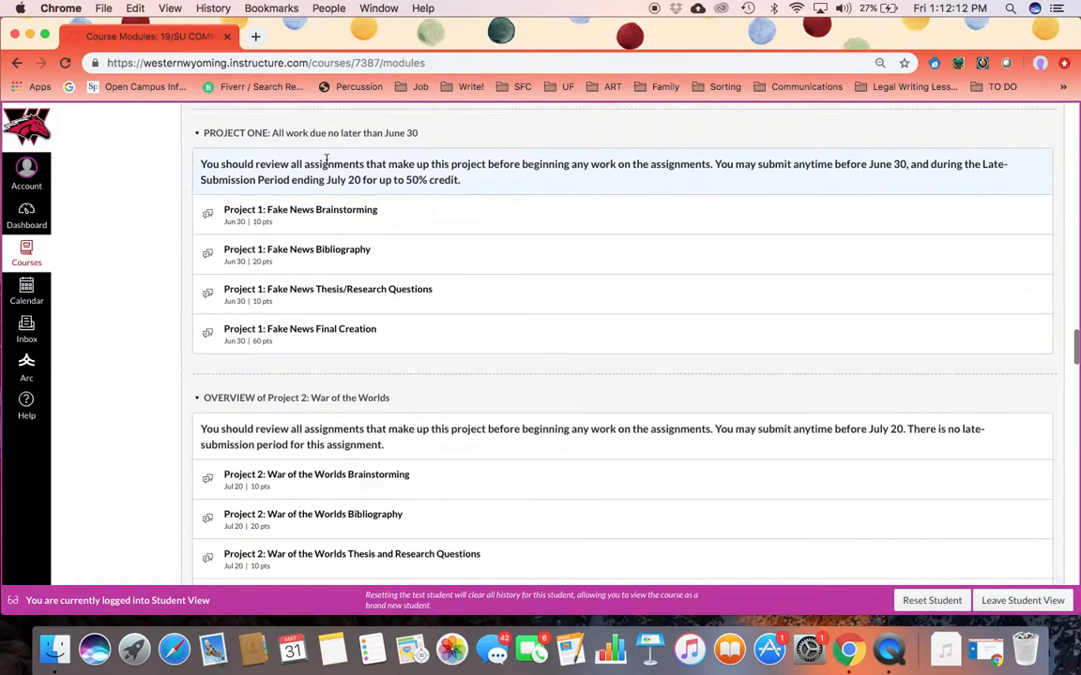
scroll(down, 3)
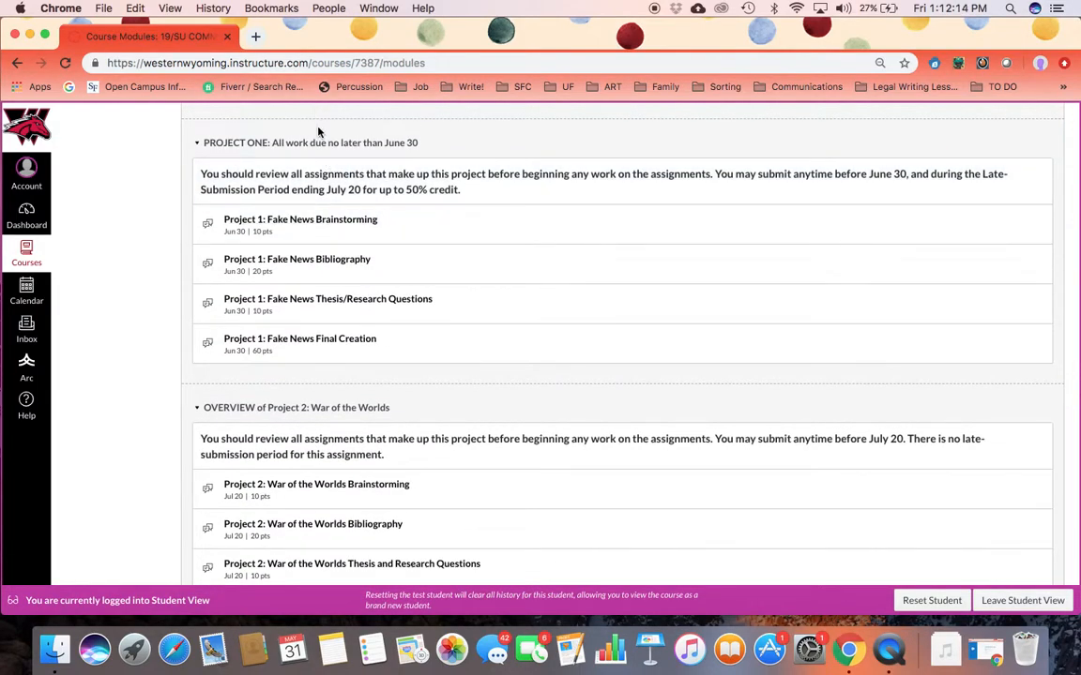
mouse_move(300, 225)
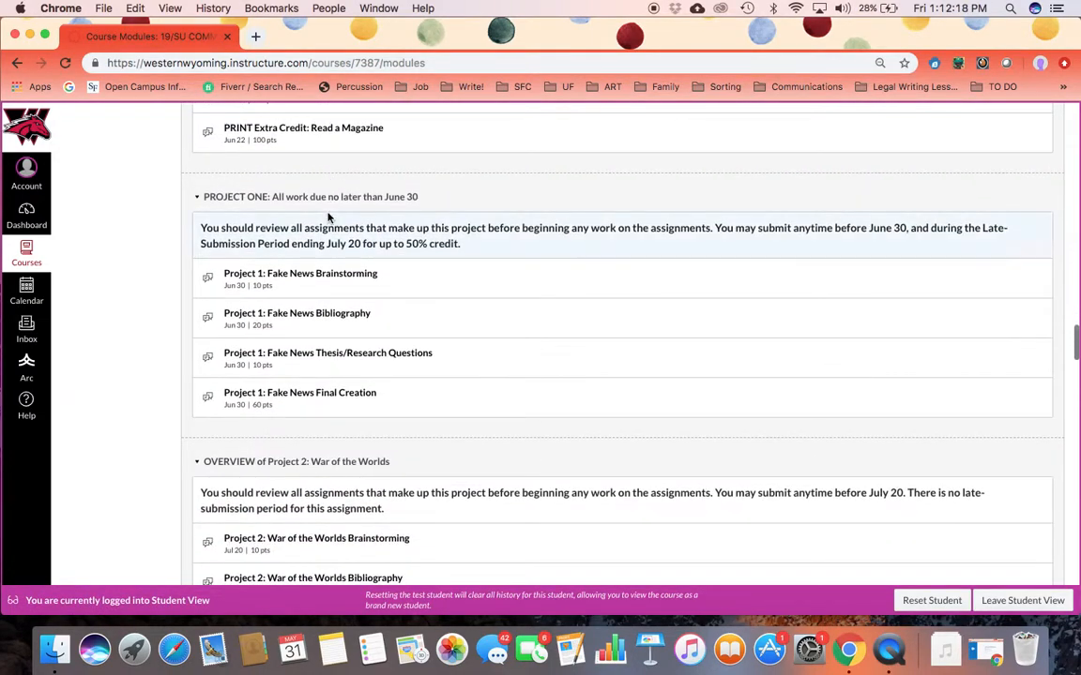
scroll(down, 3)
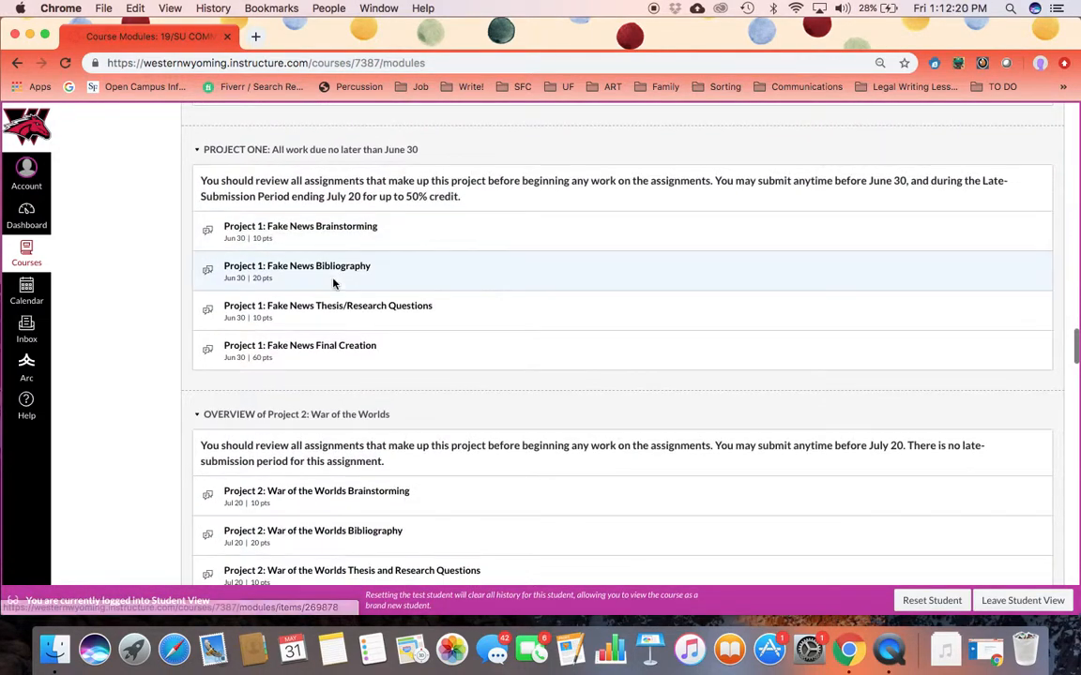
scroll(down, 3)
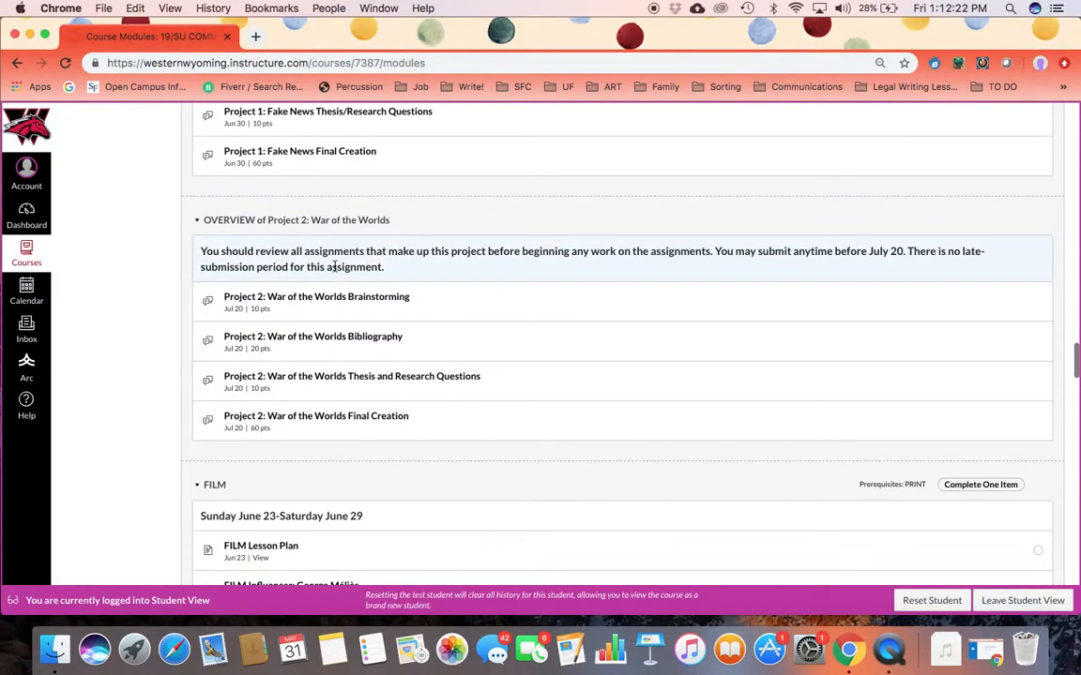
scroll(down, 3)
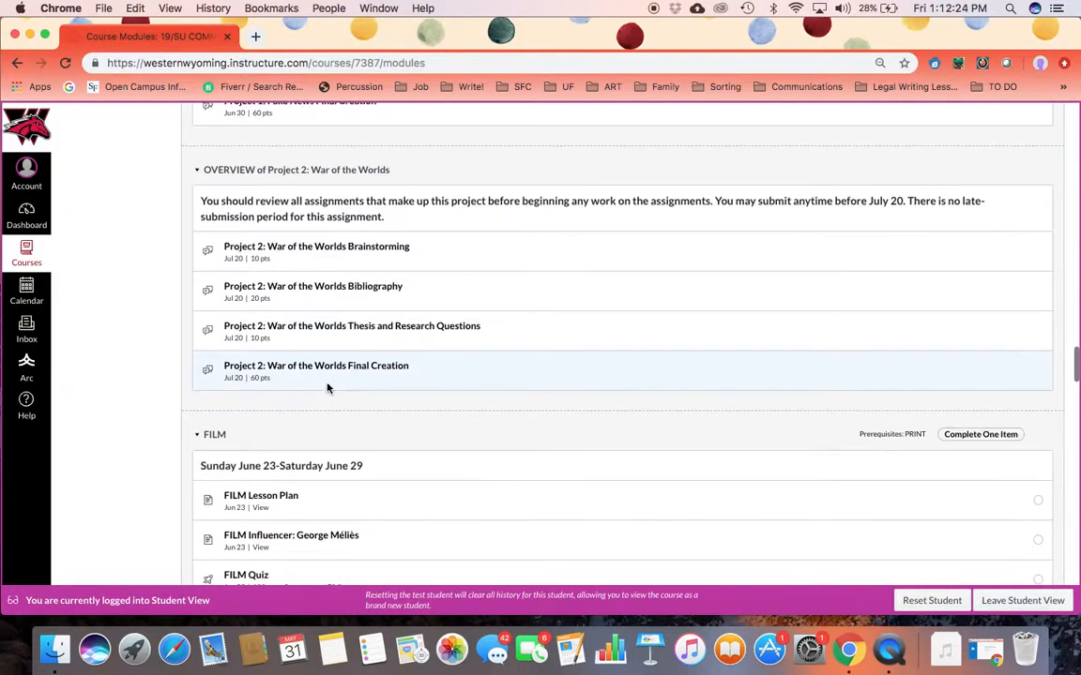
scroll(down, 3)
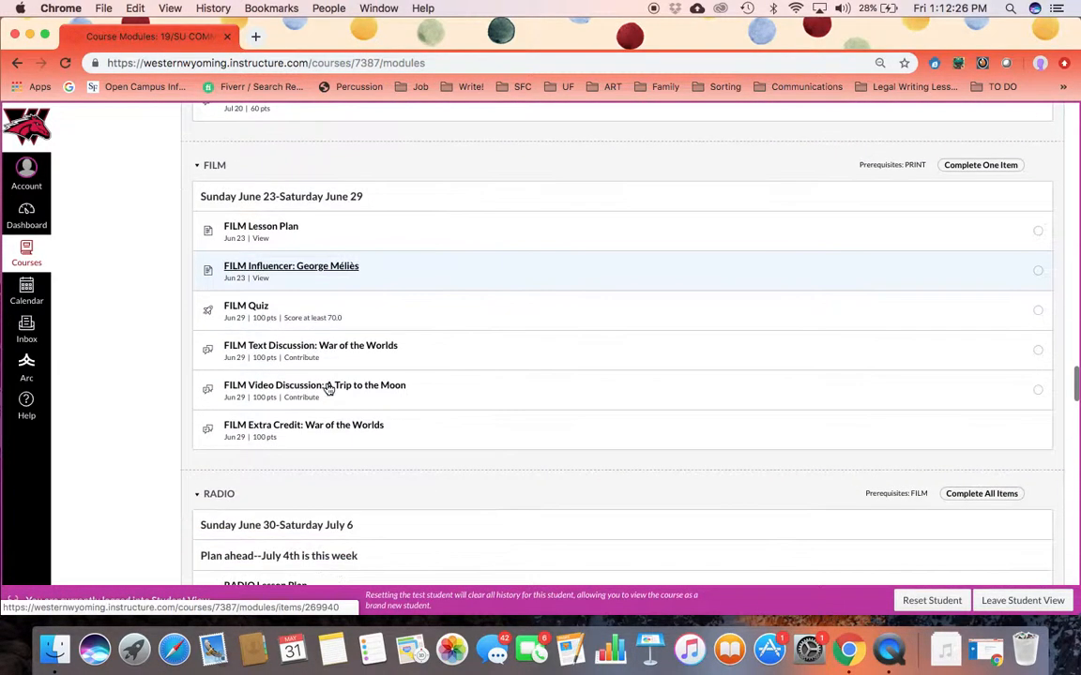
scroll(down, 3)
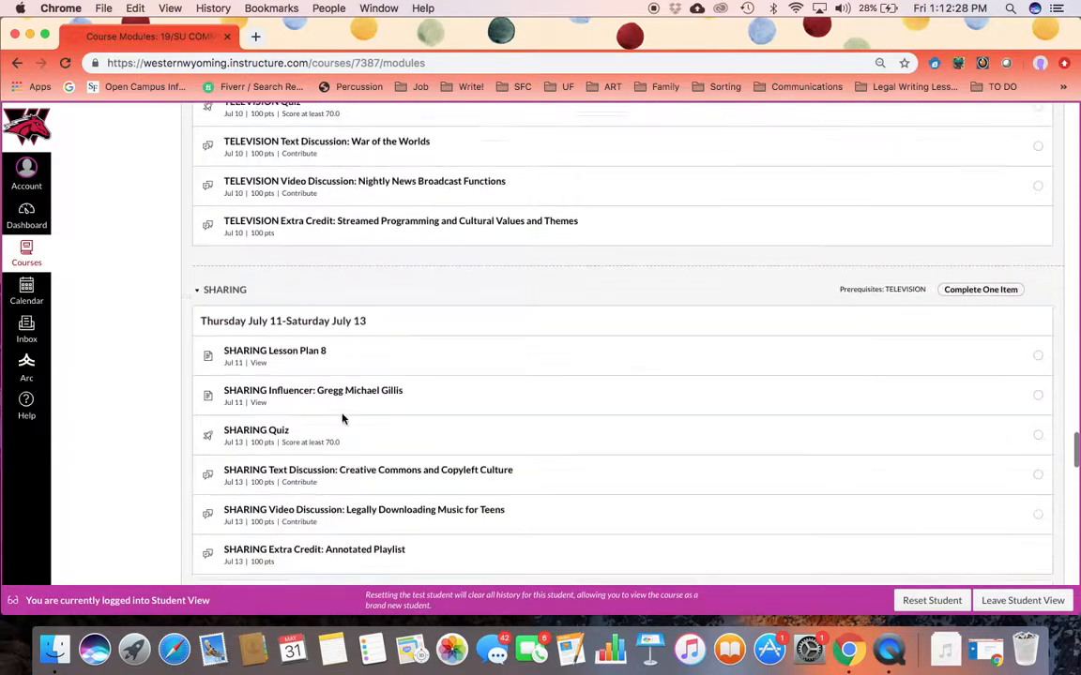
scroll(down, 3)
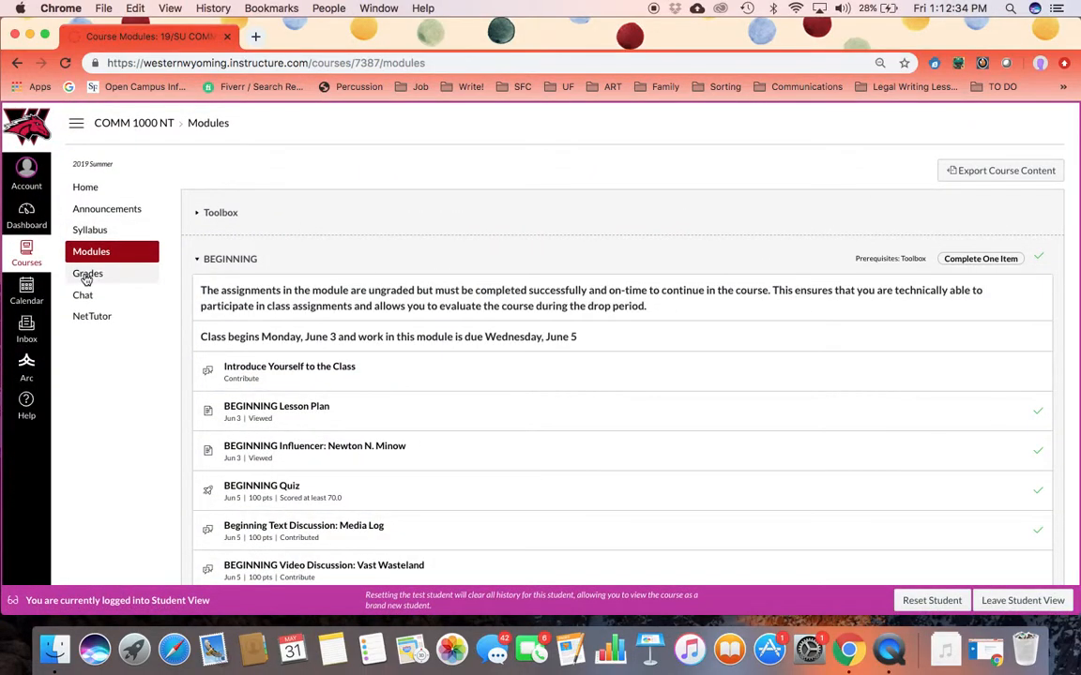
Open the Test Student's Grades, expand all comments and rubrics, and review the 100% total
click(88, 273)
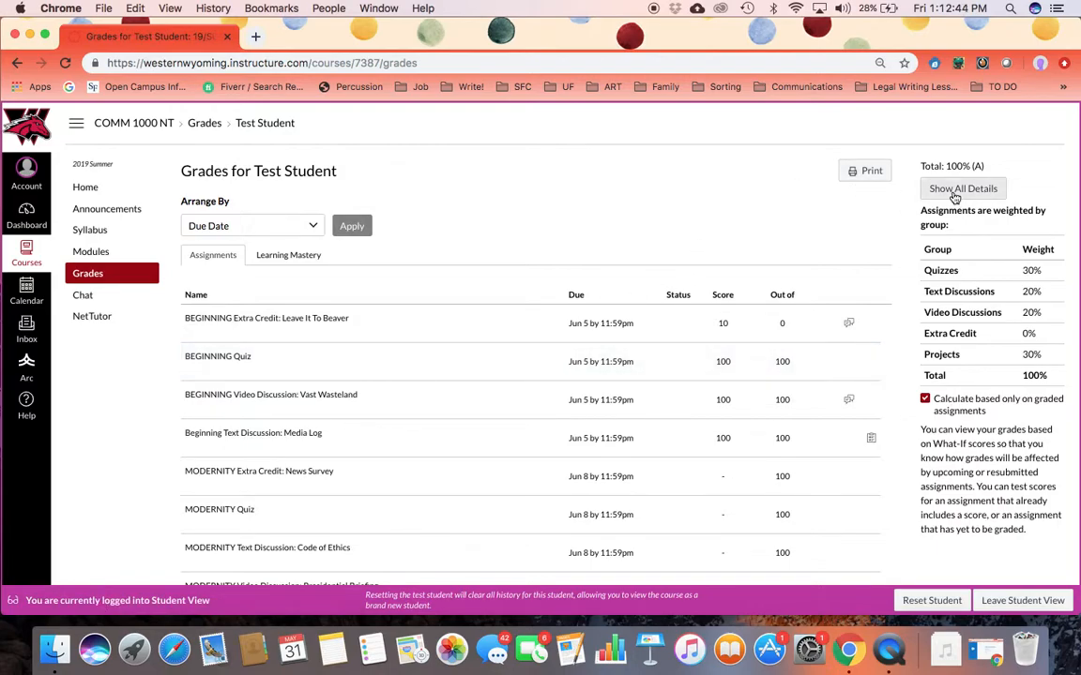
click(962, 188)
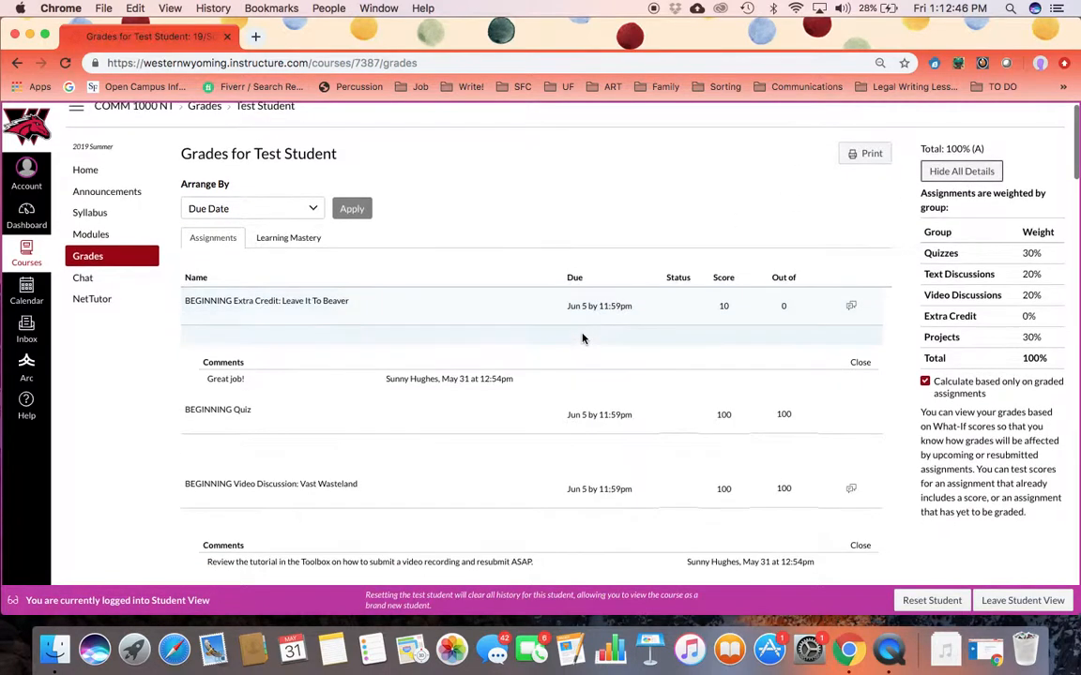
scroll(down, 3)
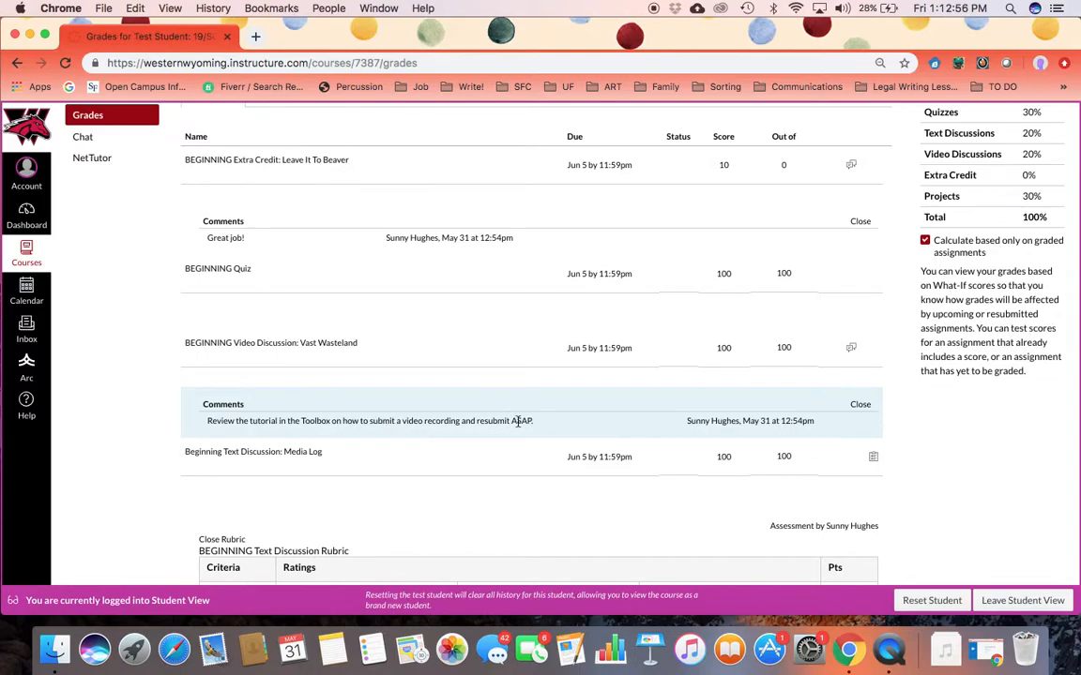
scroll(down, 3)
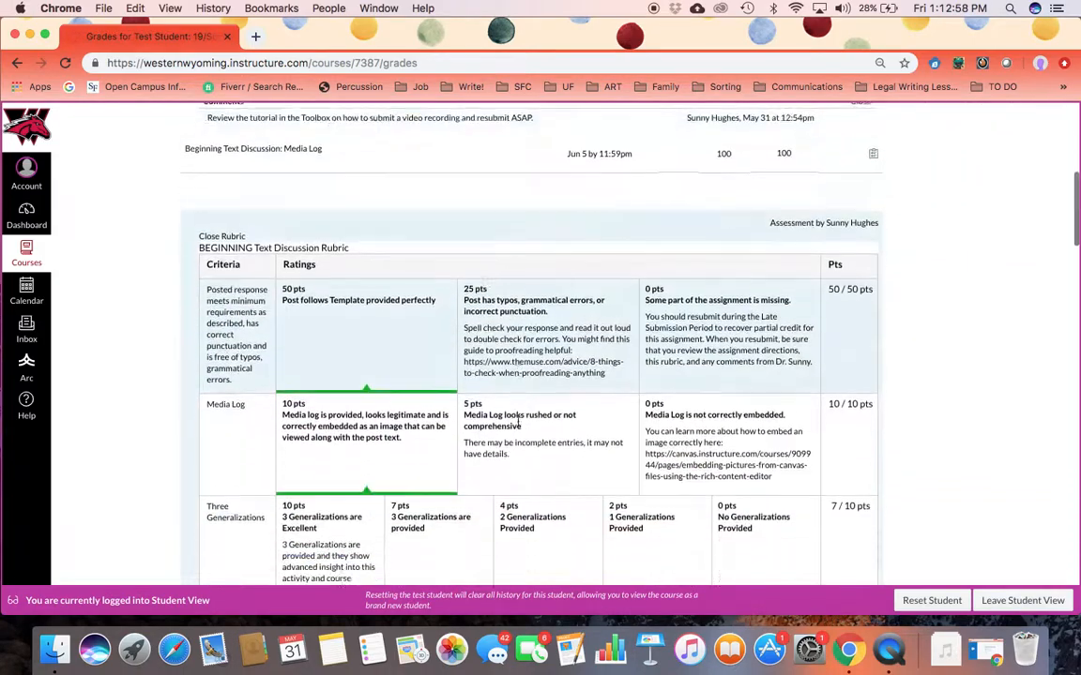
scroll(down, 3)
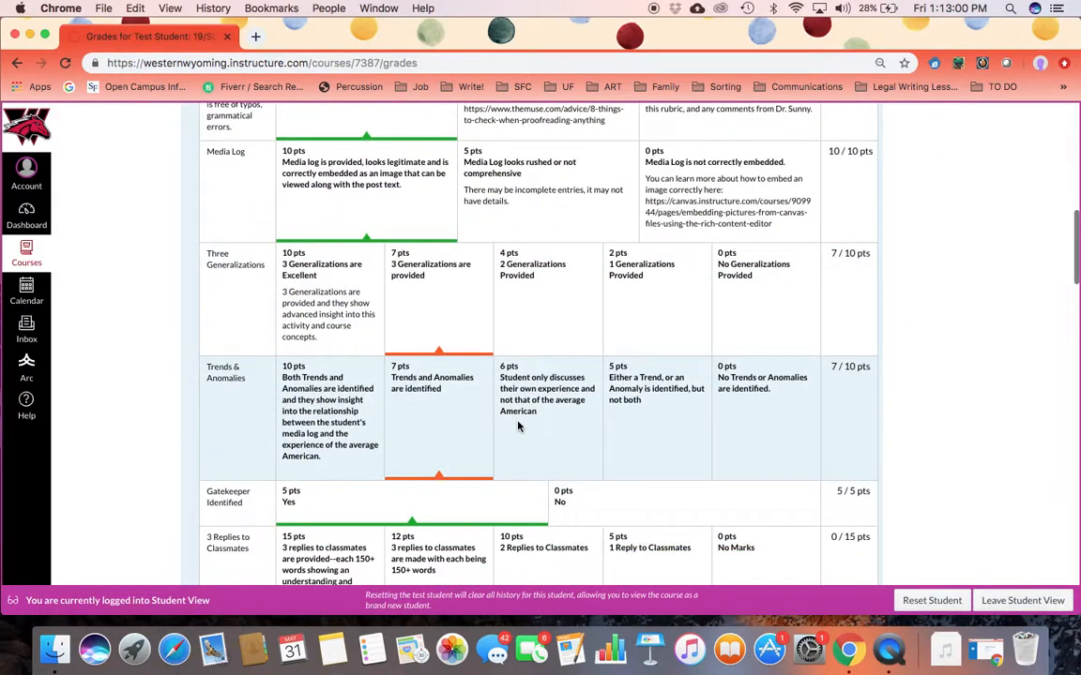
scroll(down, 3)
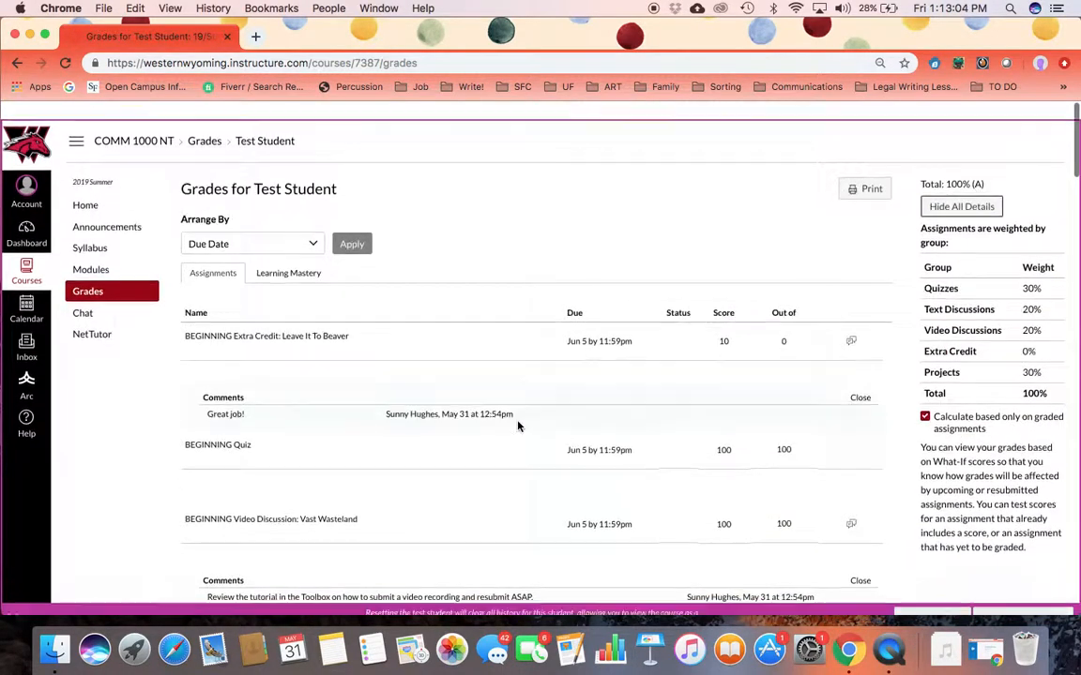
scroll(down, 3)
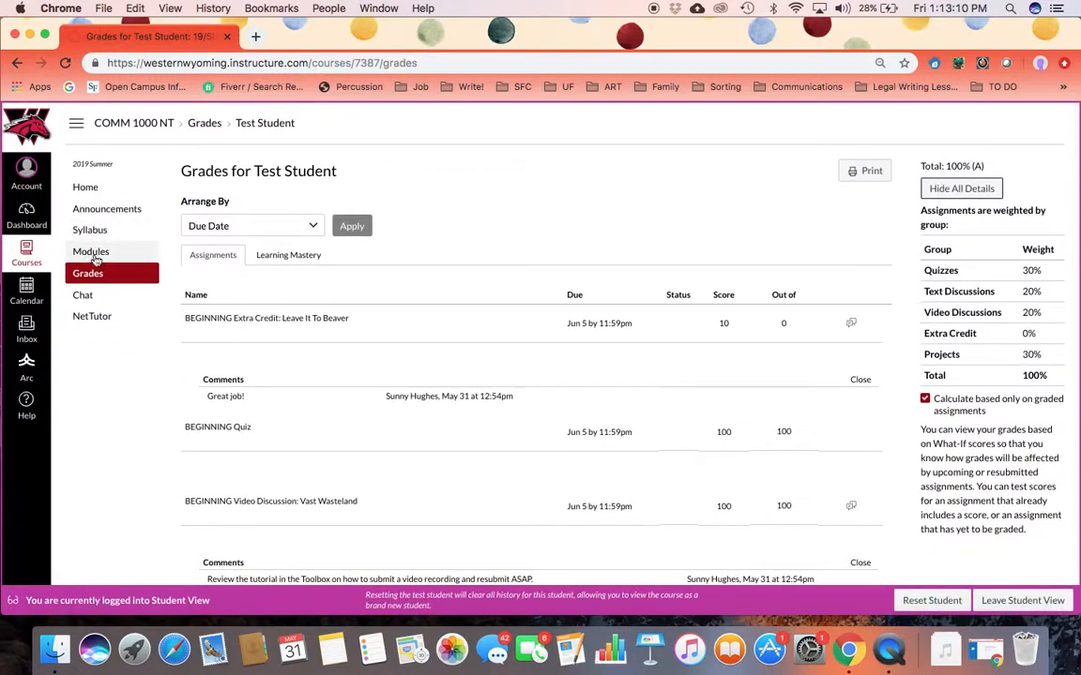
Open Beginning Text Discussion: Media Log from Modules and read to the sample media log table
click(91, 252)
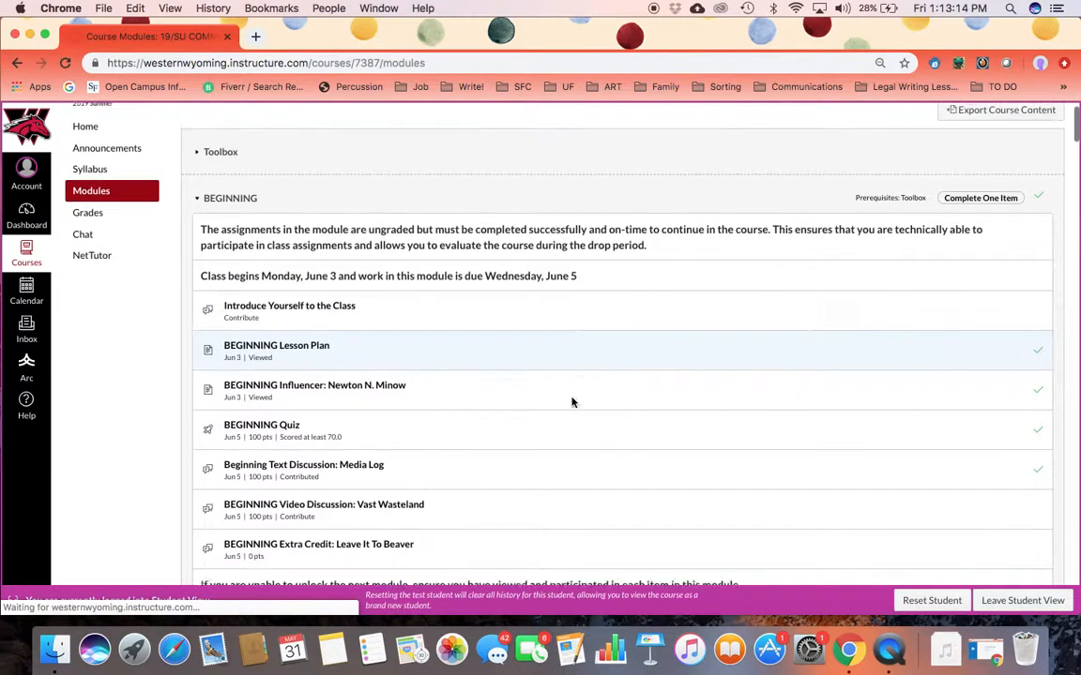
scroll(down, 3)
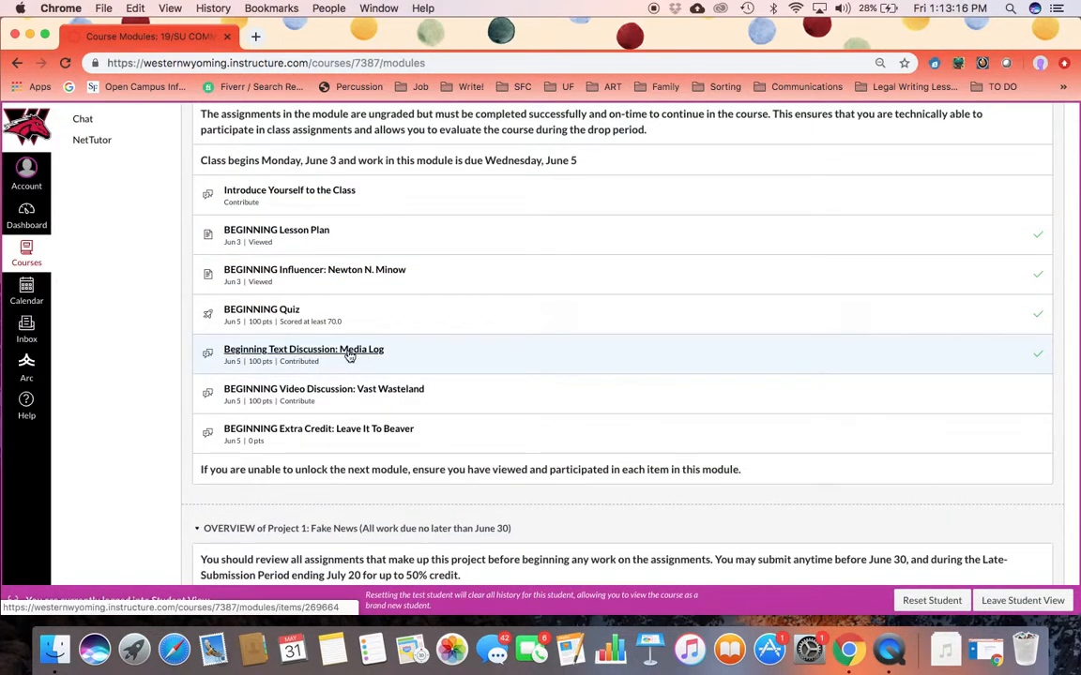
click(303, 349)
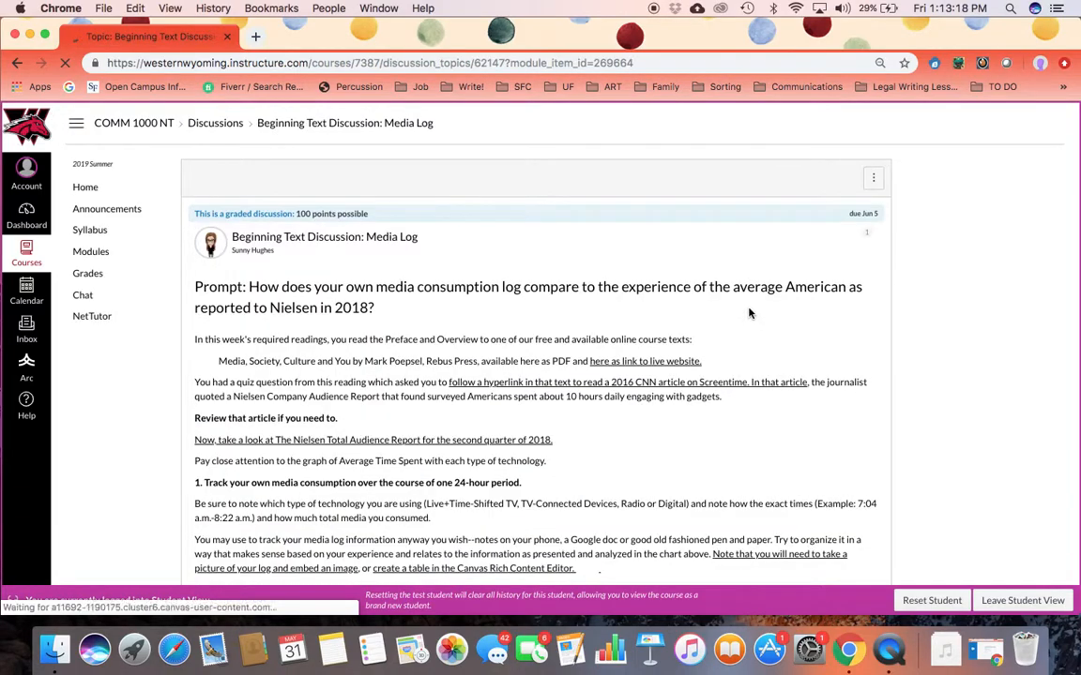
scroll(down, 3)
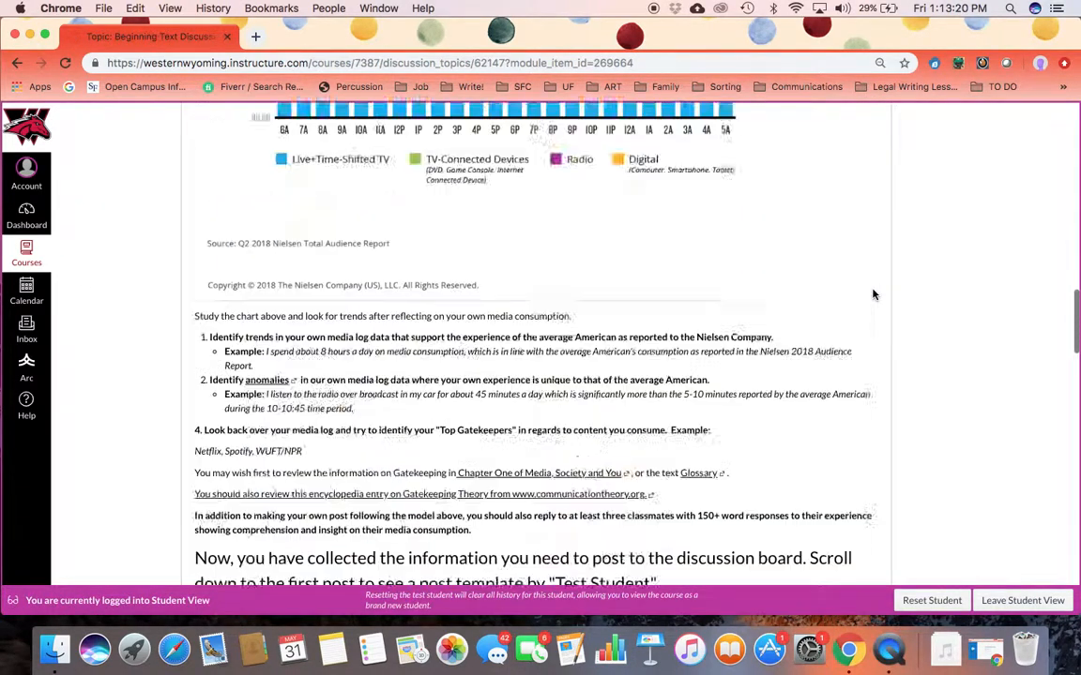
scroll(down, 3)
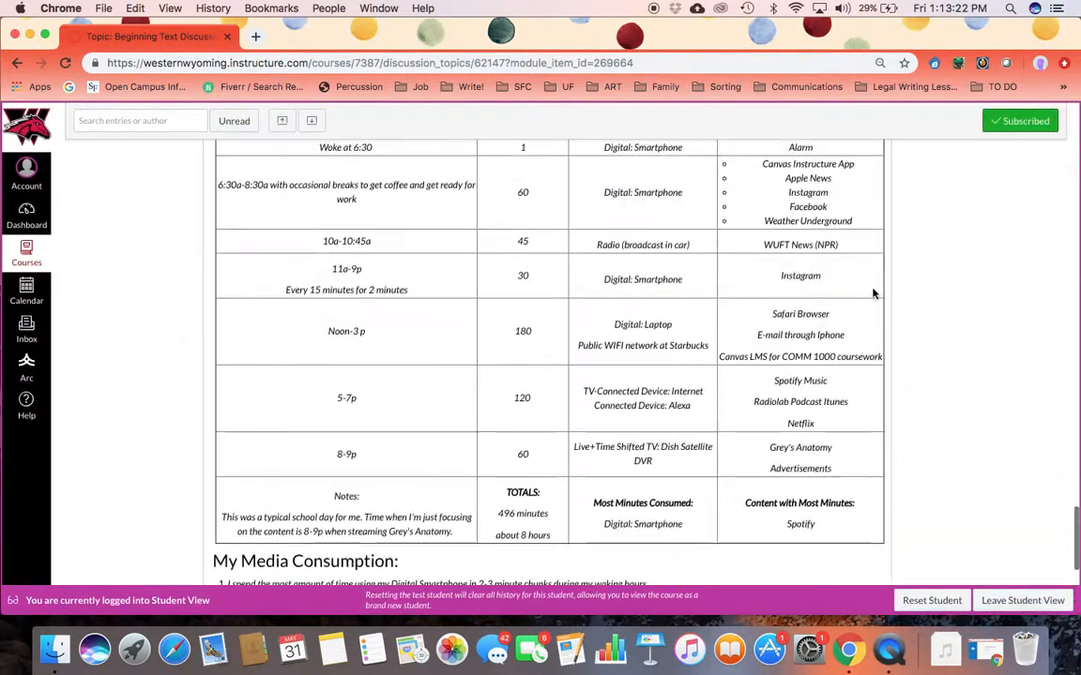
Show the Media Log discussion's rubric and read through its criteria and point values
click(873, 180)
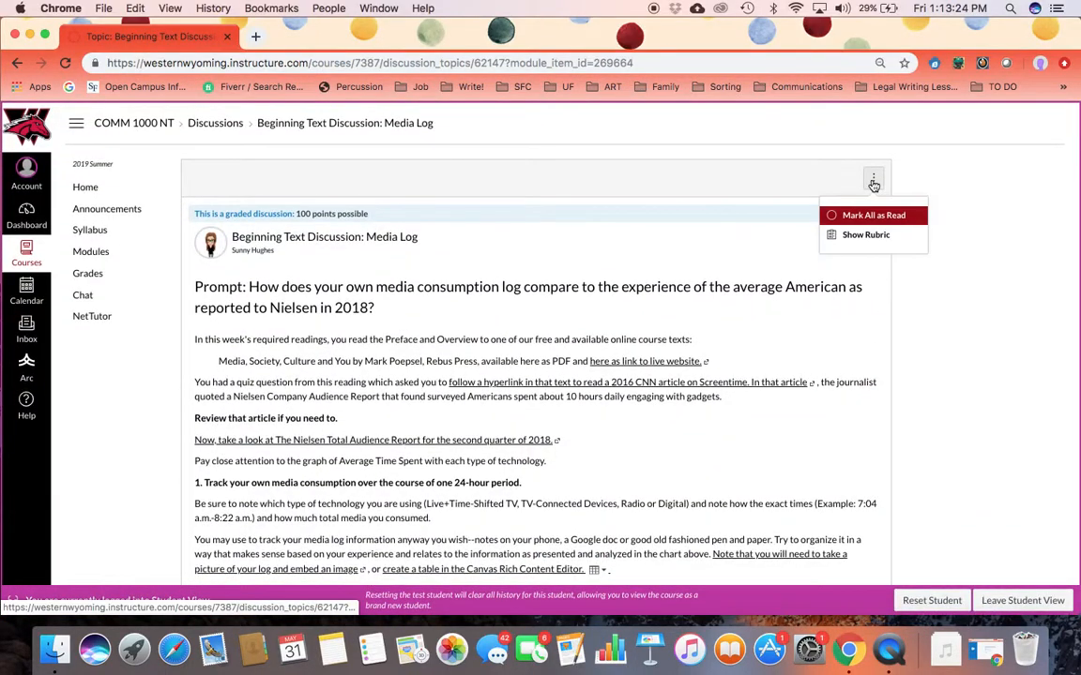
click(865, 235)
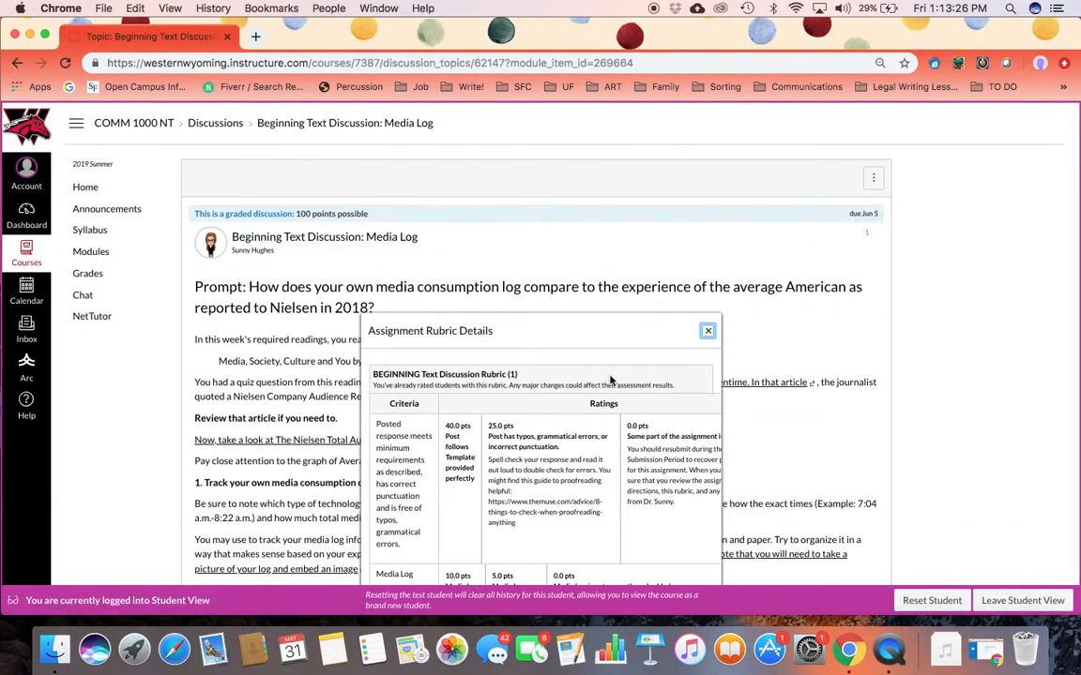
scroll(down, 3)
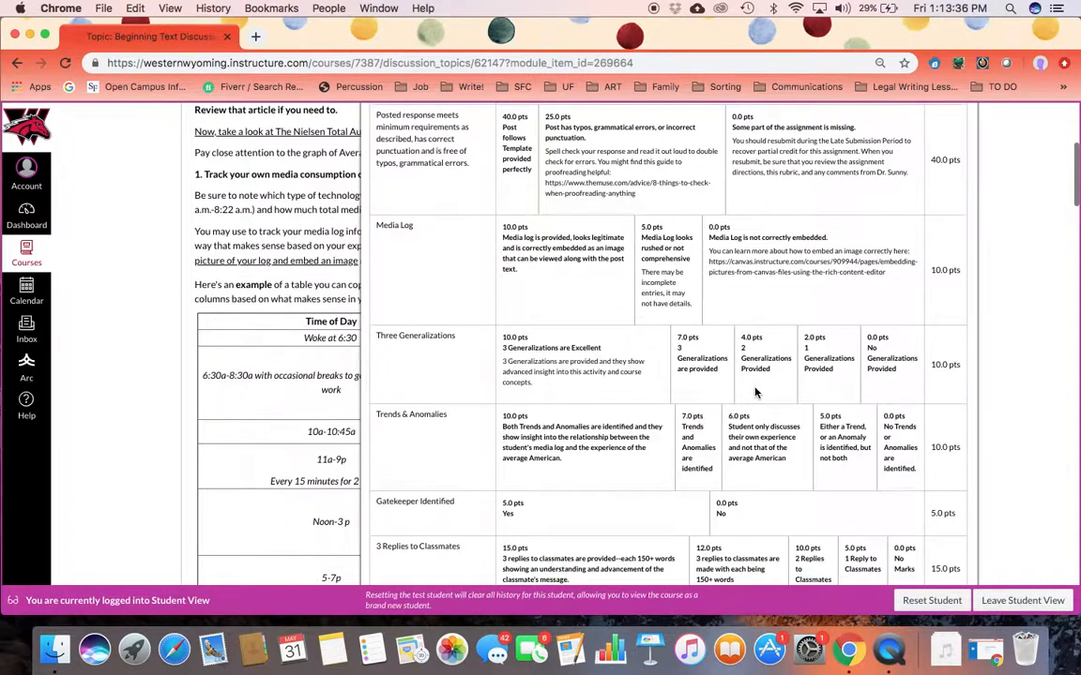
scroll(down, 3)
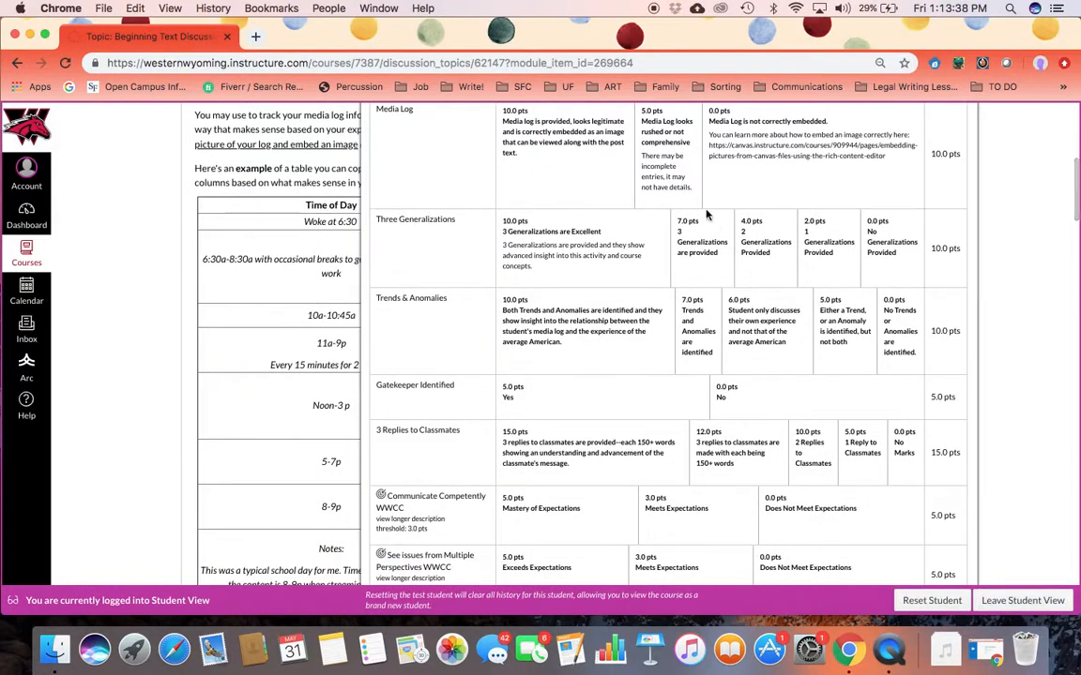
mouse_move(758, 300)
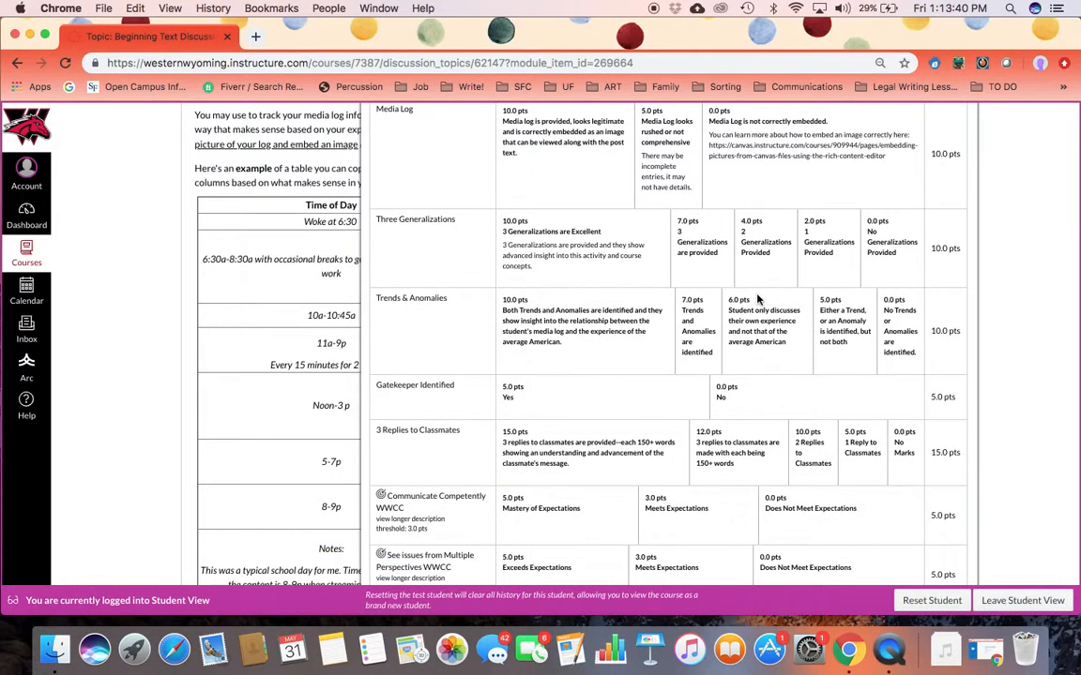
scroll(down, 3)
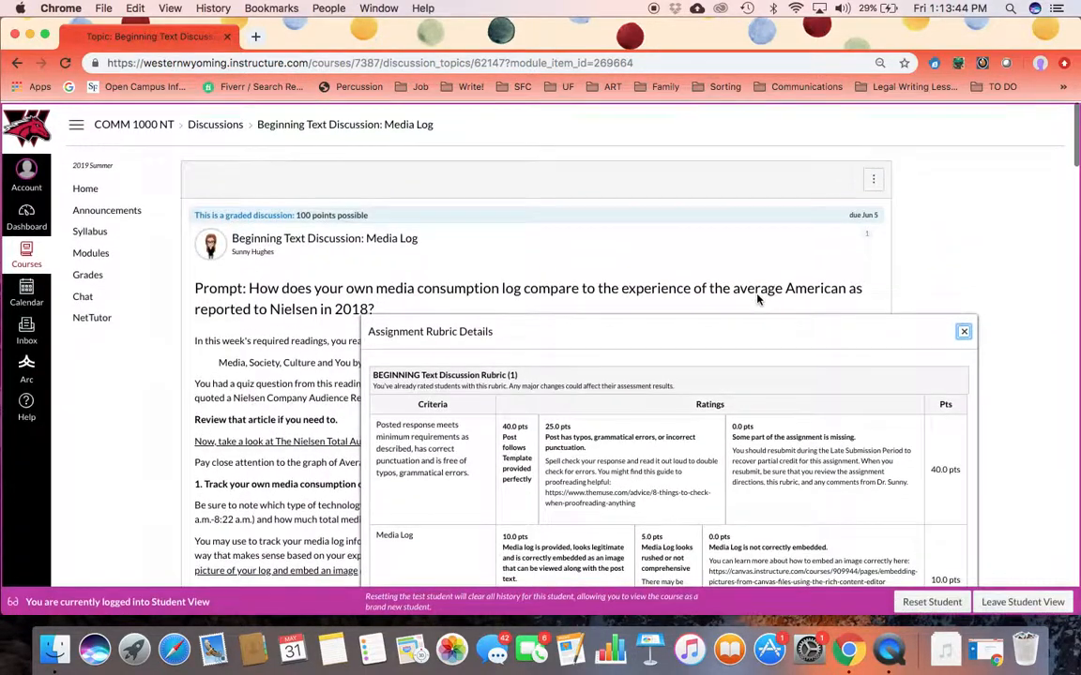
mouse_move(91, 251)
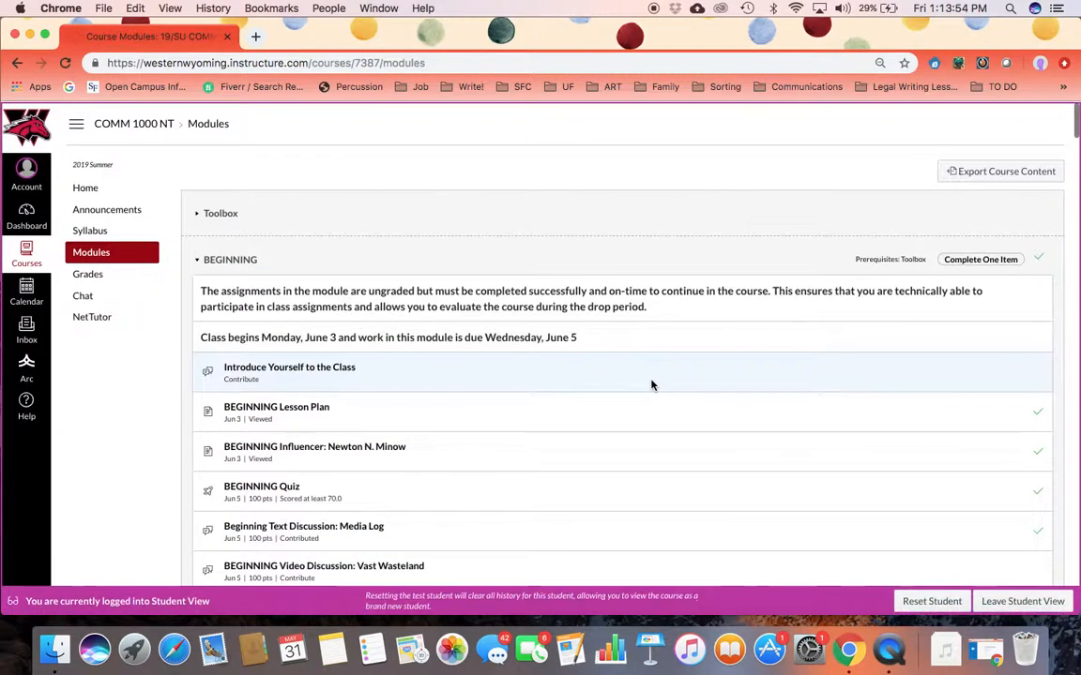
Read the syllabus official dates, communication policy and assignment group weights
scroll(down, 3)
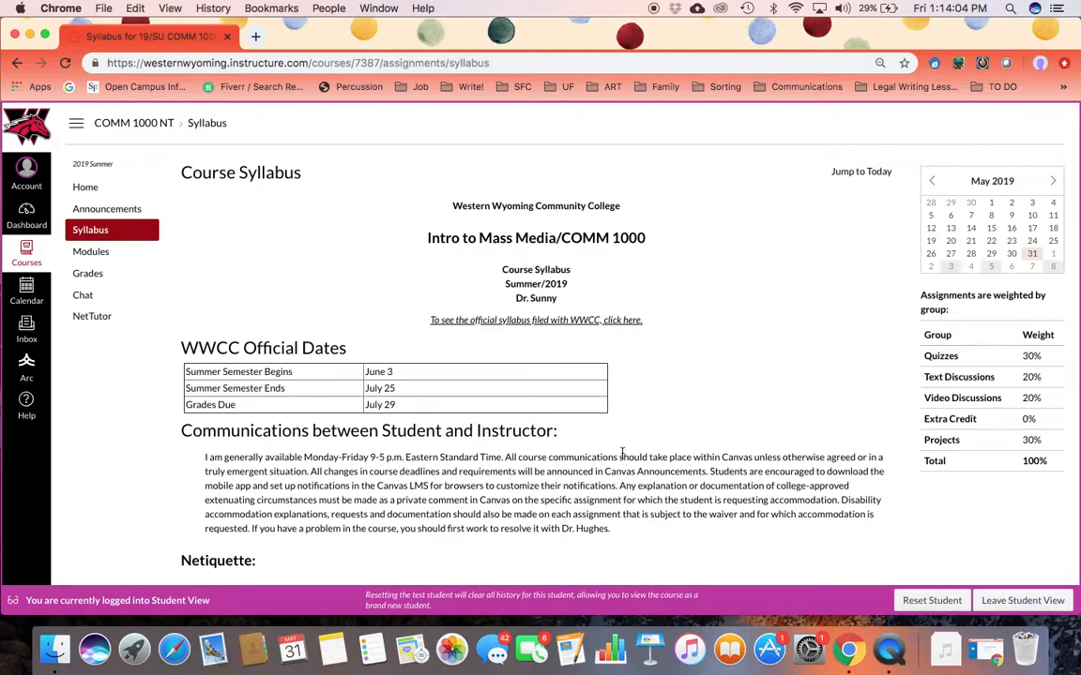
Read down the syllabus course schedule
scroll(down, 3)
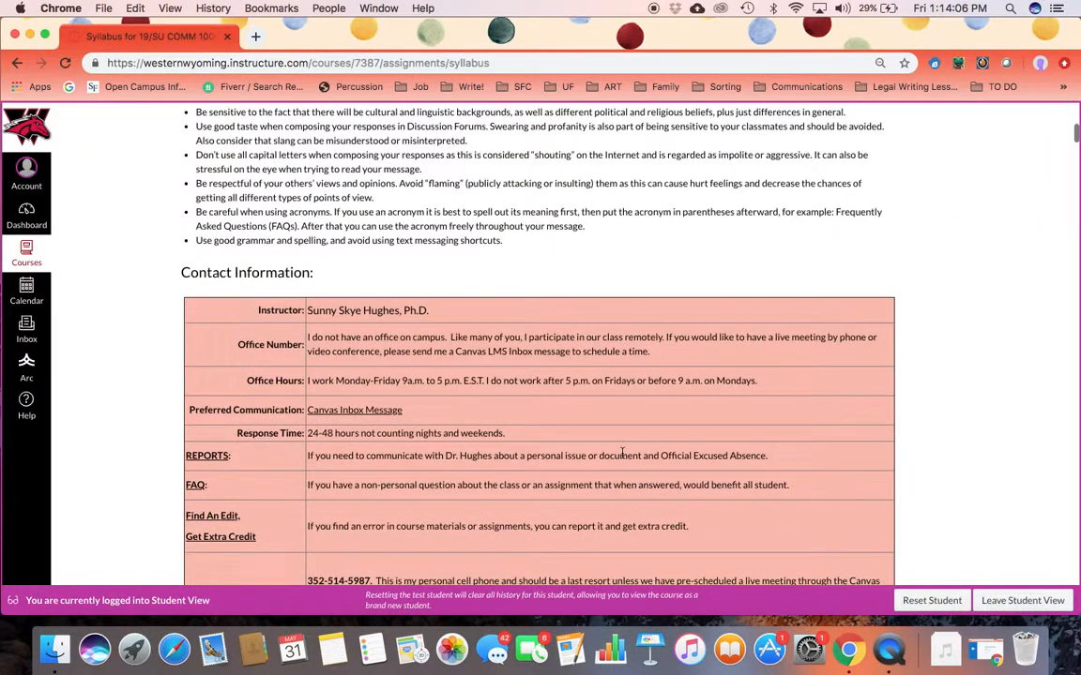
scroll(down, 3)
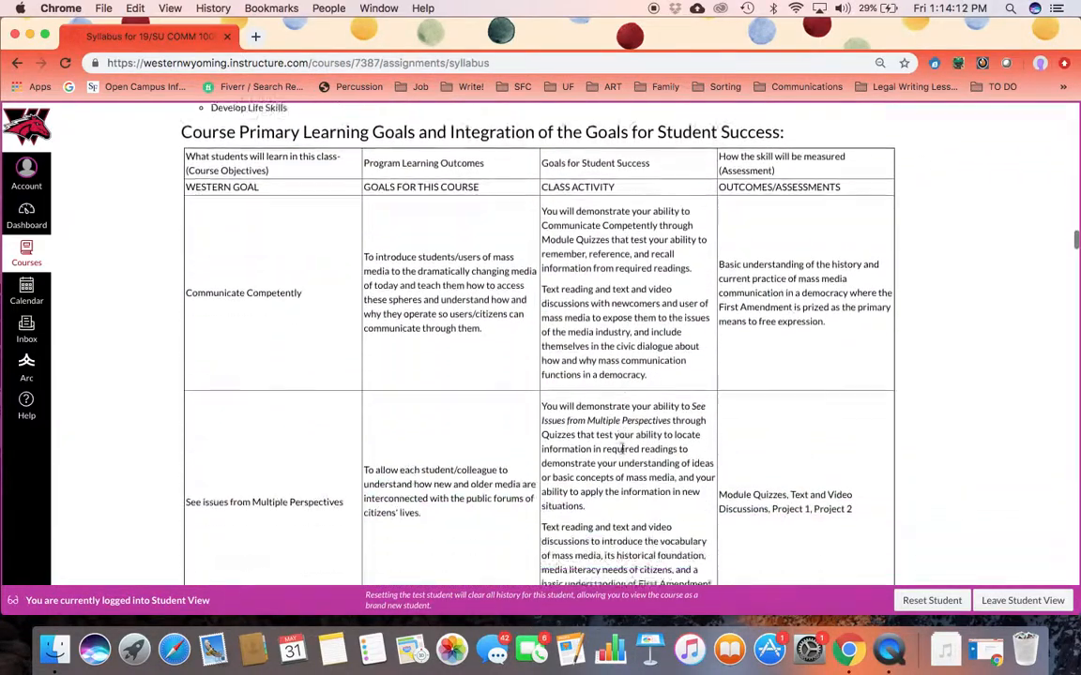
scroll(down, 3)
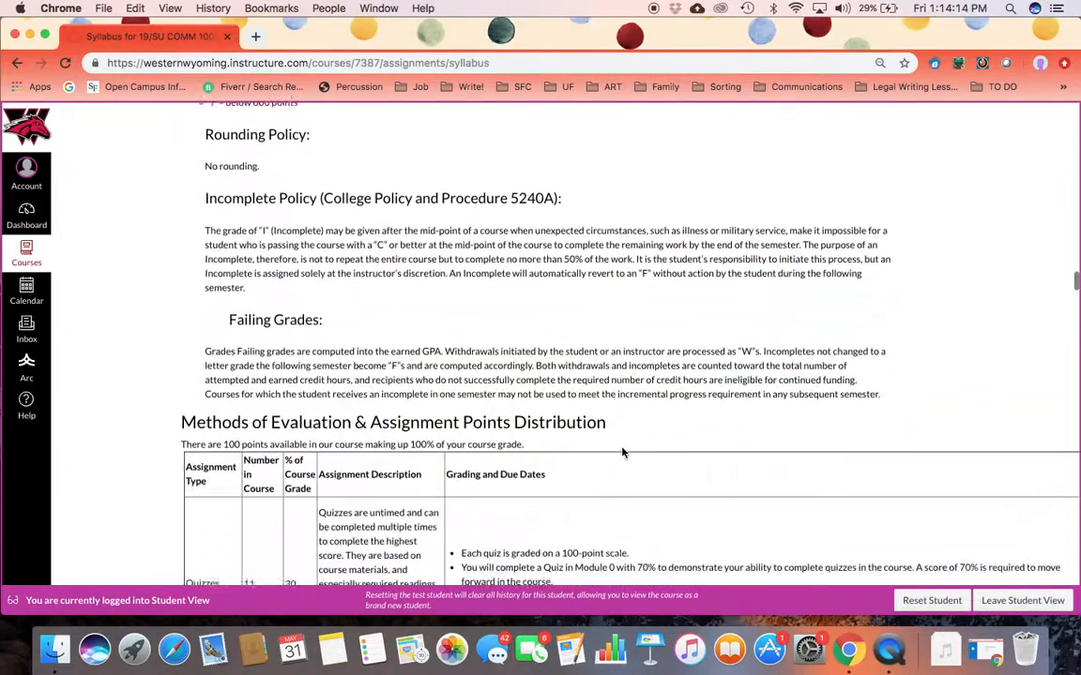
scroll(down, 3)
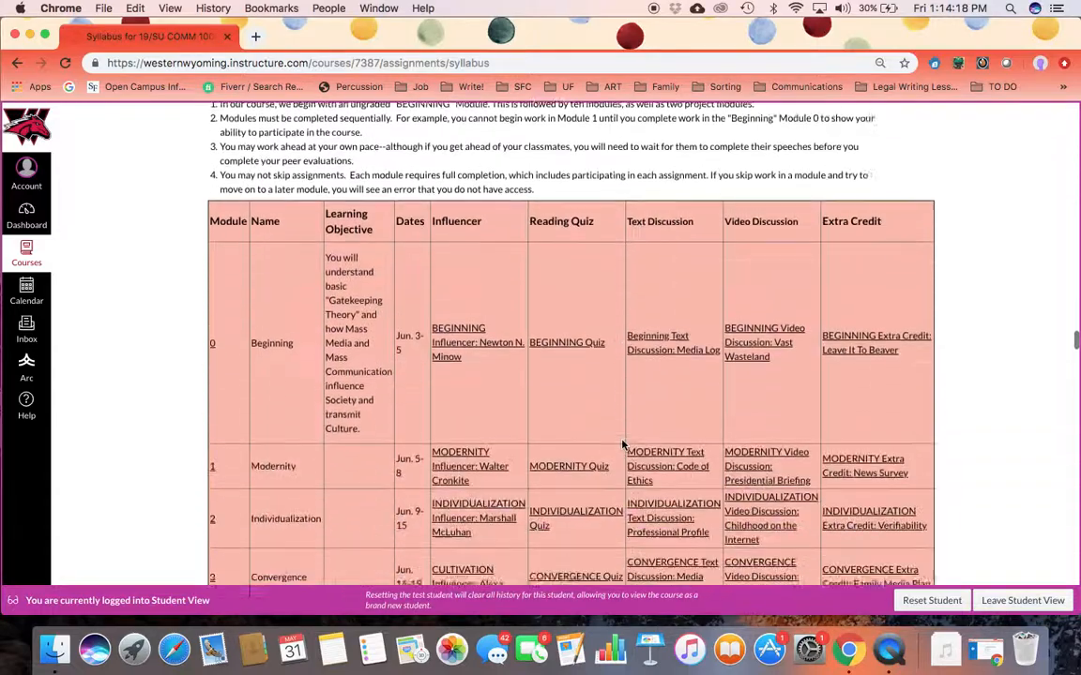
scroll(down, 3)
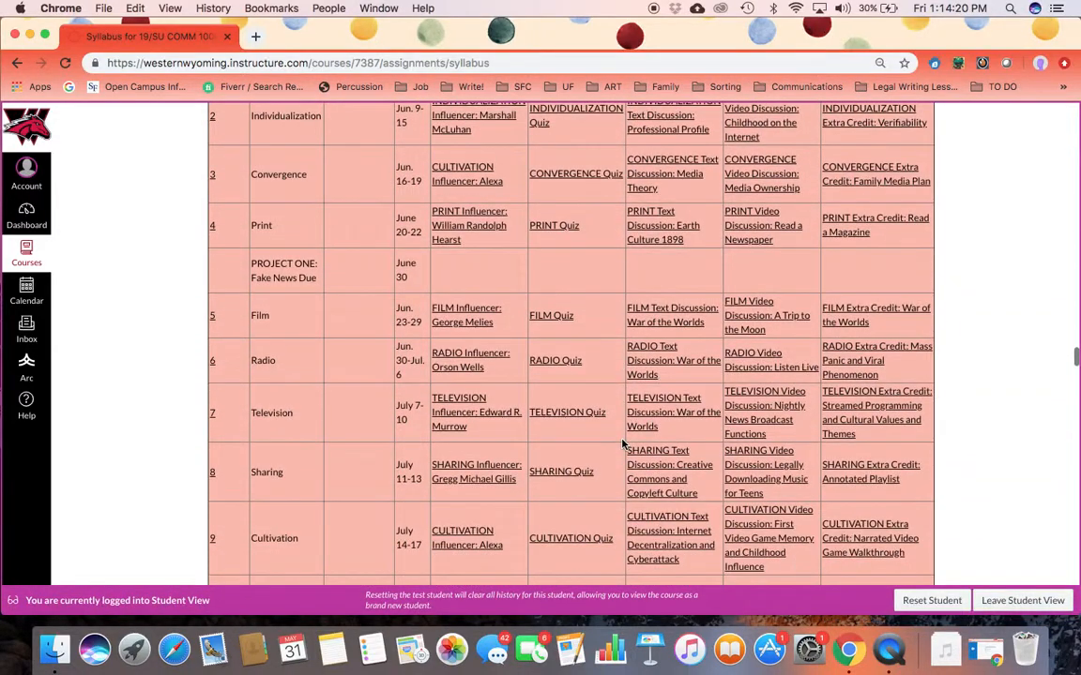
scroll(down, 3)
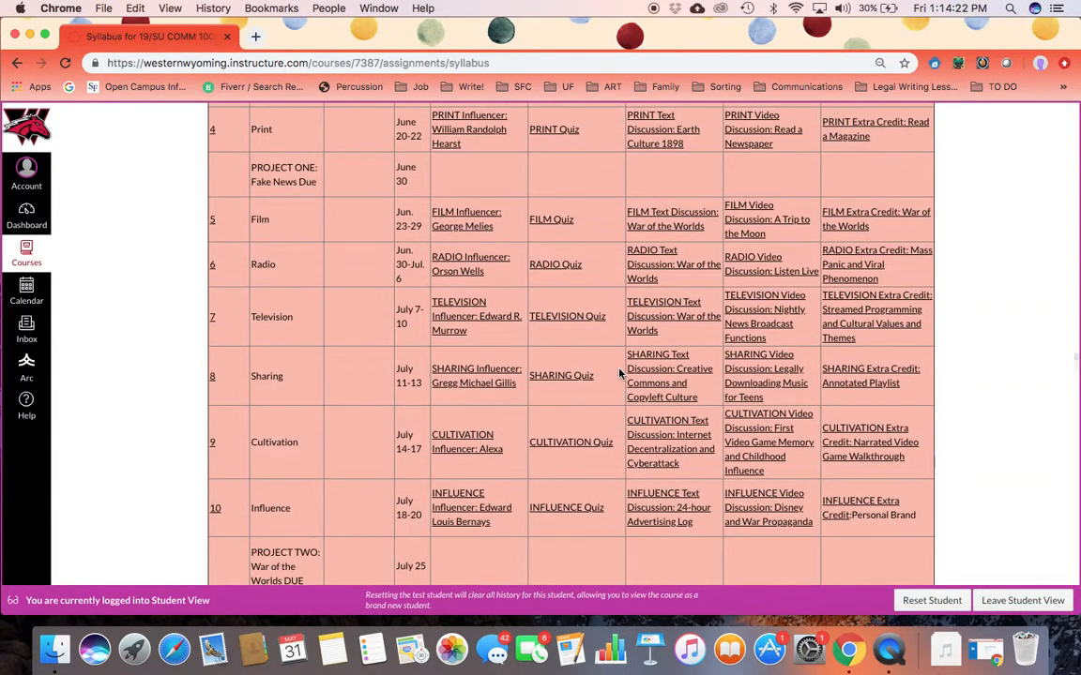
mouse_move(741, 405)
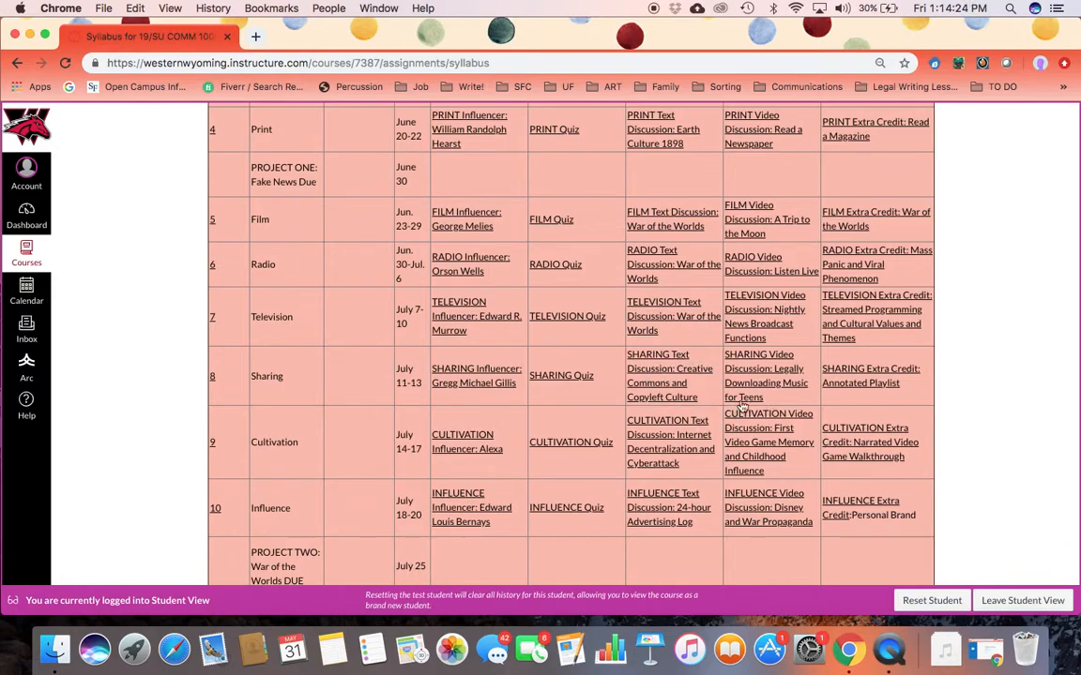
mouse_move(759, 354)
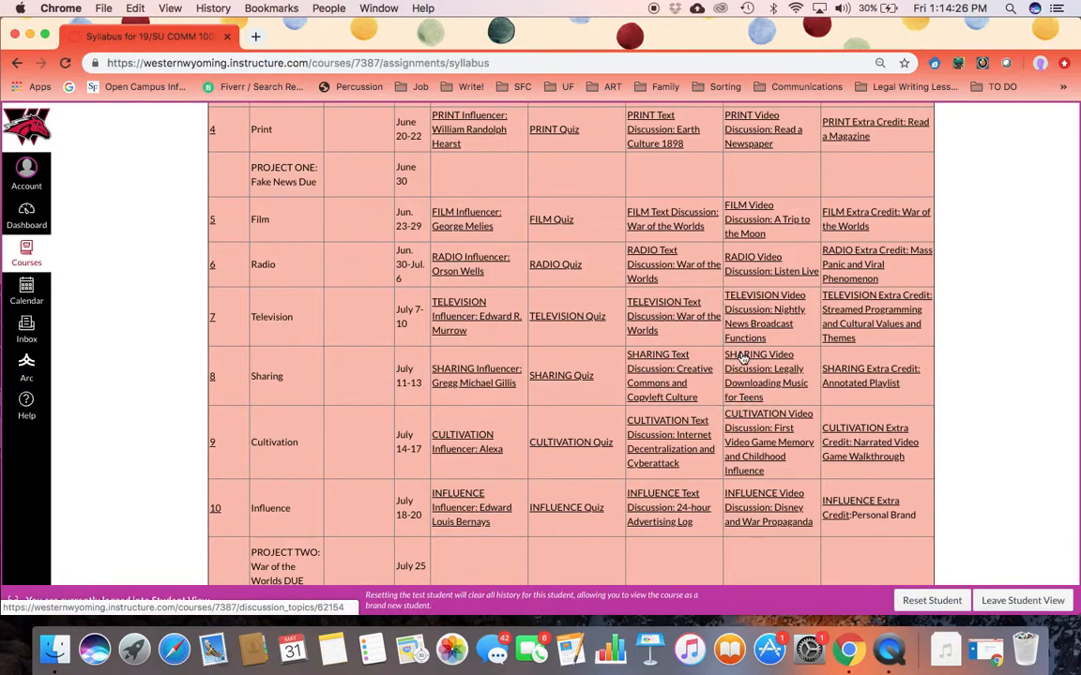
Preview the SHARING Video Discussion: Legally Downloading Music for Teens, then read the late policy and excused absences
click(766, 375)
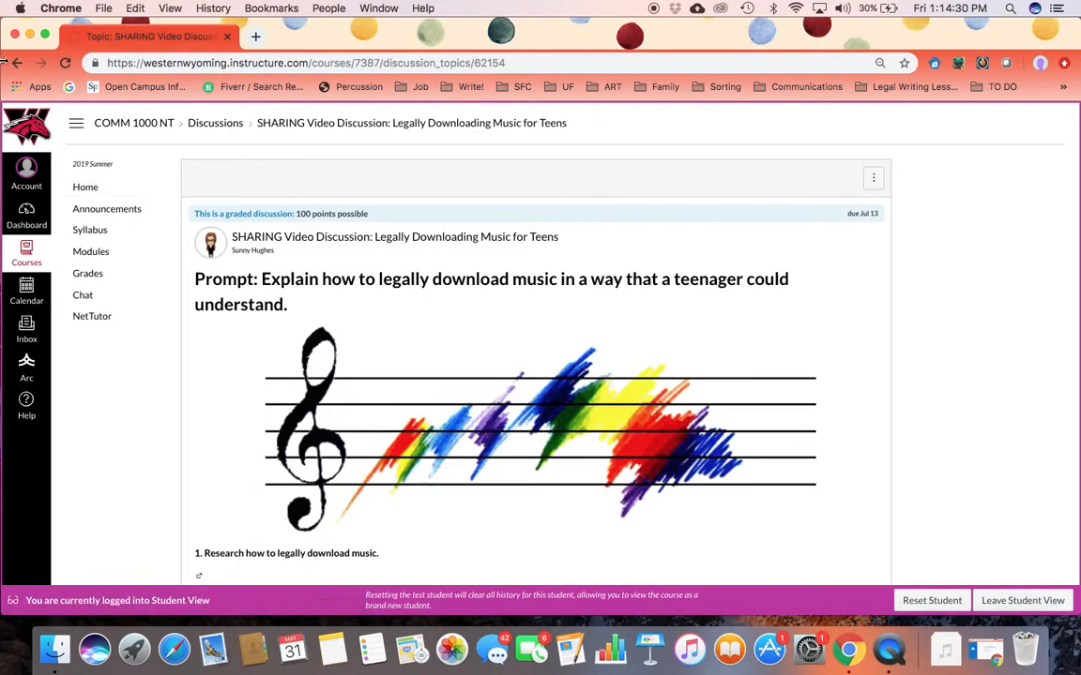
click(89, 230)
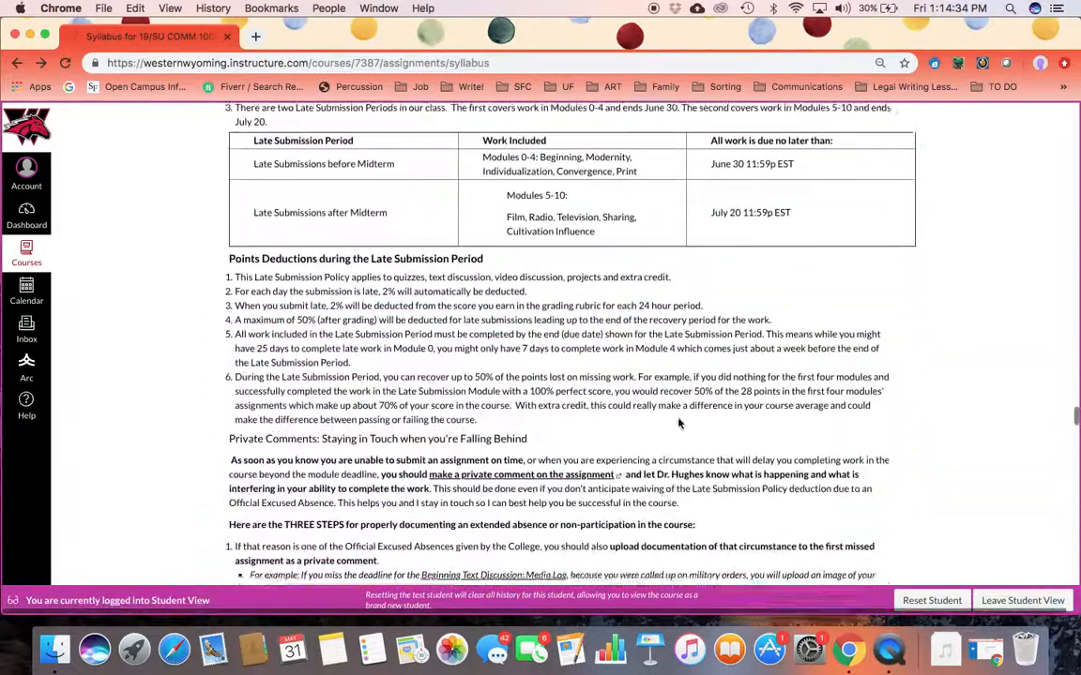
scroll(down, 3)
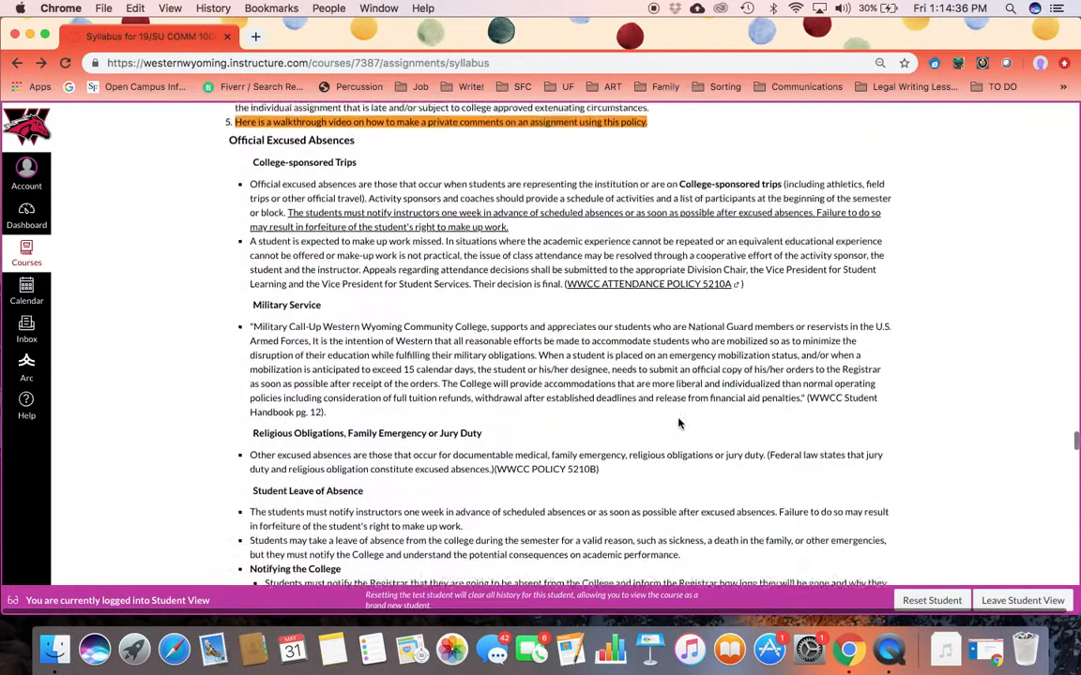
scroll(down, 3)
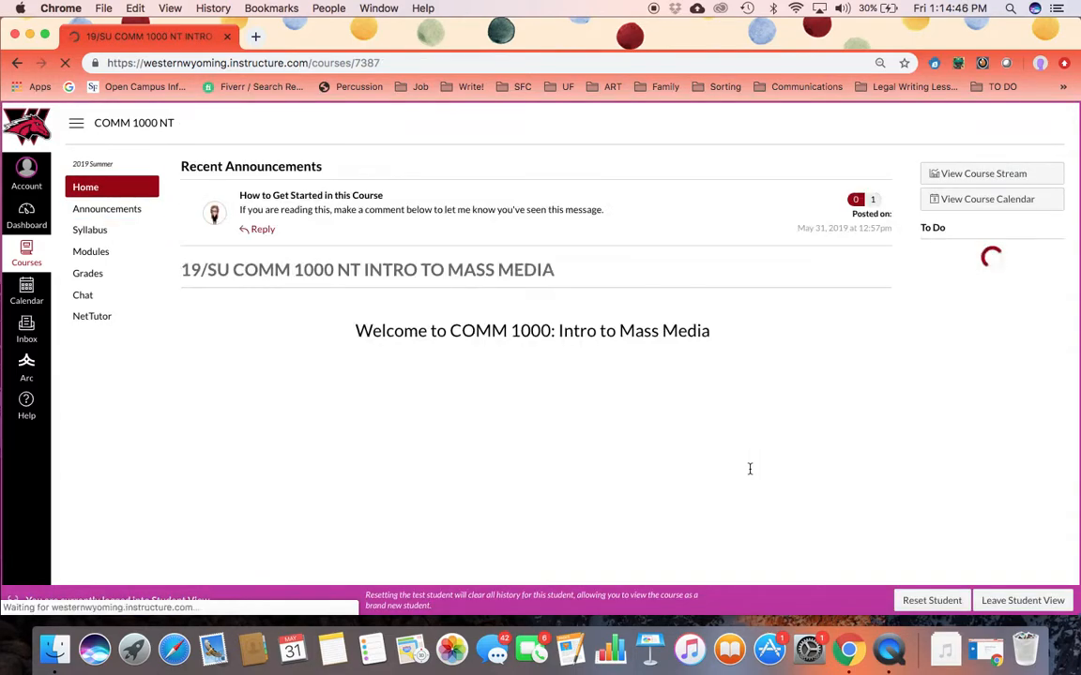
scroll(down, 3)
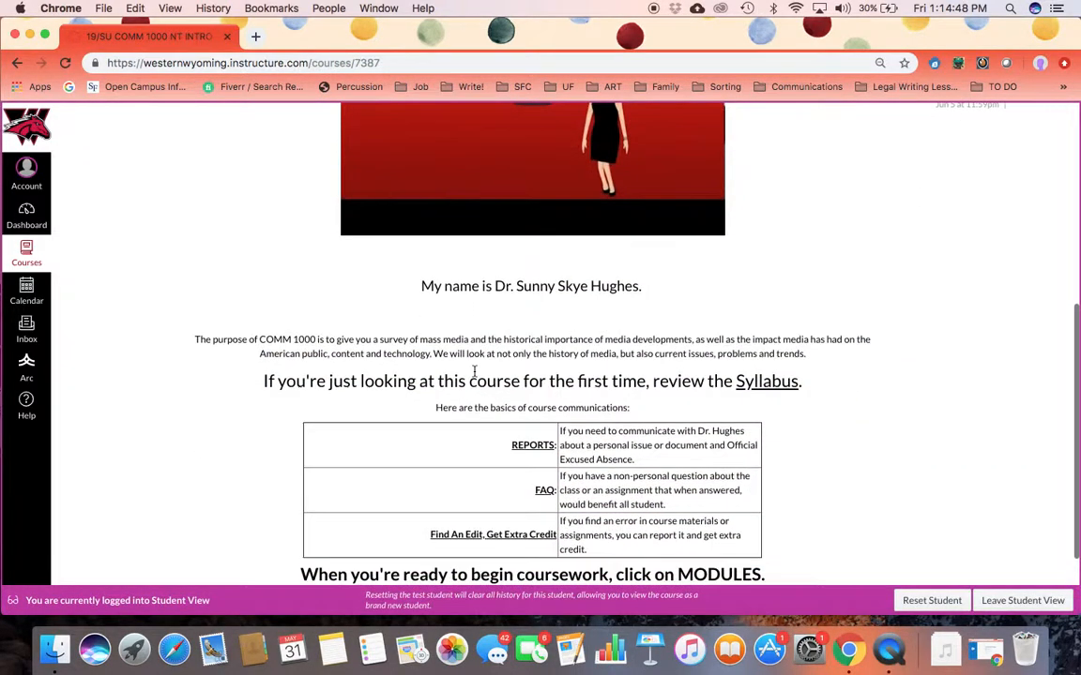
scroll(down, 3)
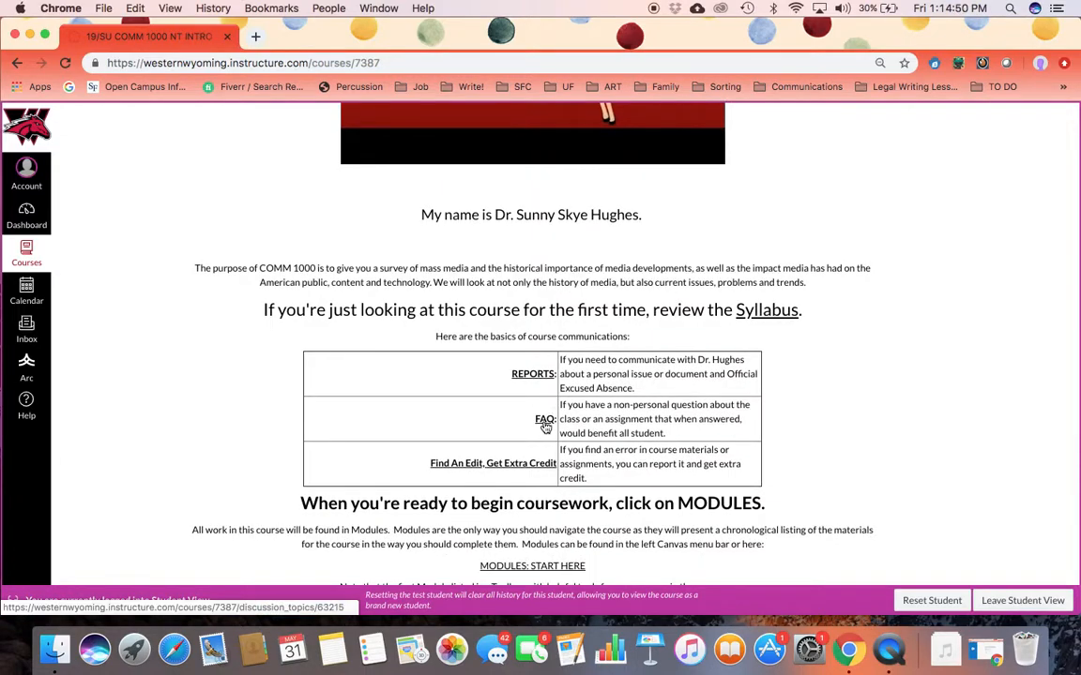
mouse_move(545, 420)
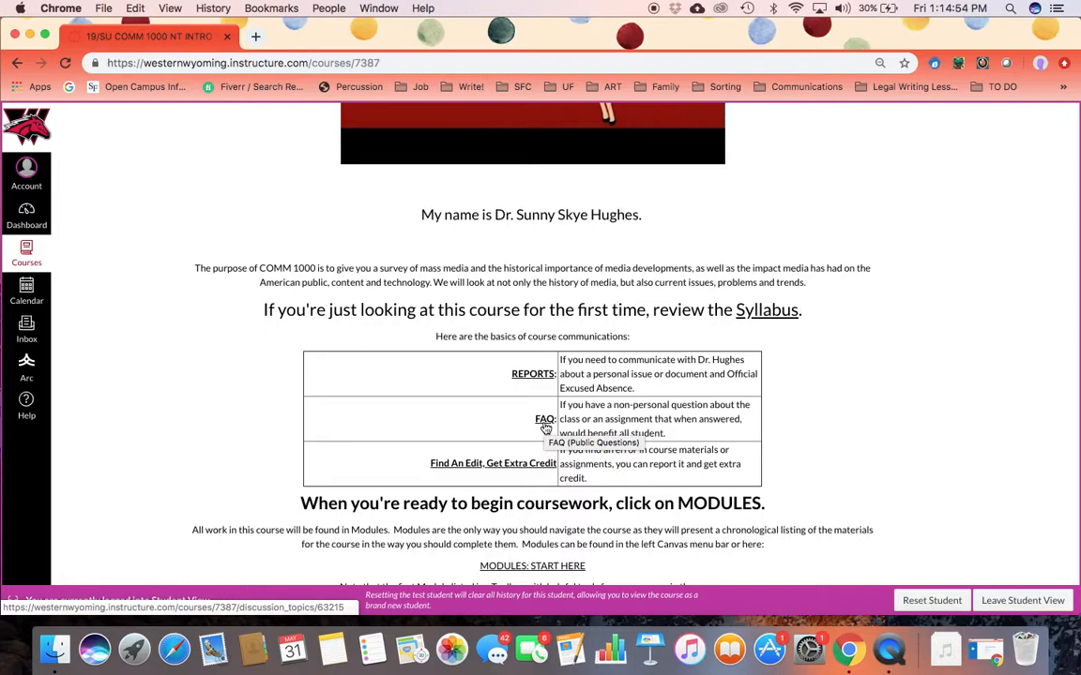
mouse_move(532, 373)
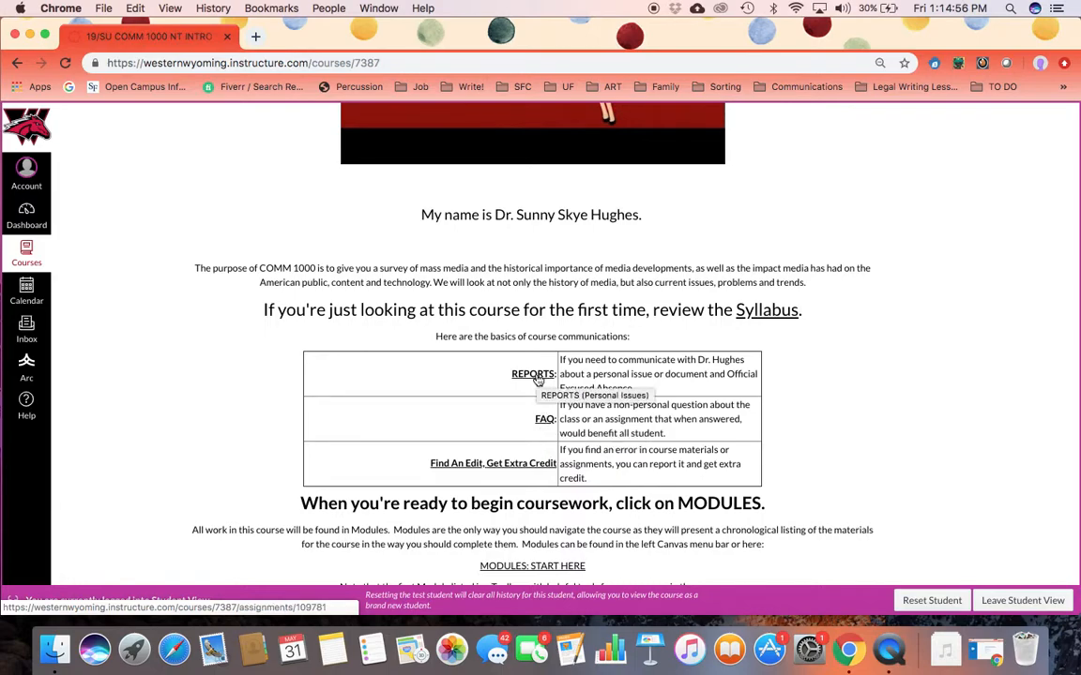
scroll(down, 3)
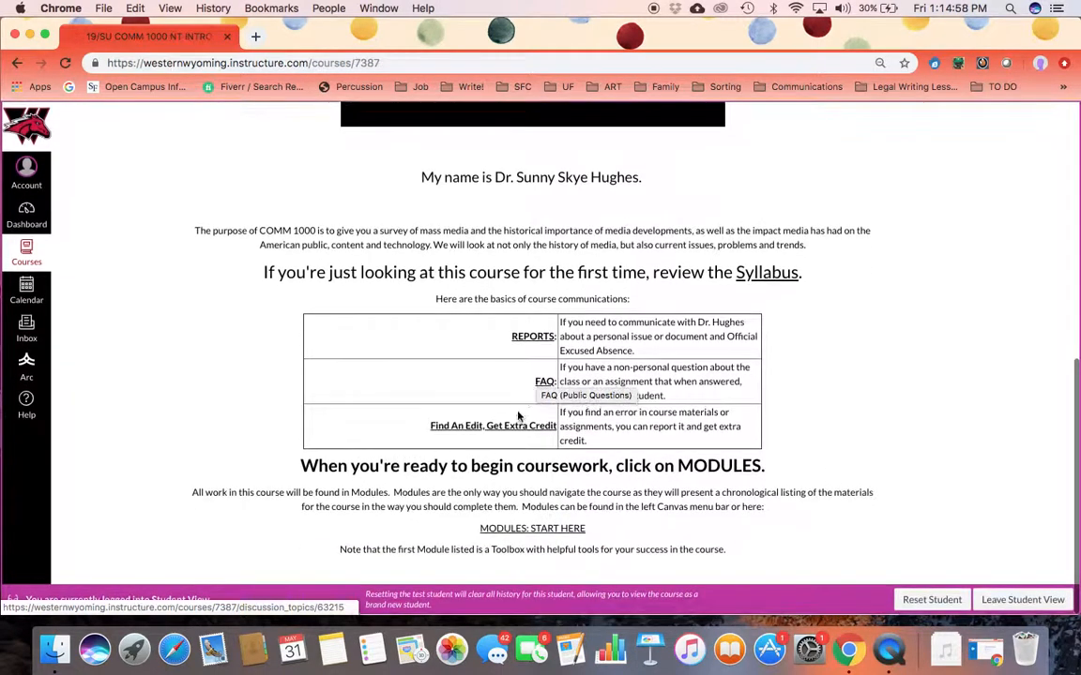